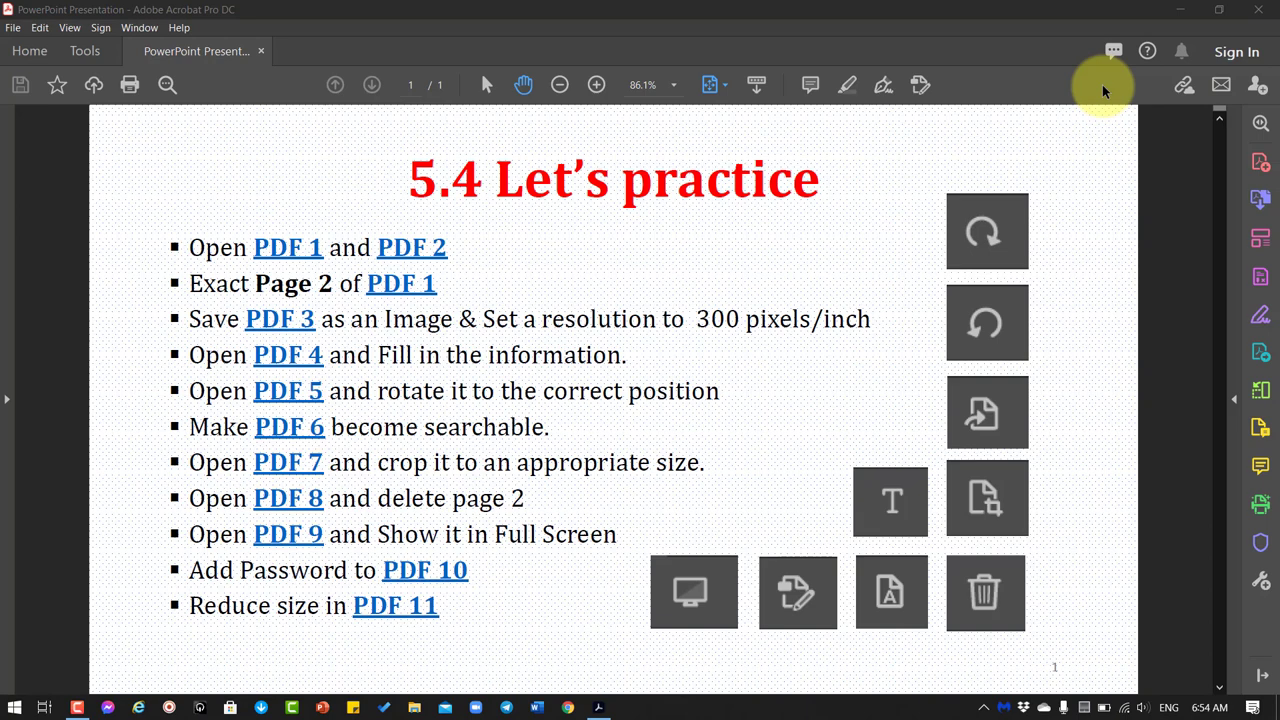
pyautogui.moveTo(745, 95)
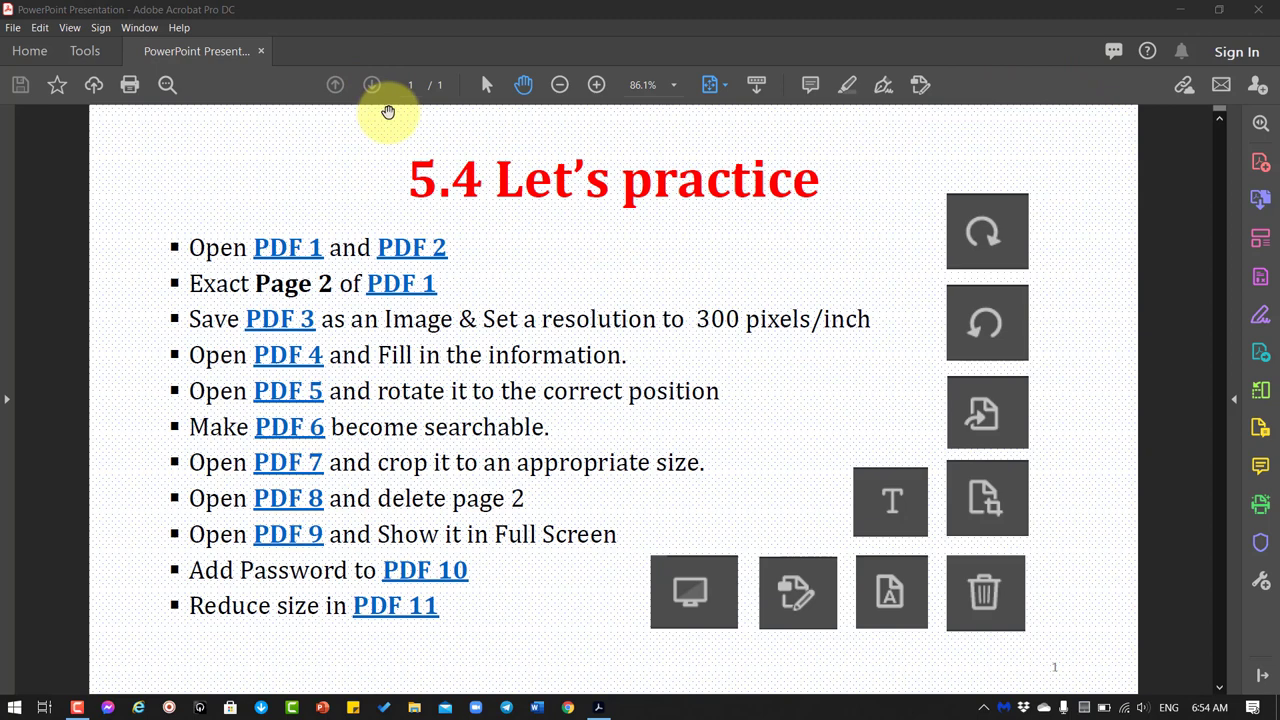
pyautogui.moveTo(228, 95)
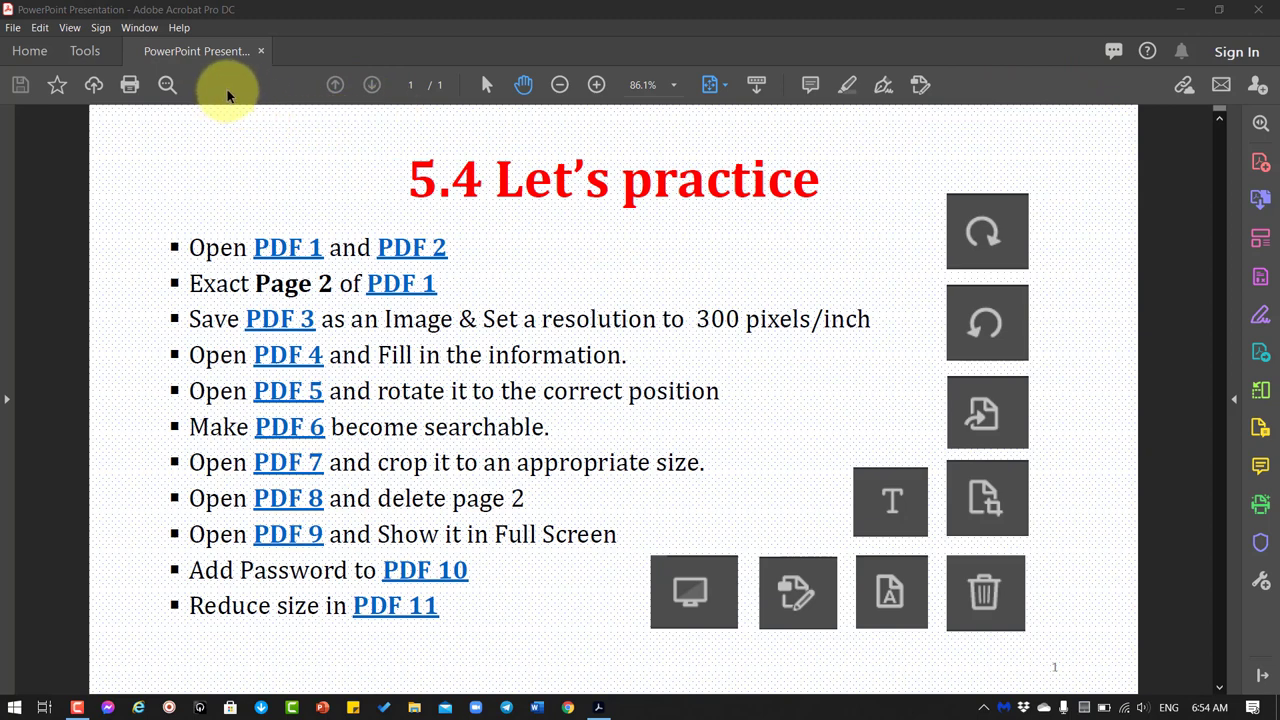
# - Uncheck Add File To Starred Files, Save to Document Cloud and Find in the quick tools
pyautogui.rightClick(225, 95)
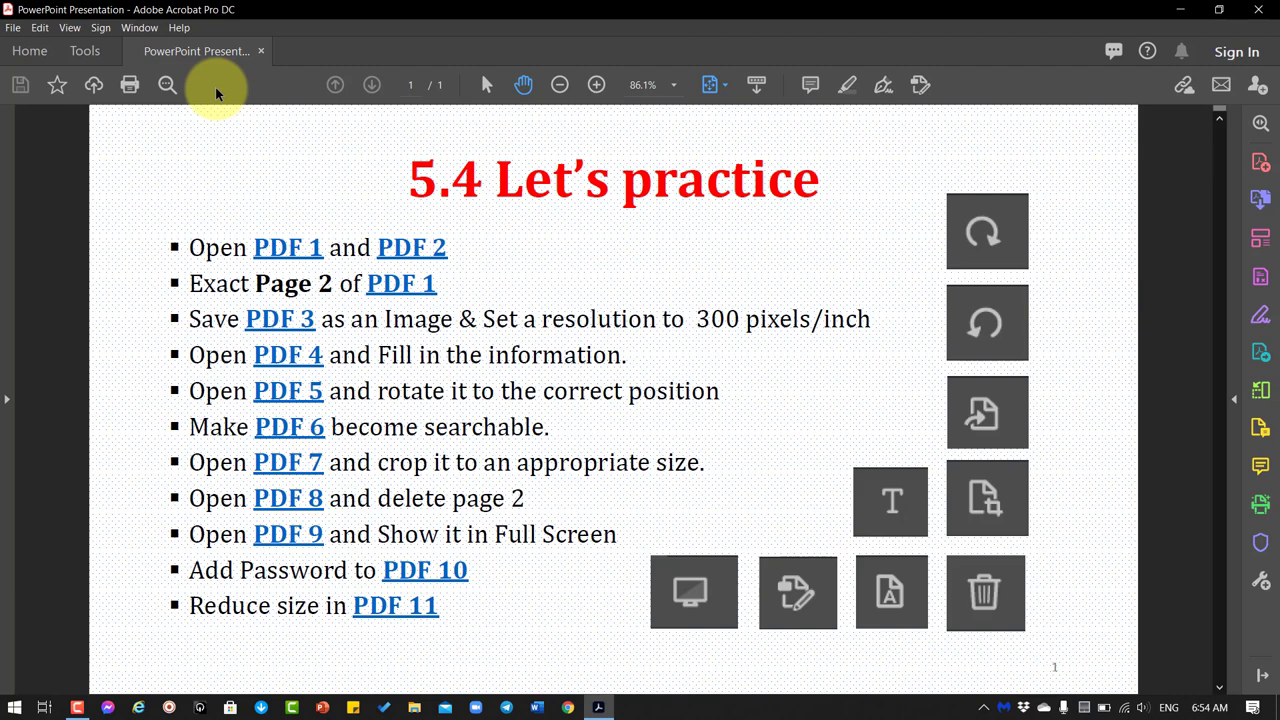
pyautogui.moveTo(335, 85)
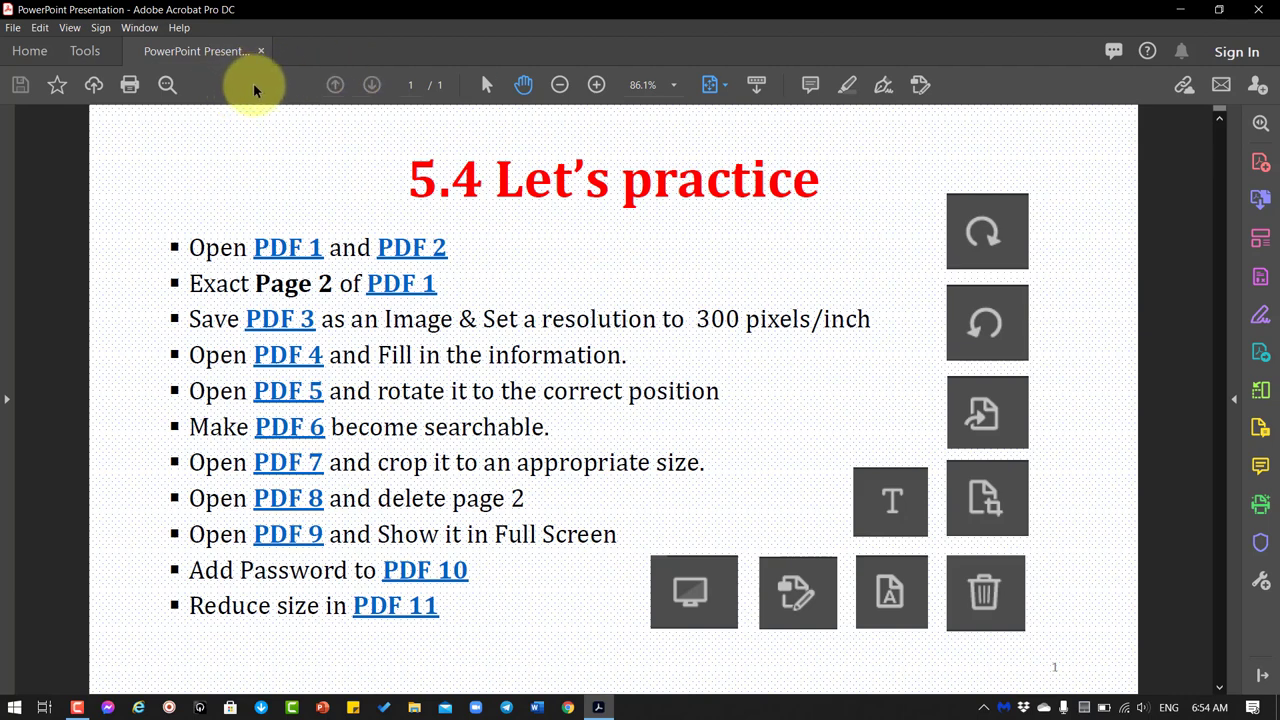
pyautogui.moveTo(253, 90)
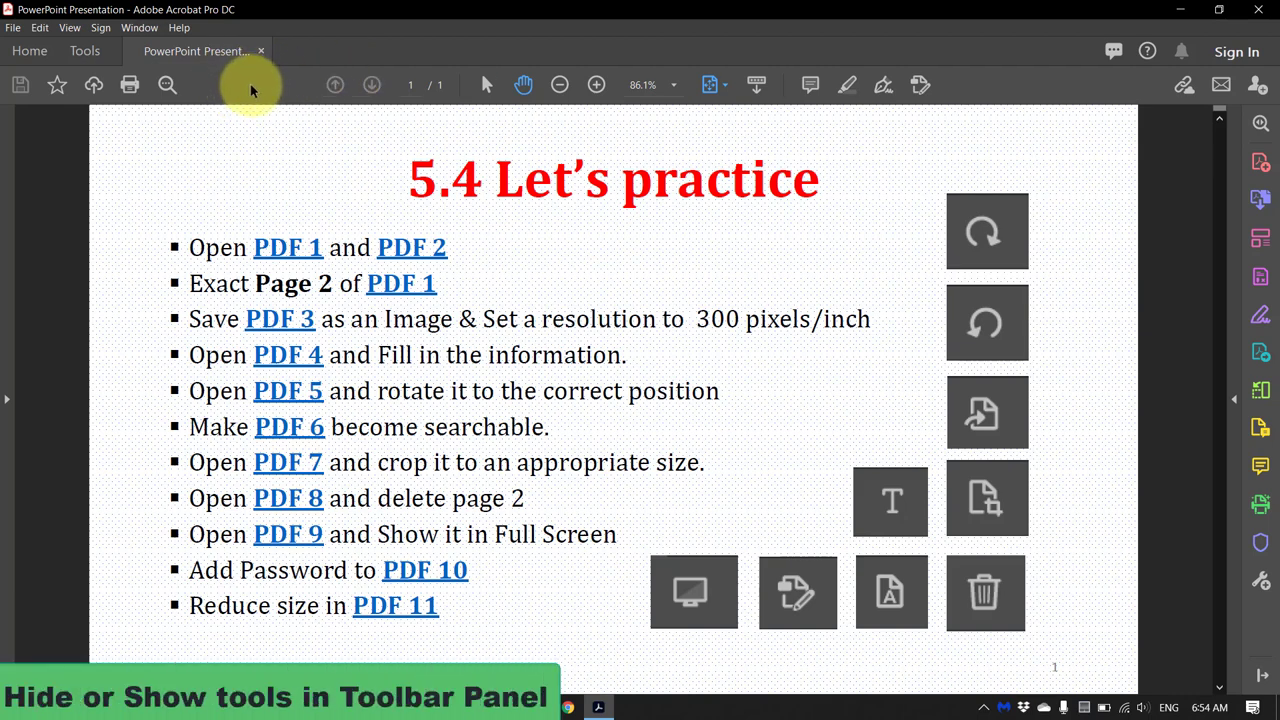
pyautogui.moveTo(960, 90)
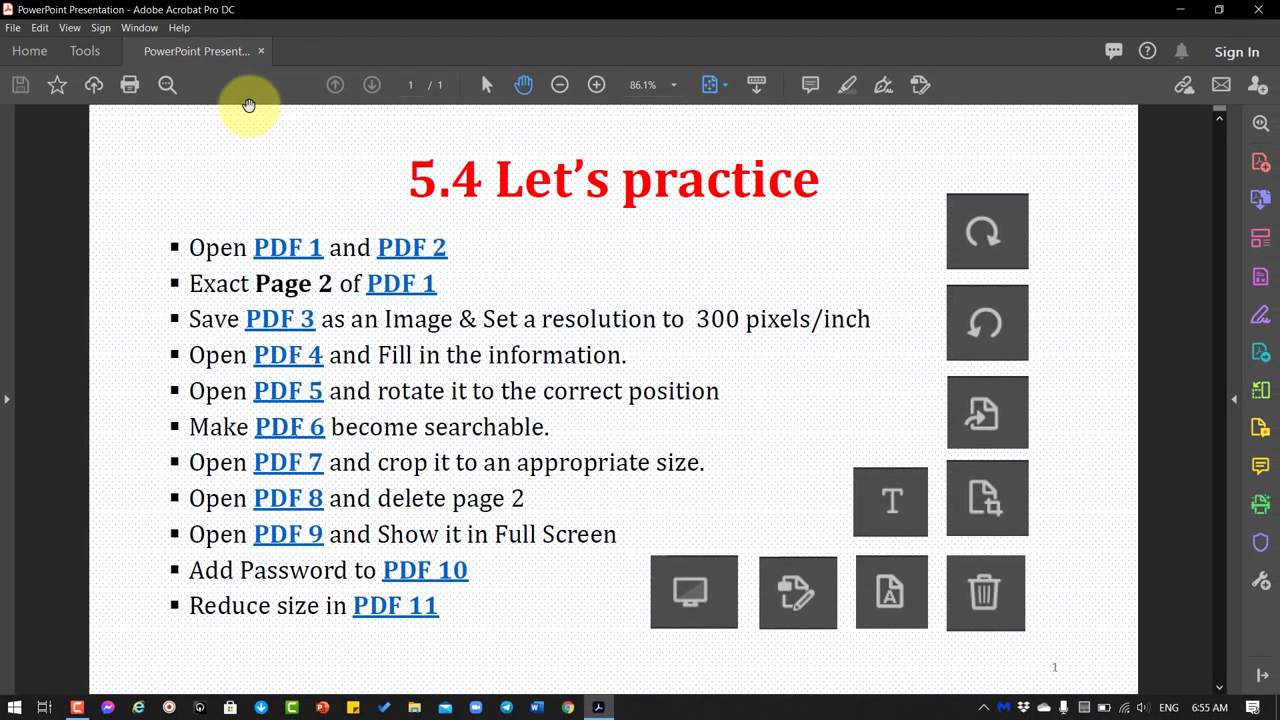
pyautogui.moveTo(247, 103)
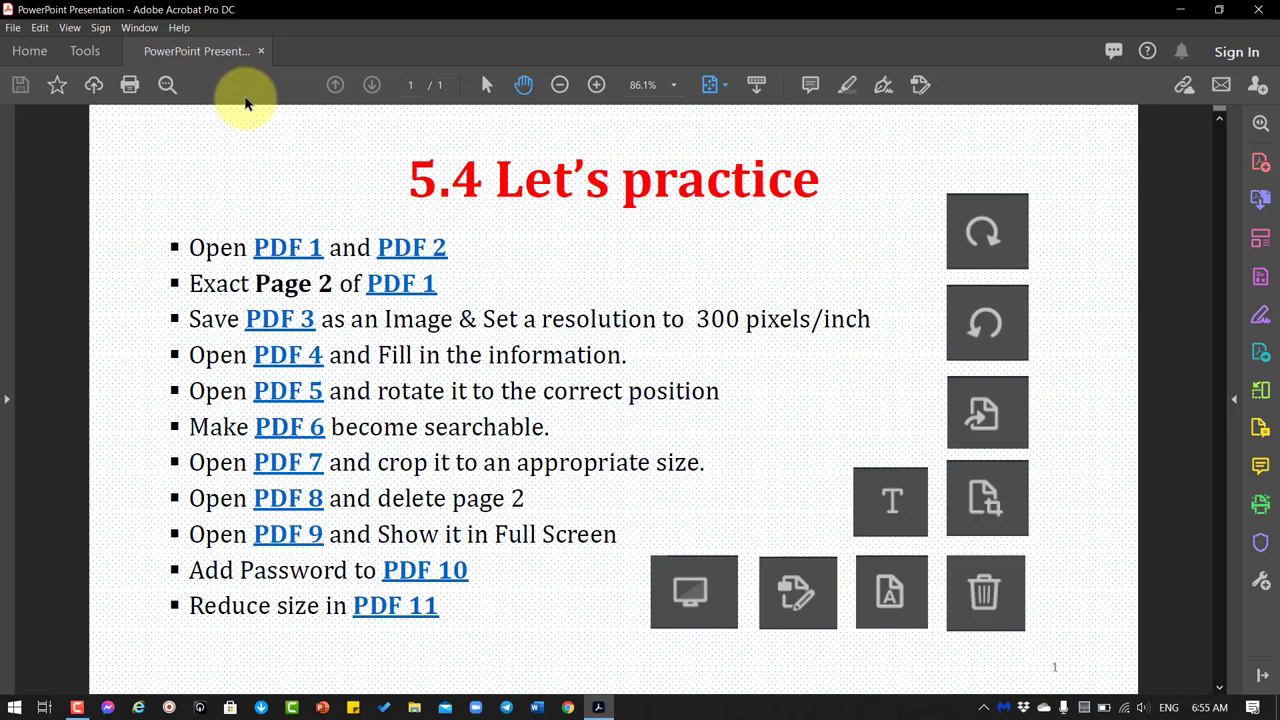
pyautogui.moveTo(112, 103)
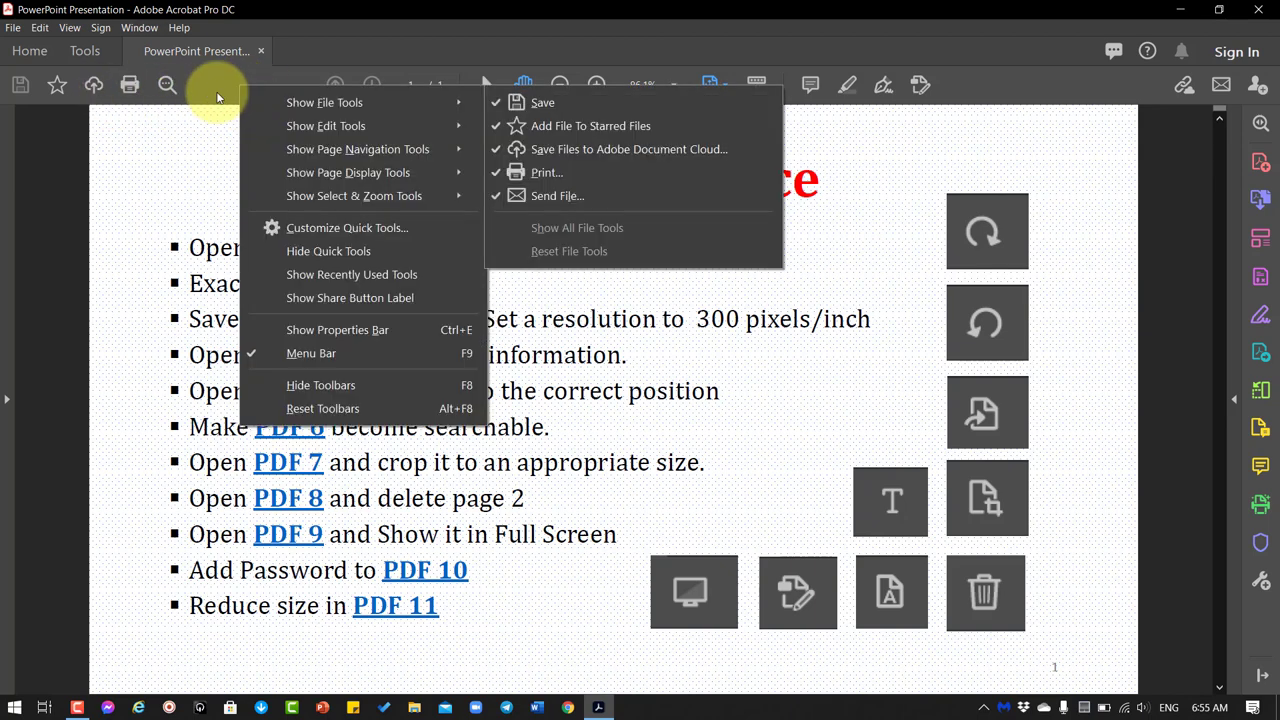
pyautogui.moveTo(1088, 92)
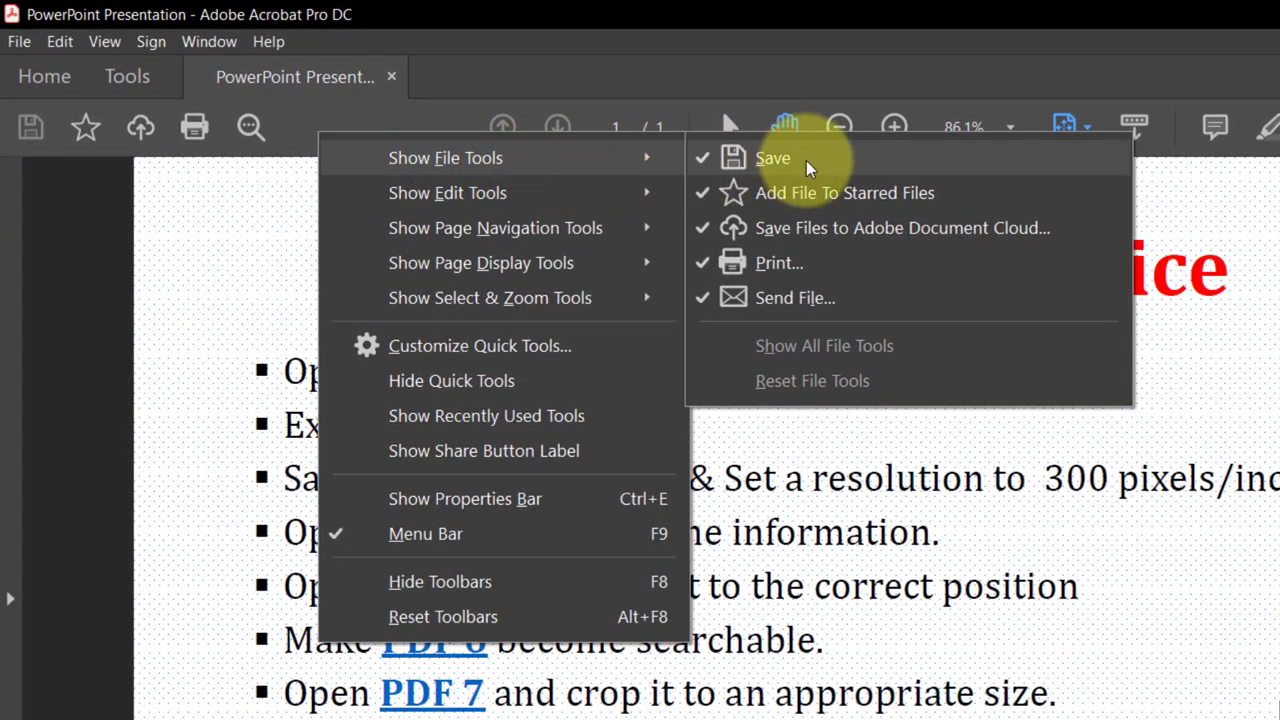
pyautogui.moveTo(790, 193)
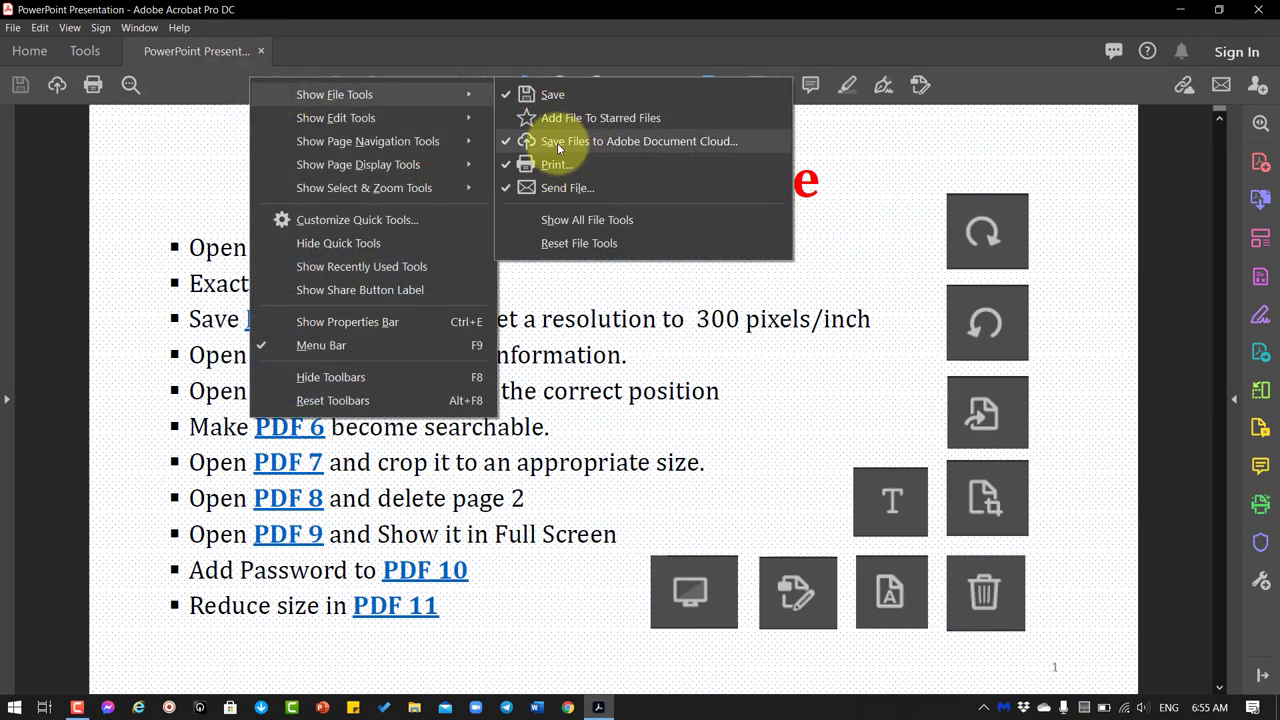
pyautogui.moveTo(565, 141)
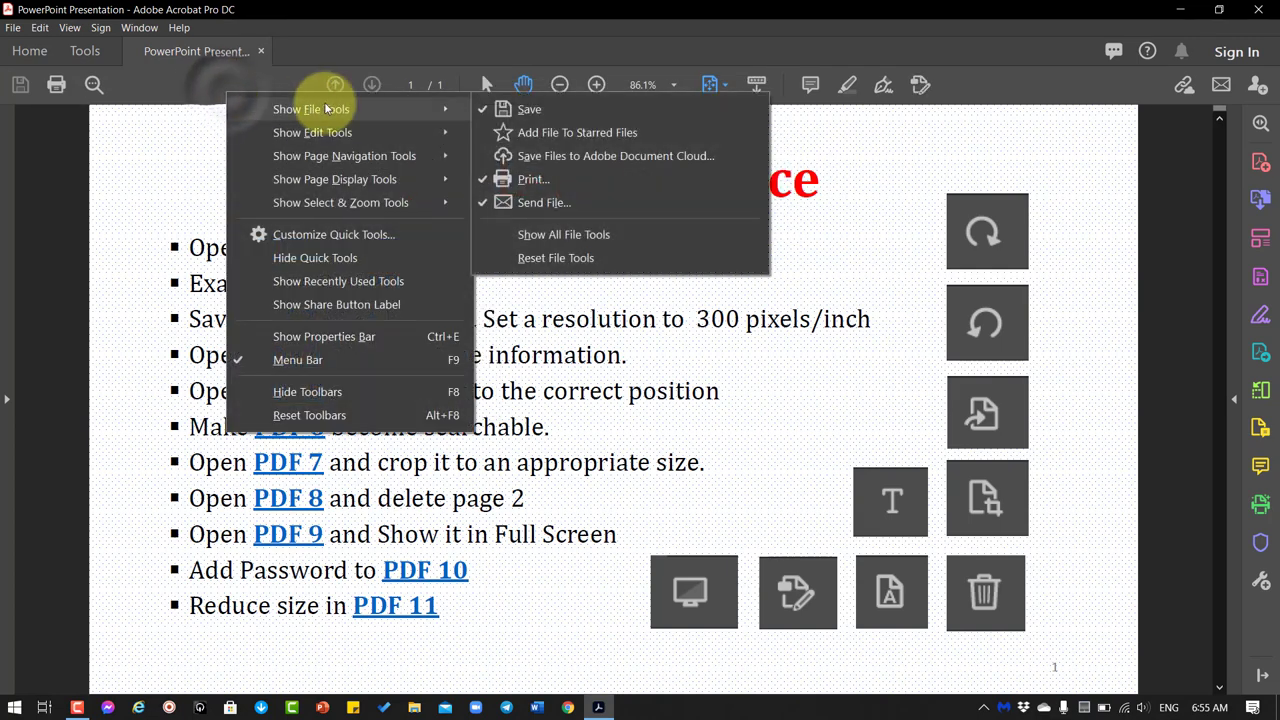
pyautogui.moveTo(544, 202)
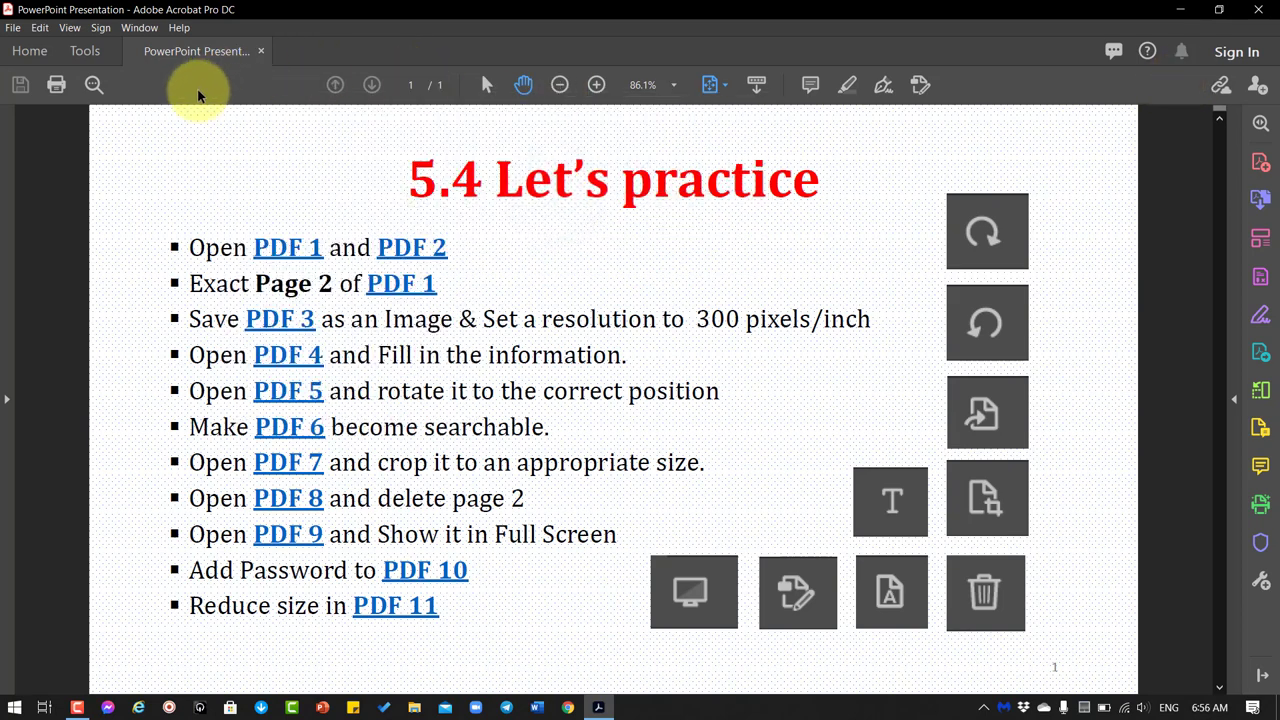
pyautogui.moveTo(93, 84)
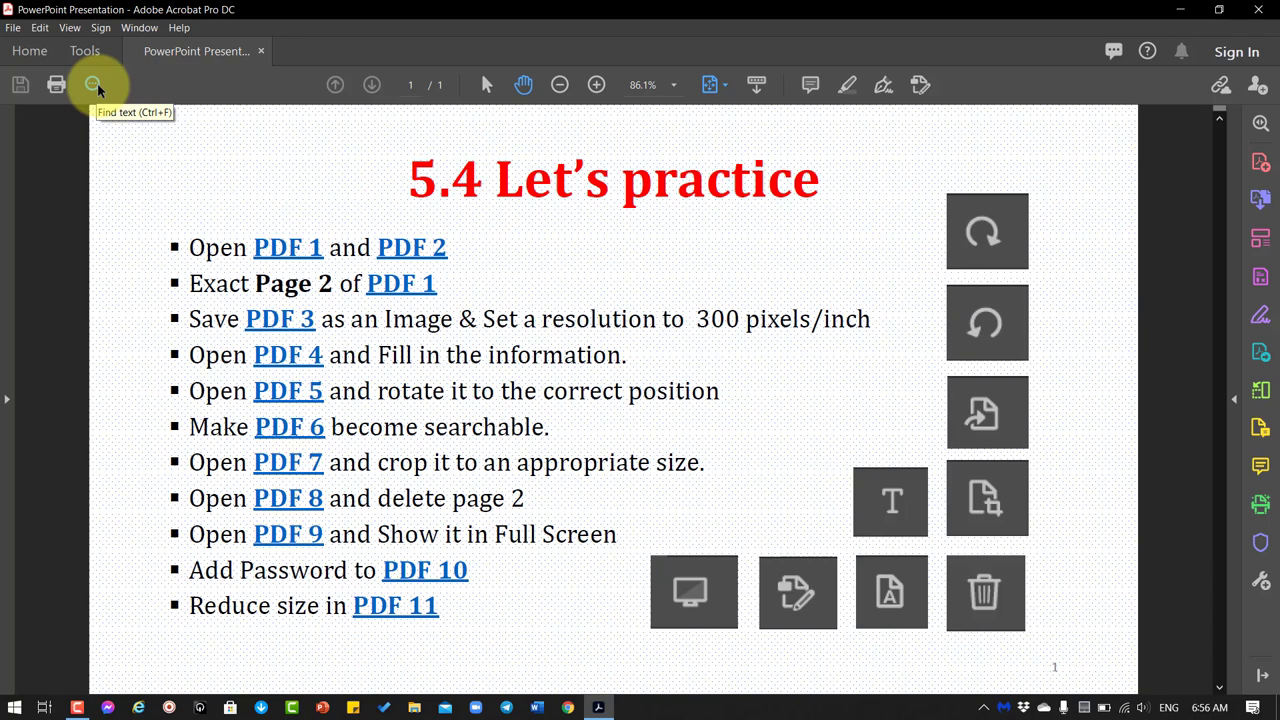
pyautogui.moveTo(170, 90)
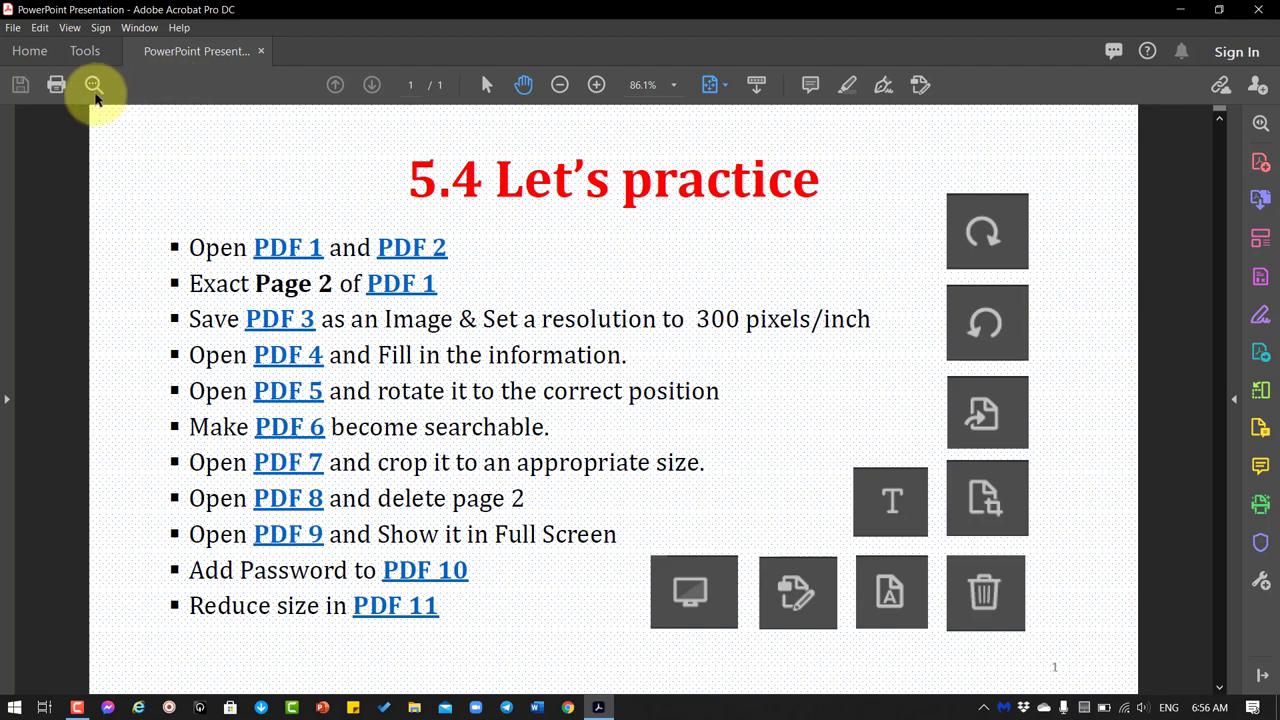
pyautogui.moveTo(93, 84)
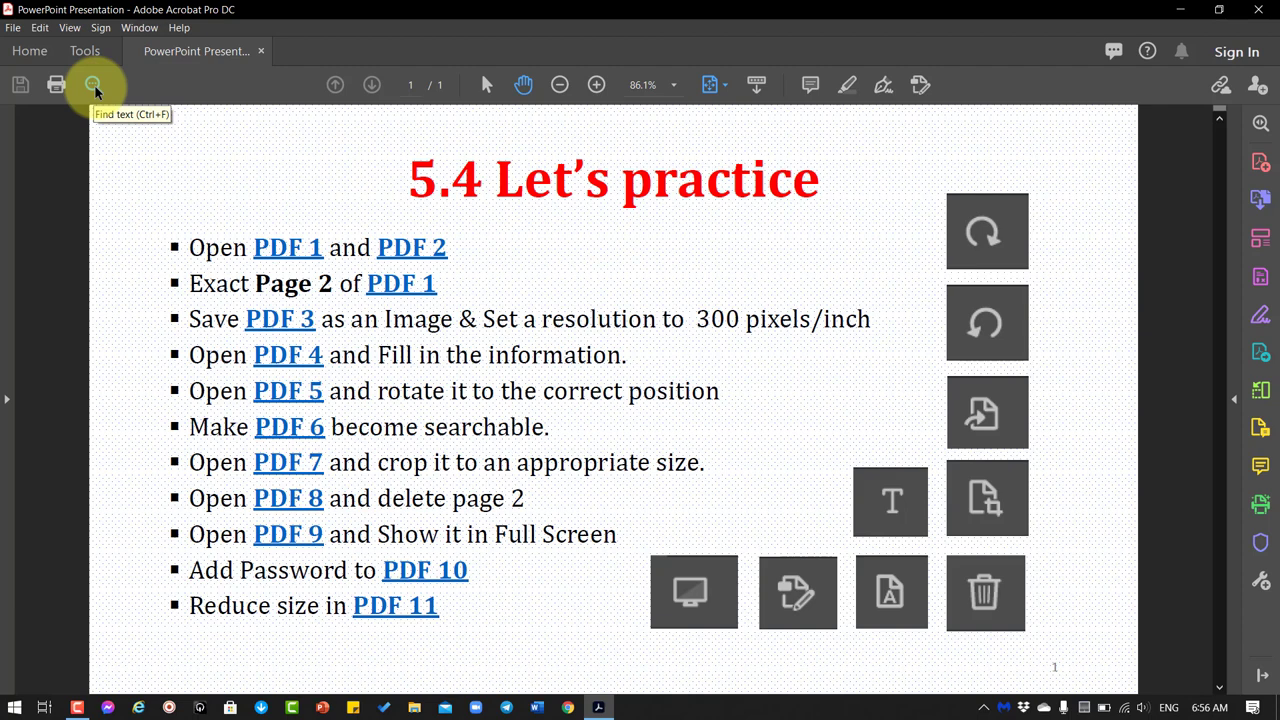
pyautogui.moveTo(175, 100)
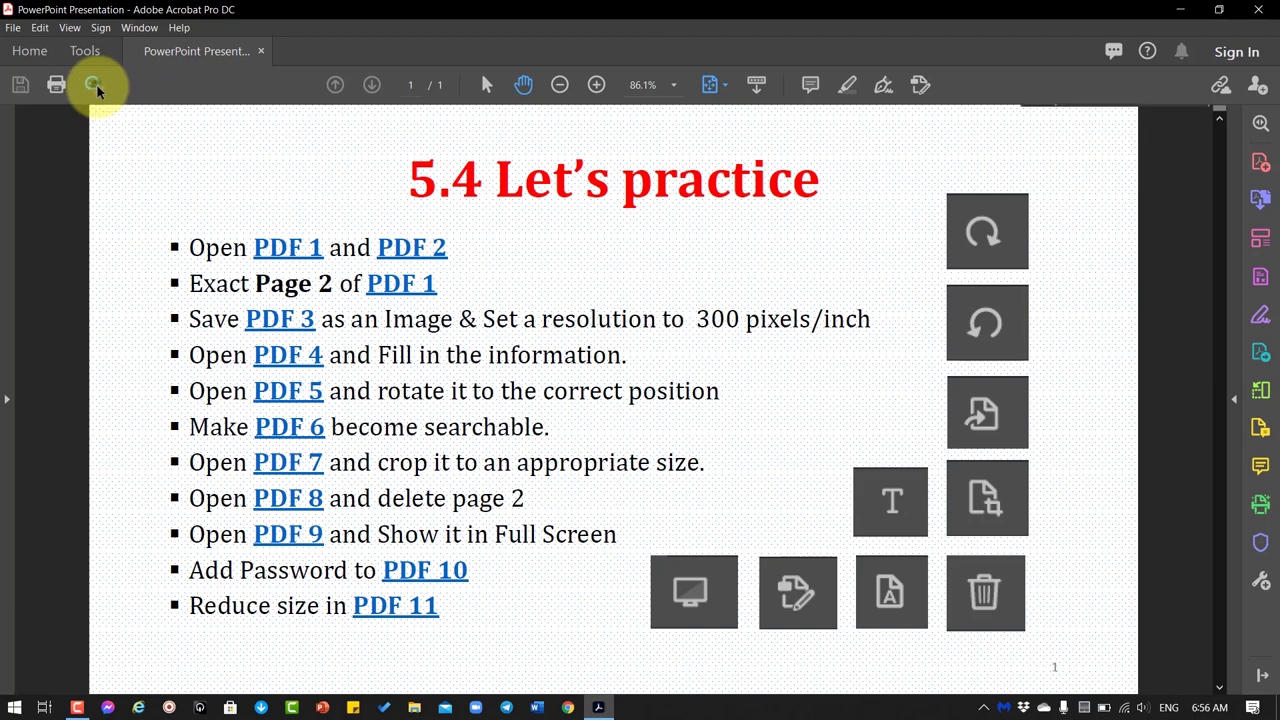
pyautogui.click(93, 84)
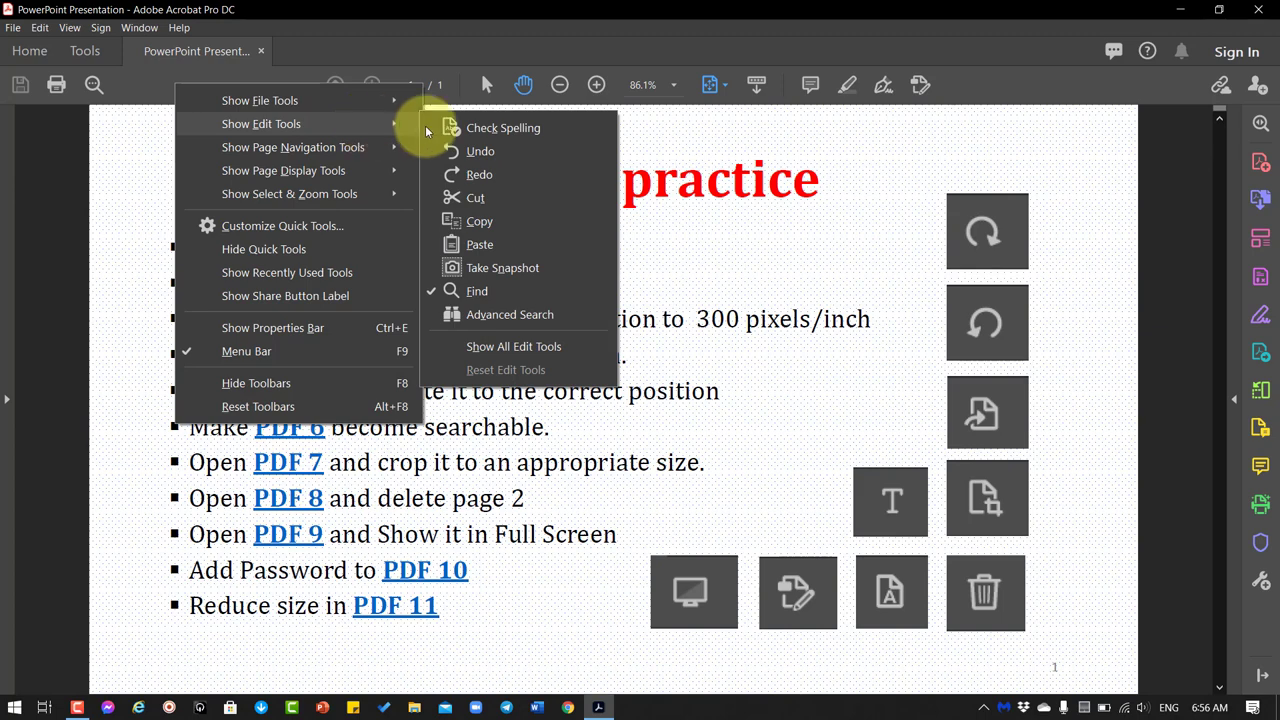
pyautogui.click(168, 98)
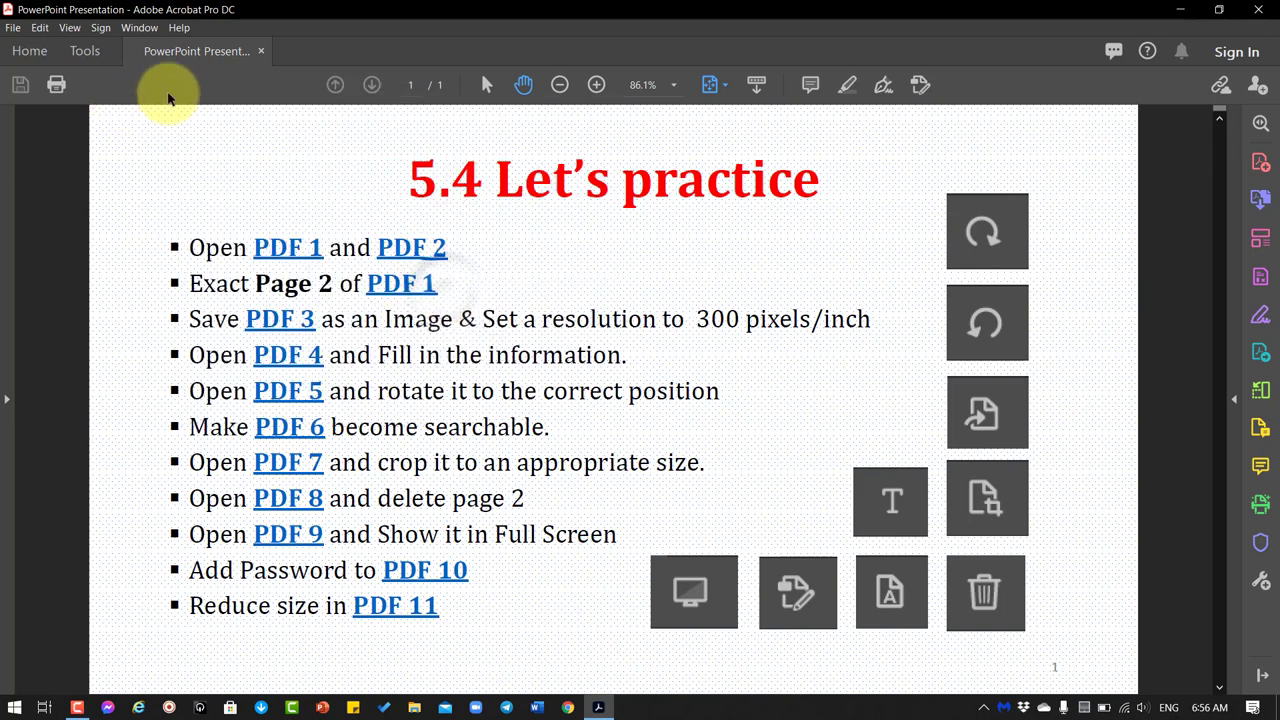
pyautogui.moveTo(200, 95)
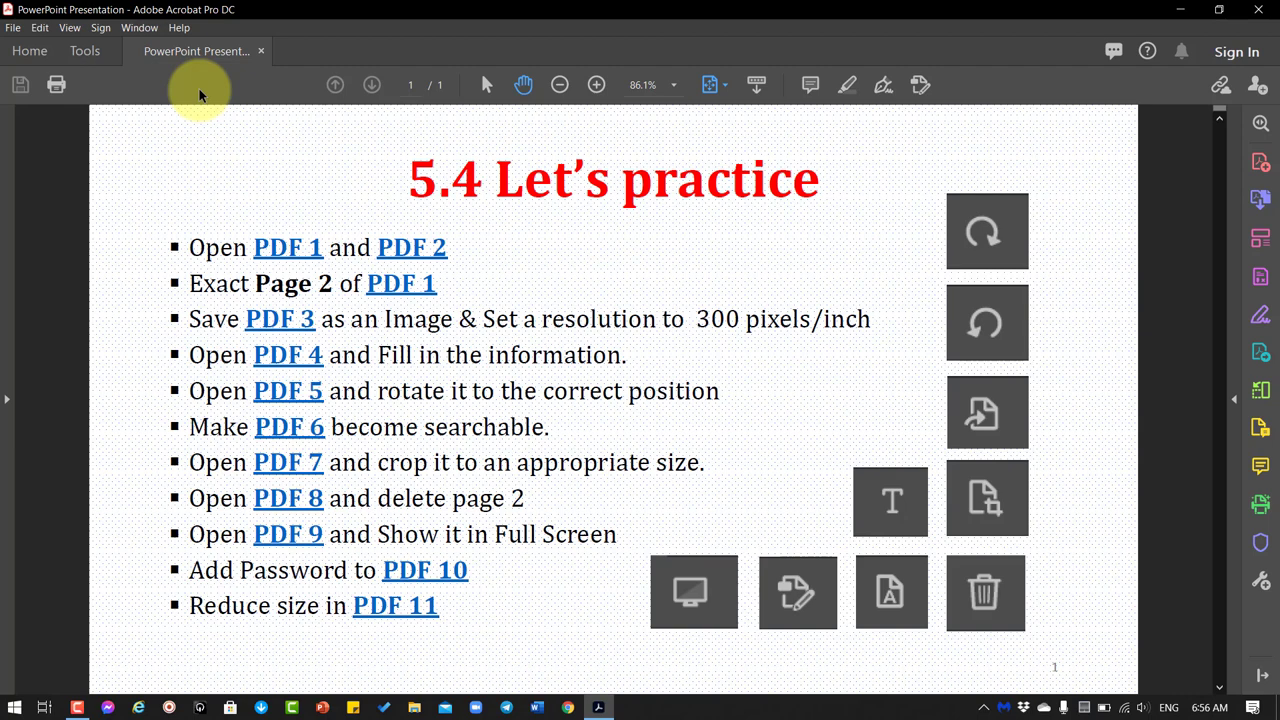
pyautogui.moveTo(210, 72)
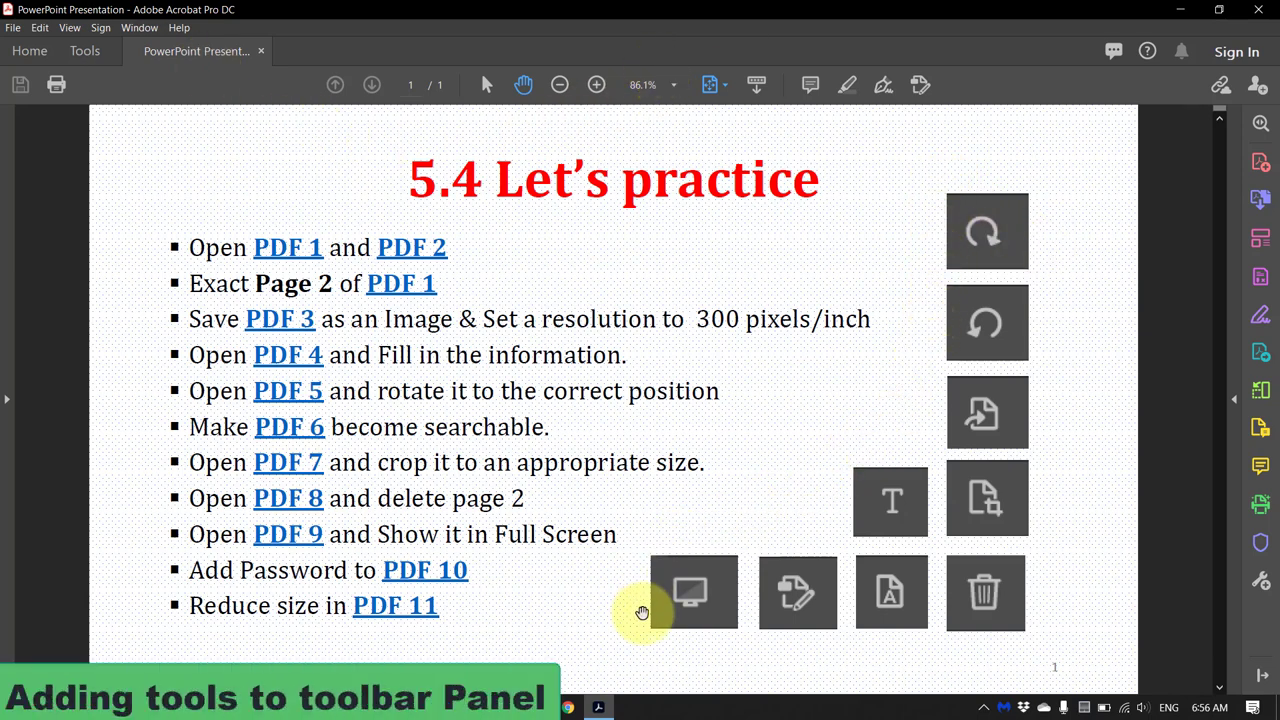
pyautogui.moveTo(987, 232)
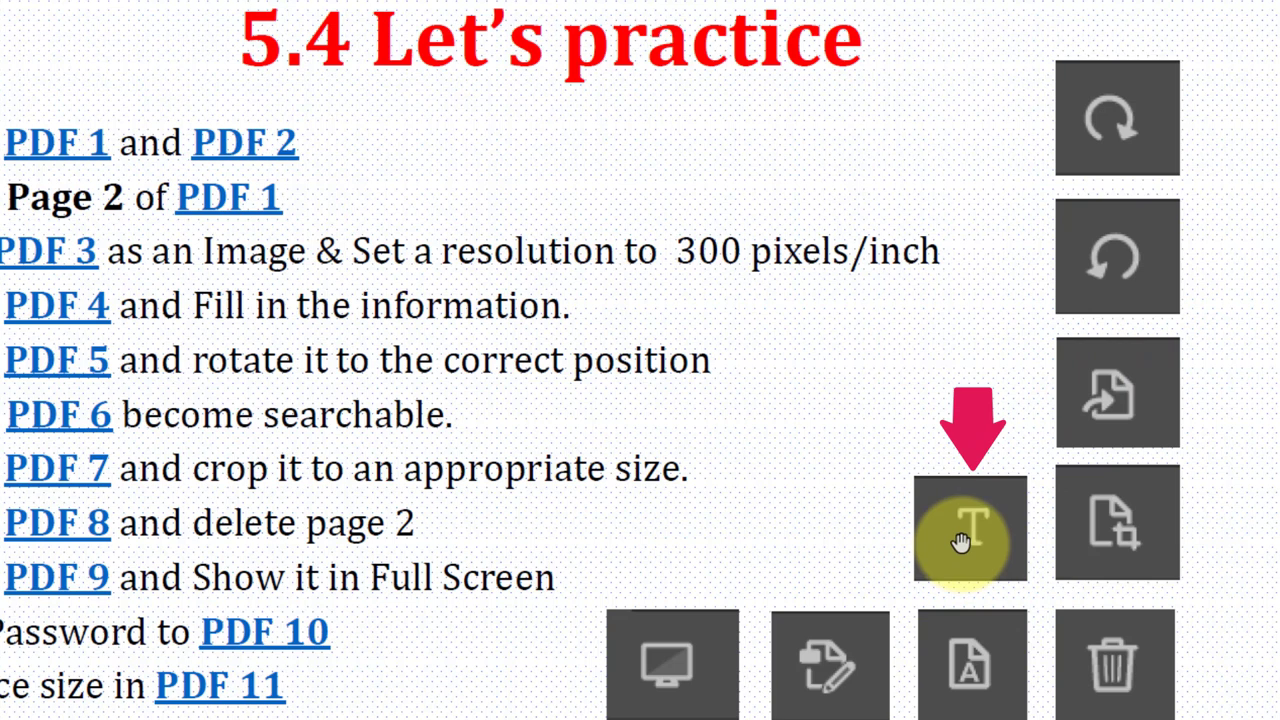
pyautogui.moveTo(948, 542)
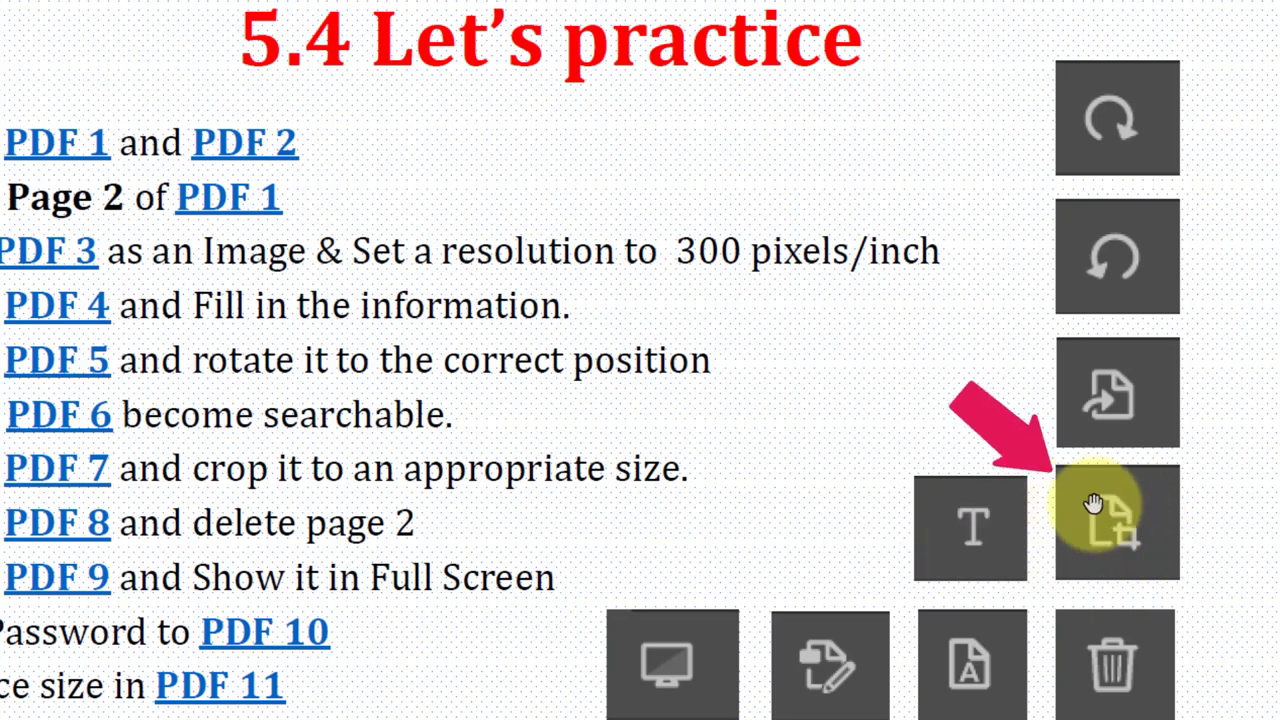
pyautogui.moveTo(1085, 560)
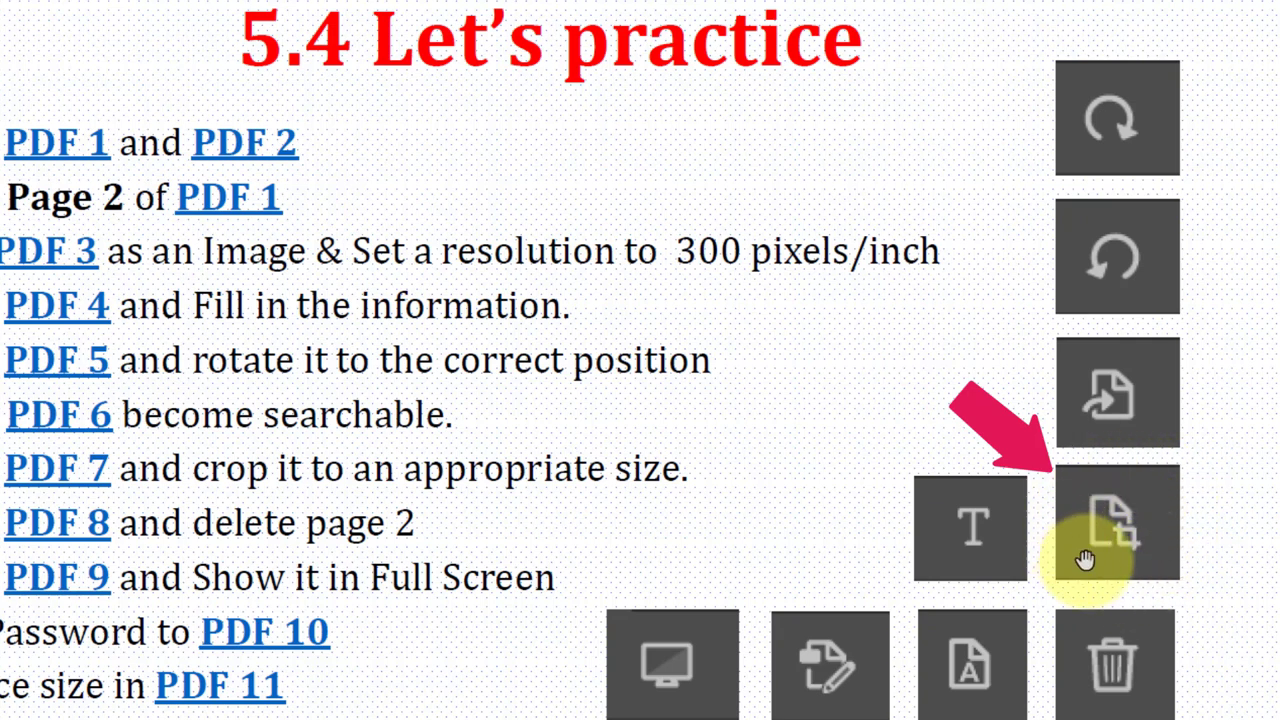
pyautogui.moveTo(1095, 560)
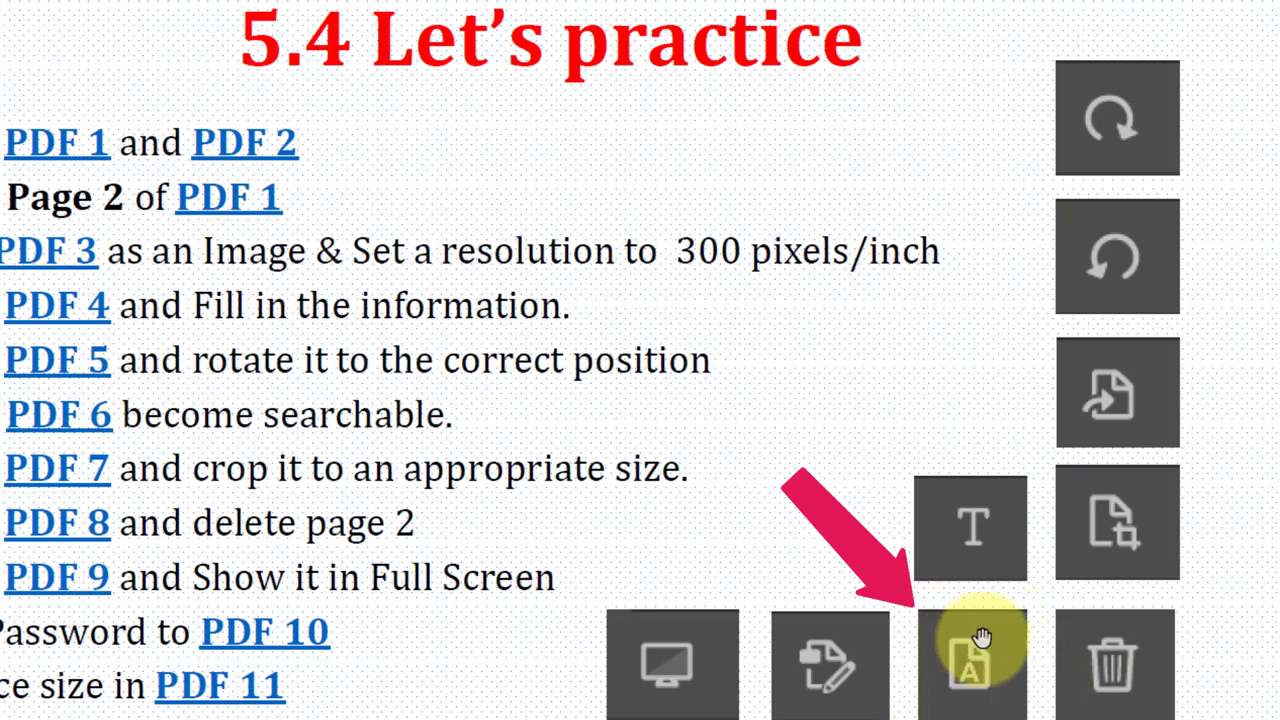
pyautogui.moveTo(1010, 675)
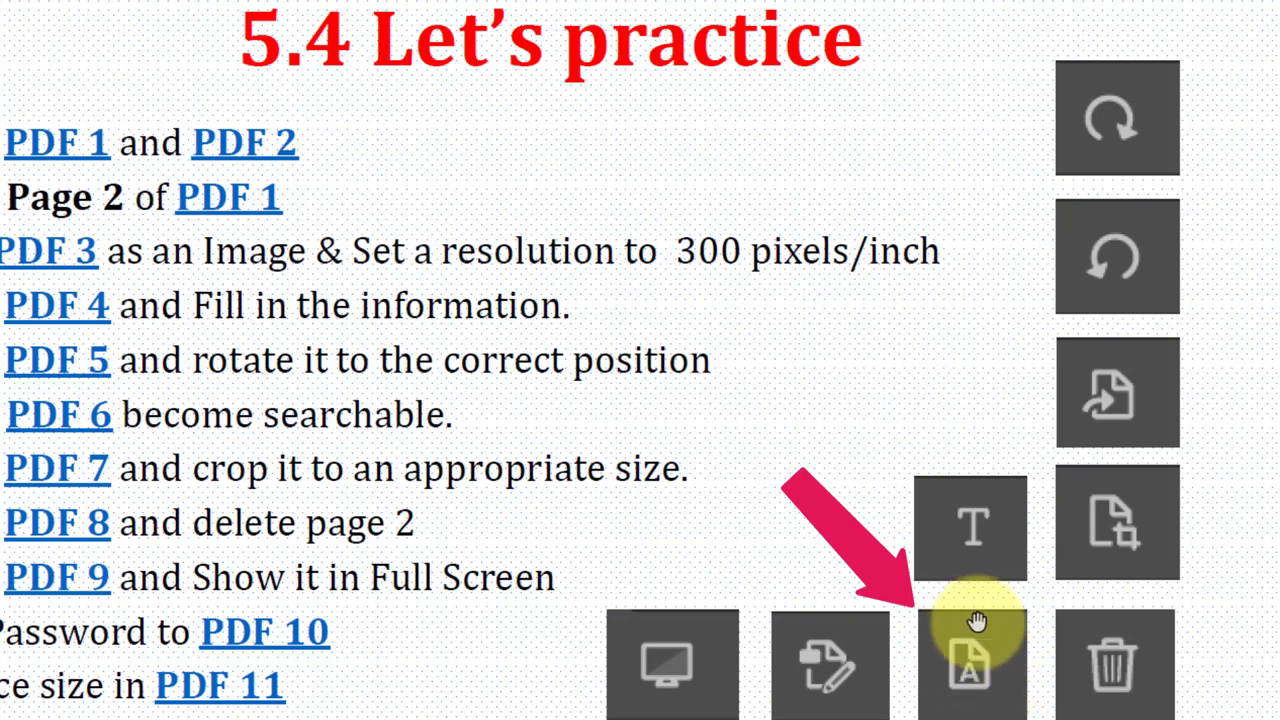
pyautogui.moveTo(975, 625)
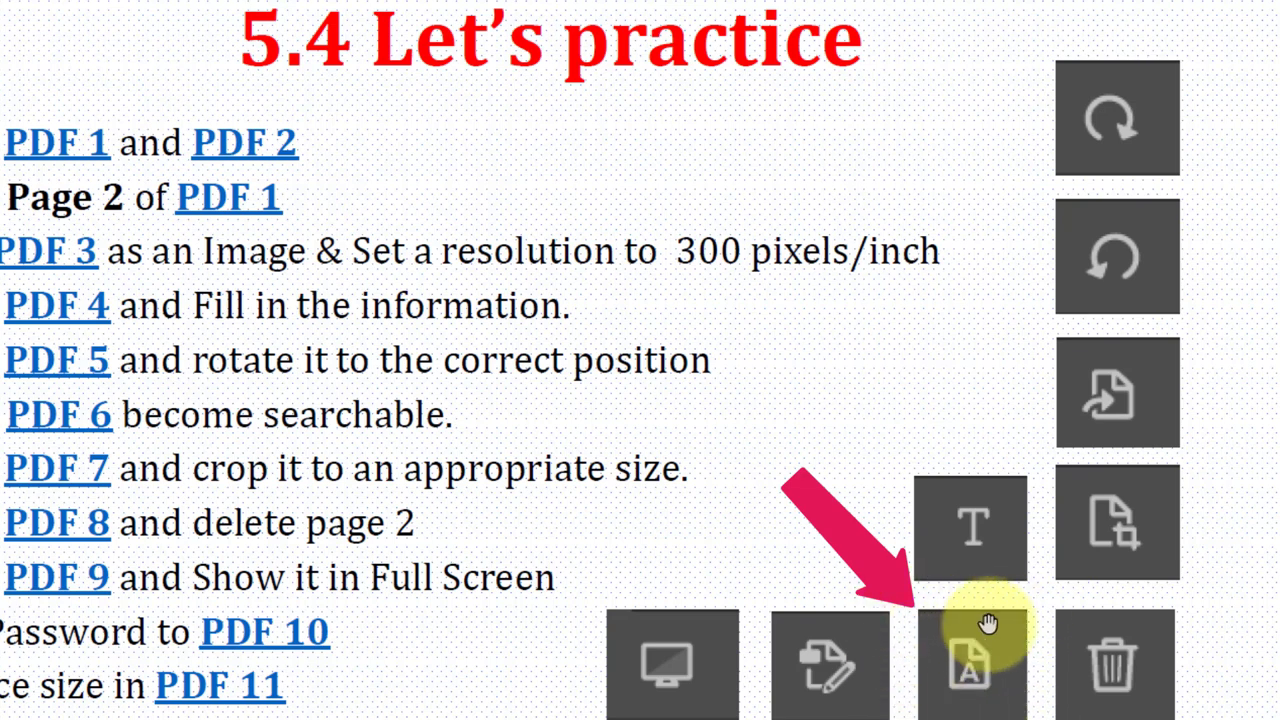
pyautogui.moveTo(1015, 645)
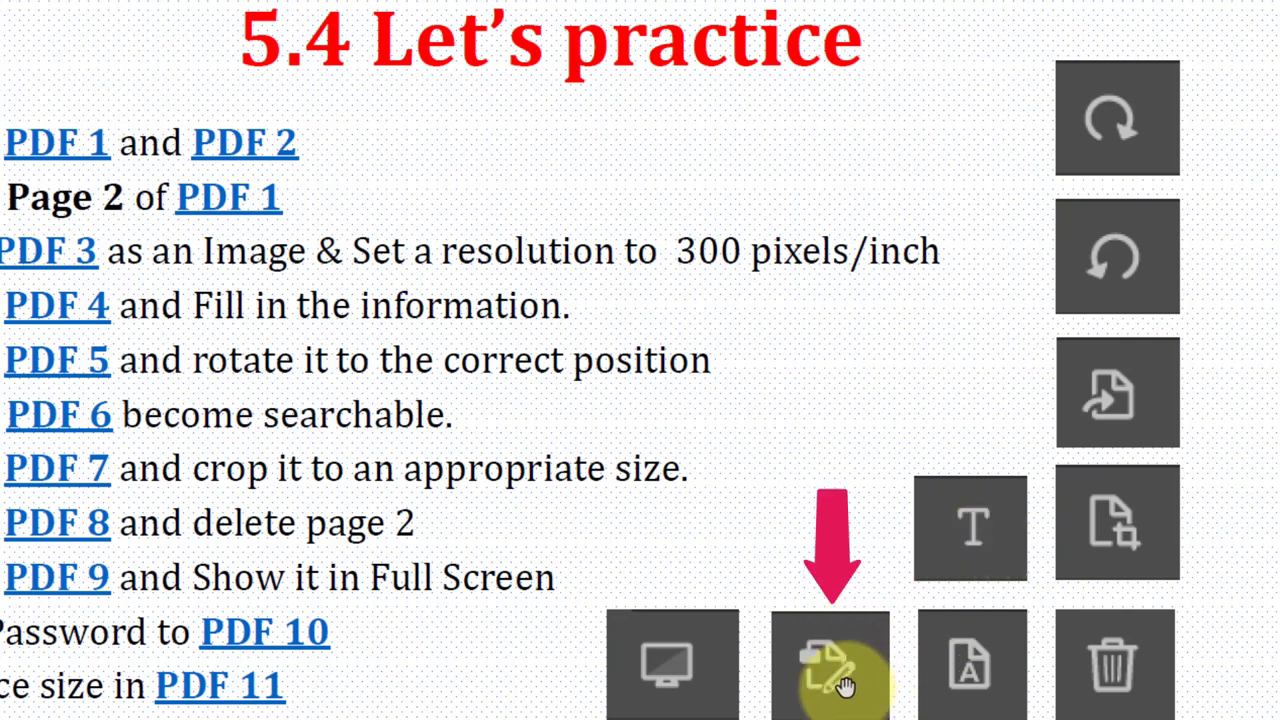
pyautogui.moveTo(672, 665)
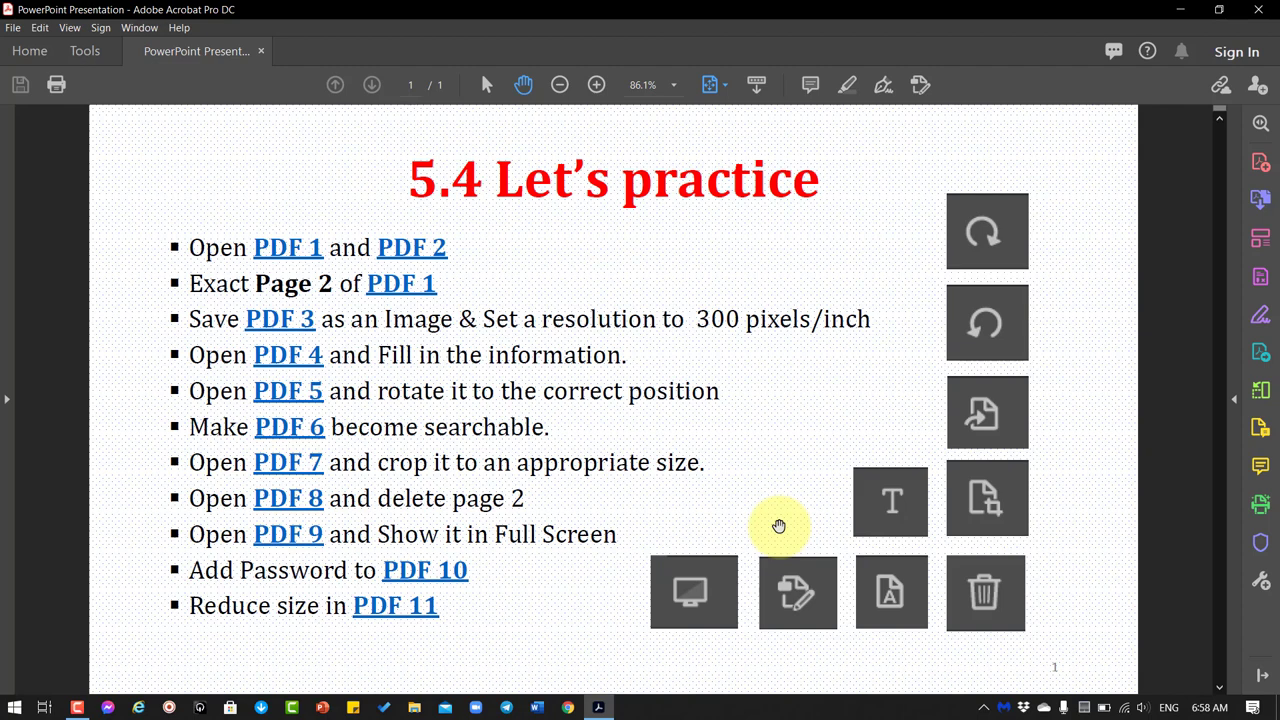
pyautogui.moveTo(1038, 223)
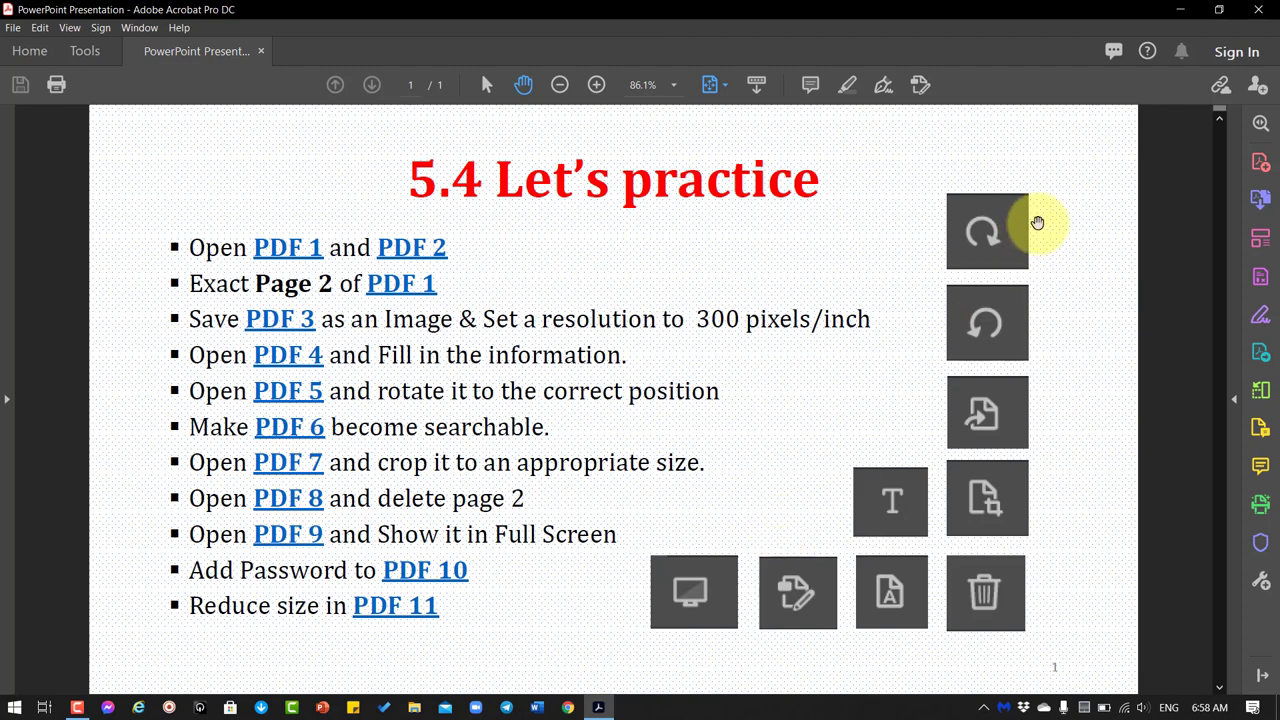
pyautogui.moveTo(1000, 88)
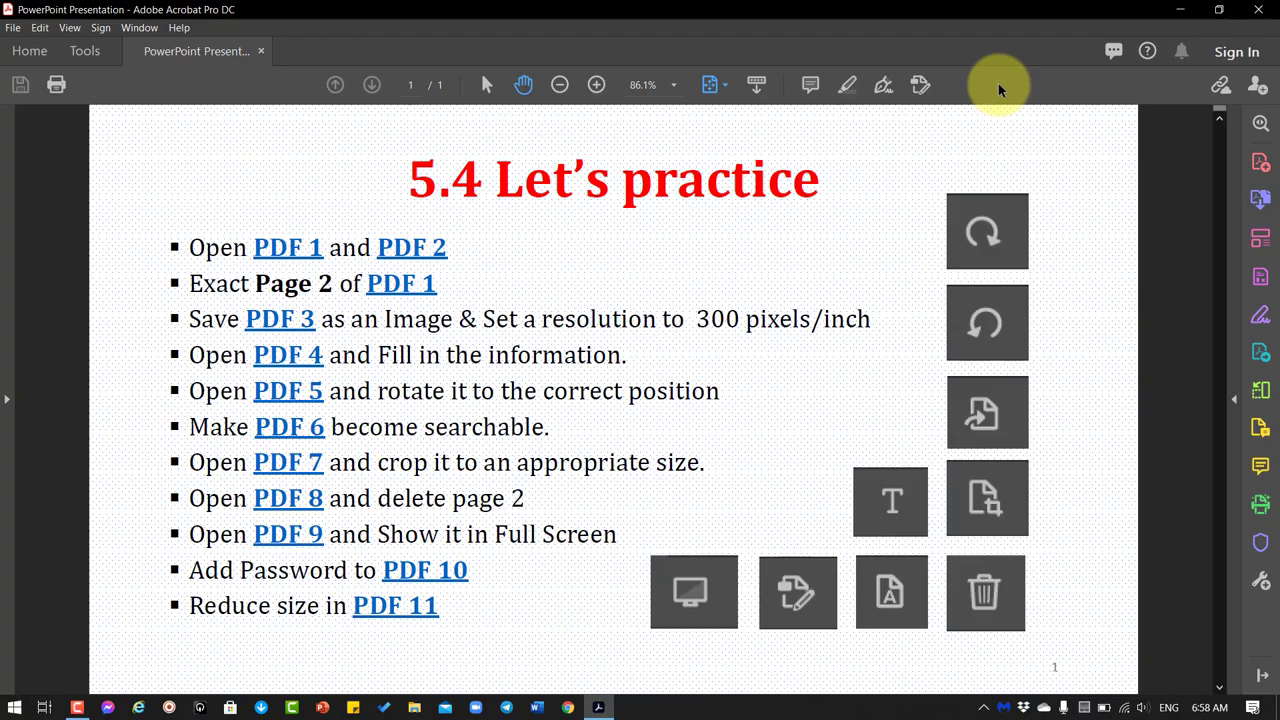
# - In Customize Quick Tools, expand Edit PDF and add Add Text and Crop Pages
pyautogui.rightClick(995, 85)
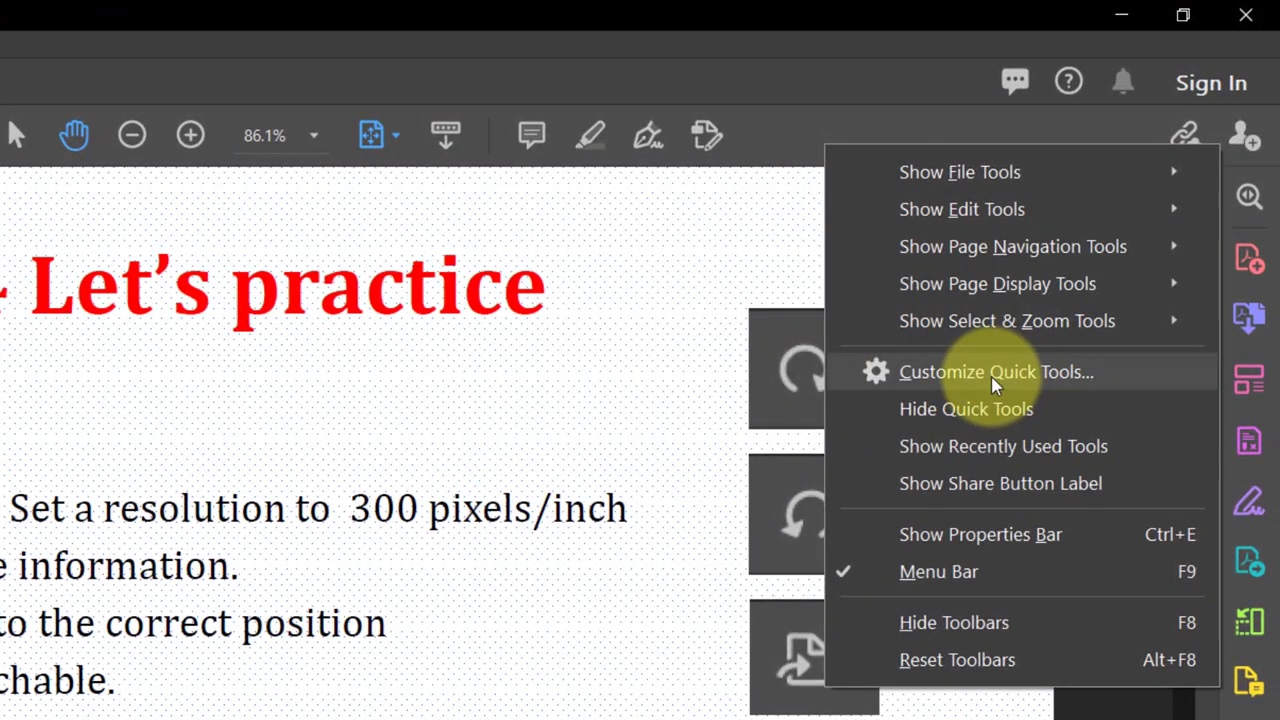
pyautogui.click(996, 371)
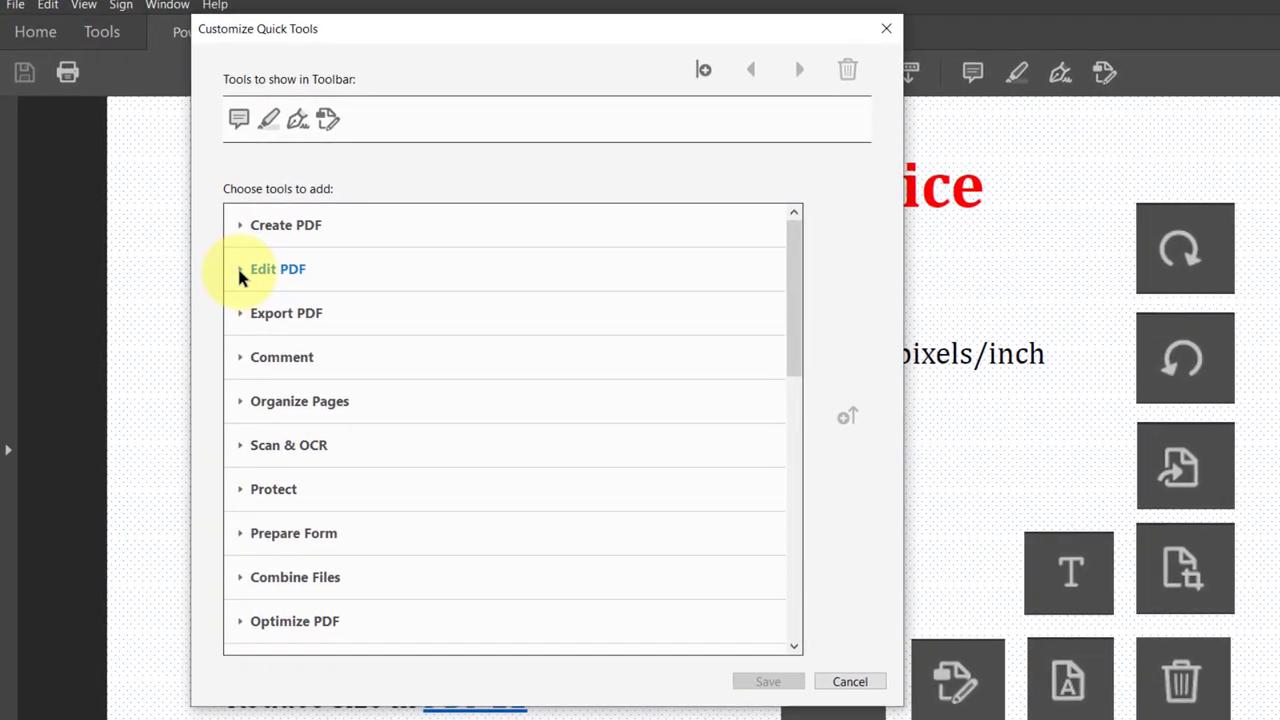
pyautogui.moveTo(293, 283)
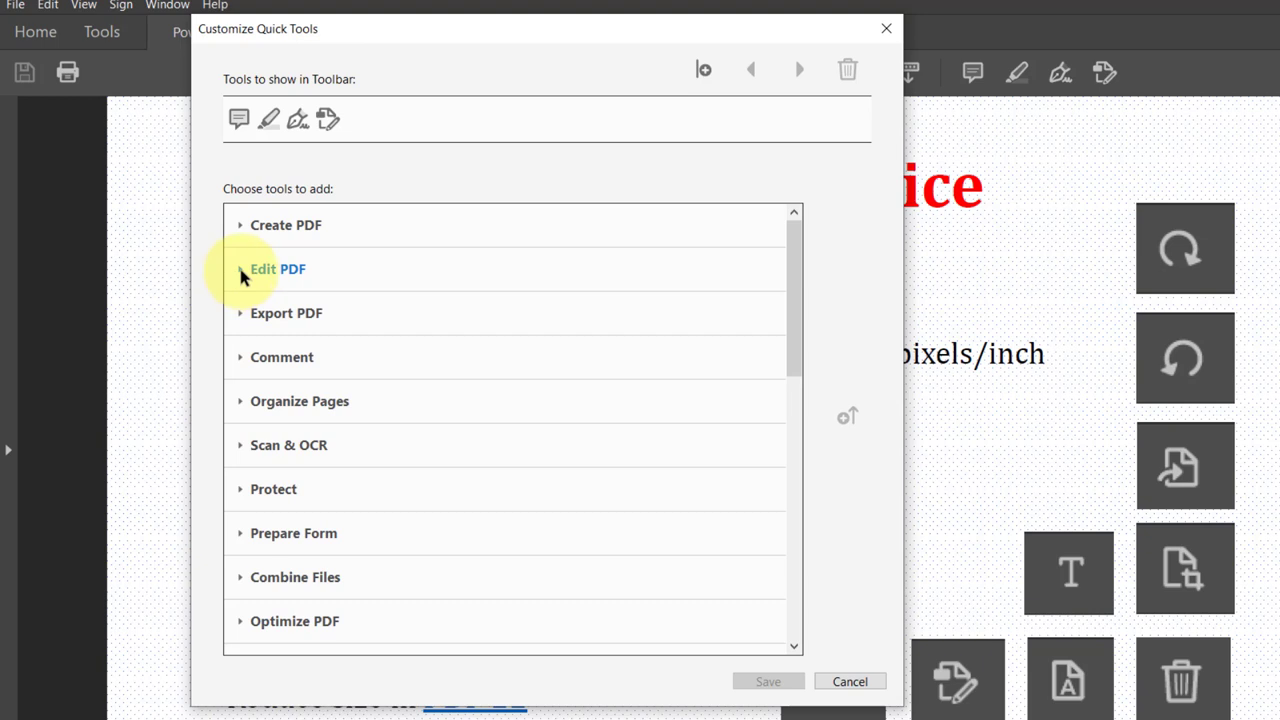
pyautogui.click(239, 268)
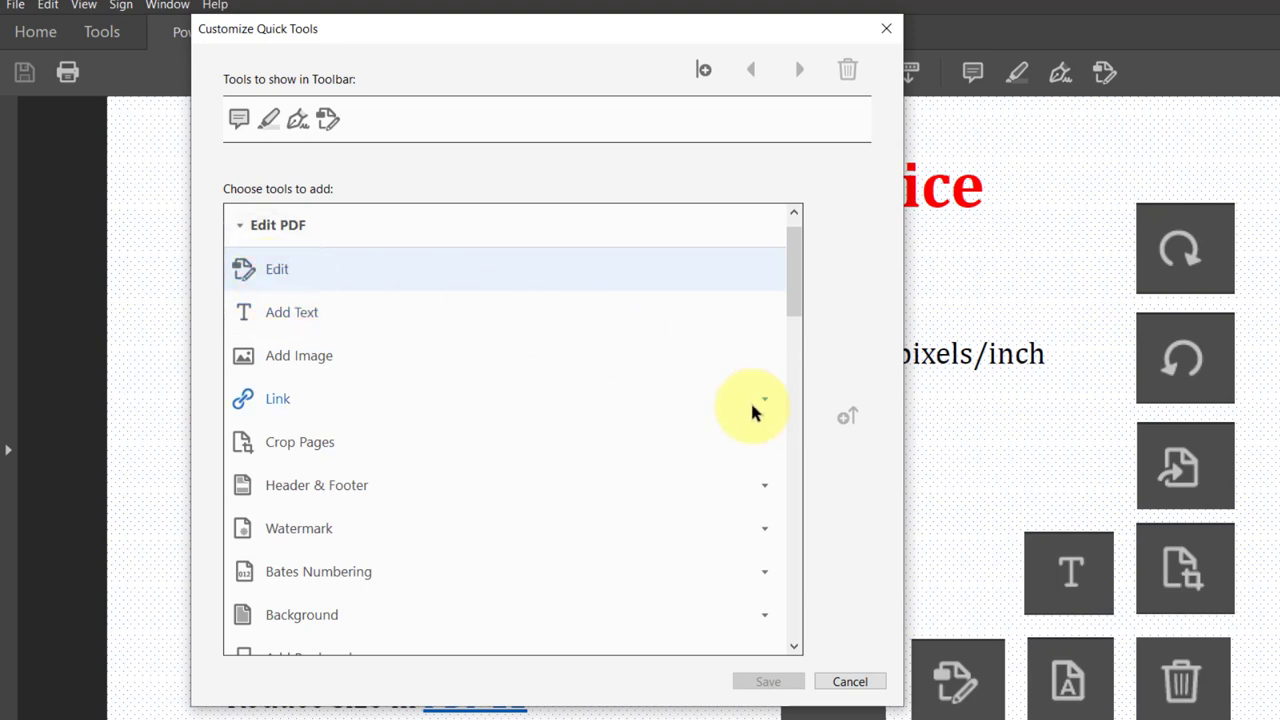
pyautogui.moveTo(208, 280)
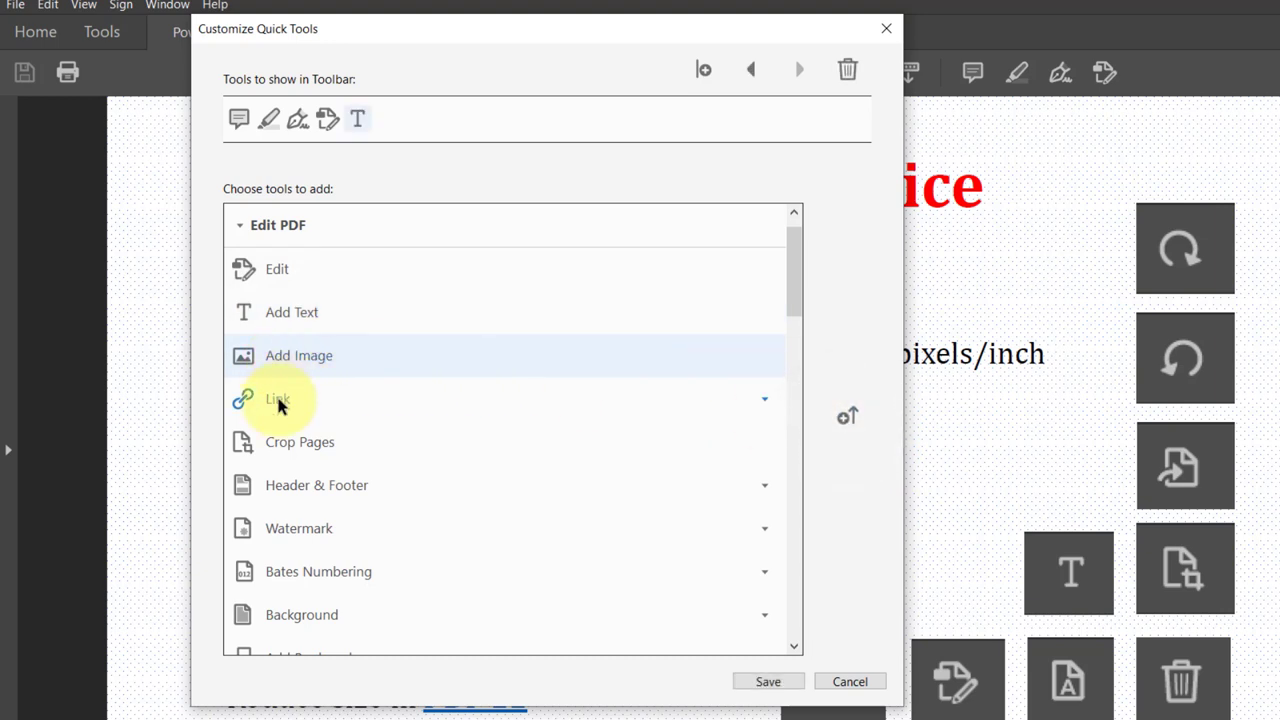
pyautogui.moveTo(323, 442)
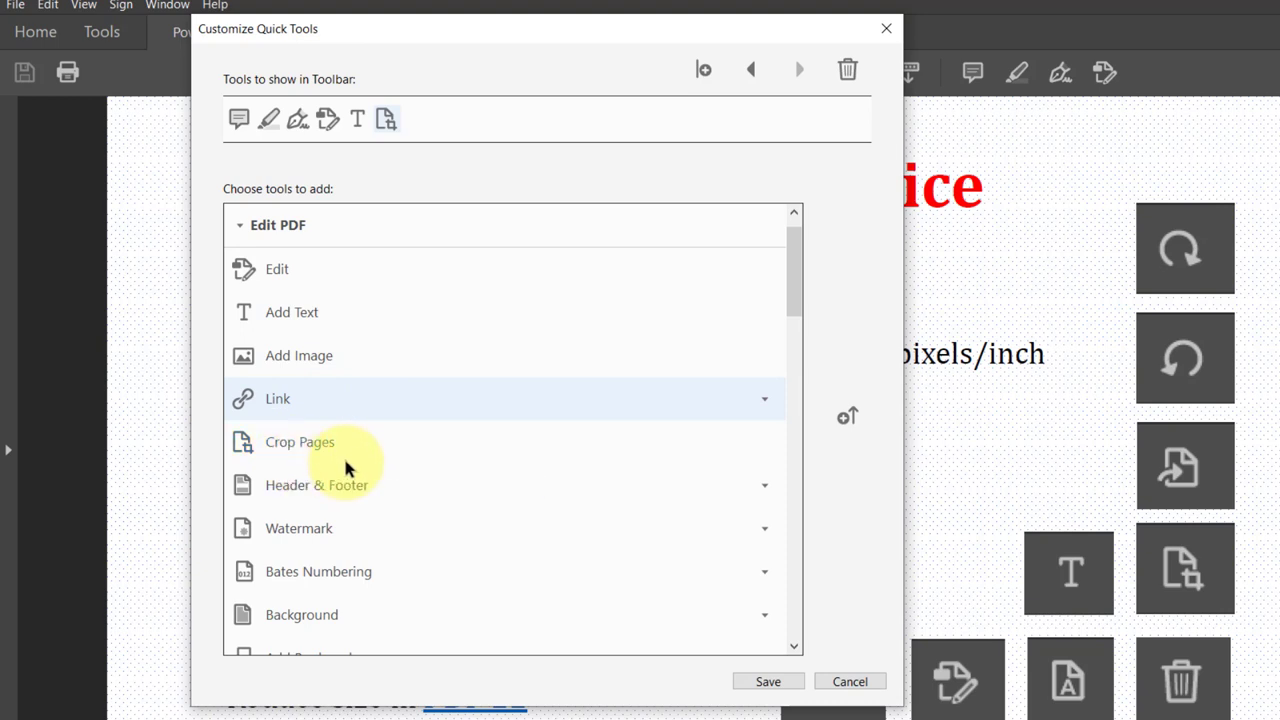
pyautogui.scroll(-3)
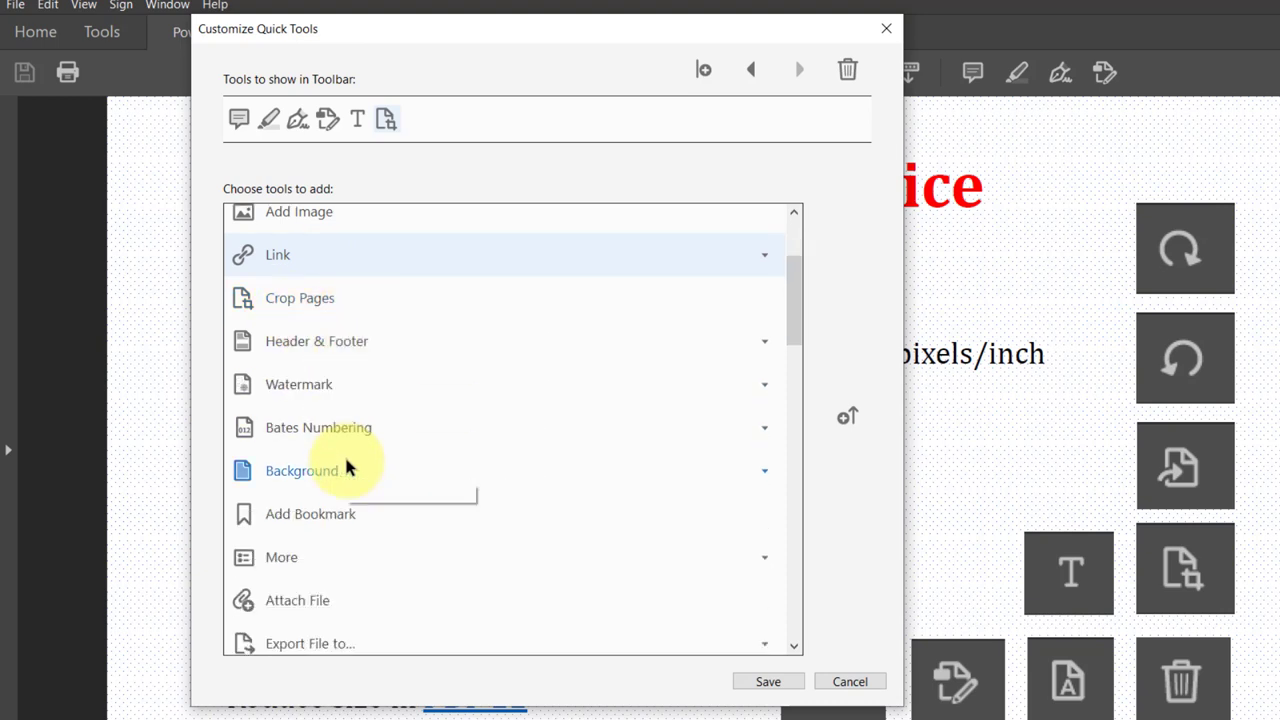
pyautogui.scroll(-3)
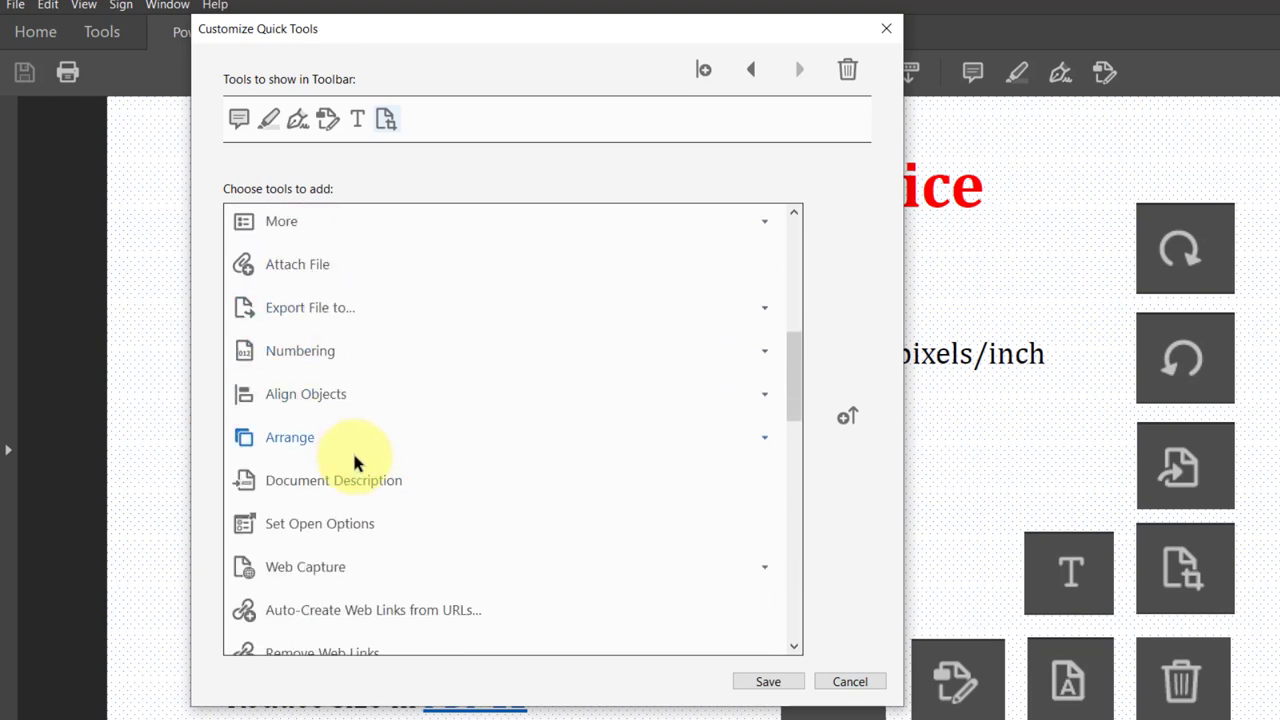
pyautogui.scroll(-3)
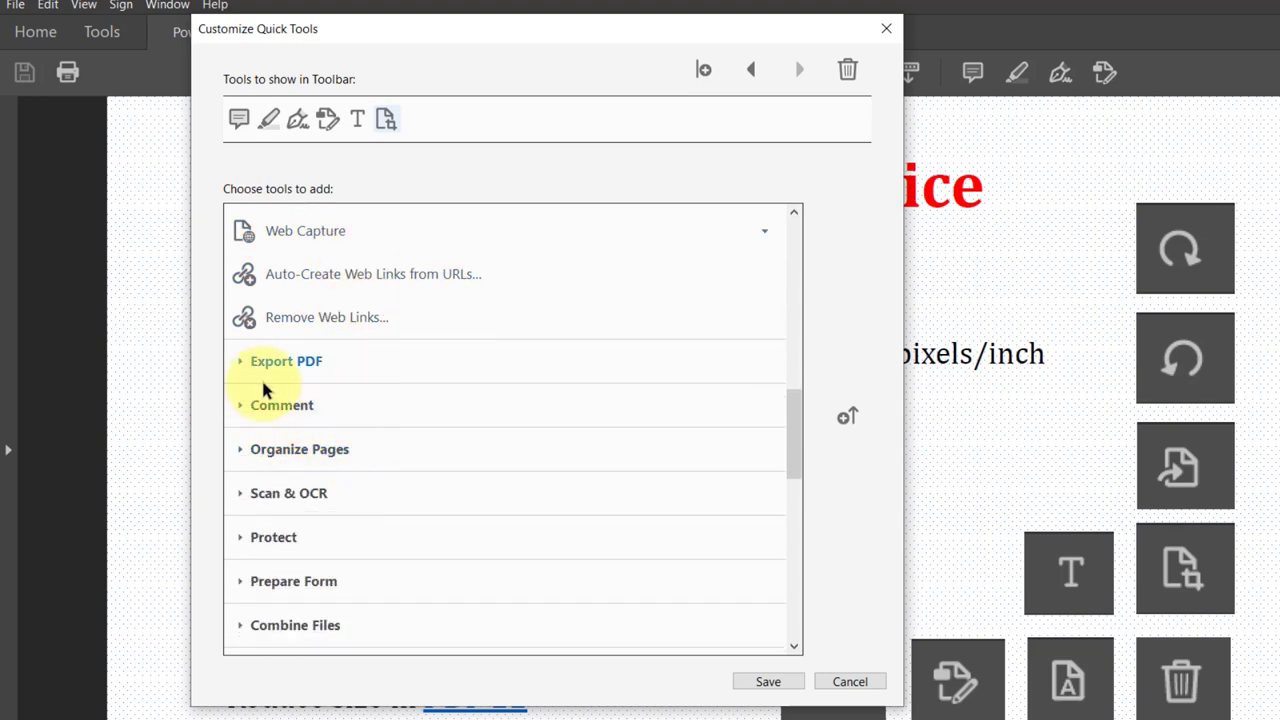
pyautogui.moveTo(253, 455)
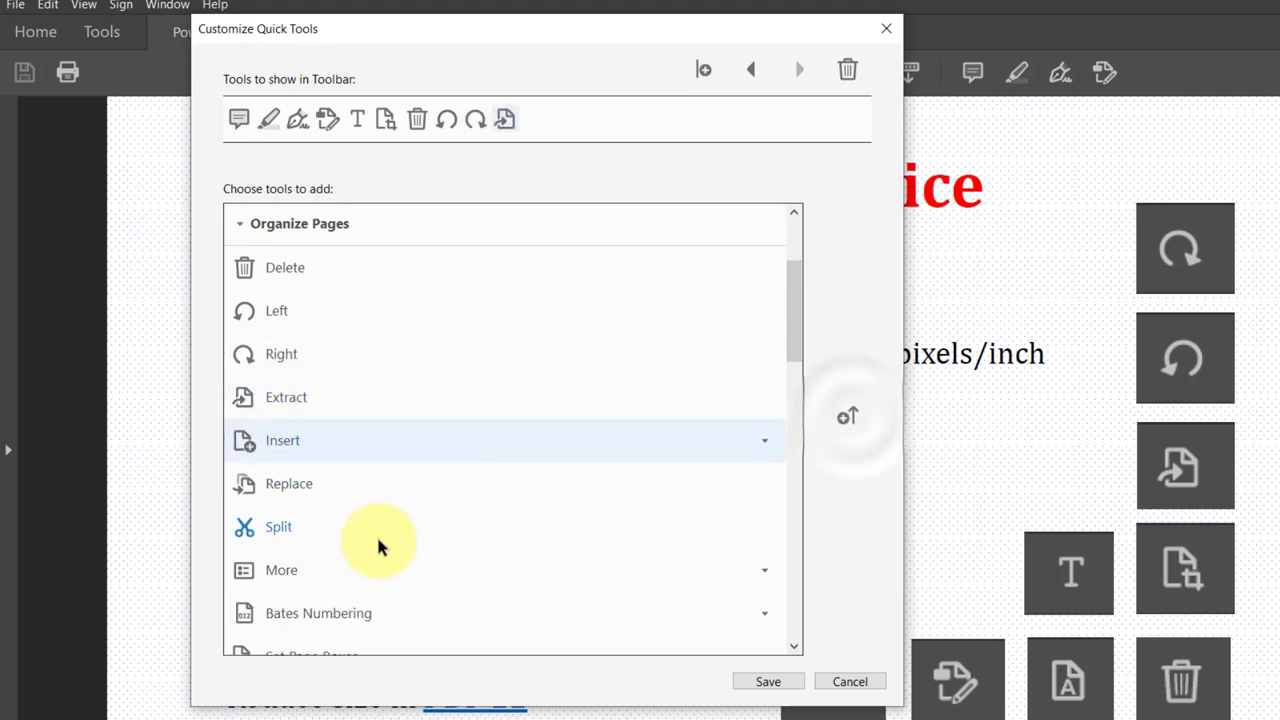
# - Add Delete, rotate Left and Right, Extract and Recognize Text, then save the customization
pyautogui.scroll(-3)
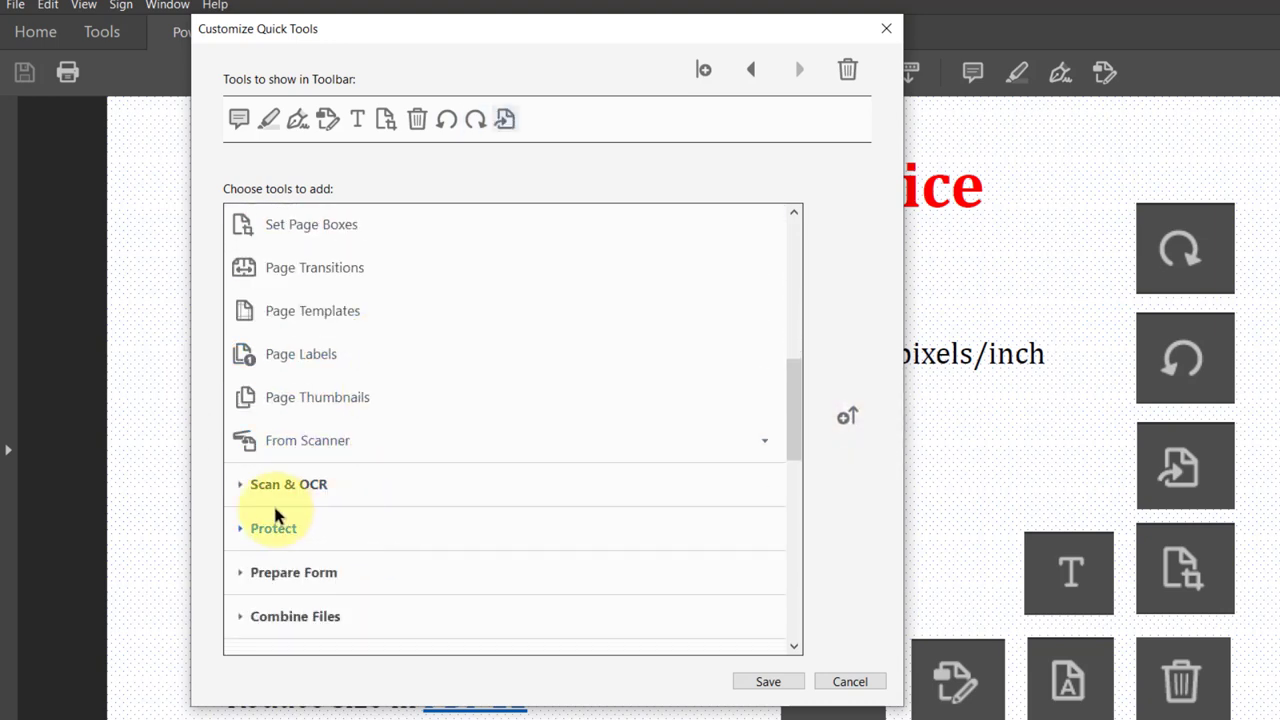
pyautogui.moveTo(289, 484)
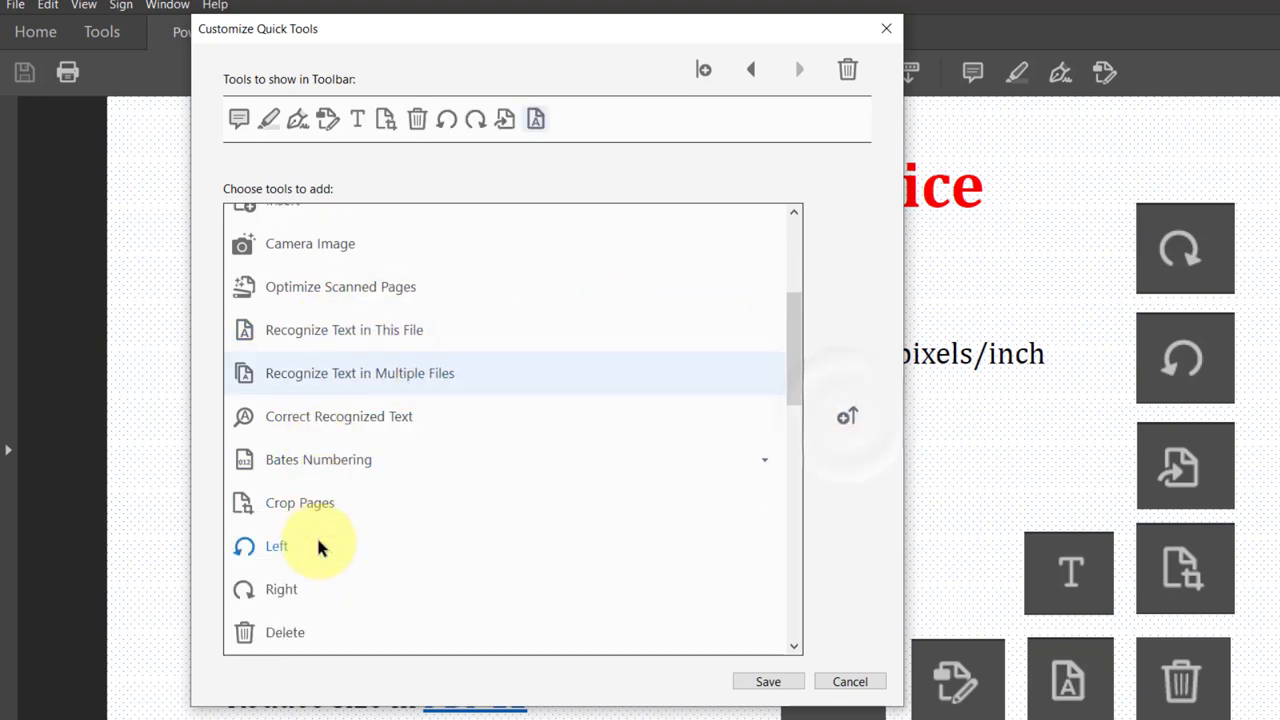
pyautogui.scroll(-3)
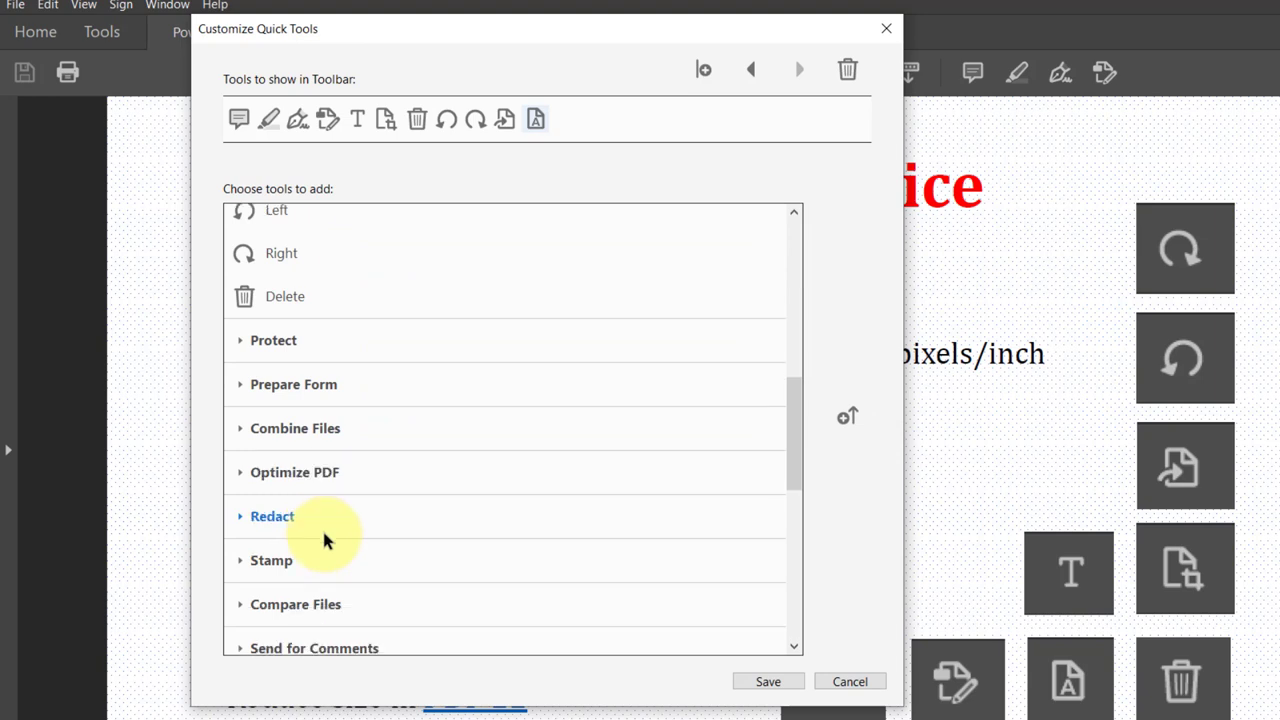
pyautogui.click(273, 340)
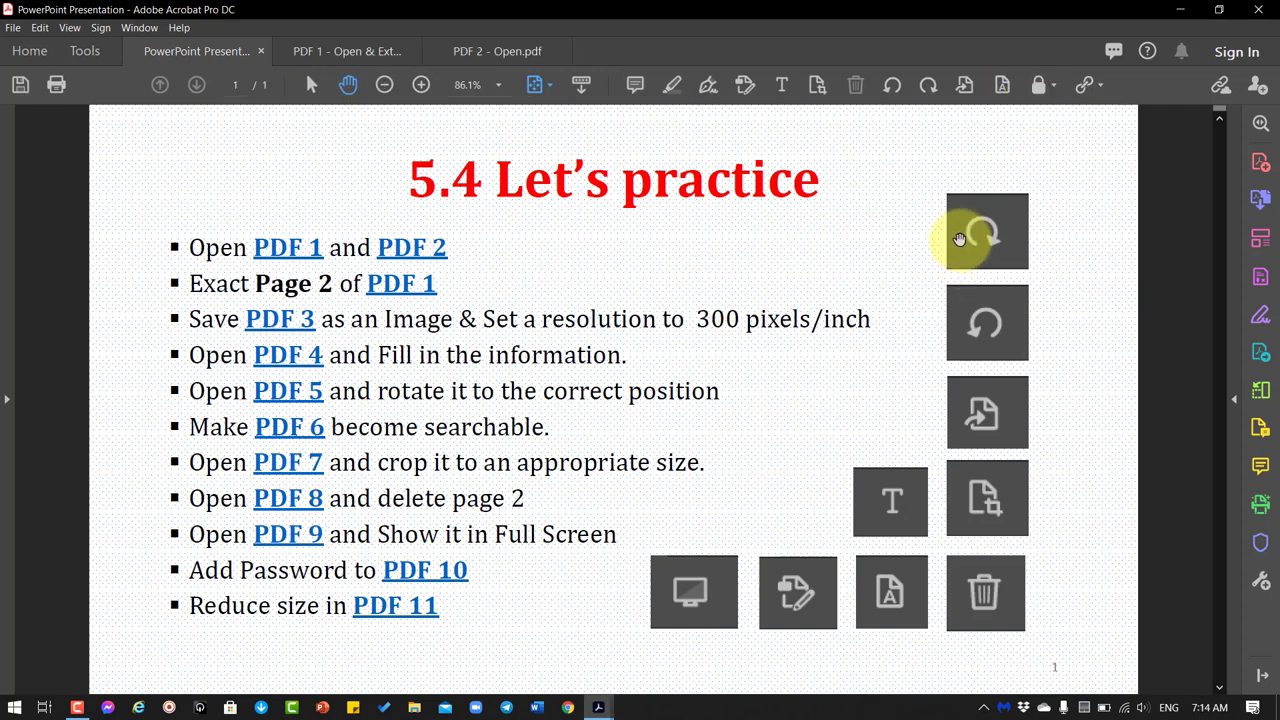
pyautogui.moveTo(664, 286)
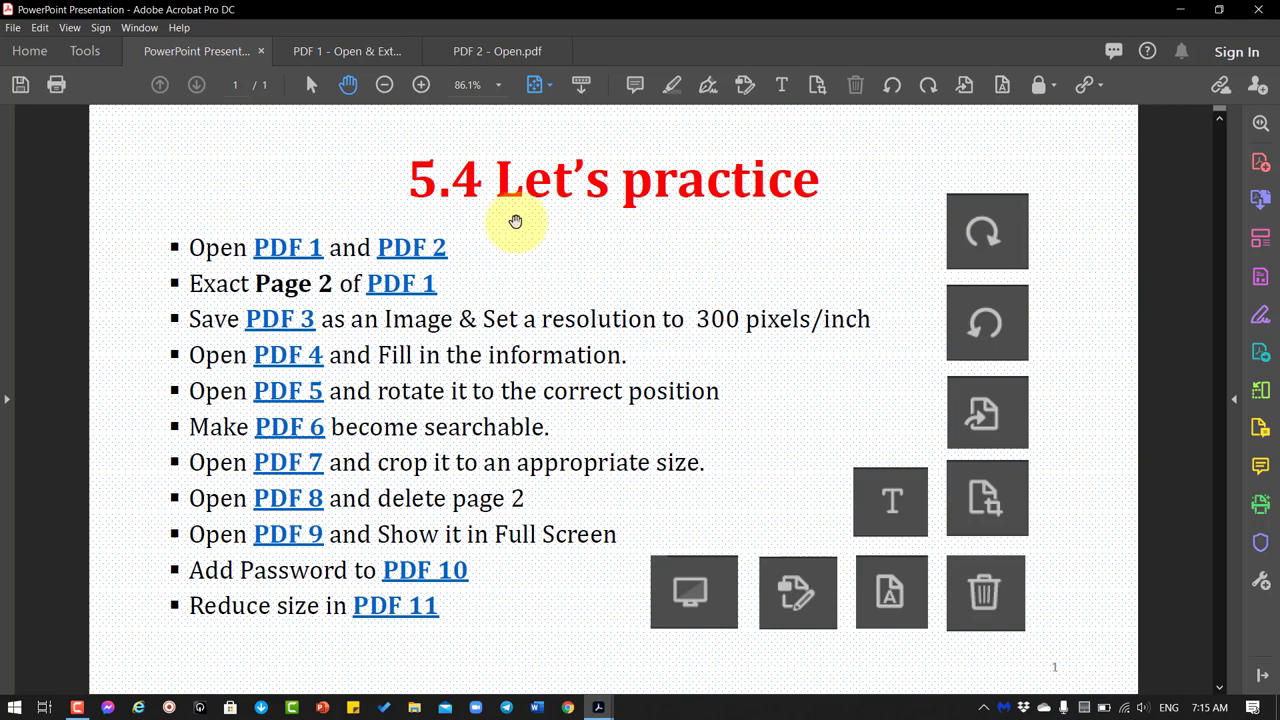
# - Open PDF 2's English Idioms cover from the slide, view it, then close its tab
pyautogui.click(288, 247)
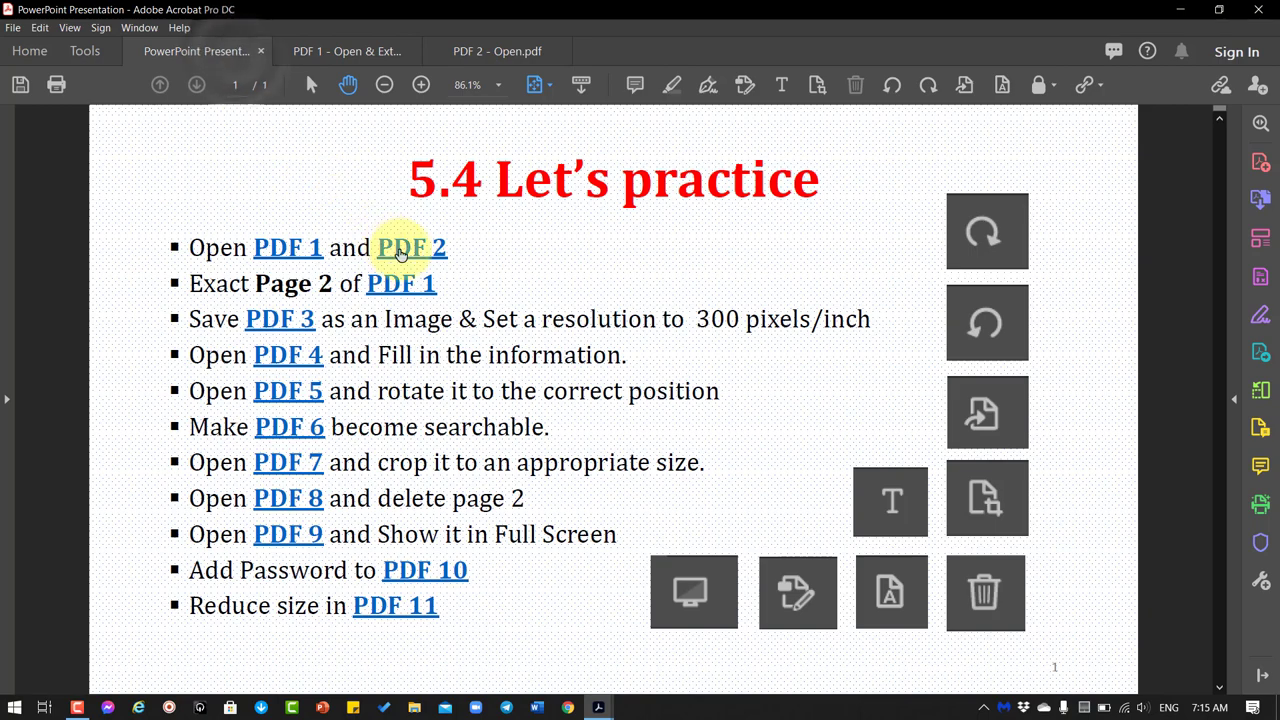
pyautogui.click(497, 51)
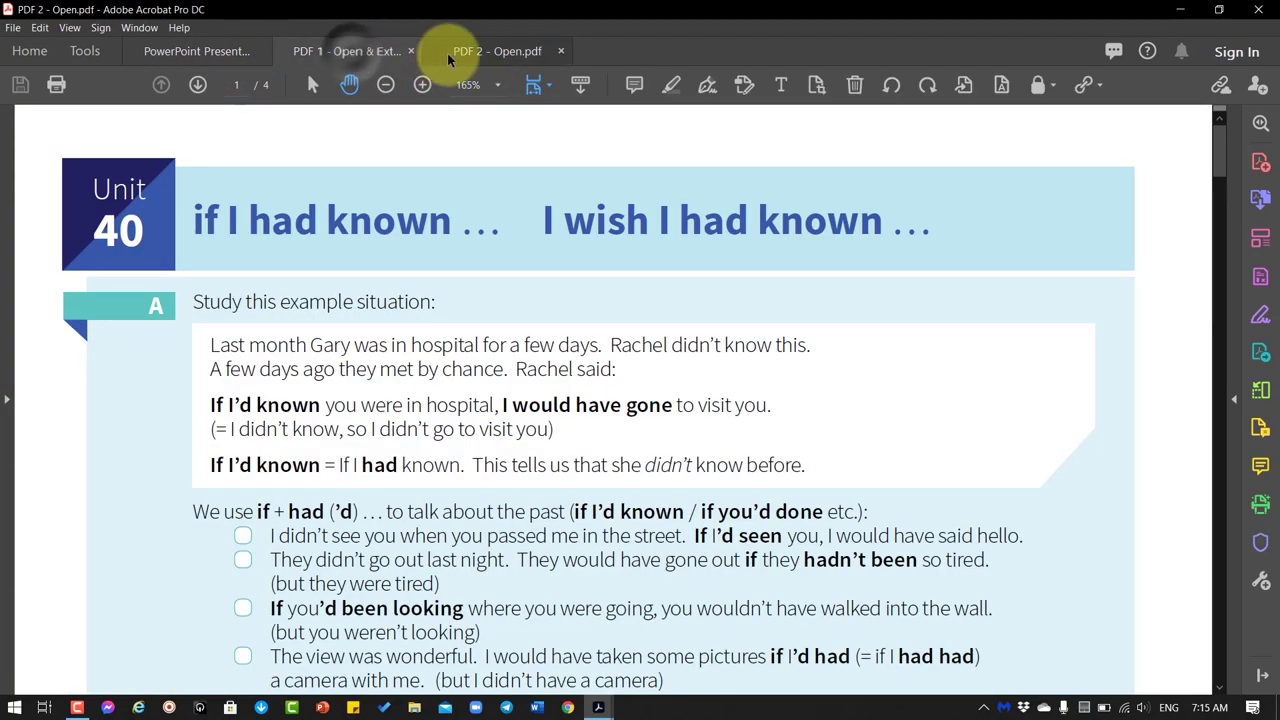
pyautogui.click(348, 51)
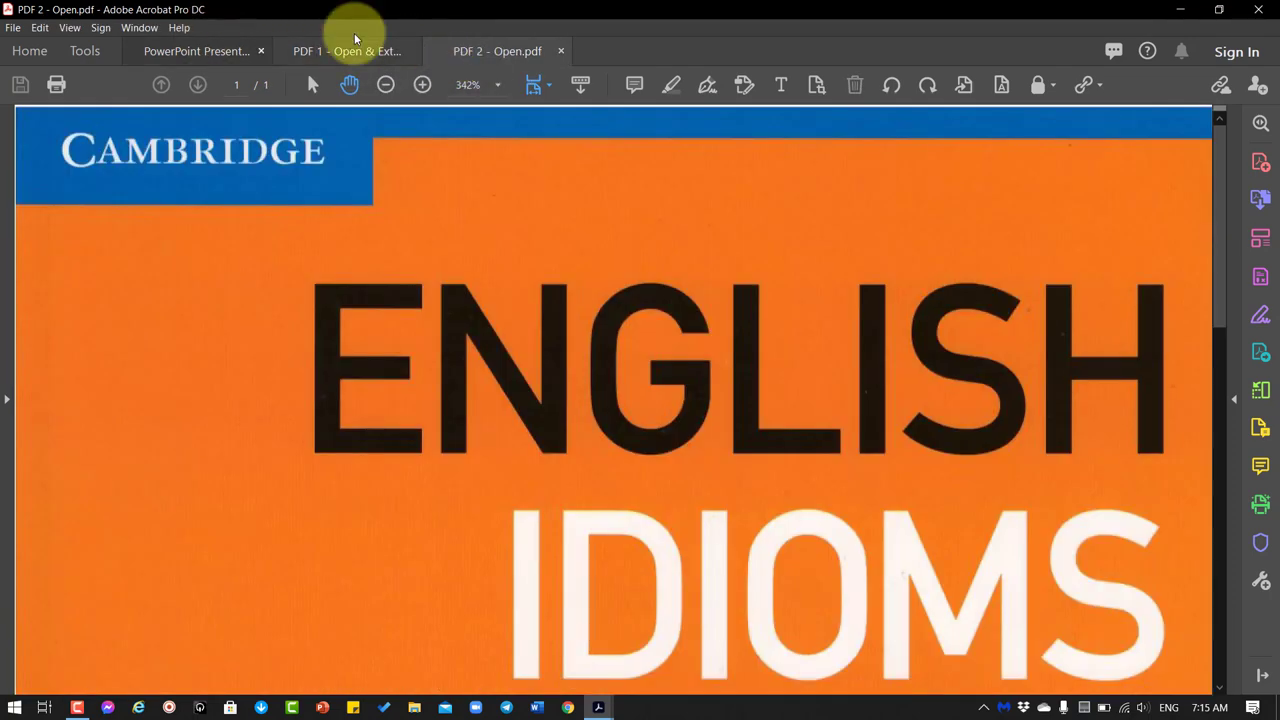
pyautogui.moveTo(210, 51)
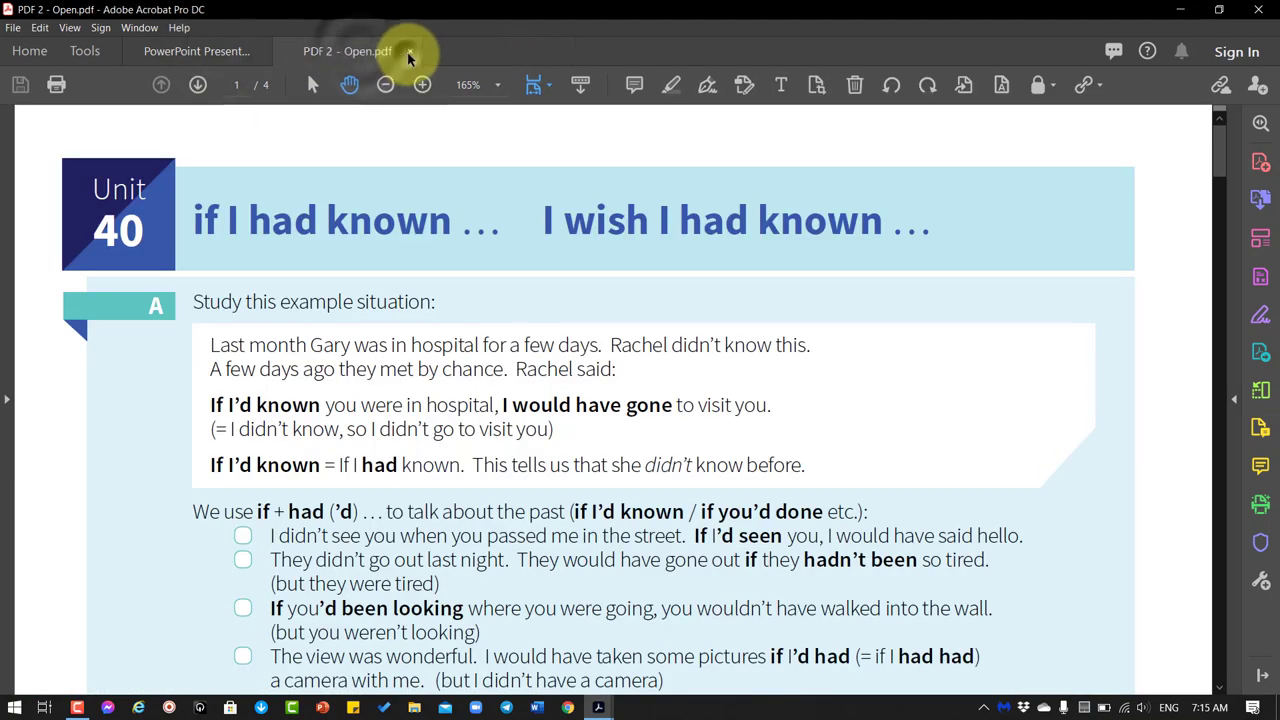
pyautogui.click(197, 51)
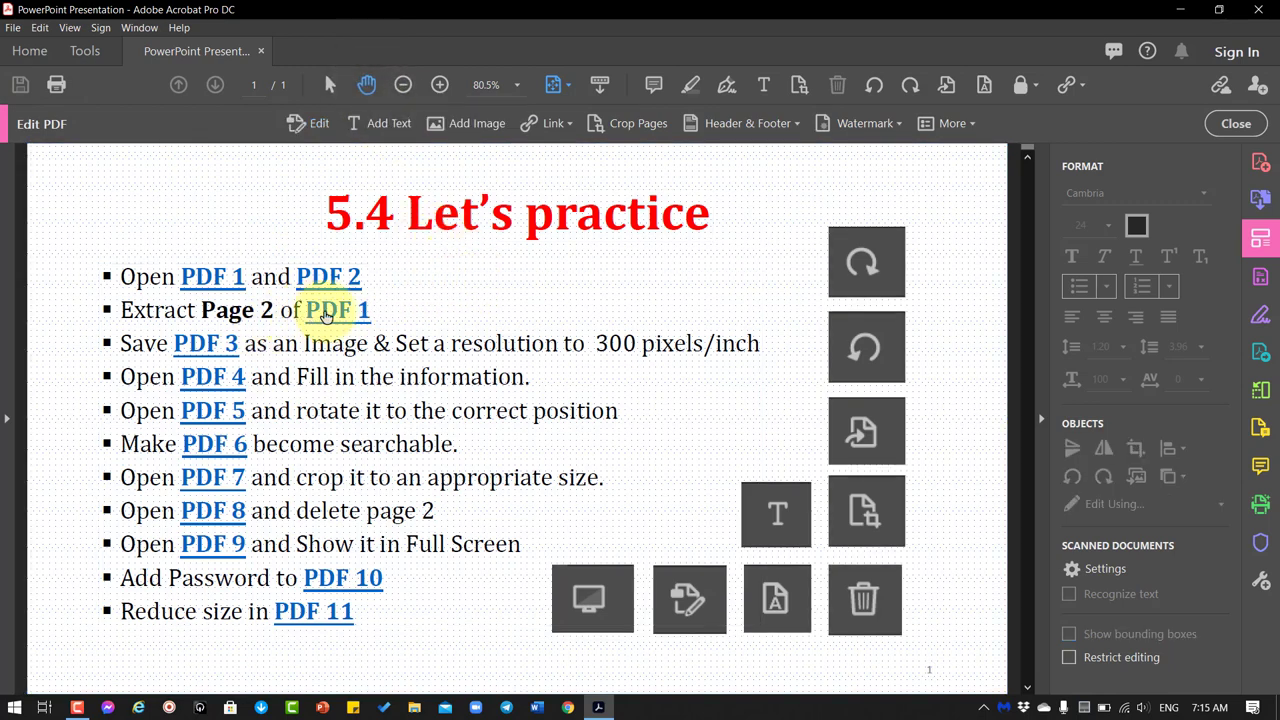
# - Open PDF 1 from the slide and scroll to its Unit 40 Exercises page 2
pyautogui.click(337, 310)
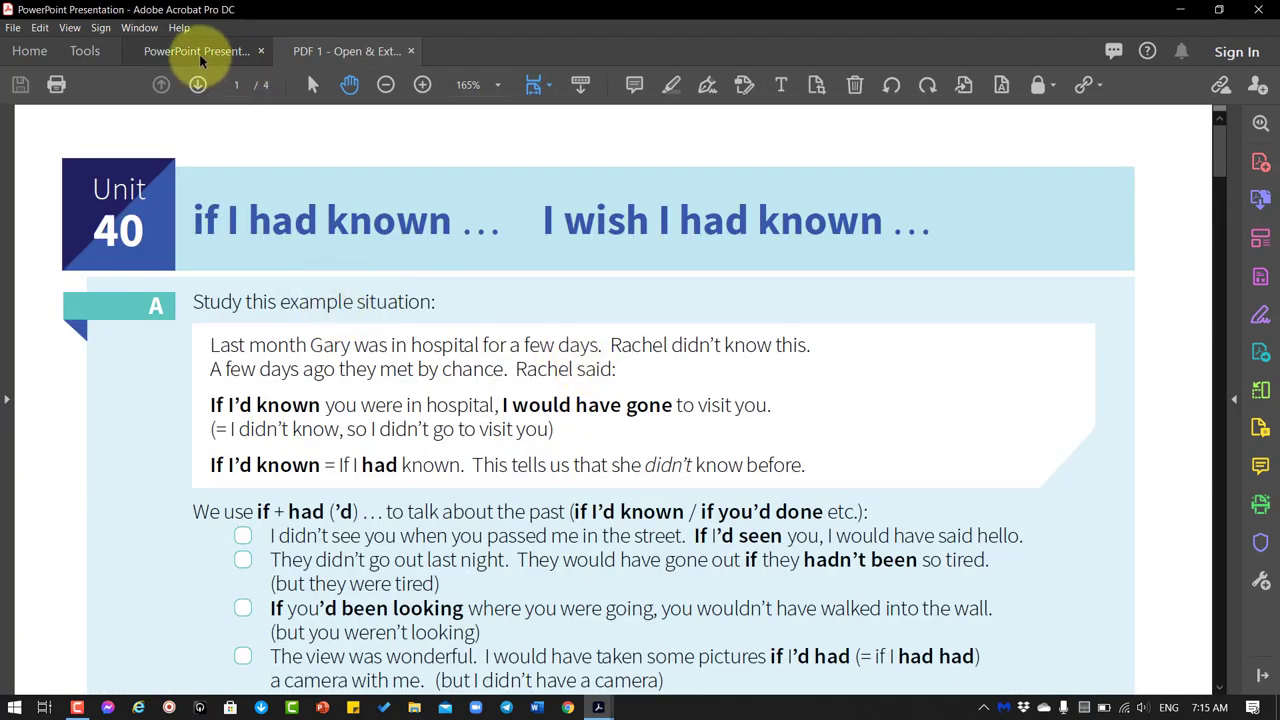
pyautogui.click(196, 51)
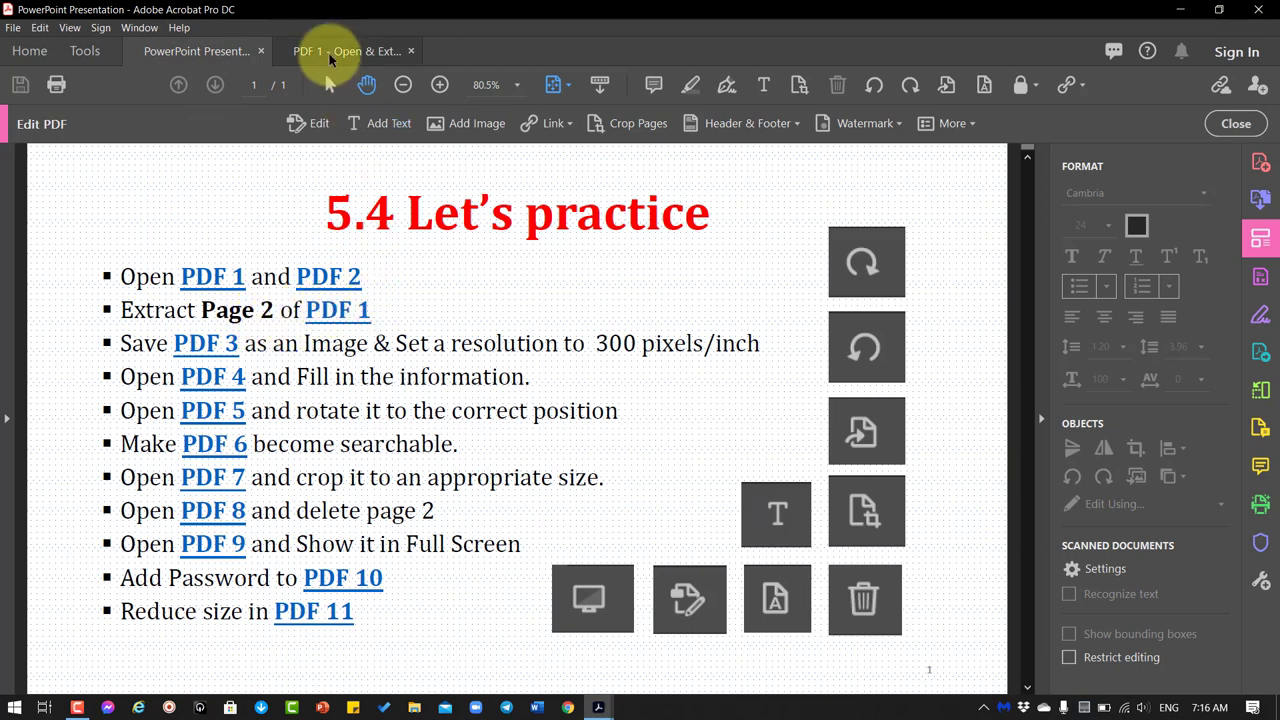
pyautogui.click(345, 51)
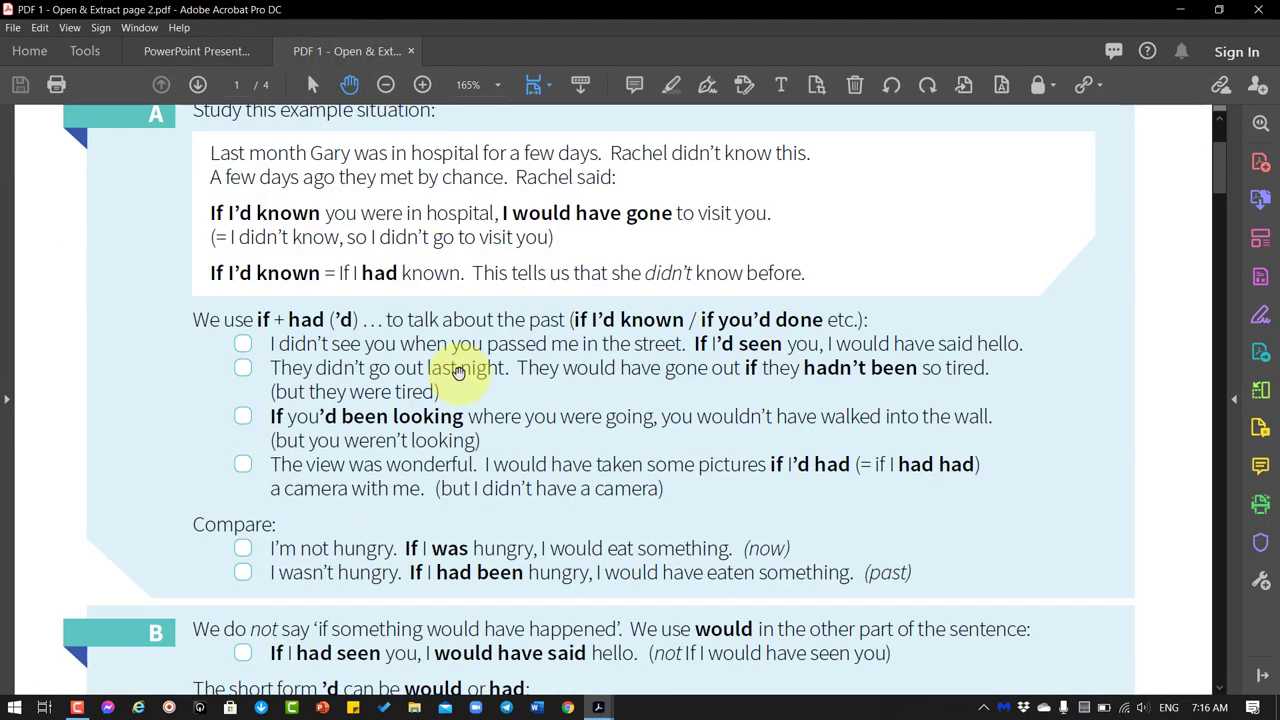
pyautogui.scroll(-3)
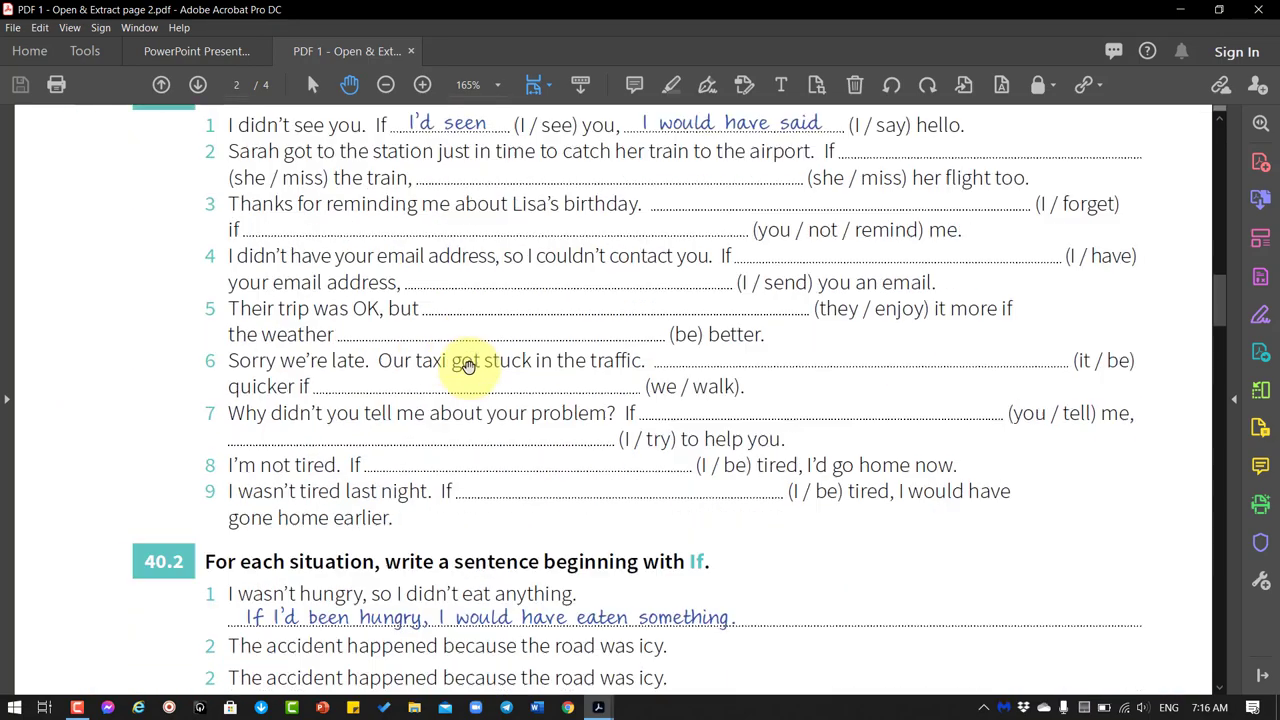
pyautogui.scroll(-3)
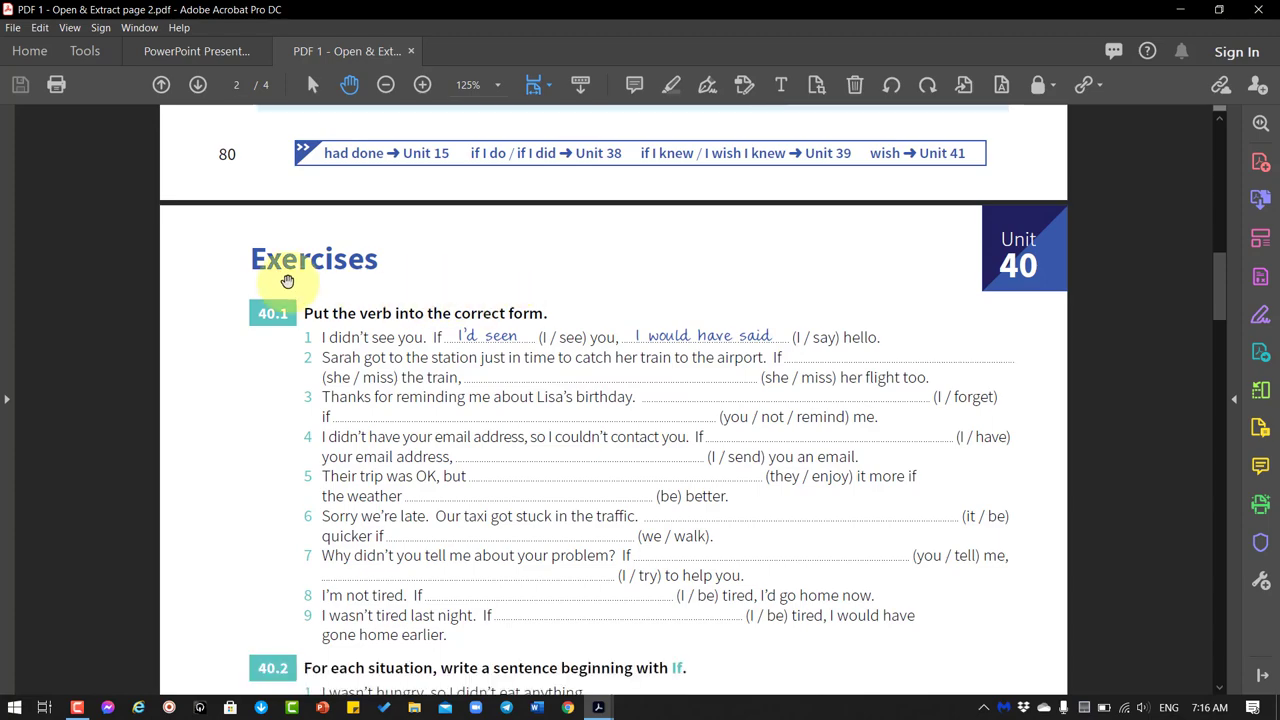
pyautogui.scroll(-3)
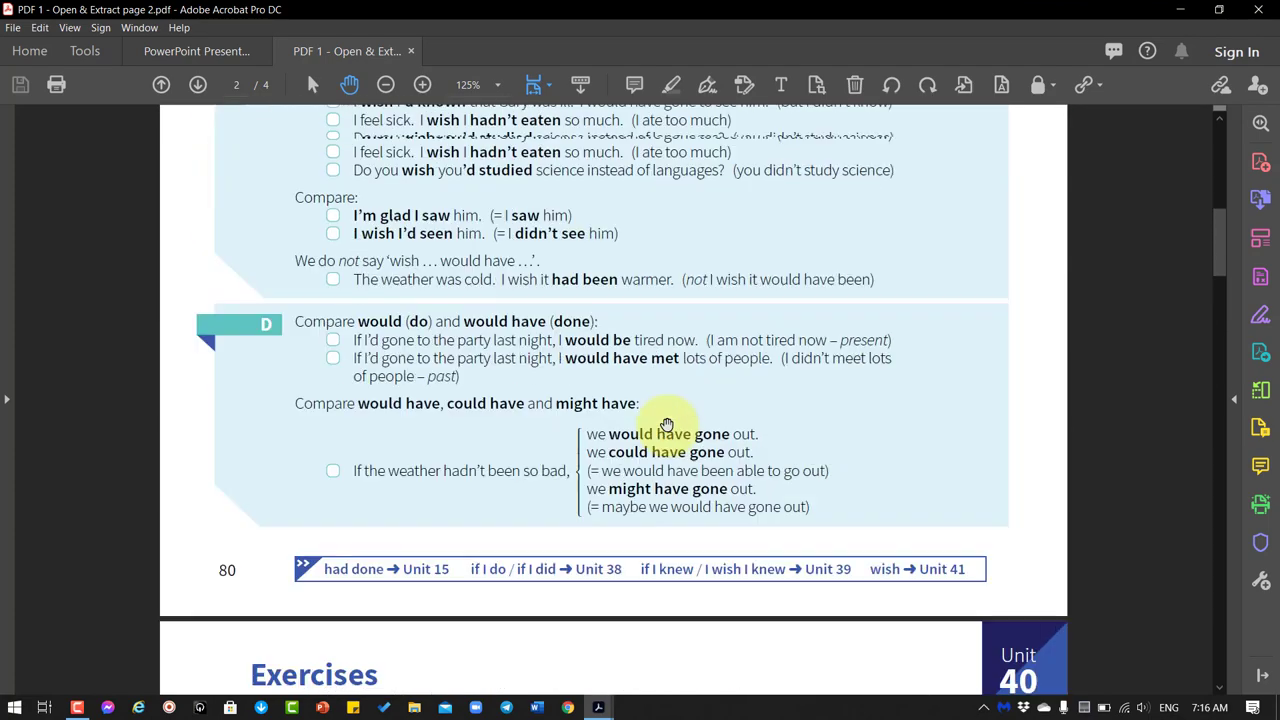
pyautogui.scroll(-3)
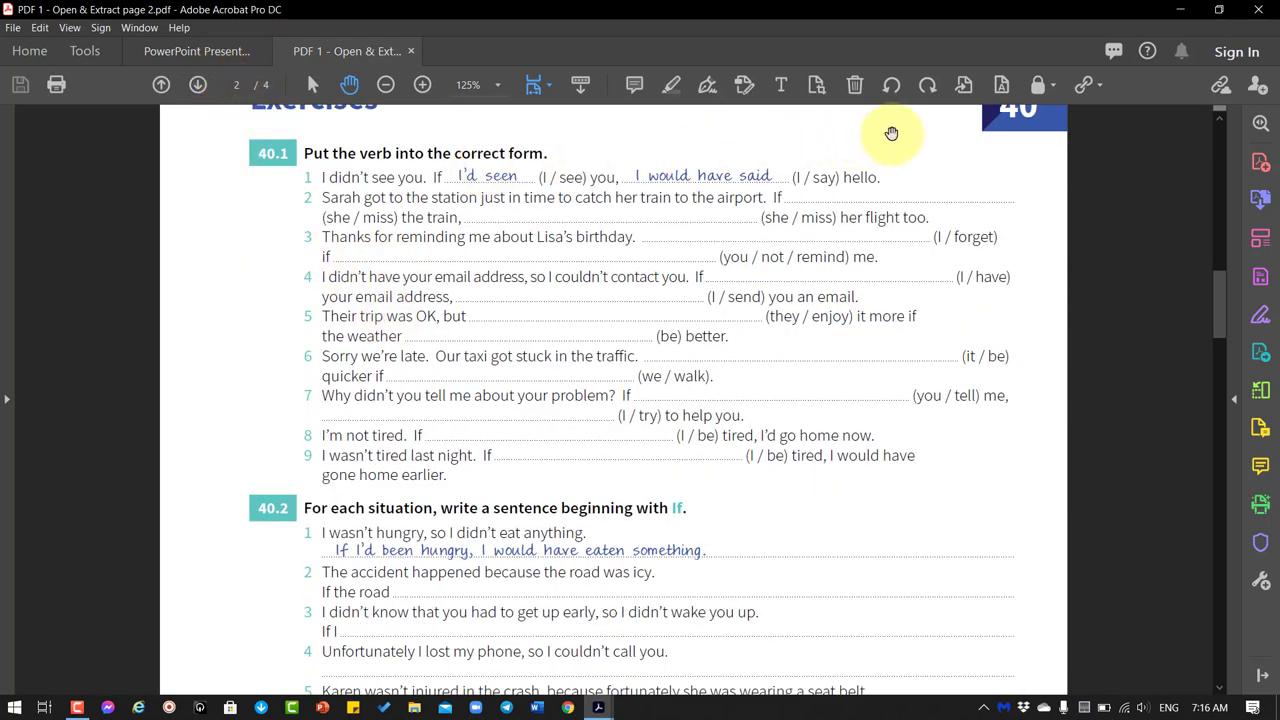
pyautogui.moveTo(963, 85)
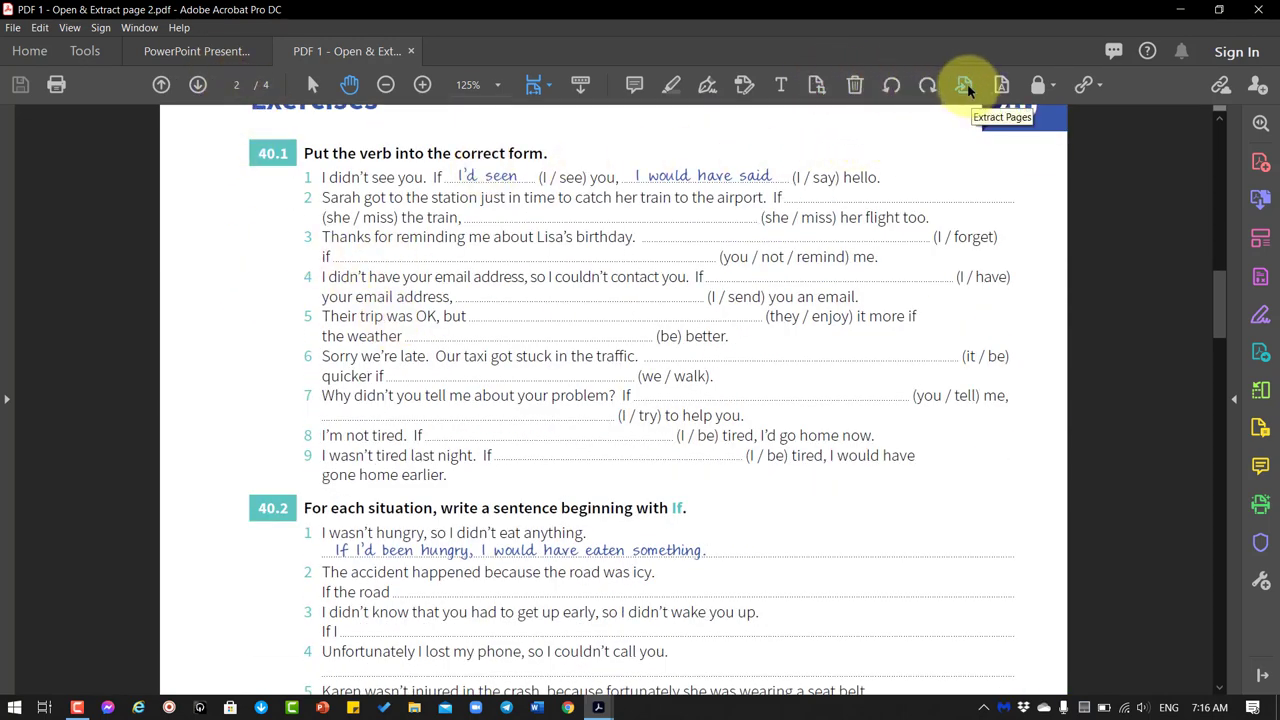
pyautogui.click(964, 84)
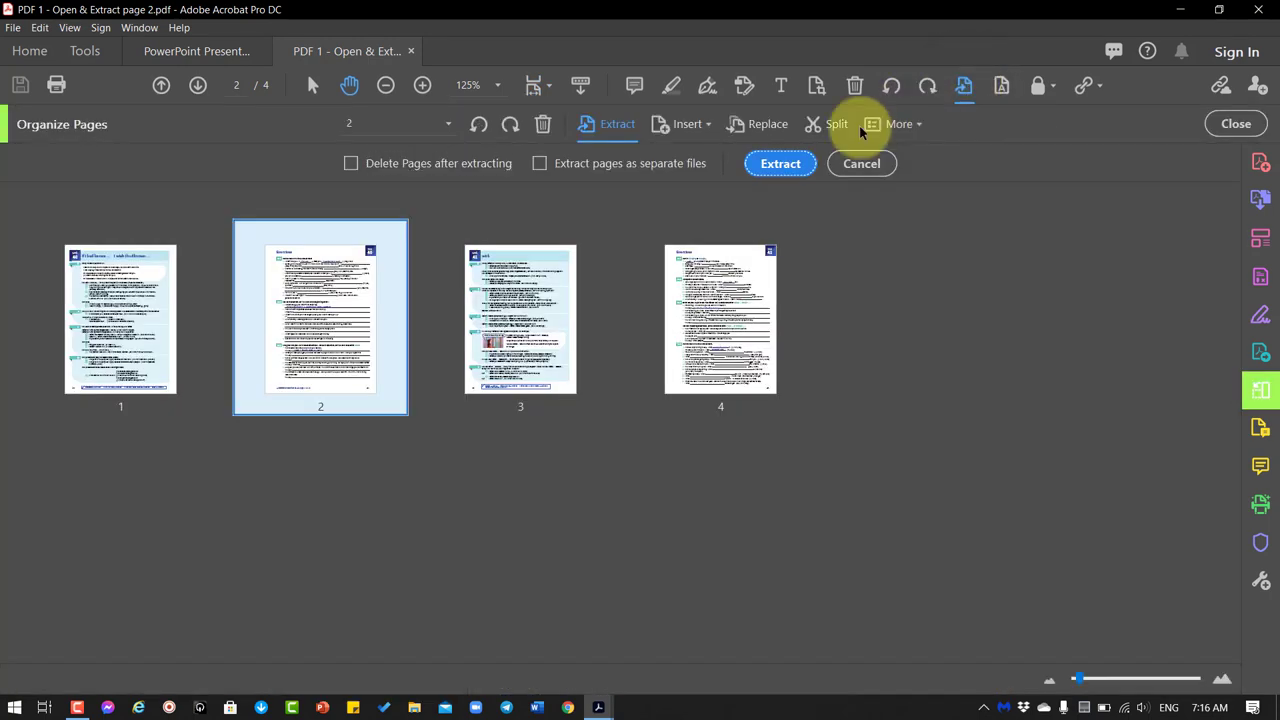
pyautogui.moveTo(320, 320)
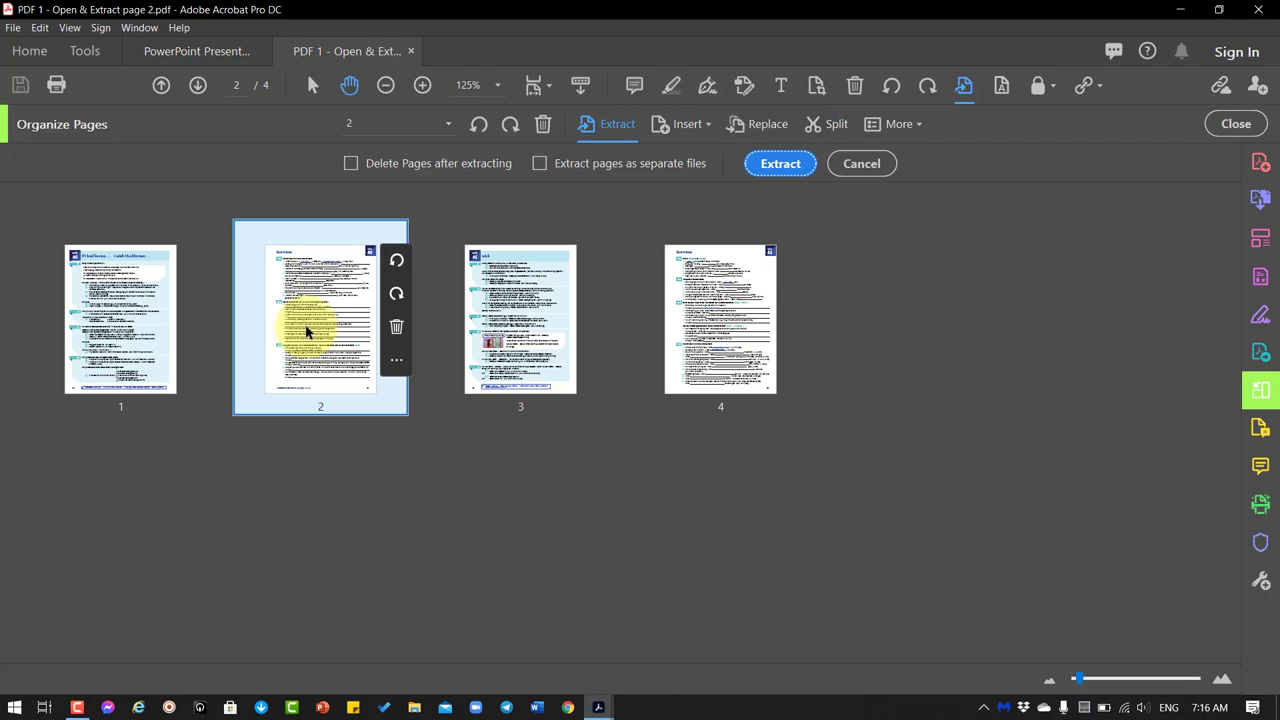
pyautogui.click(780, 163)
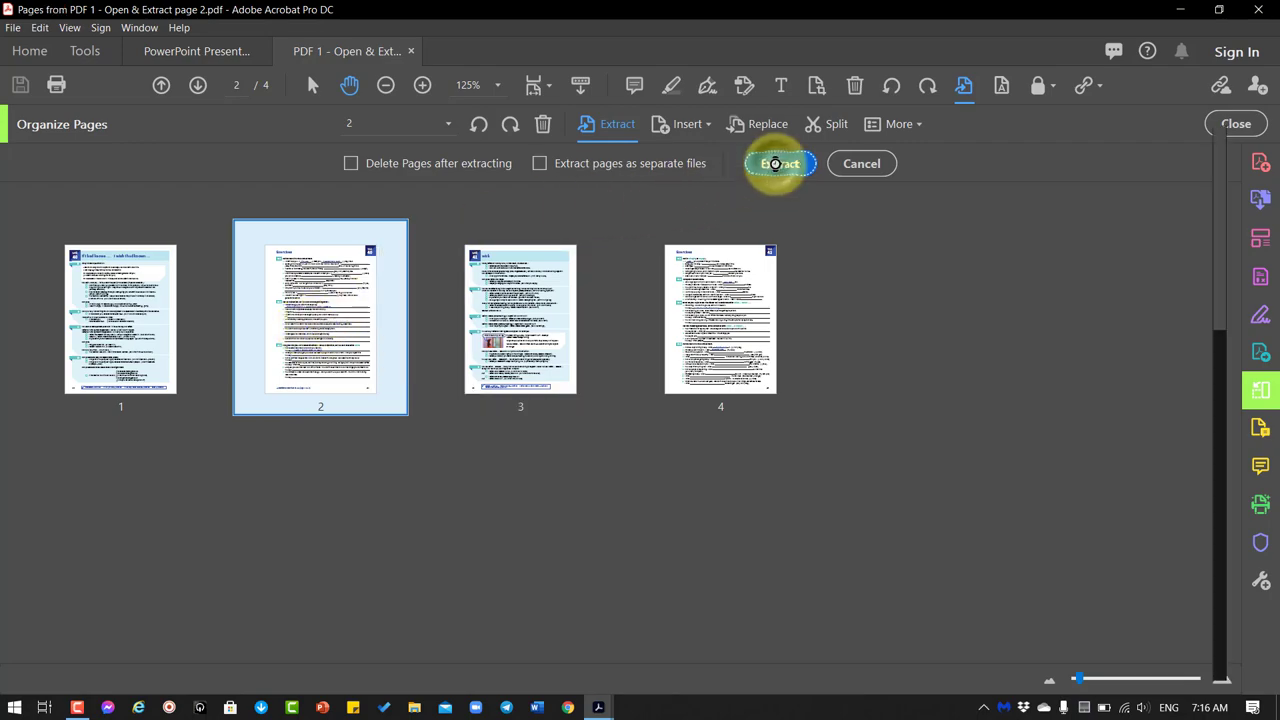
pyautogui.click(780, 163)
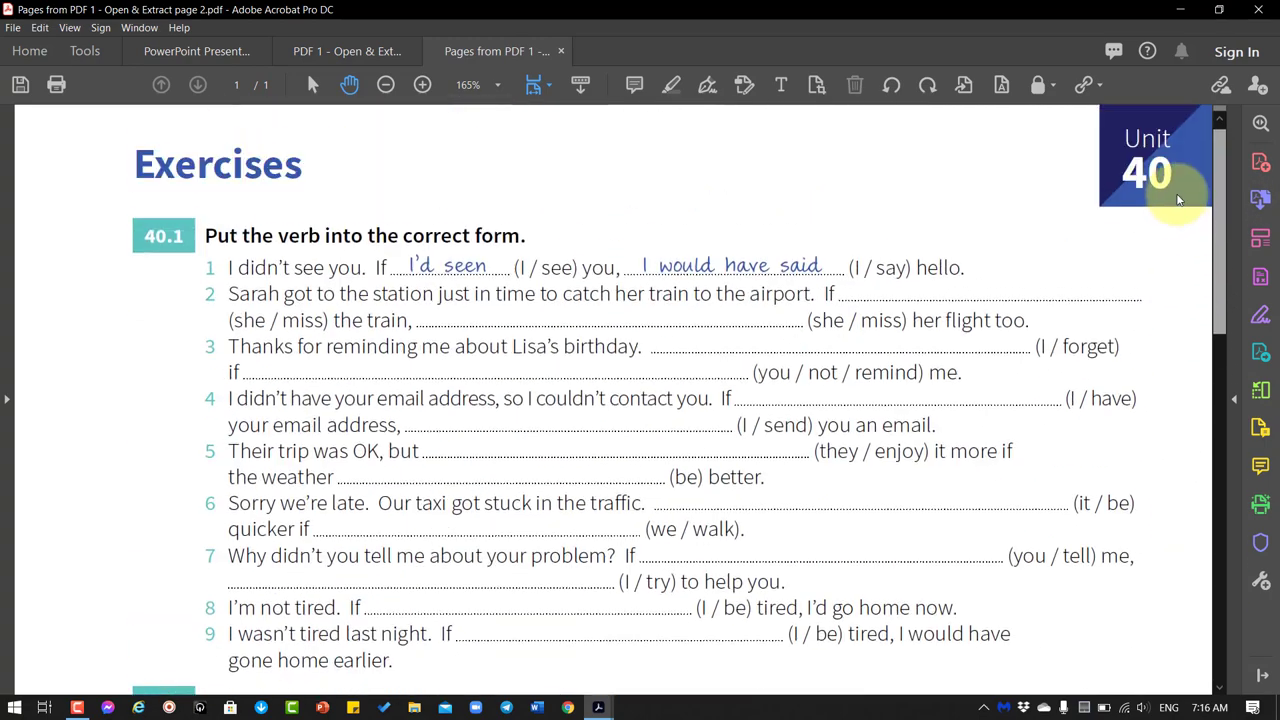
pyautogui.scroll(-3)
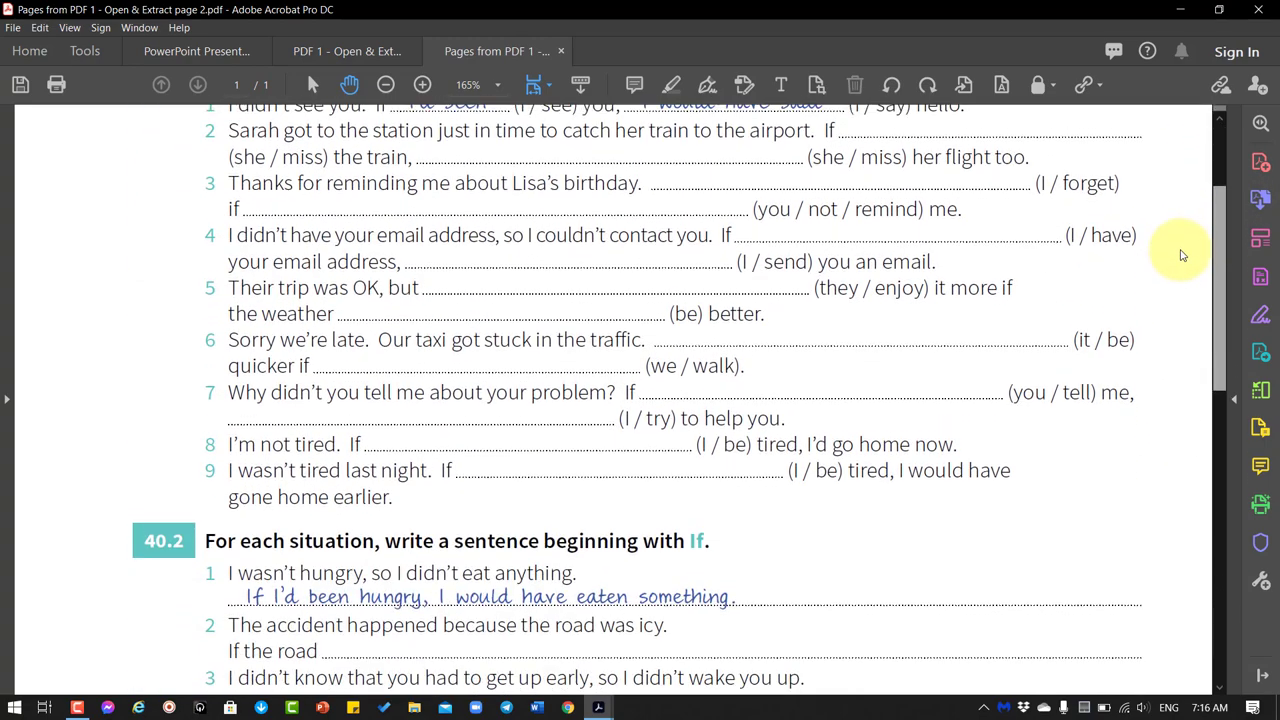
pyautogui.scroll(3)
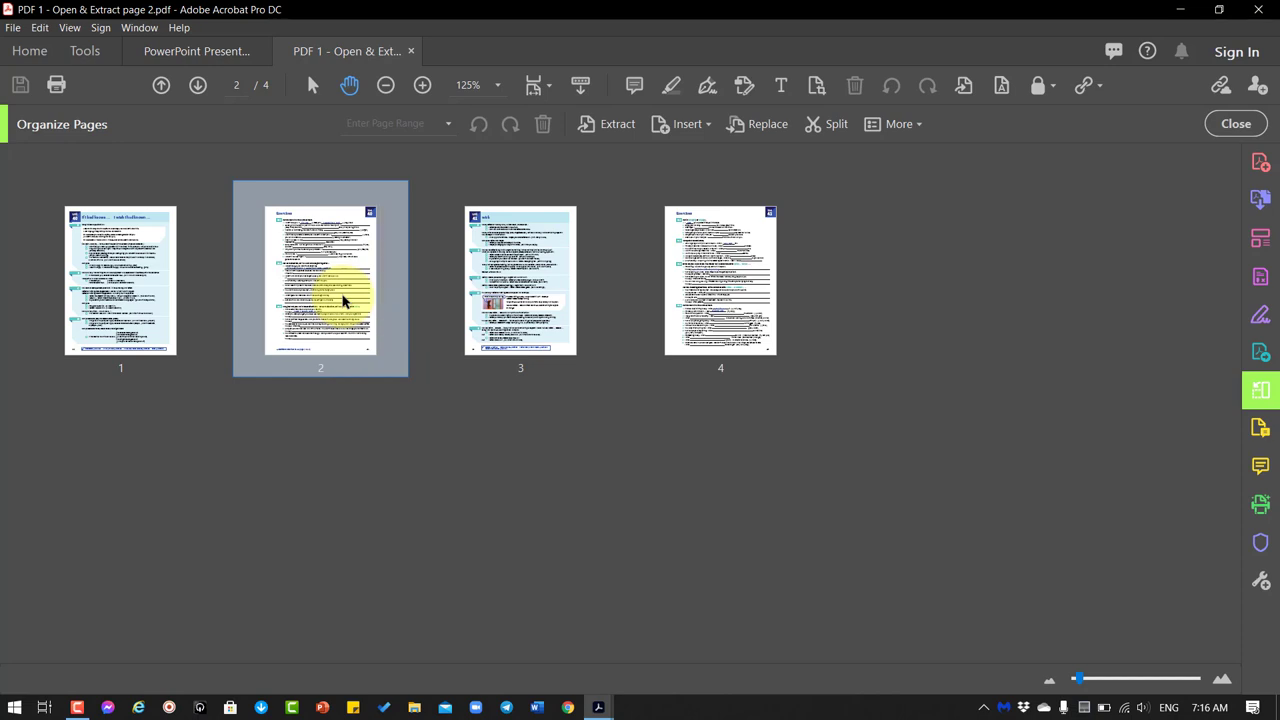
# - In Organize Pages, select Even Pages and extract pages 2 and 4 of PDF 1
pyautogui.click(320, 279)
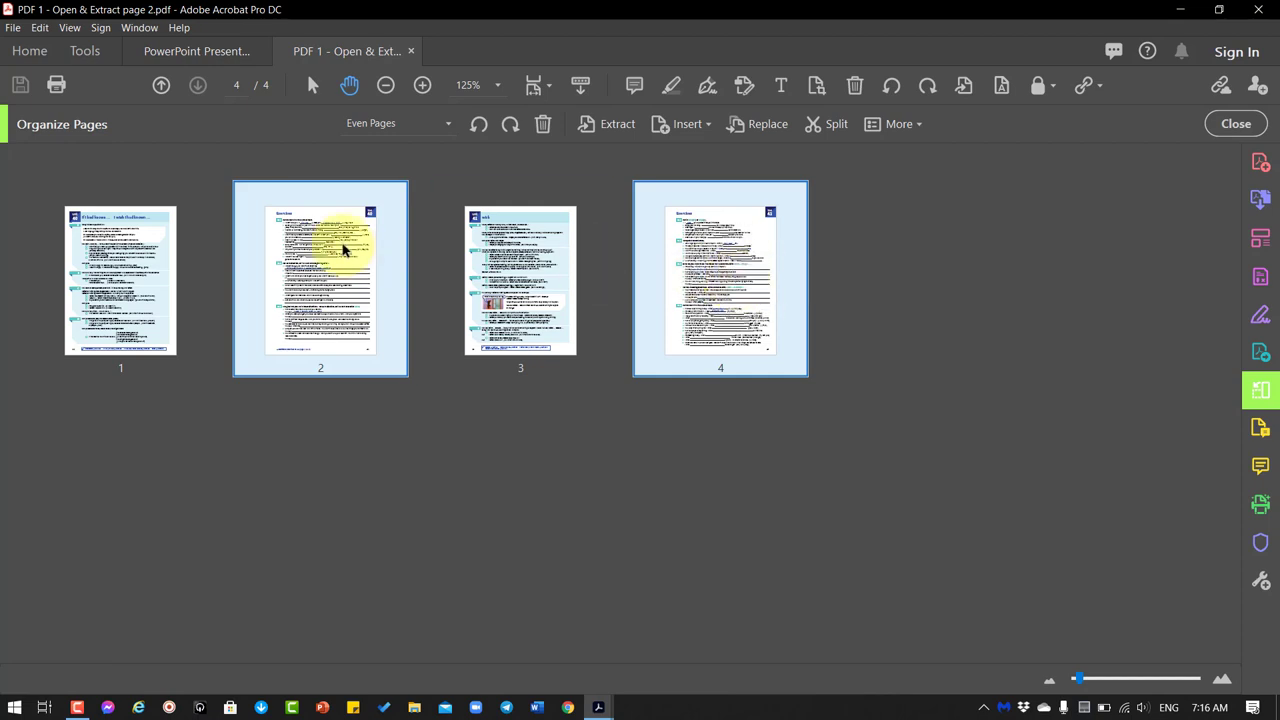
pyautogui.moveTo(745, 280)
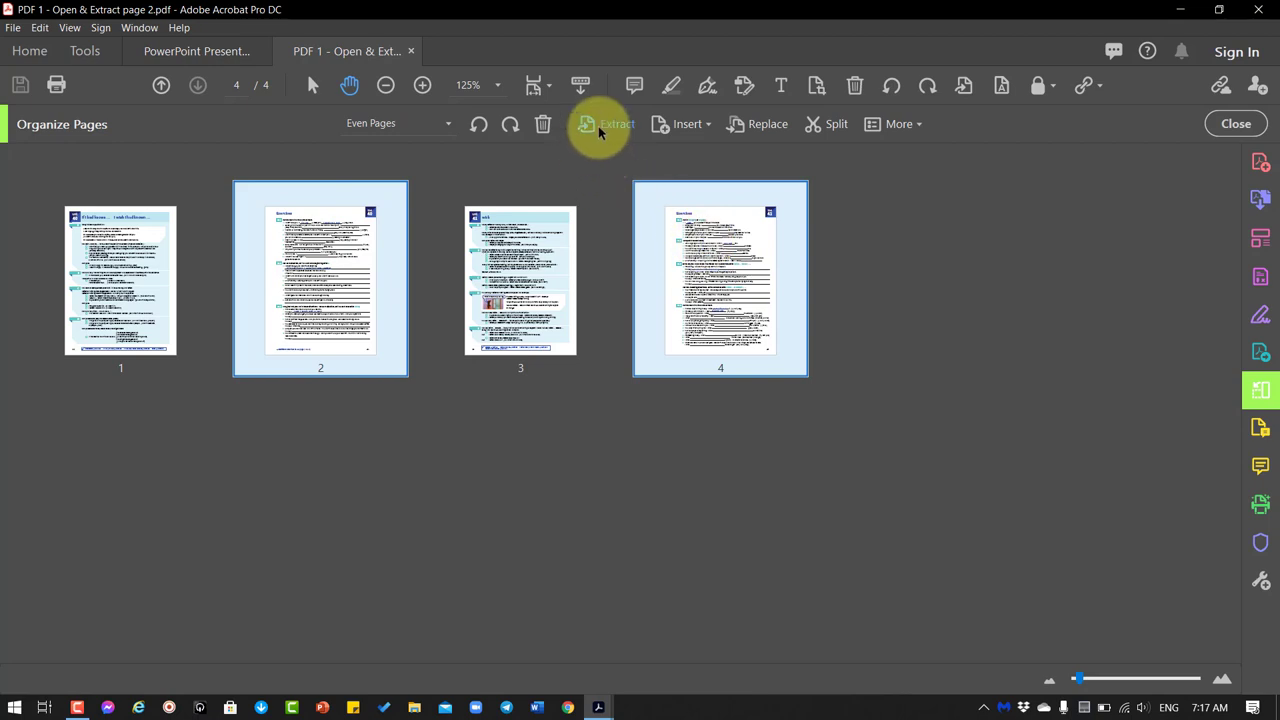
pyautogui.click(605, 123)
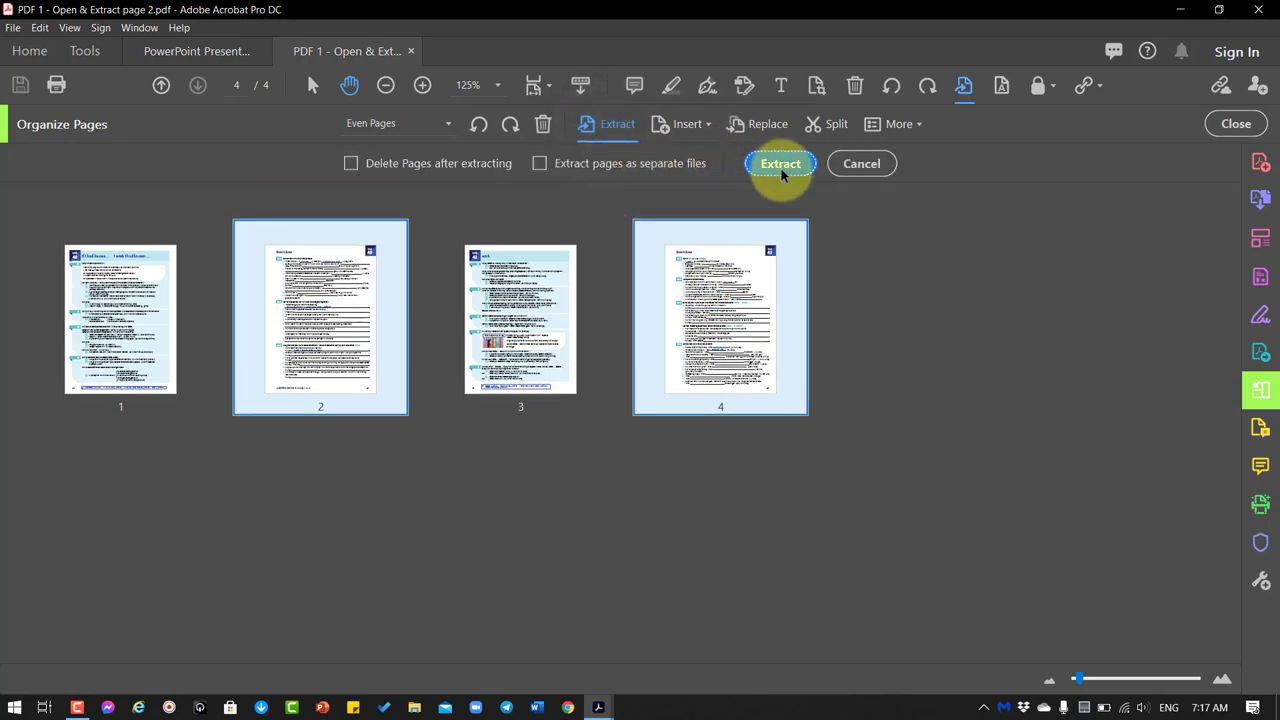
pyautogui.click(780, 163)
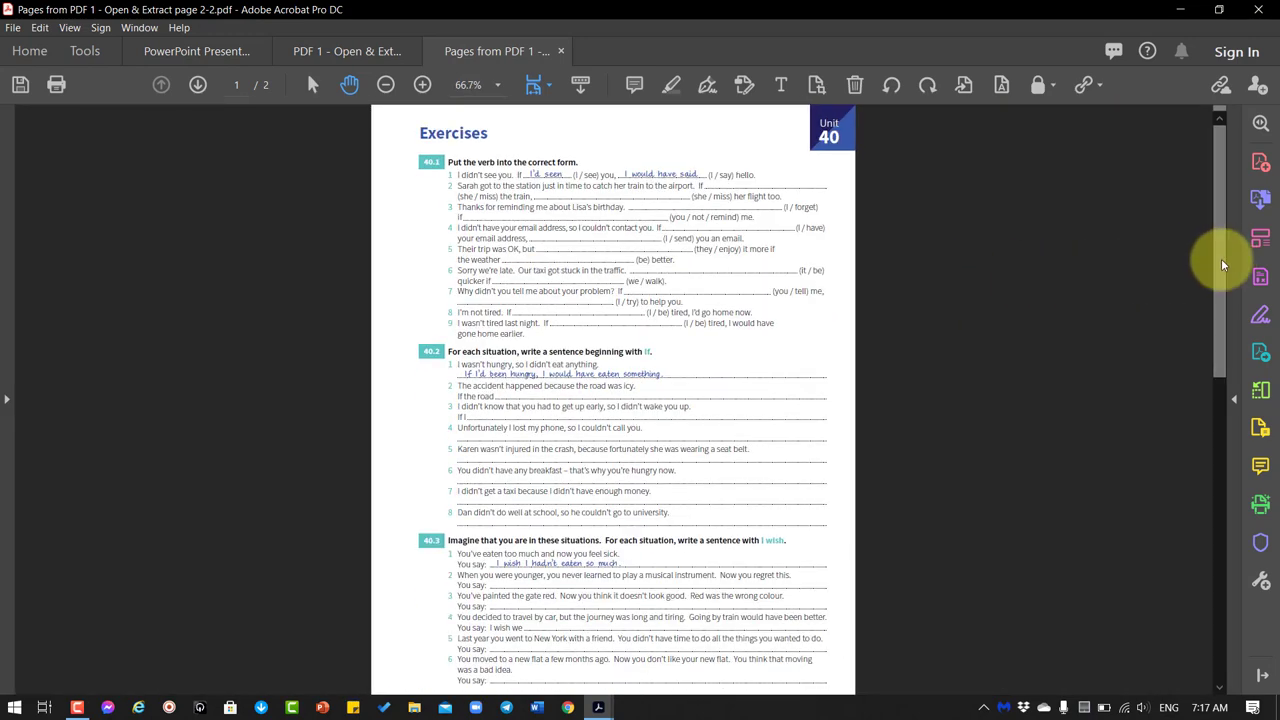
# - Save the extract as 'Exercises 1 and 2.pdf' in Documents and close it
pyautogui.scroll(-3)
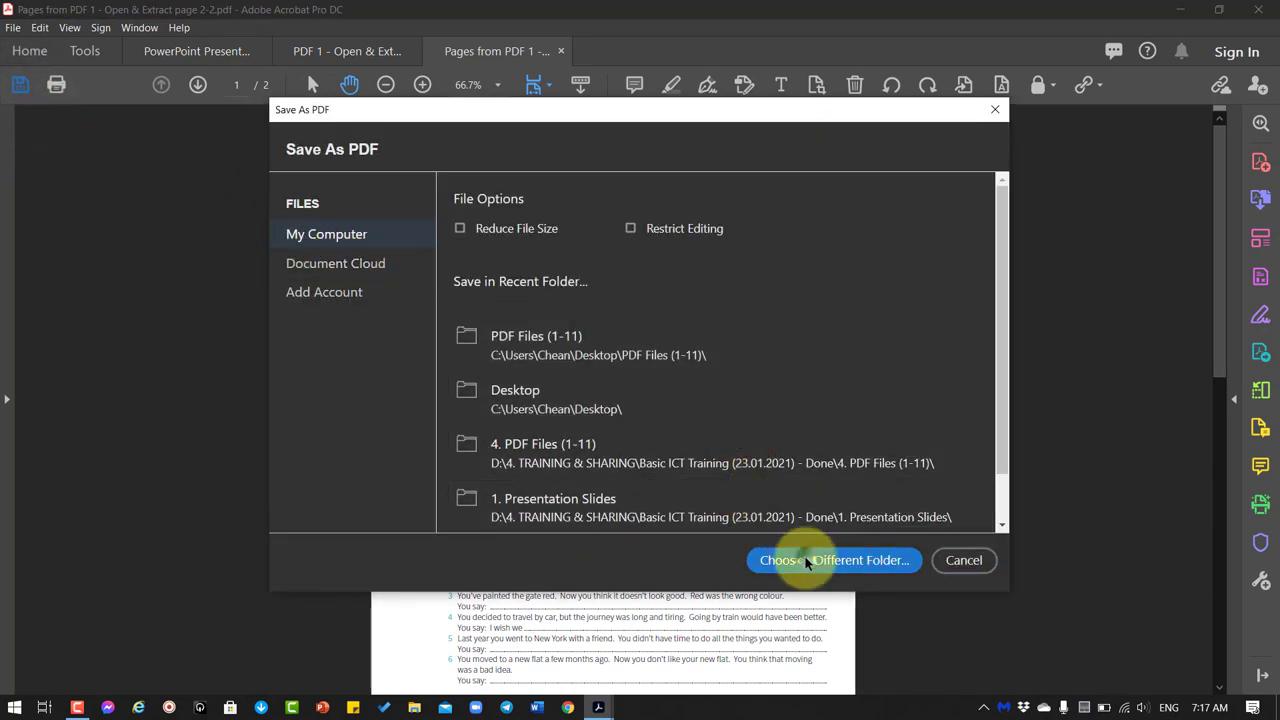
pyautogui.click(834, 560)
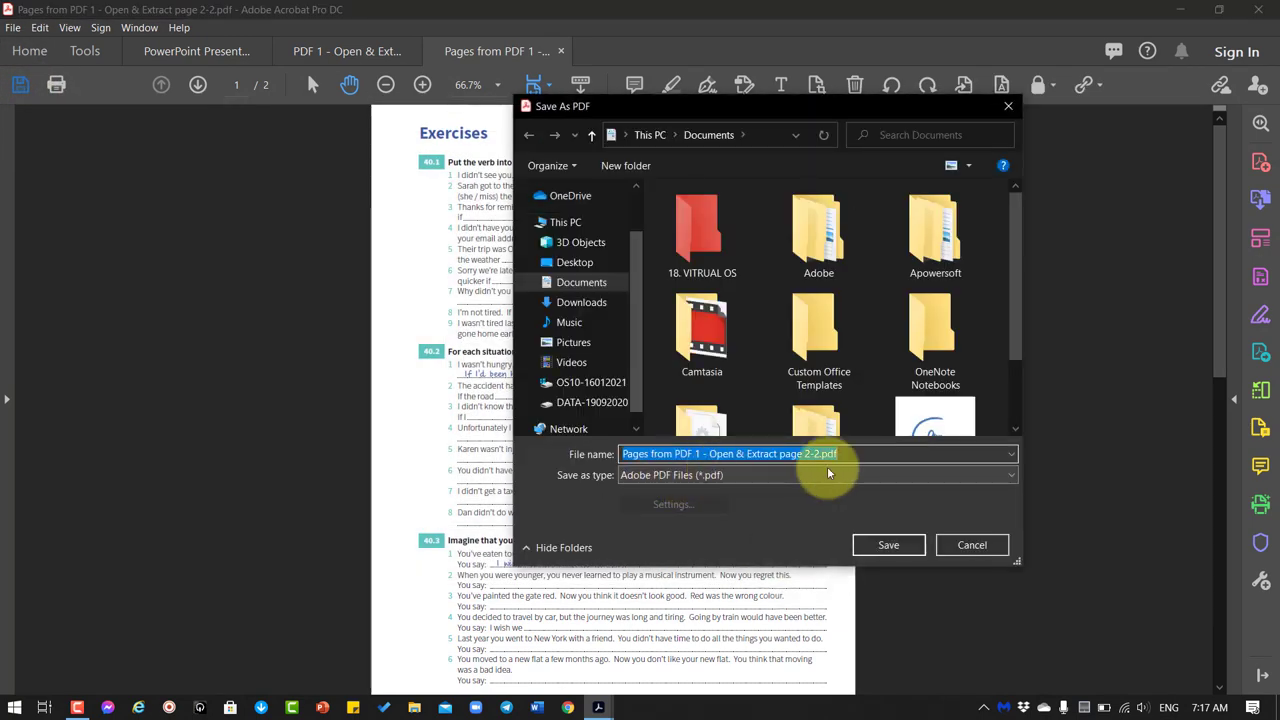
pyautogui.write('Exercises 1 and')
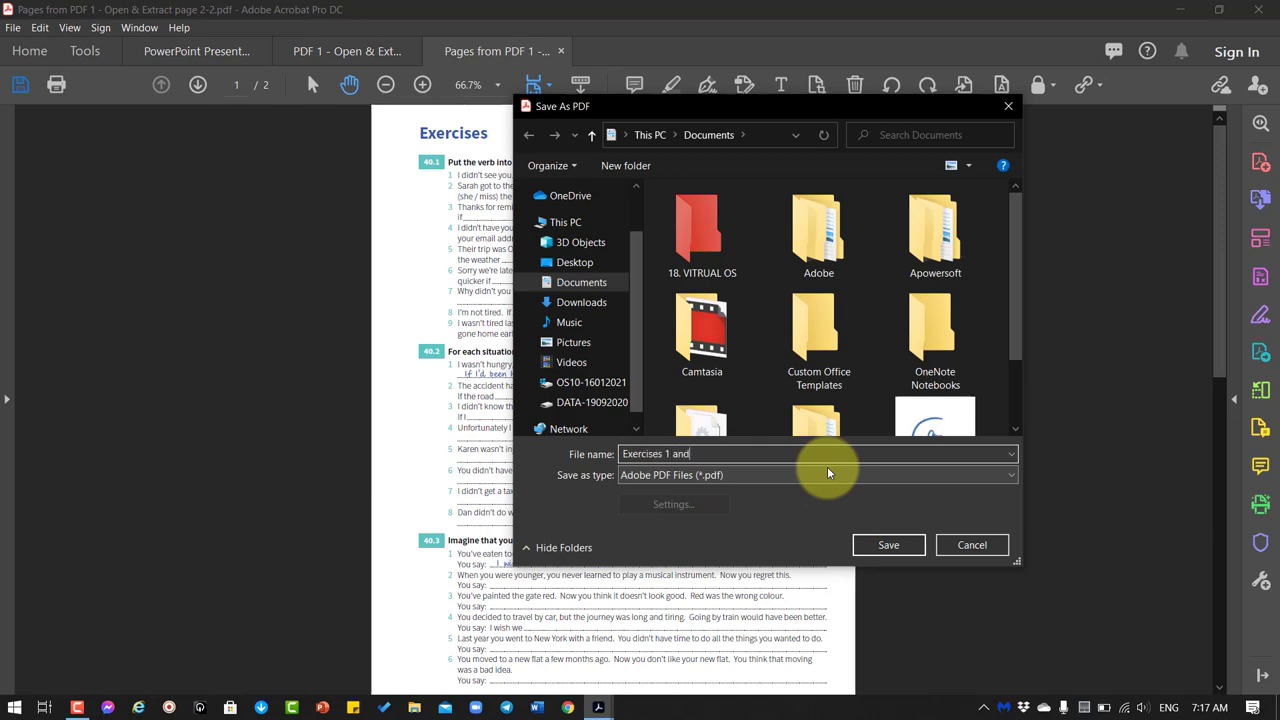
pyautogui.write('2')
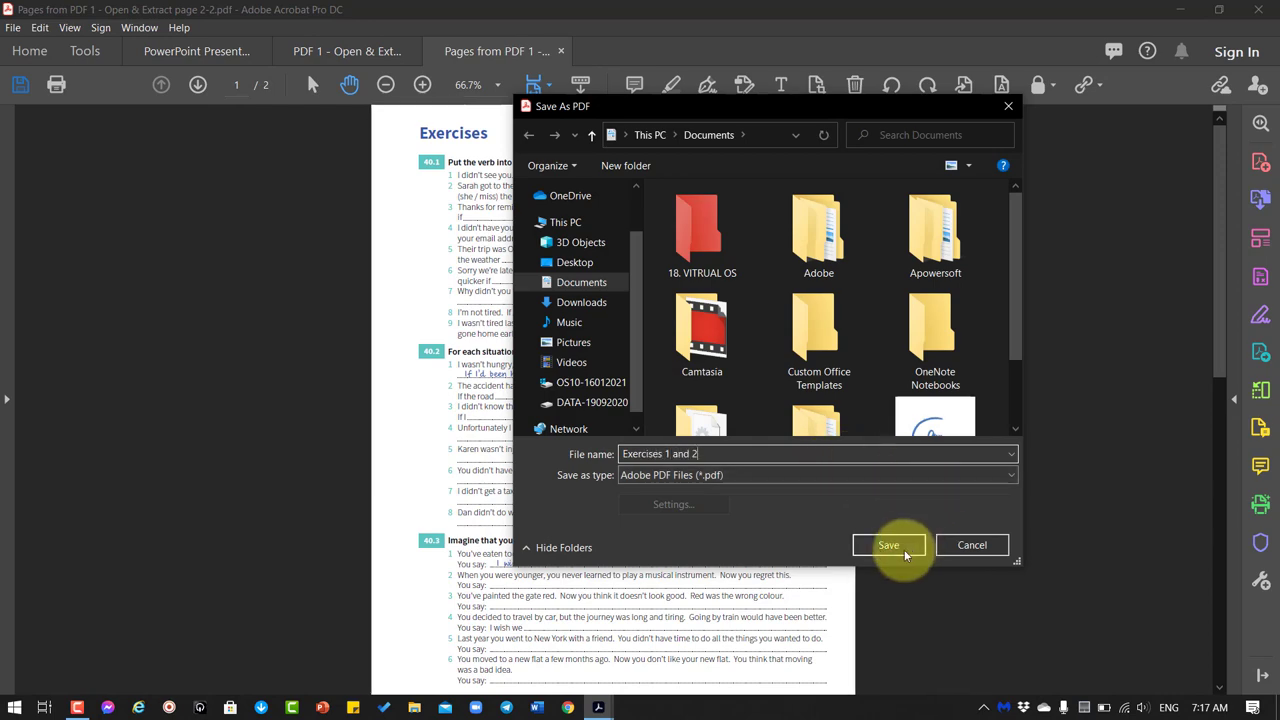
pyautogui.click(888, 545)
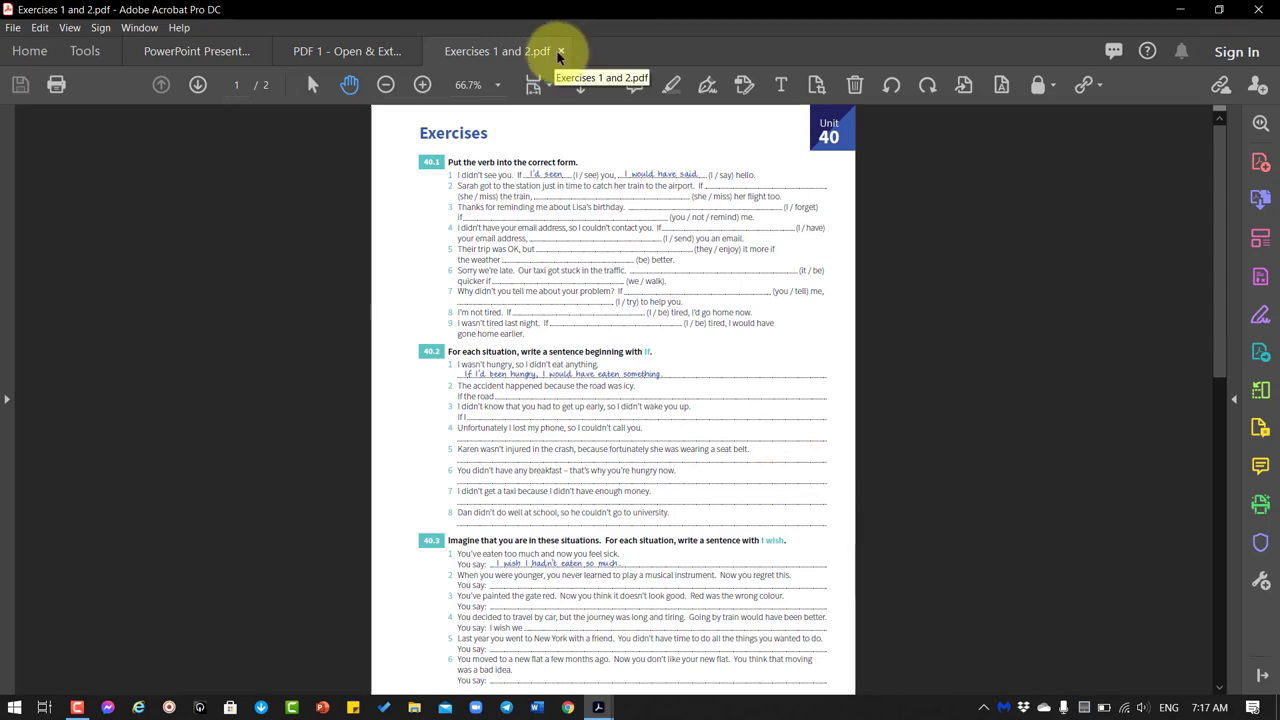
pyautogui.click(197, 51)
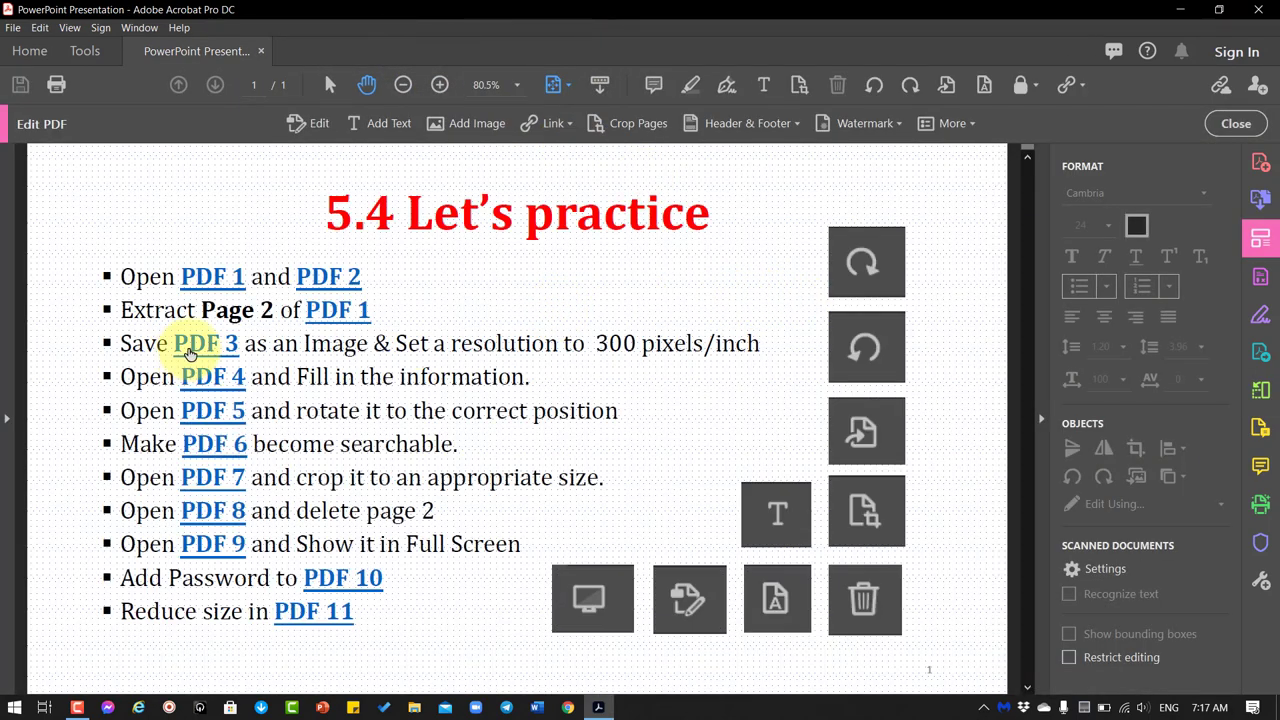
pyautogui.moveTo(323, 347)
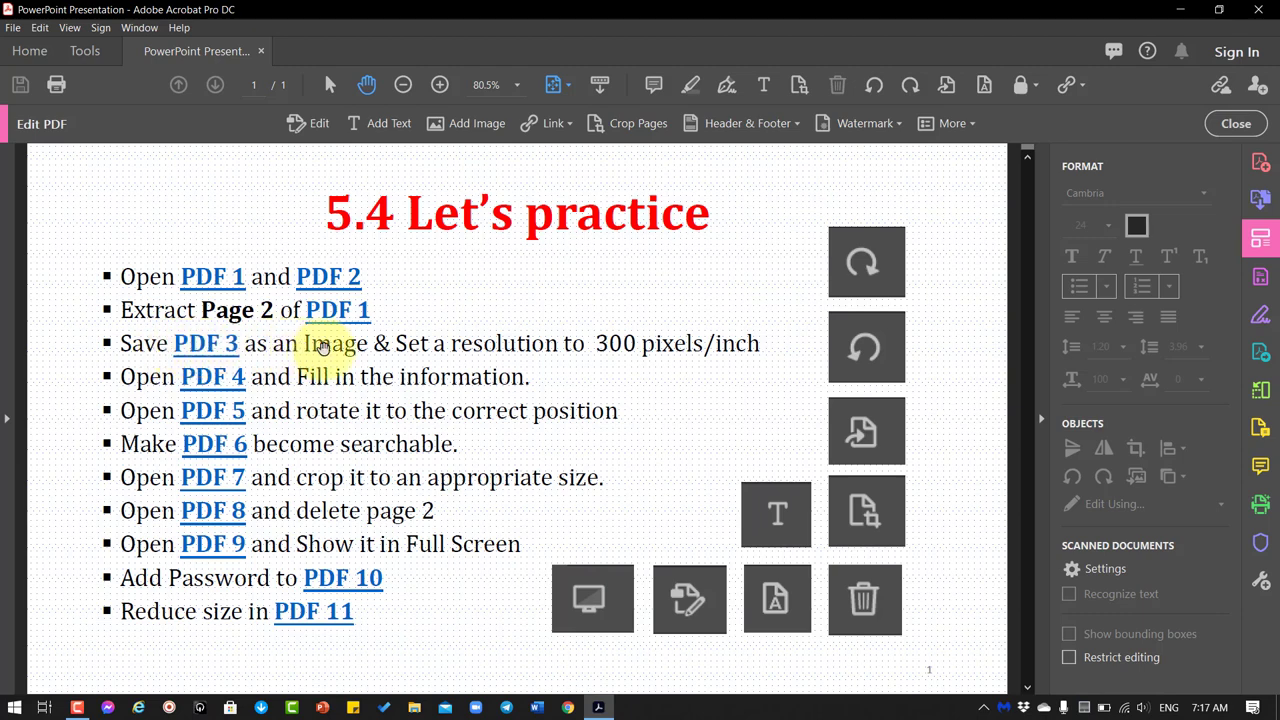
pyautogui.moveTo(597, 343)
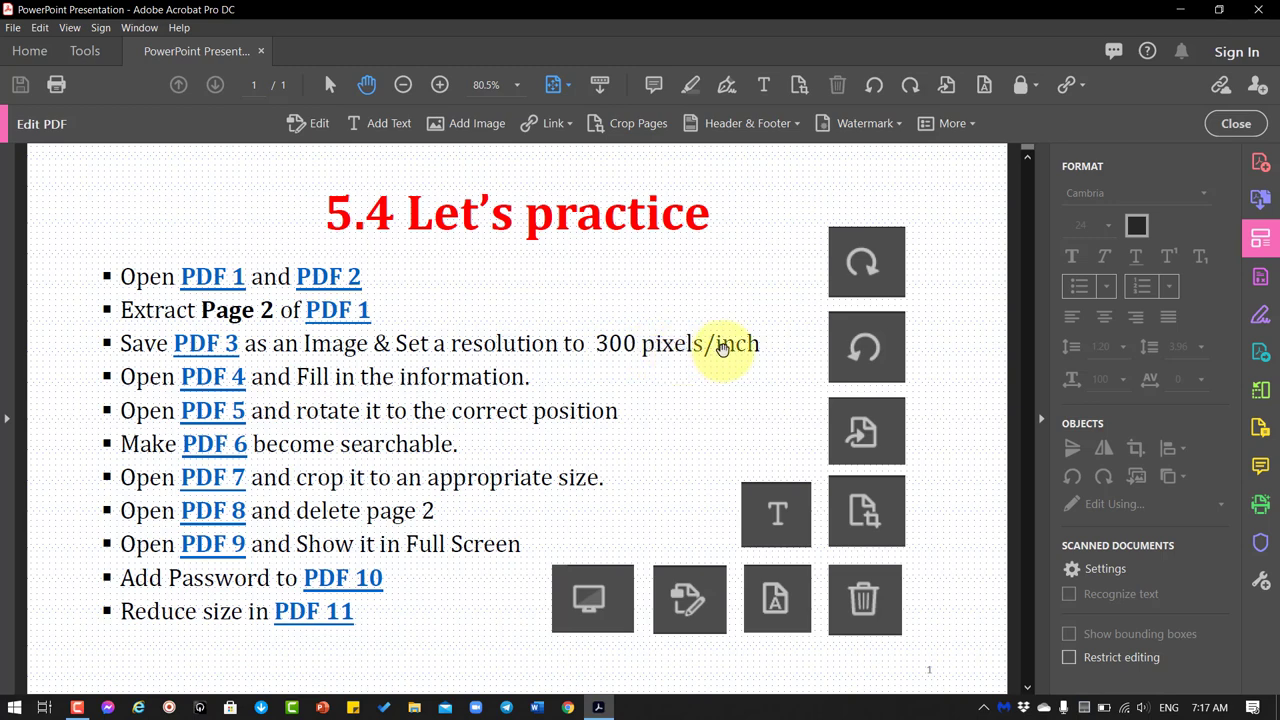
pyautogui.moveTo(205, 343)
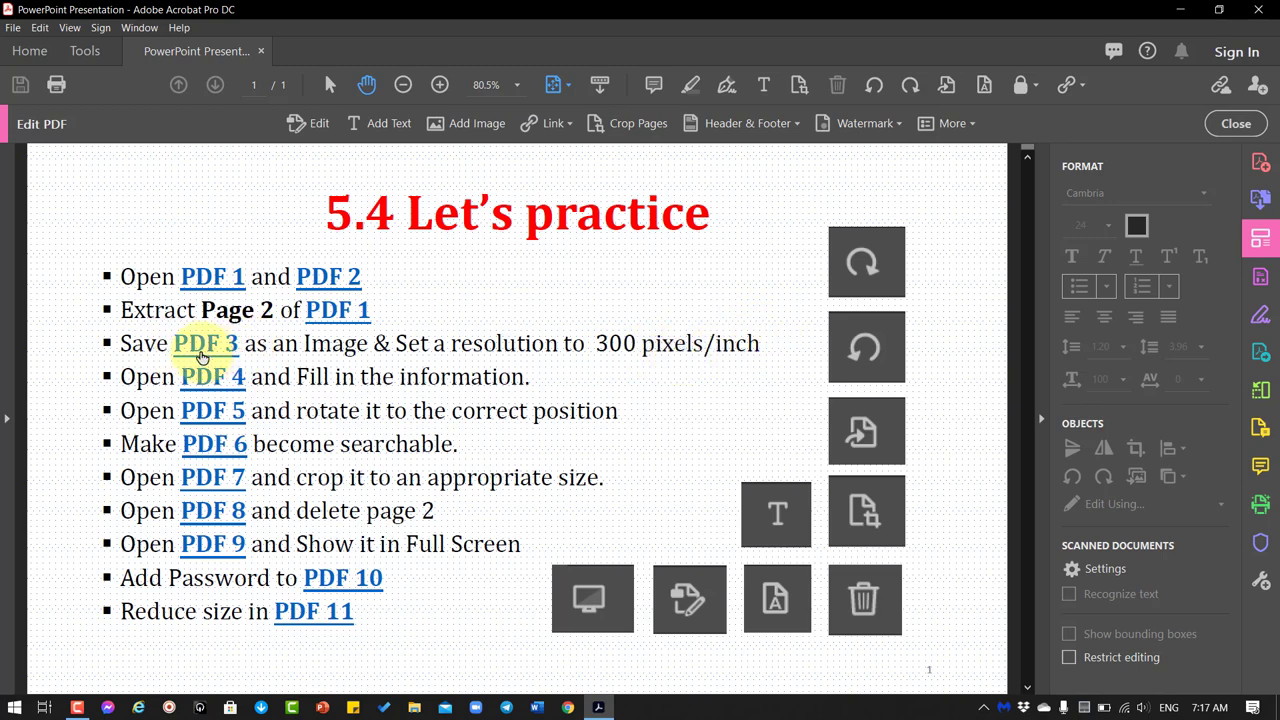
# - Open PDF 3's Classroom Strategies for Interactive Learning cover and zoom to fit the page
pyautogui.click(205, 343)
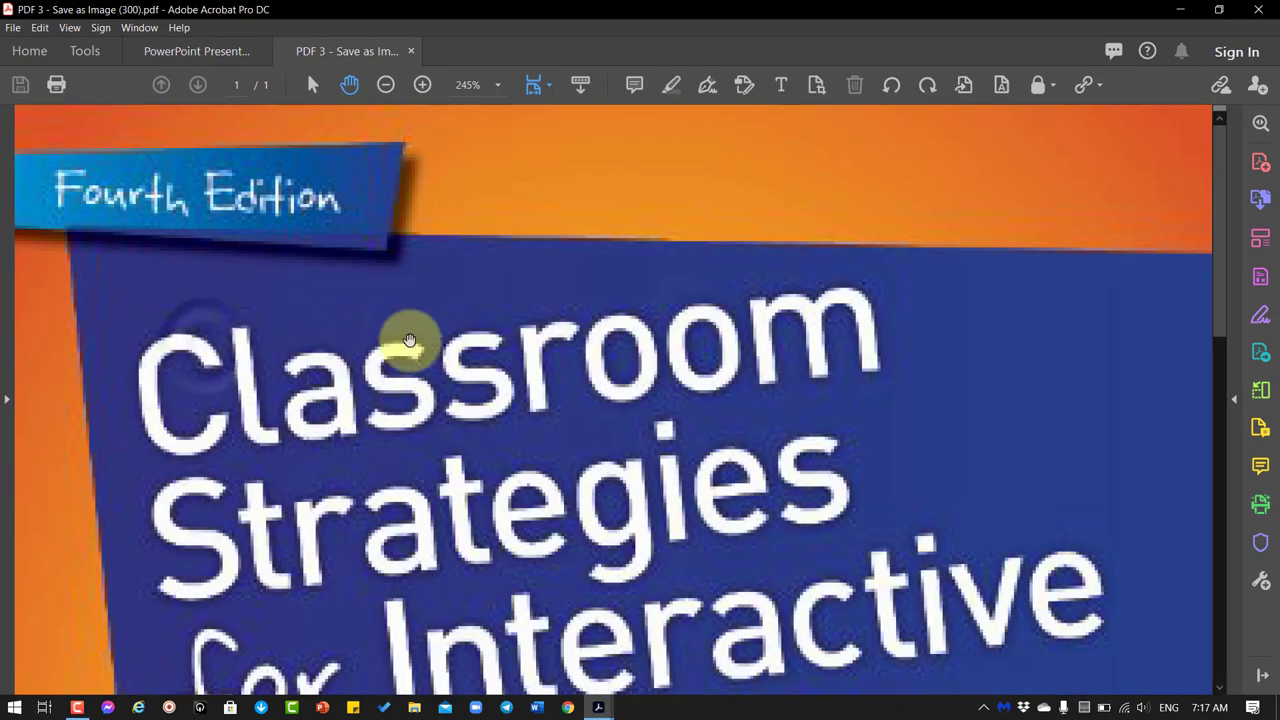
pyautogui.click(386, 84)
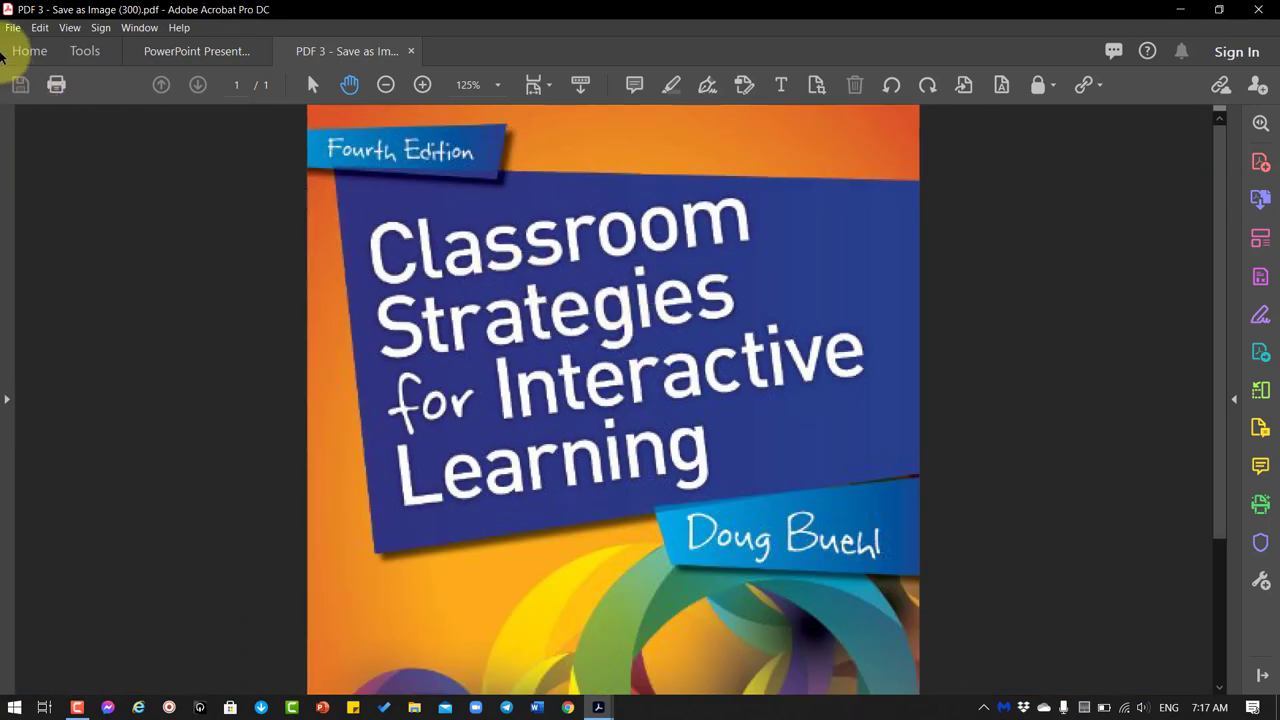
# - Start saving a copy of PDF 3 to a different folder and choose JPEG format
pyautogui.click(13, 27)
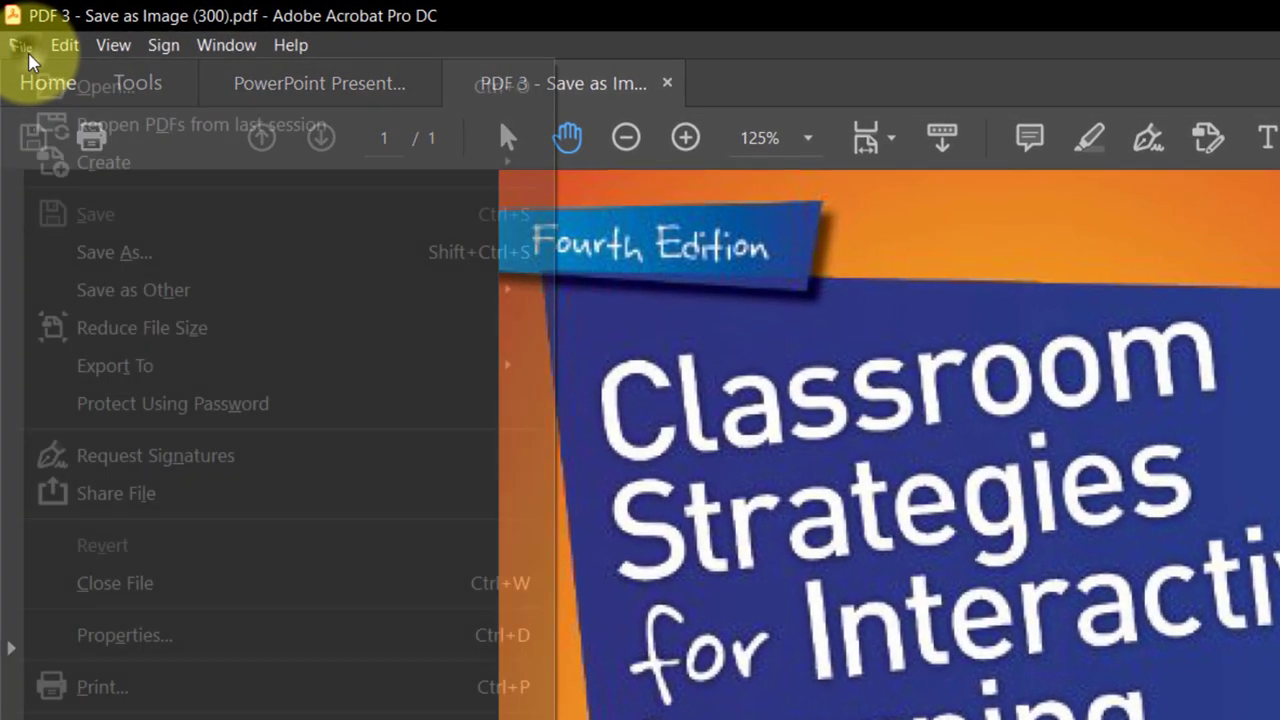
pyautogui.moveTo(190, 252)
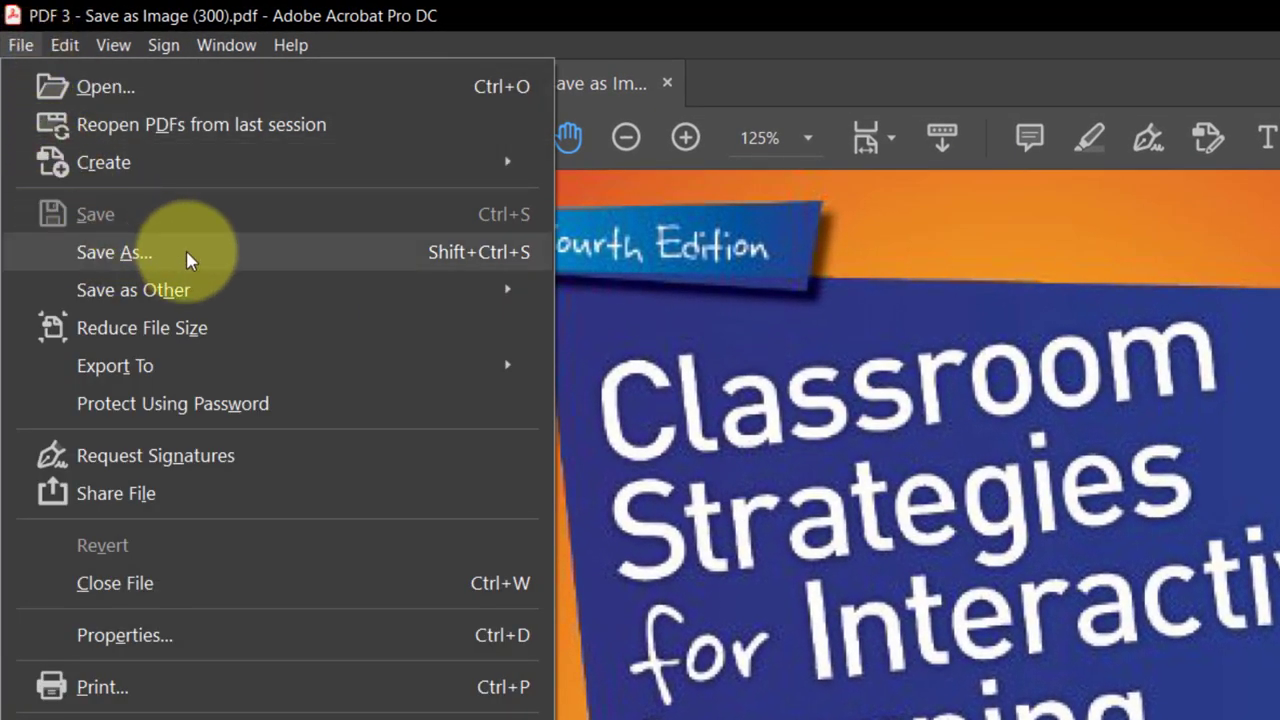
pyautogui.click(114, 252)
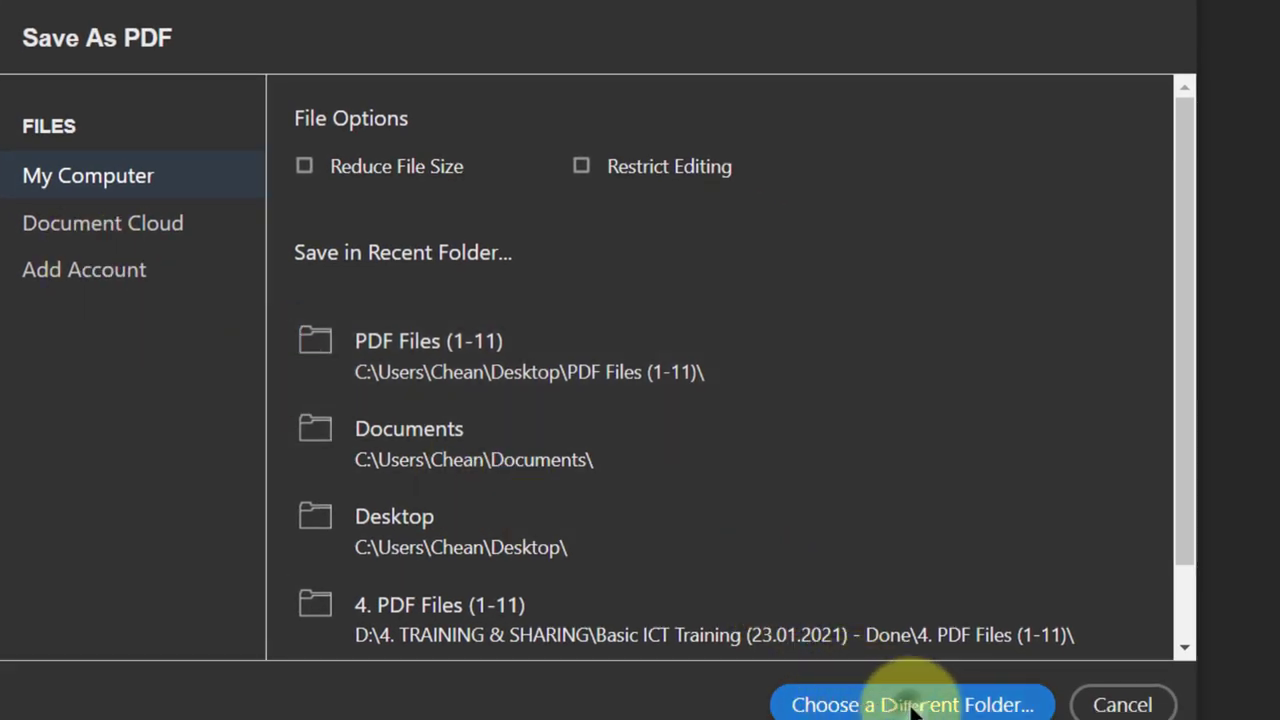
pyautogui.click(911, 704)
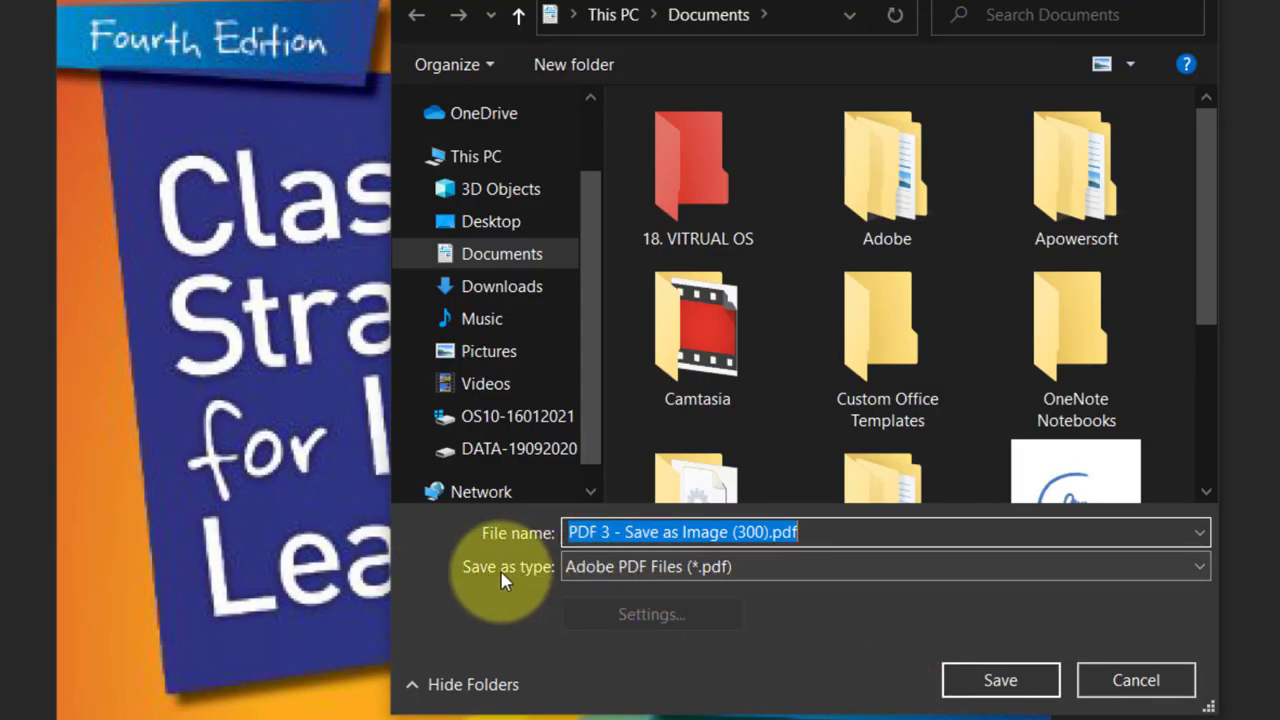
pyautogui.click(884, 566)
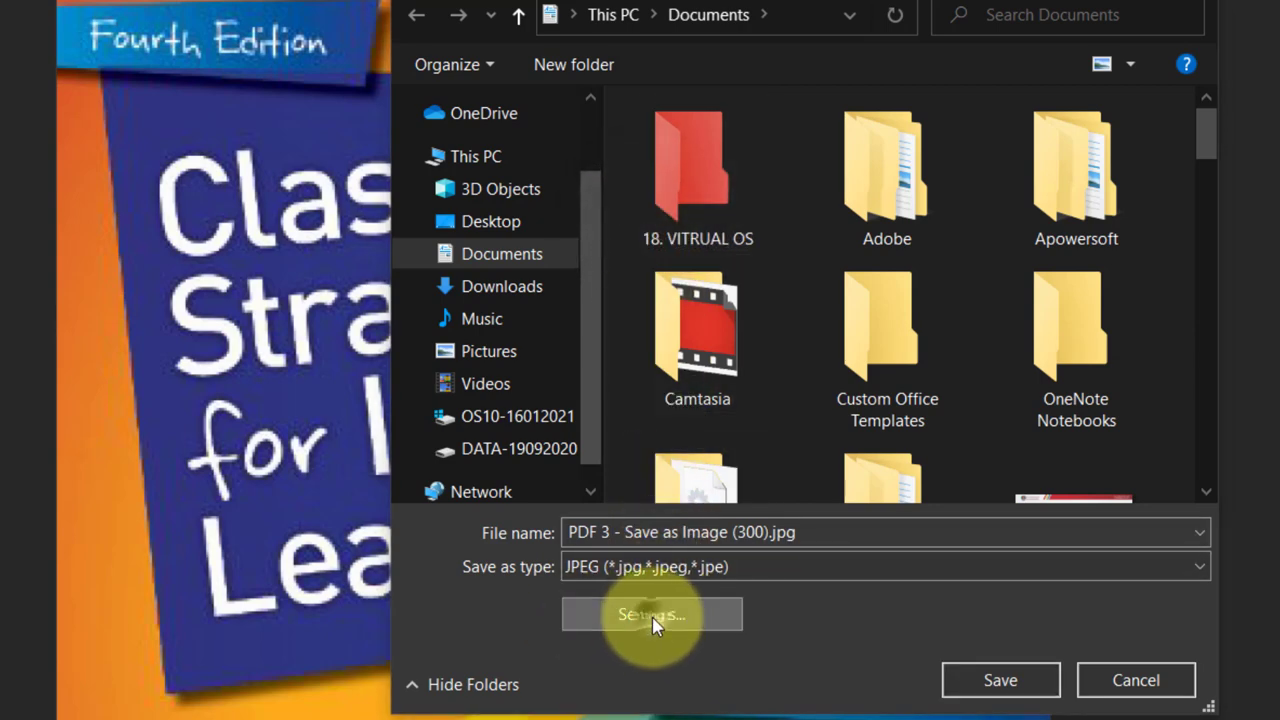
# - Set the JPEG conversion resolution to 450 pixels/inch and confirm the settings
pyautogui.click(651, 614)
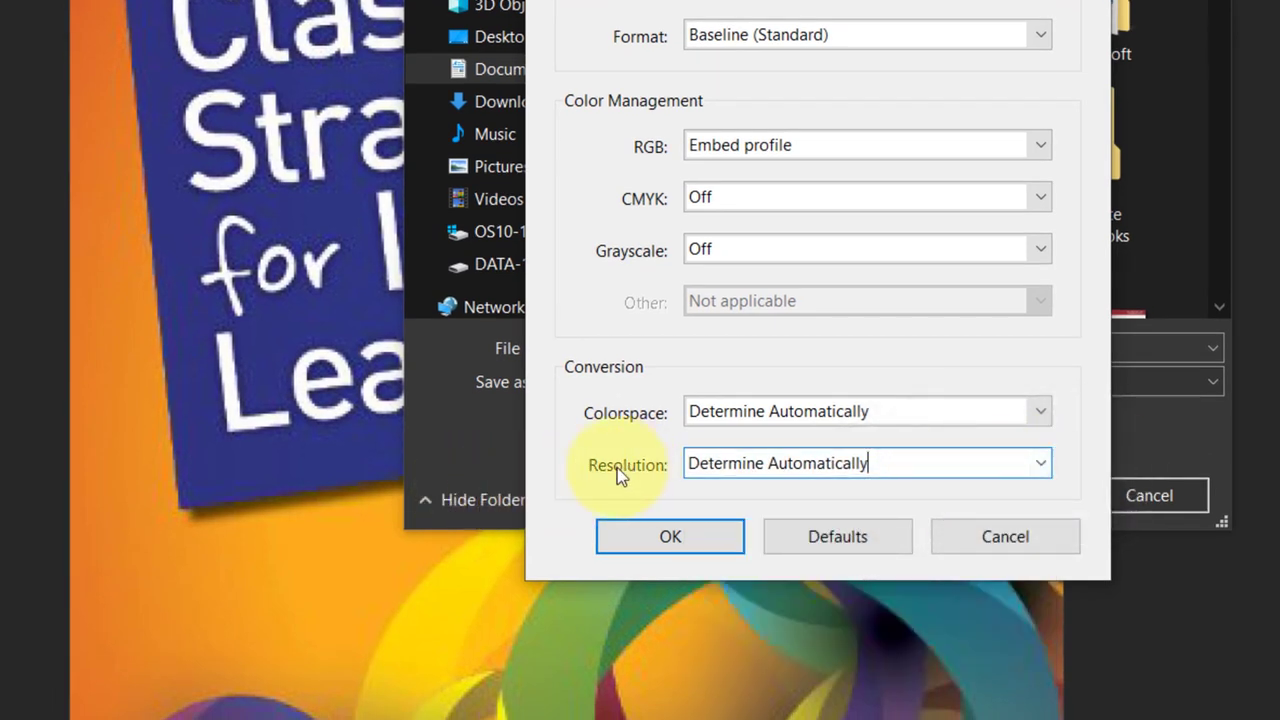
pyautogui.click(1040, 463)
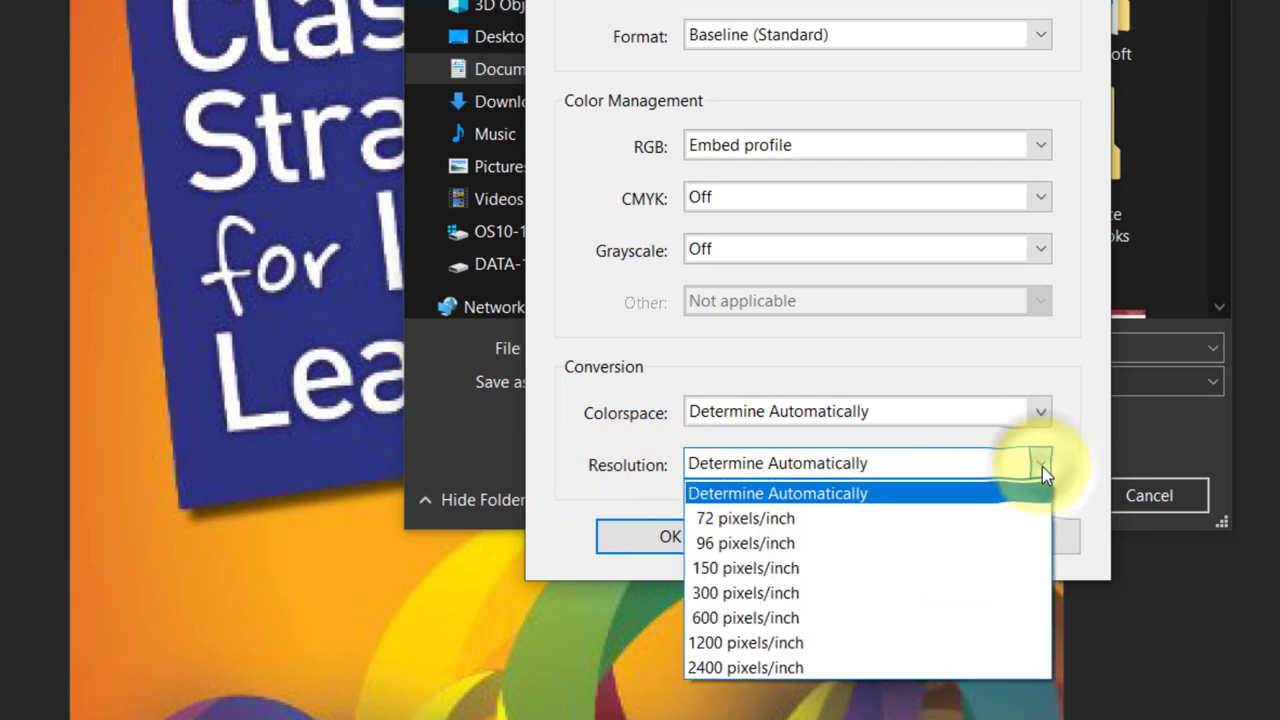
pyautogui.click(745, 592)
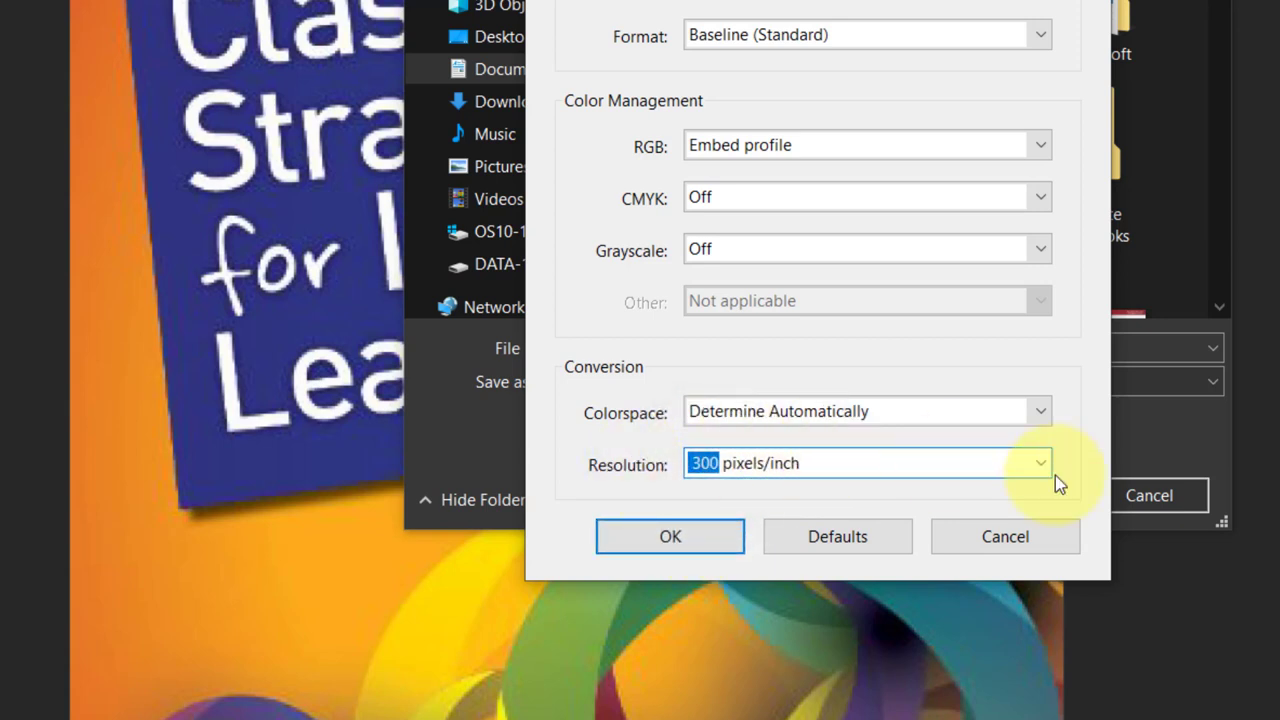
pyautogui.click(1040, 463)
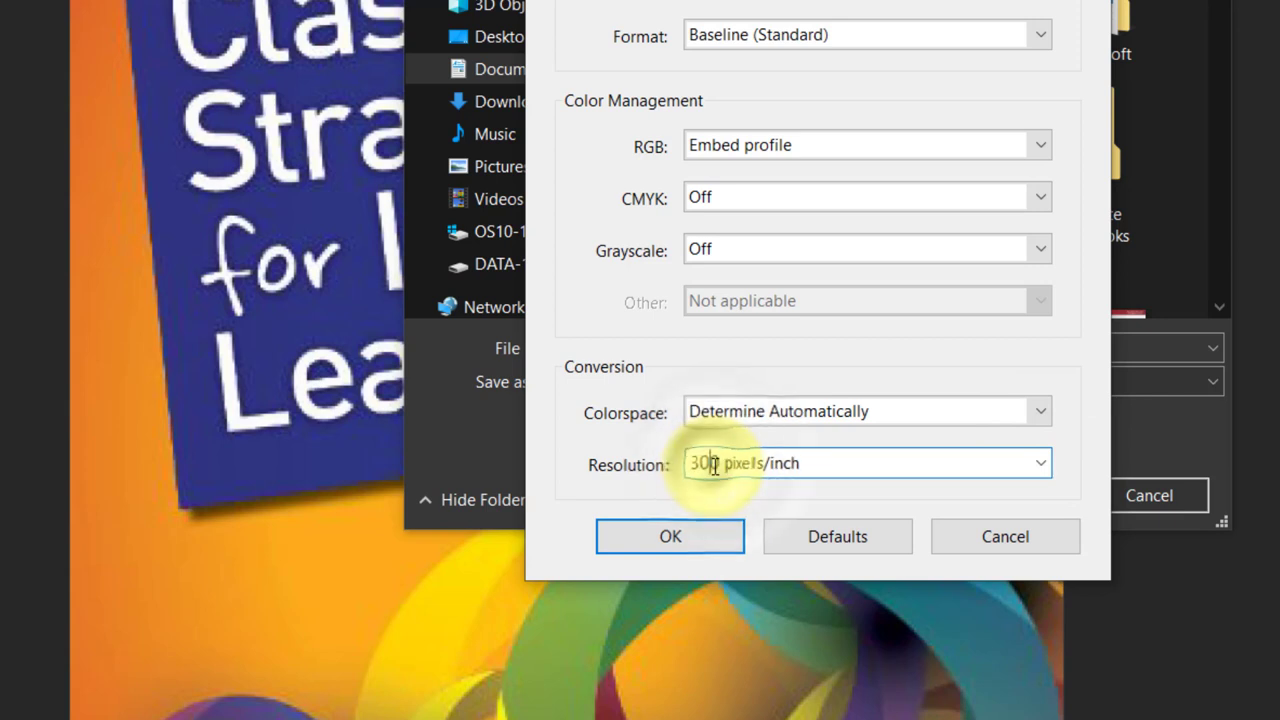
pyautogui.doubleClick(700, 463)
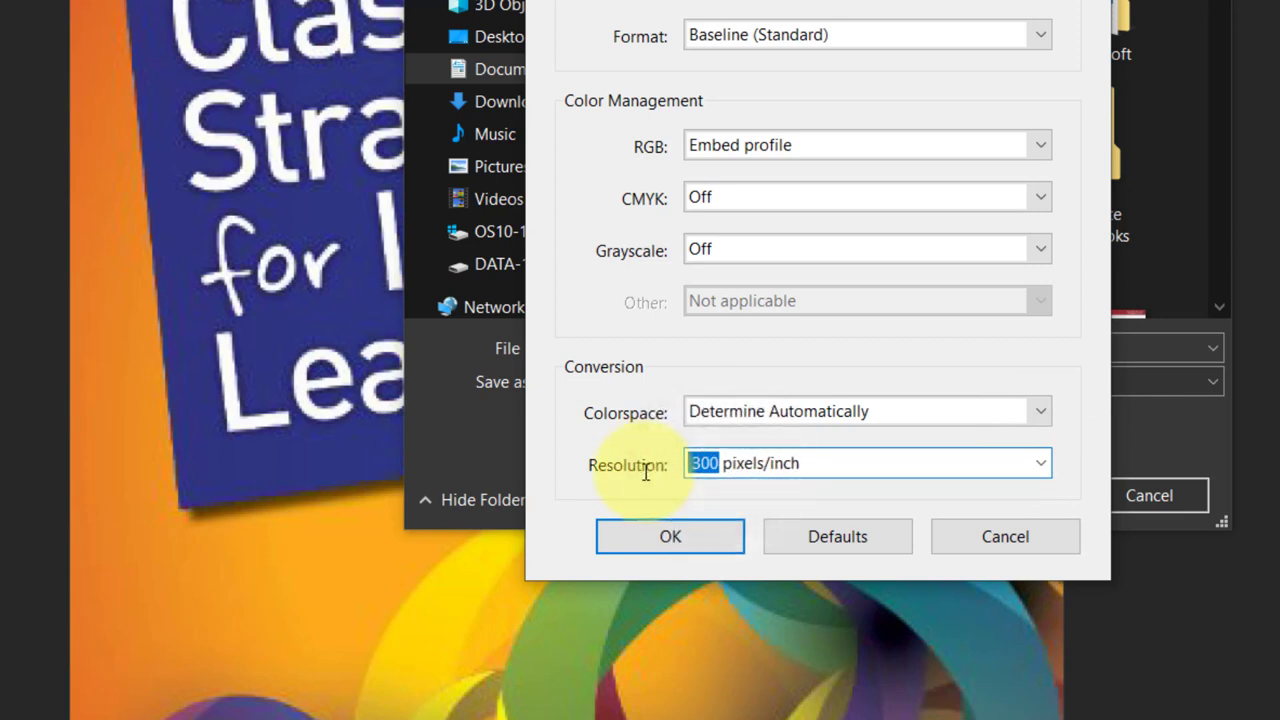
pyautogui.write('450')
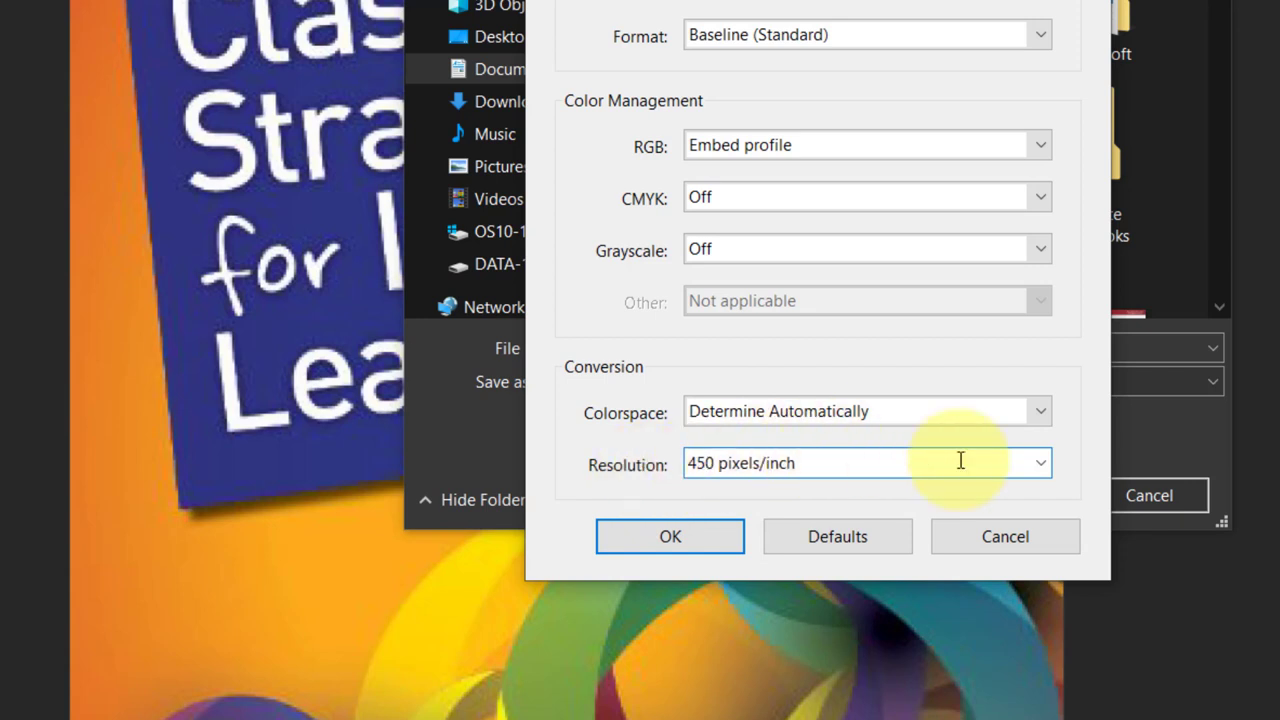
pyautogui.click(1040, 463)
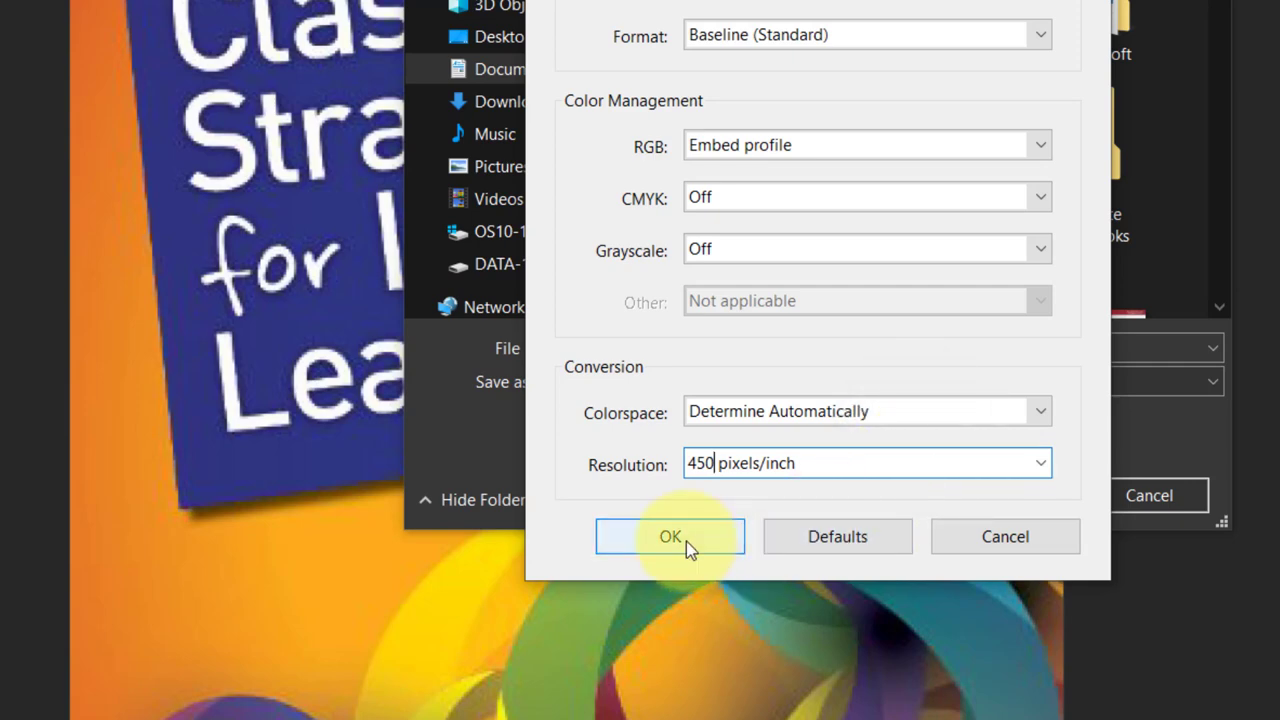
pyautogui.click(670, 536)
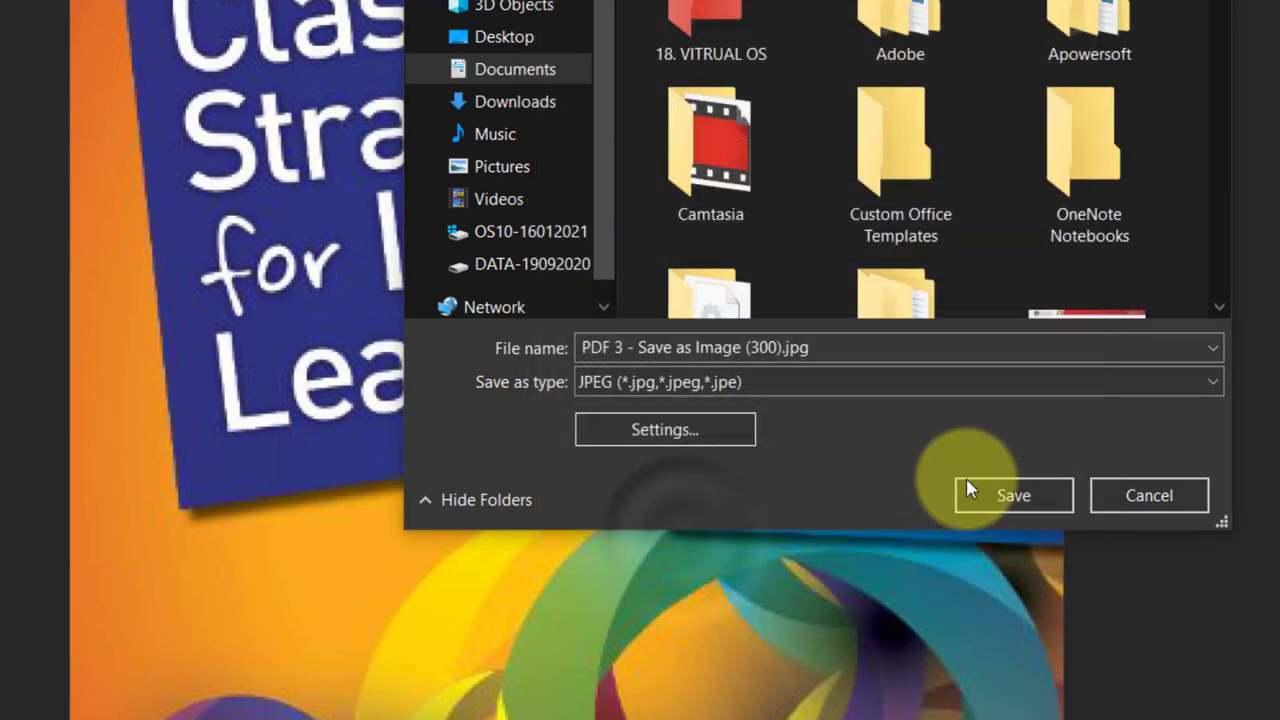
# - Save the JPEG and open 'PDF 3 - Save as Image (300).jpg' in Windows Photos
pyautogui.click(504, 37)
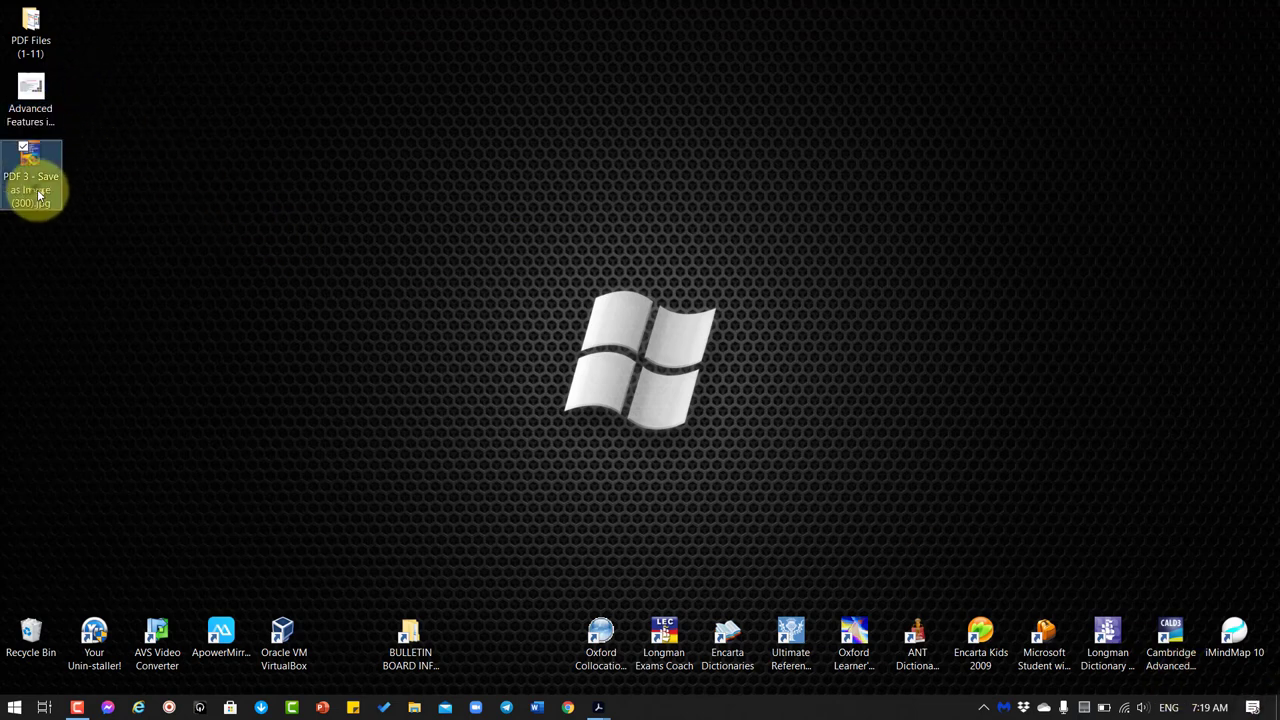
pyautogui.doubleClick(30, 180)
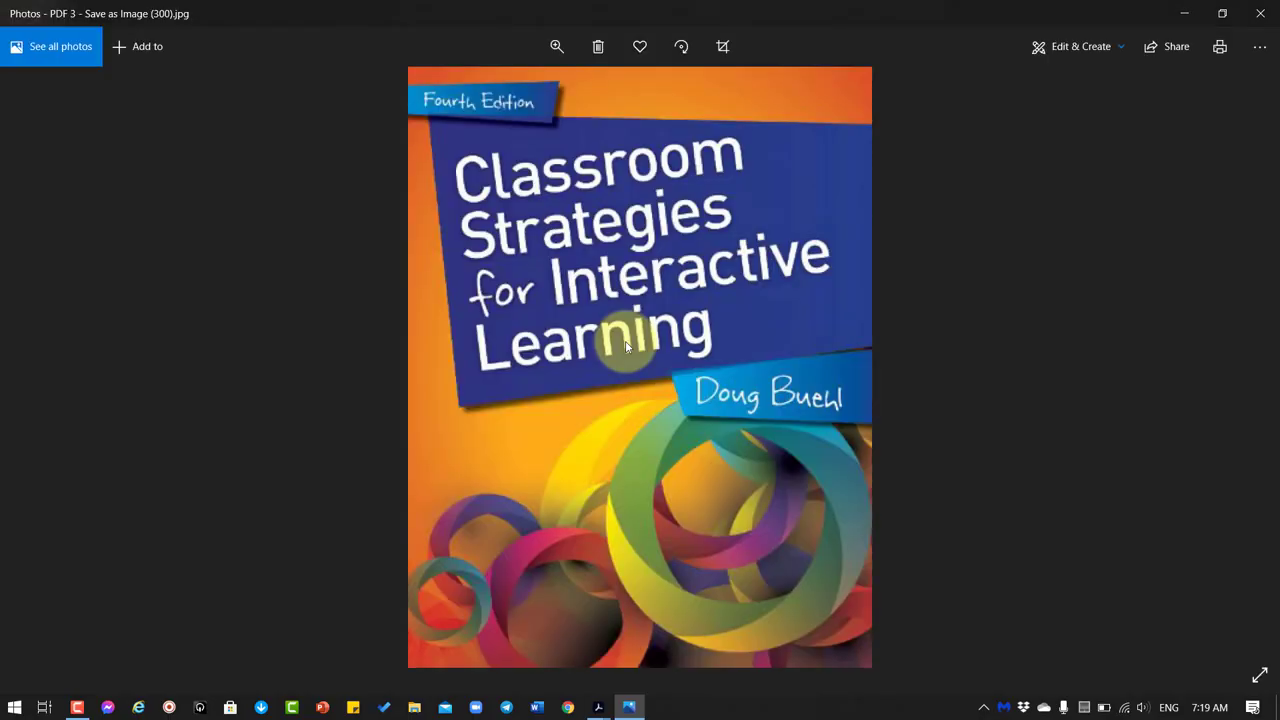
pyautogui.moveTo(540, 219)
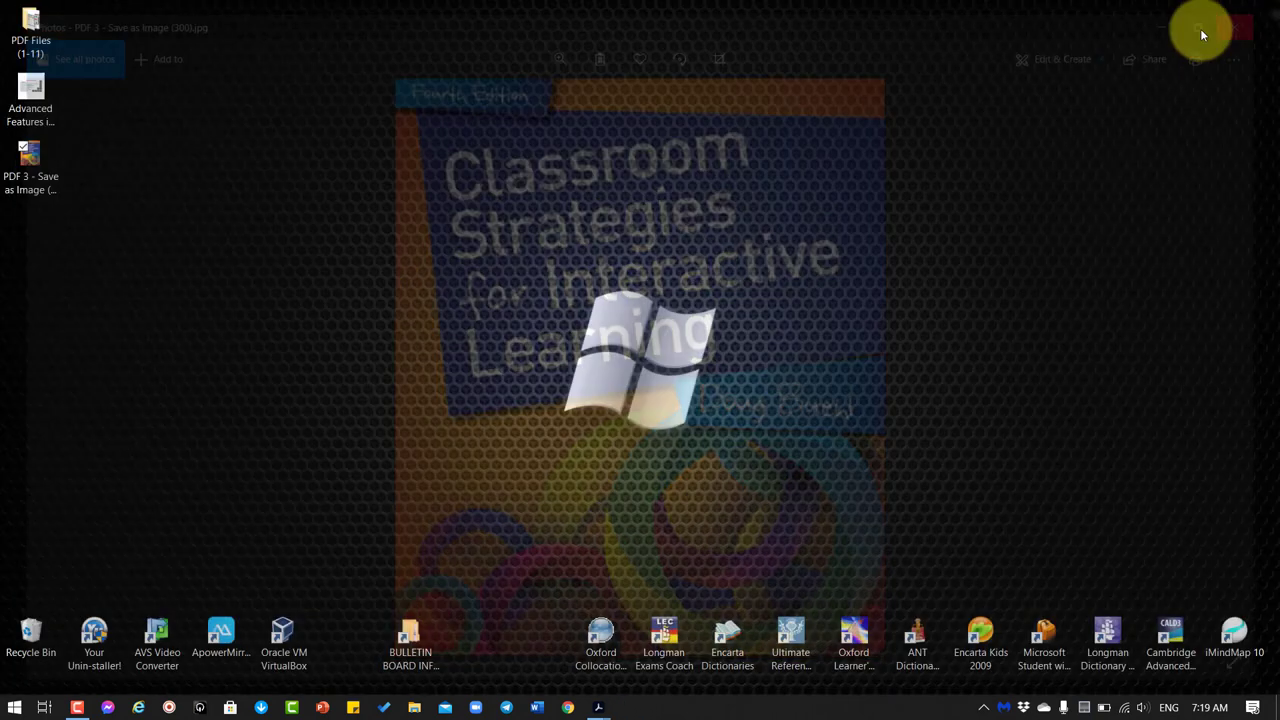
# - Close the Photos cover preview, zoom PDF 3 back out, and close its tab
pyautogui.click(1241, 27)
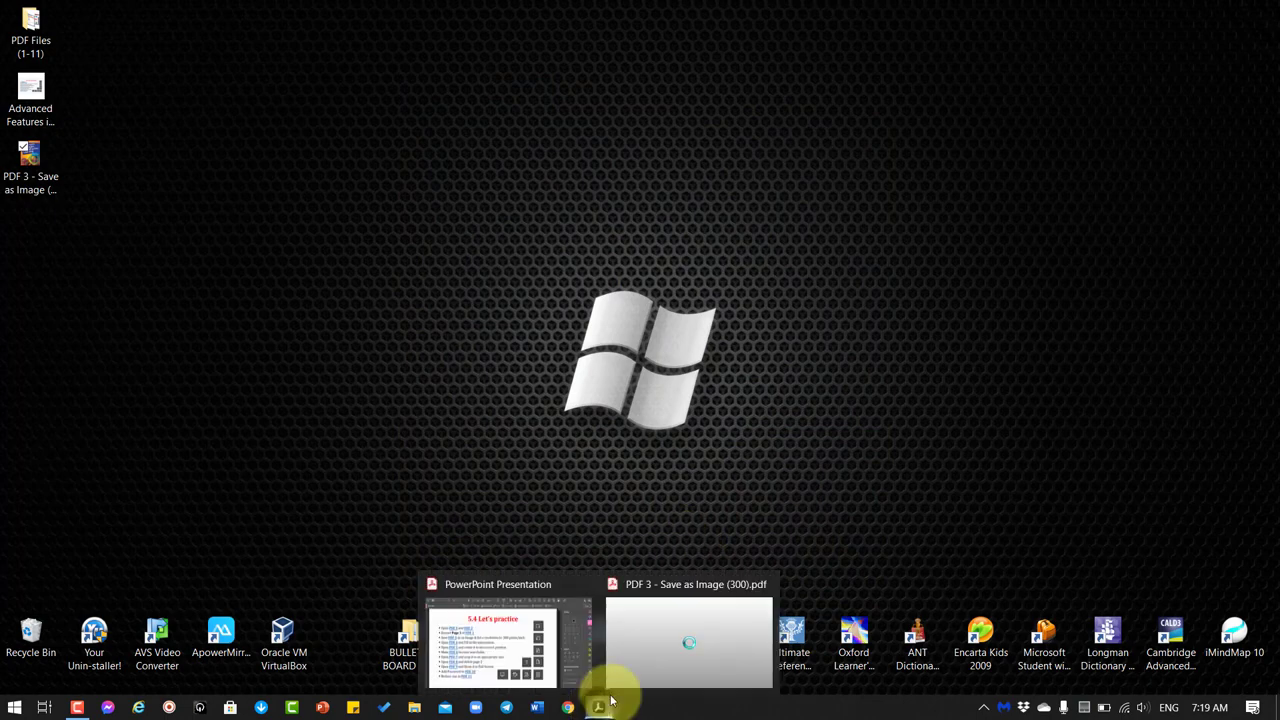
pyautogui.click(688, 640)
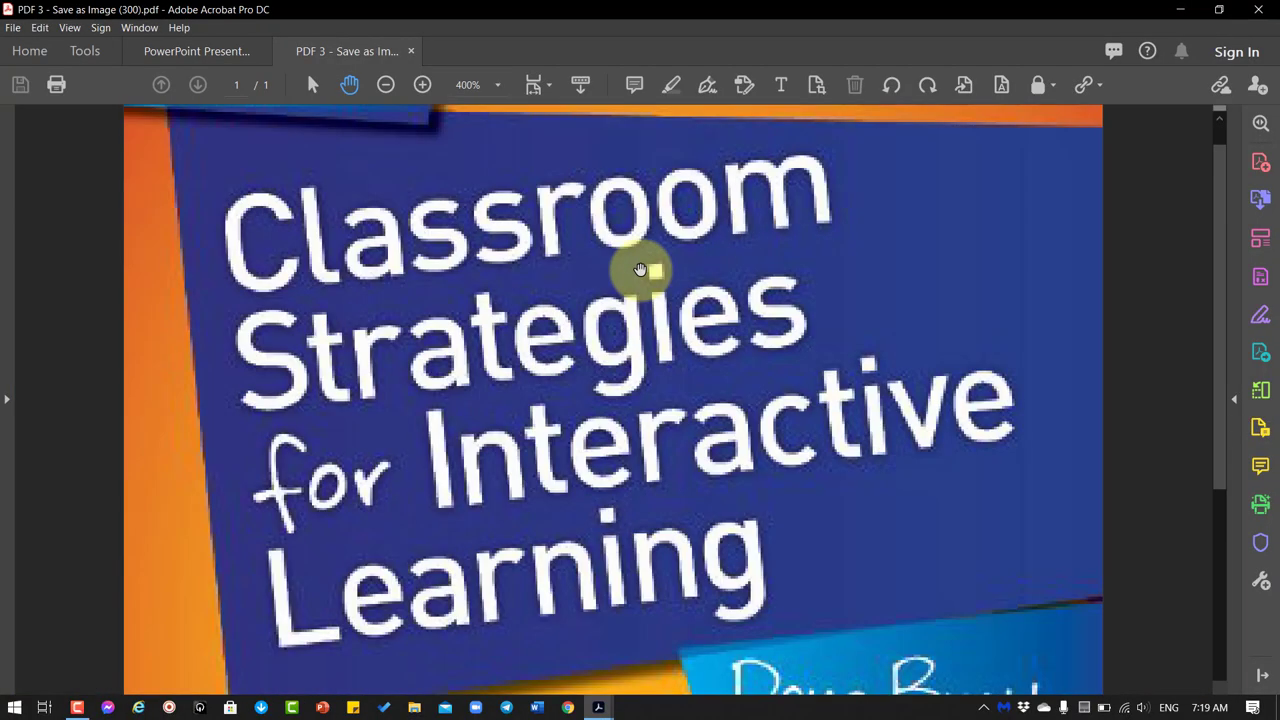
pyautogui.click(386, 84)
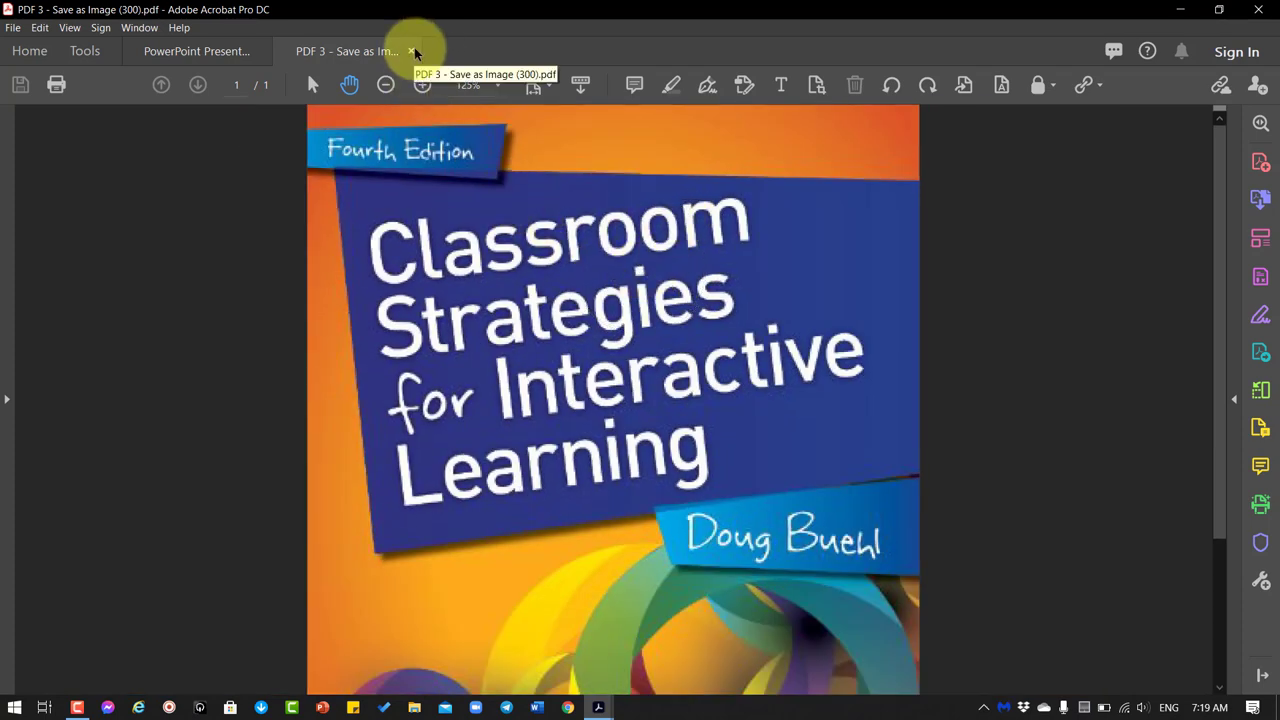
pyautogui.click(197, 51)
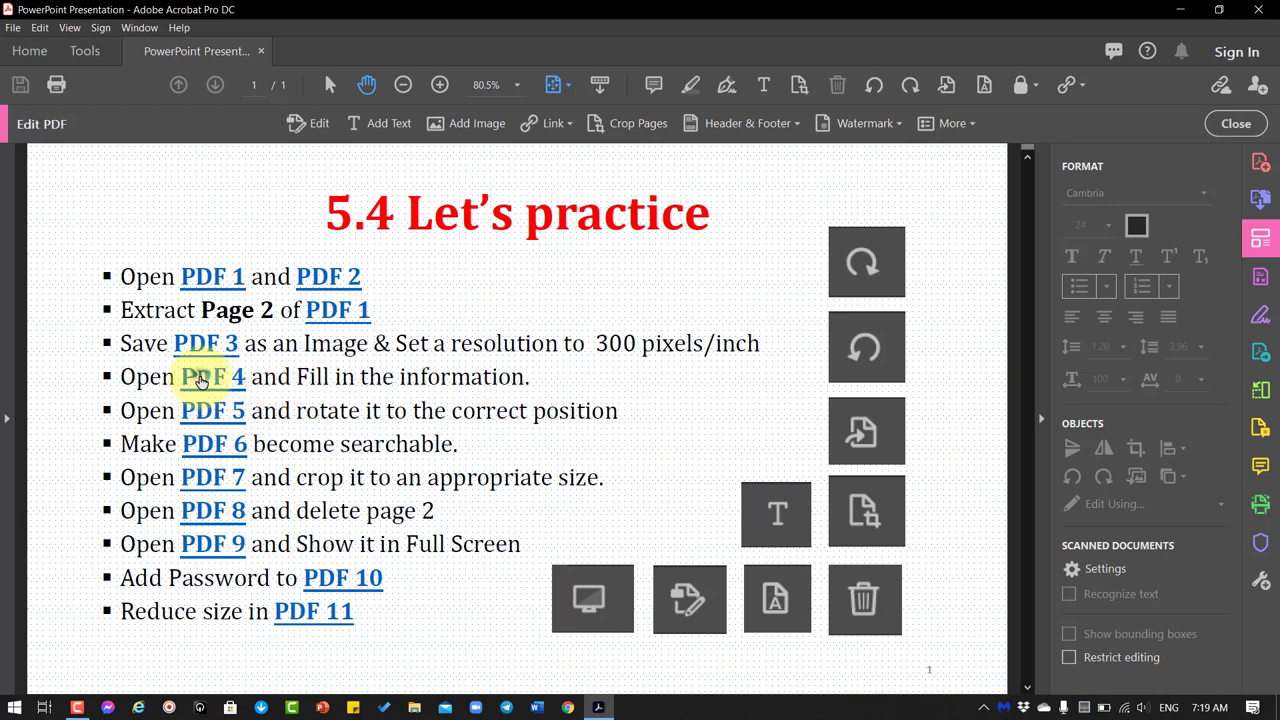
# - Open PDF 4 and enter 'Married' under Marital Status, styled bold red
pyautogui.click(211, 376)
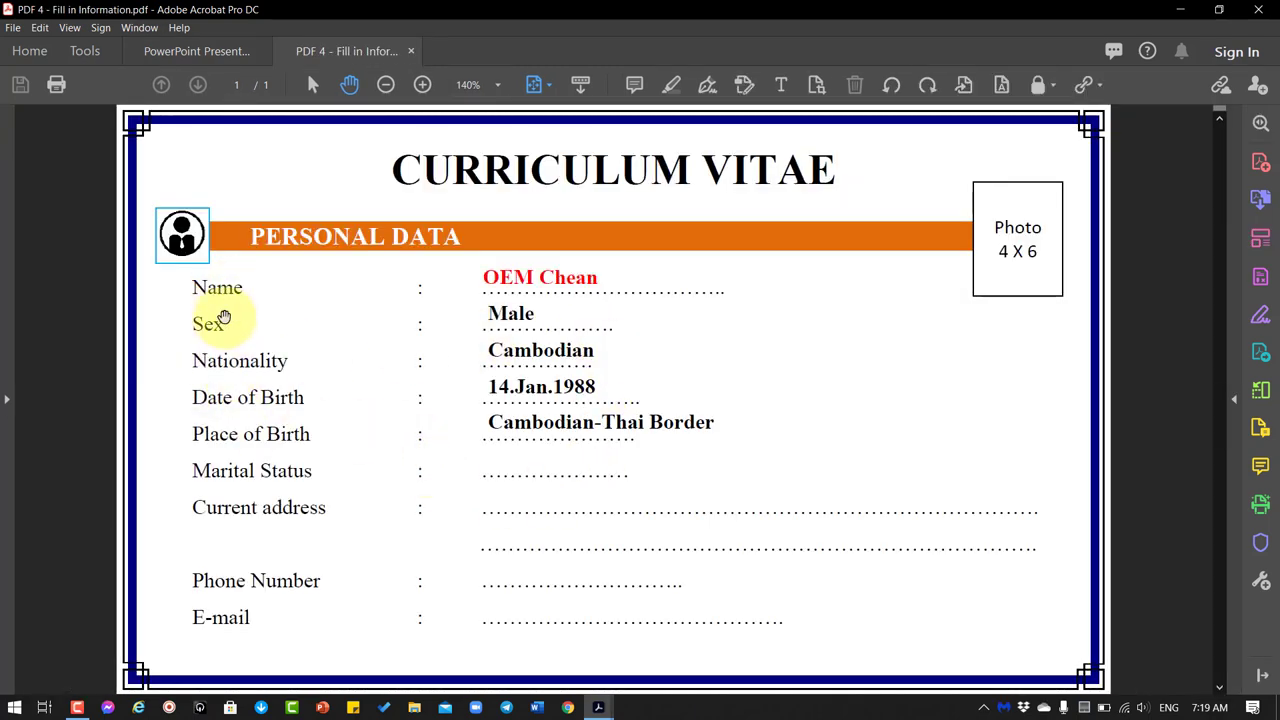
pyautogui.moveTo(311, 480)
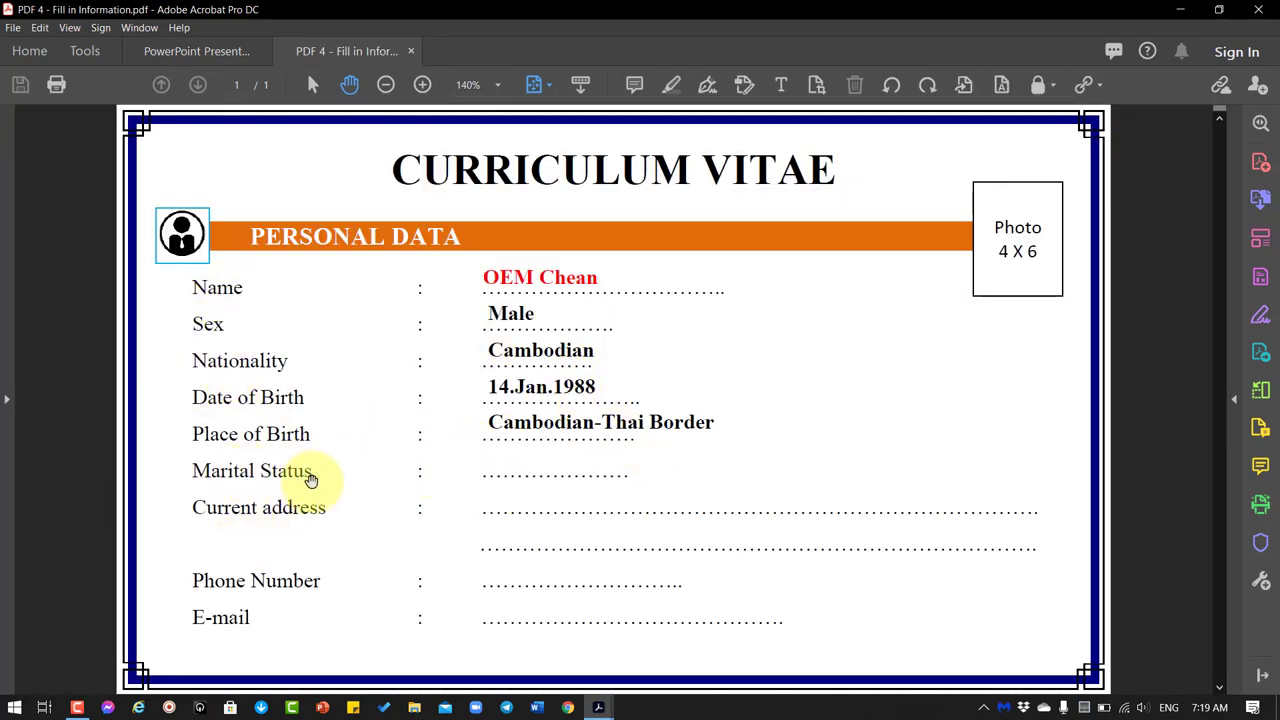
pyautogui.moveTo(485, 560)
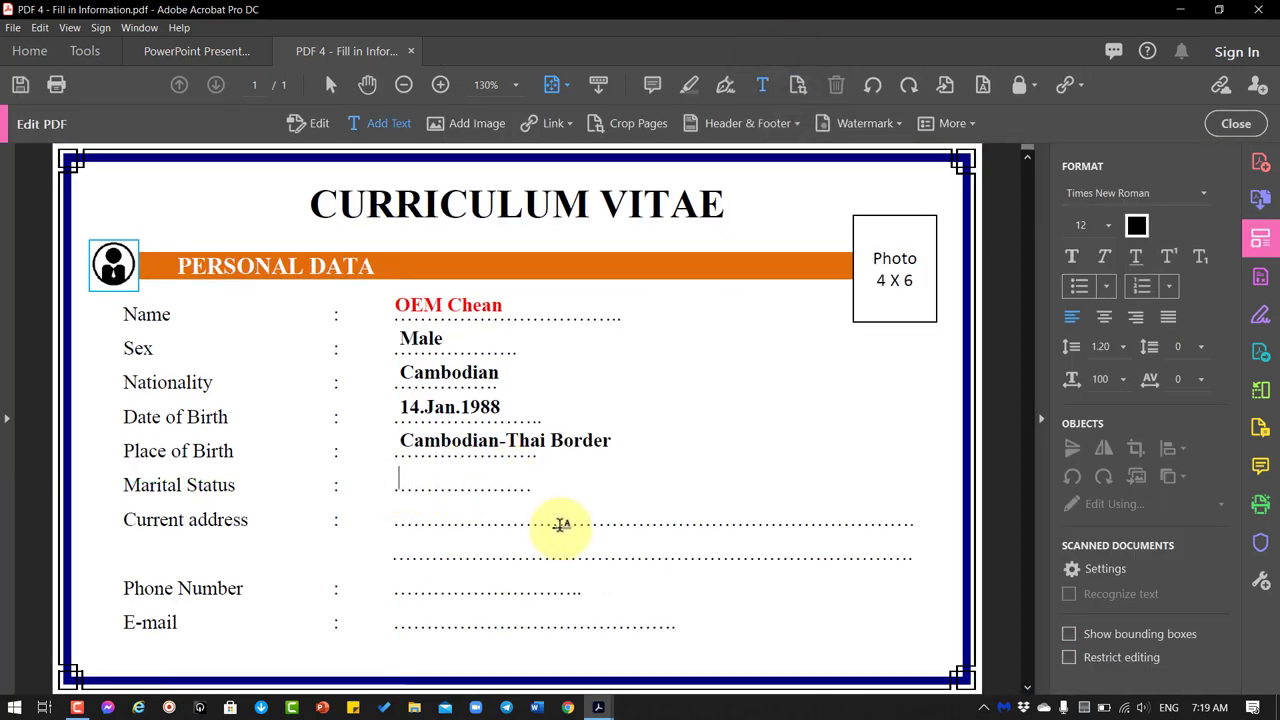
pyautogui.write('Married')
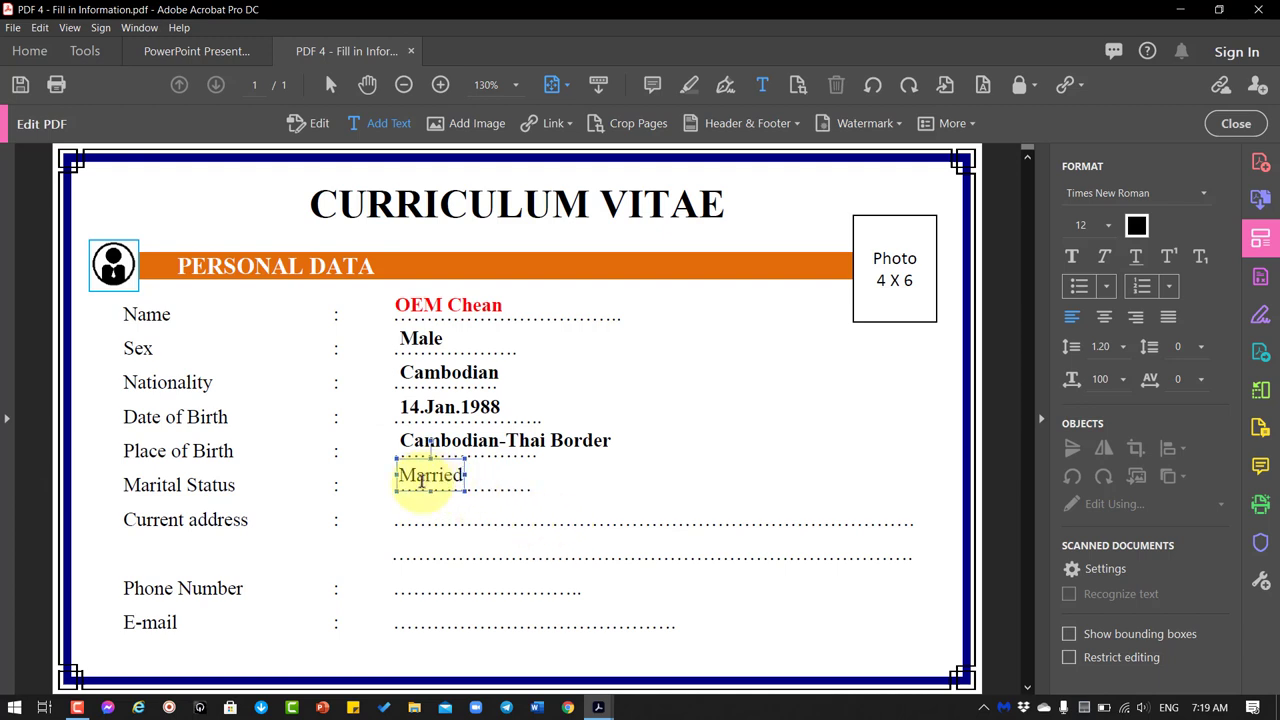
pyautogui.doubleClick(430, 475)
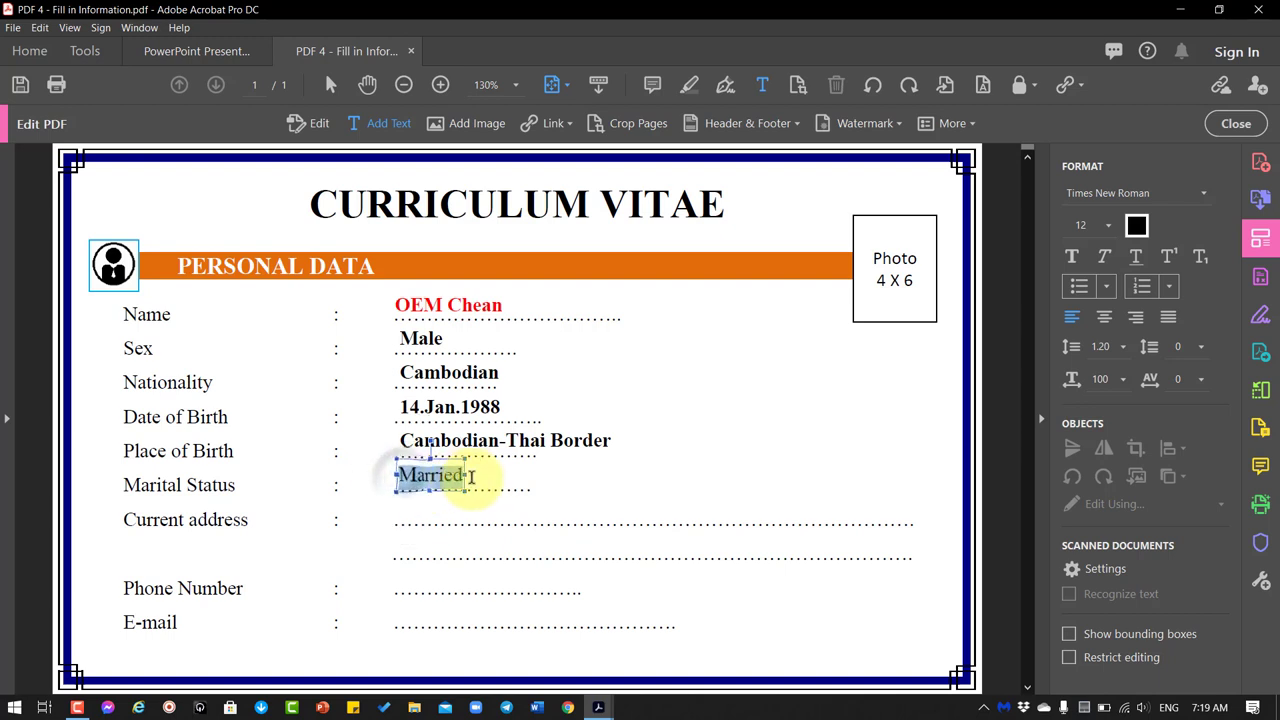
pyautogui.click(1137, 225)
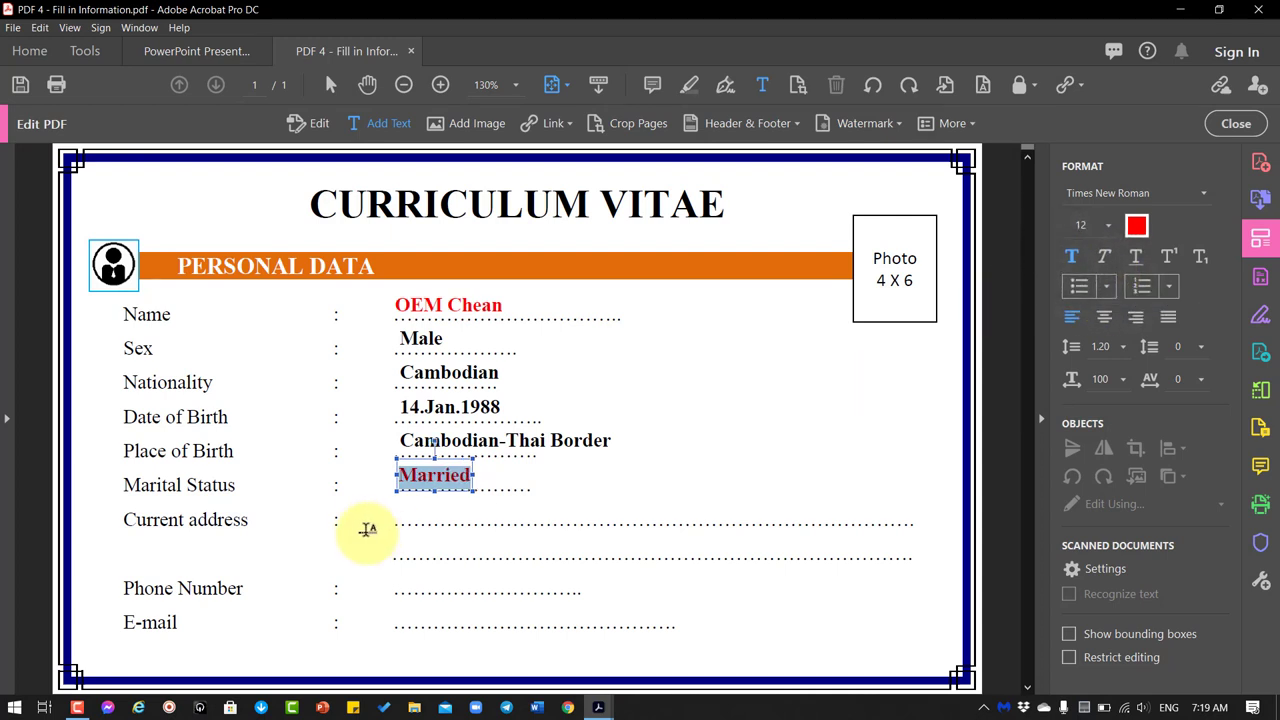
pyautogui.moveTo(395, 512)
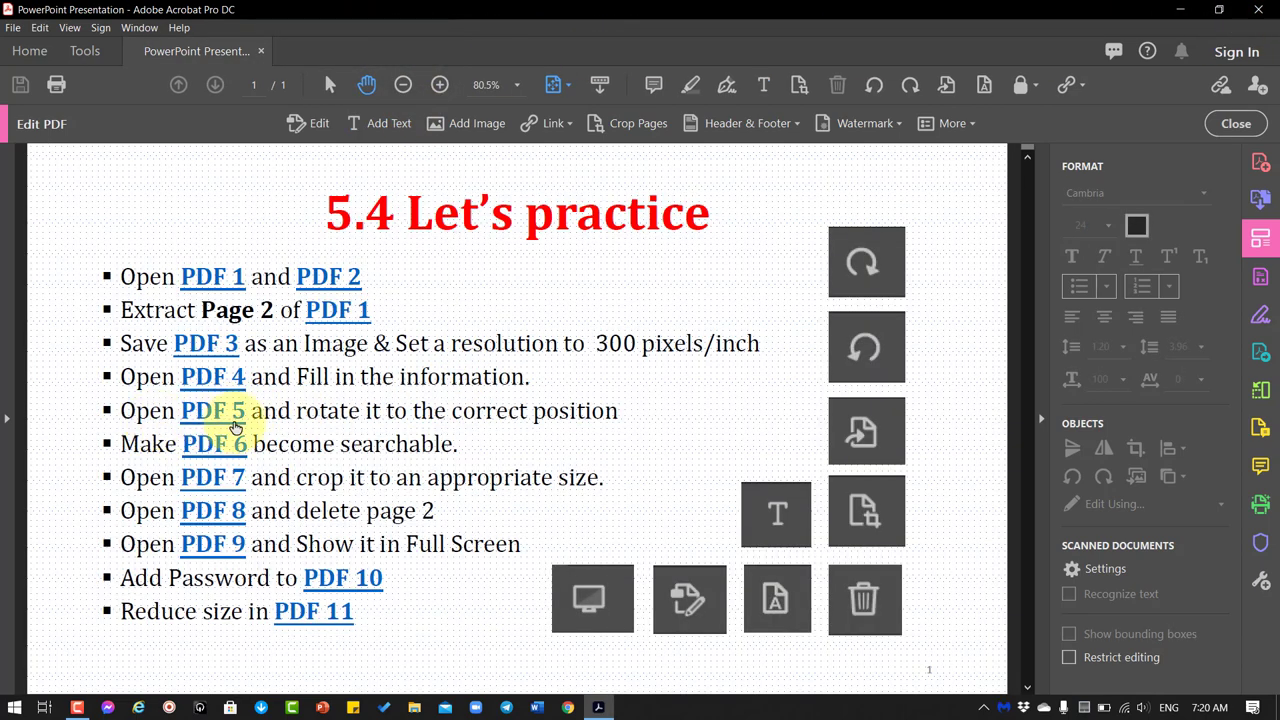
pyautogui.moveTo(540, 428)
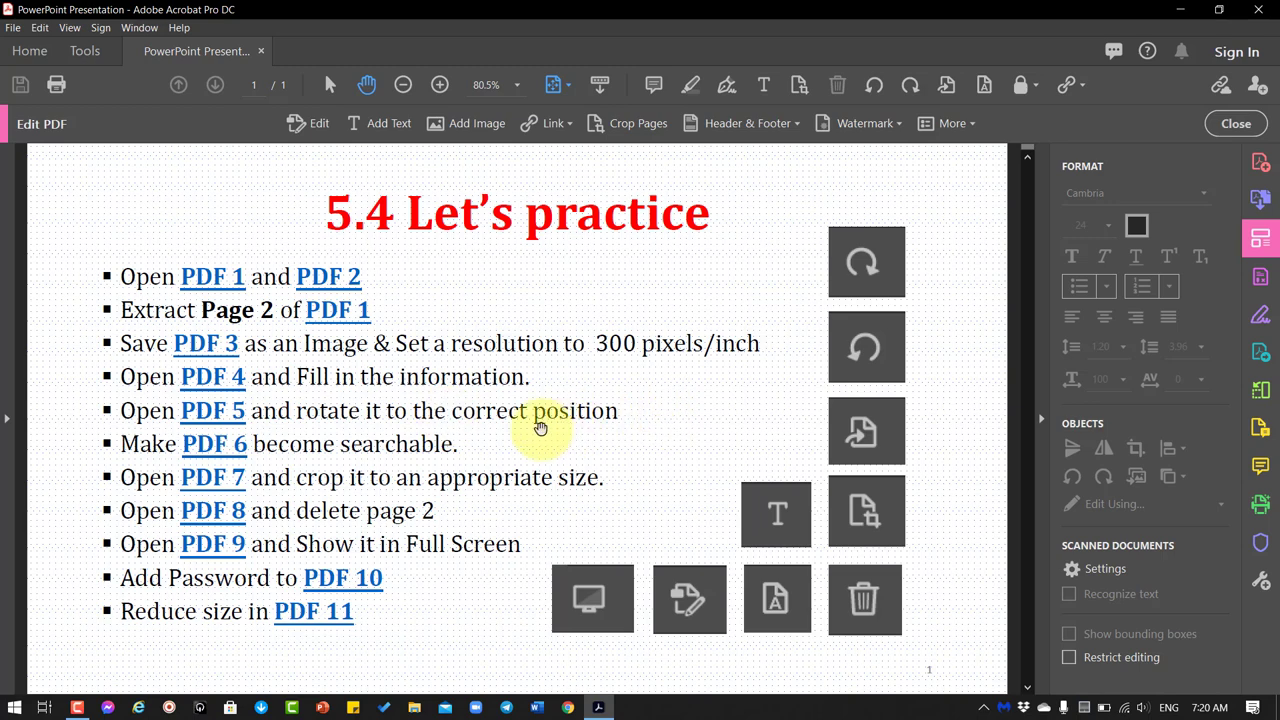
pyautogui.moveTo(212, 410)
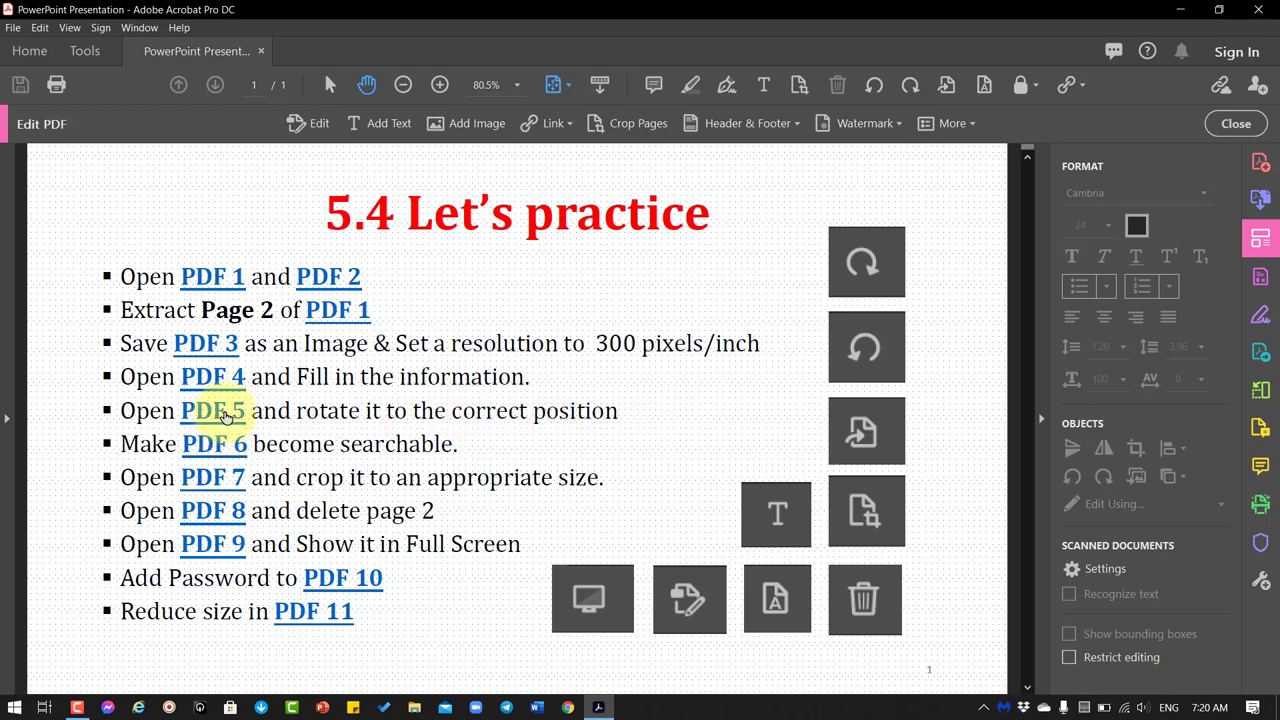
# - Open PDF 5, rotate the cover clockwise 90 degrees, and close it
pyautogui.click(212, 410)
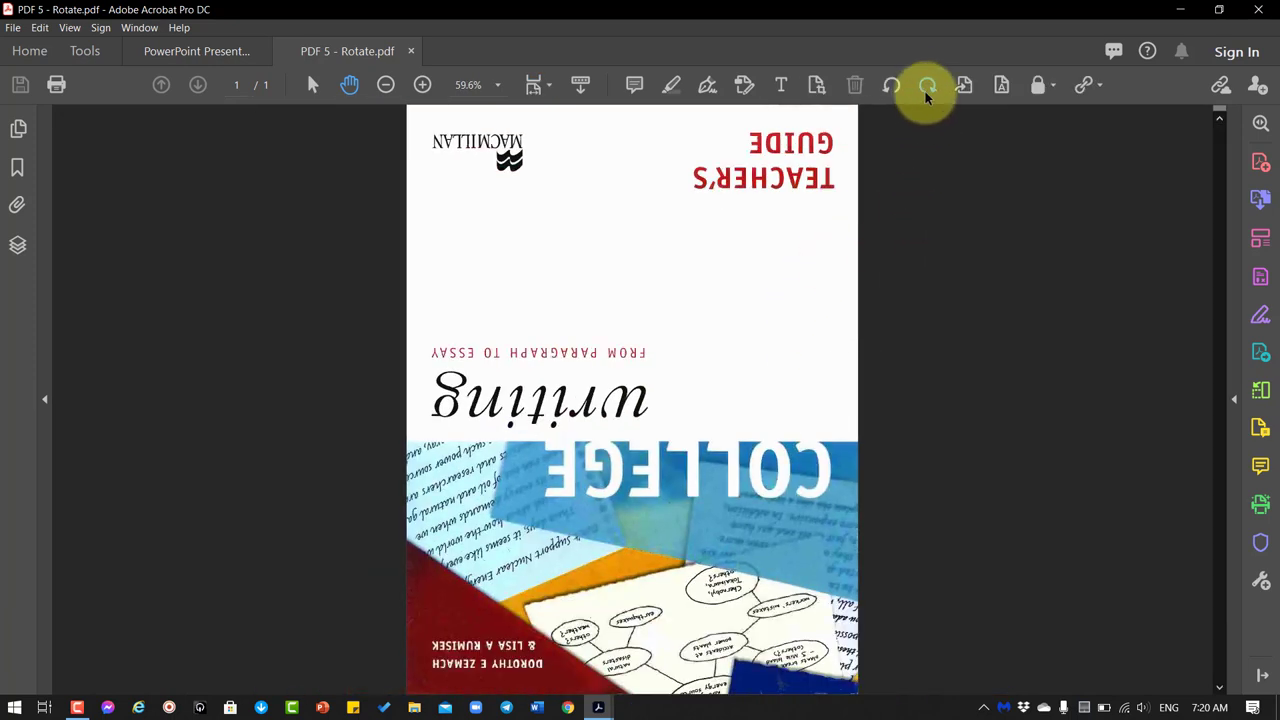
pyautogui.moveTo(928, 85)
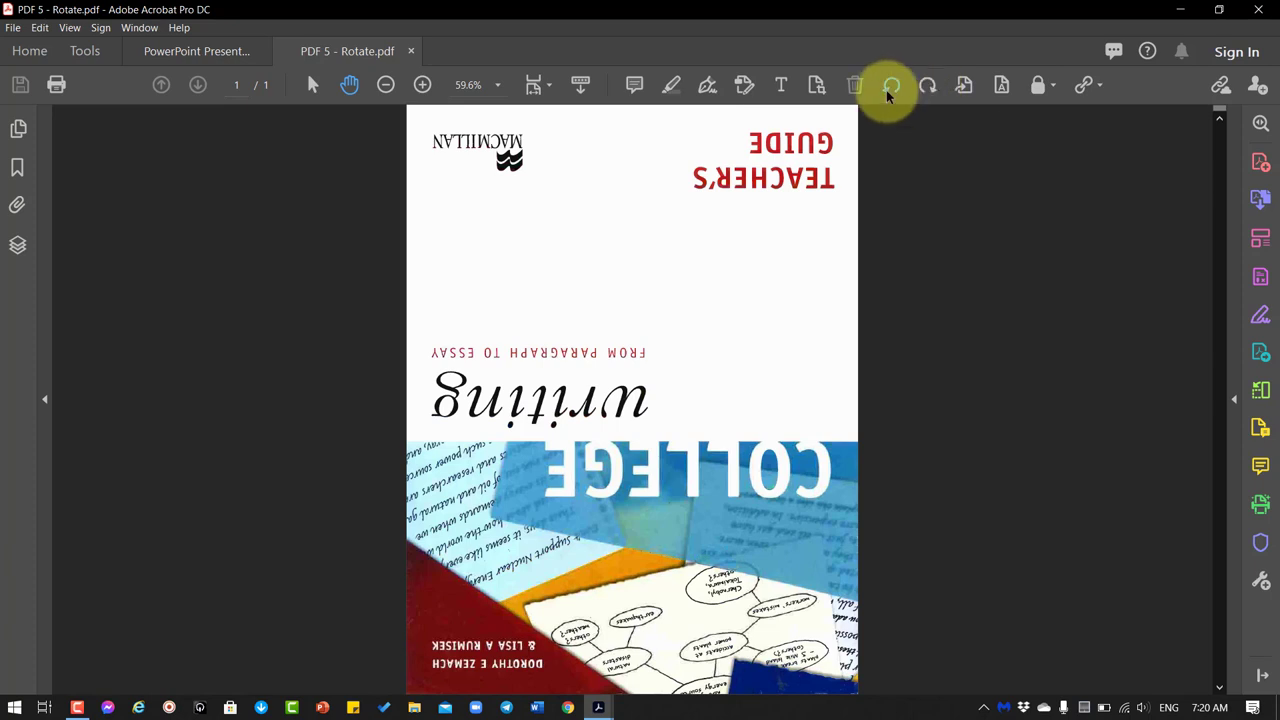
pyautogui.moveTo(927, 85)
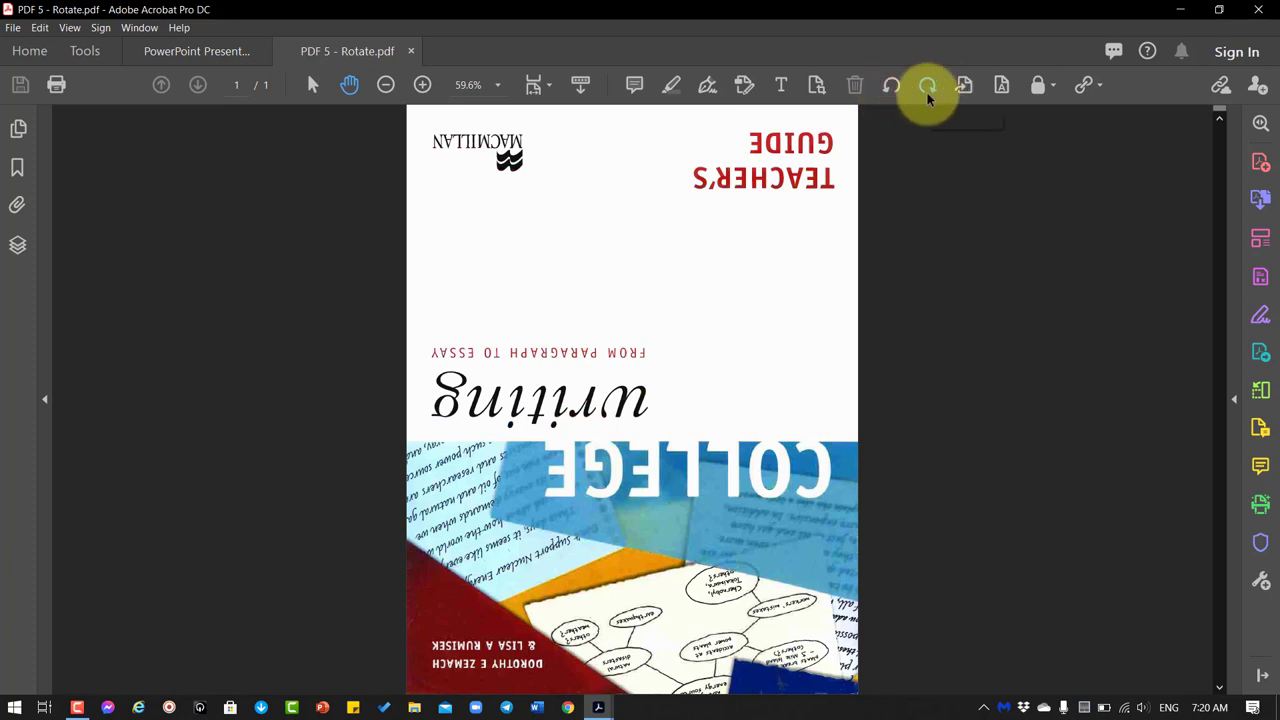
pyautogui.click(927, 85)
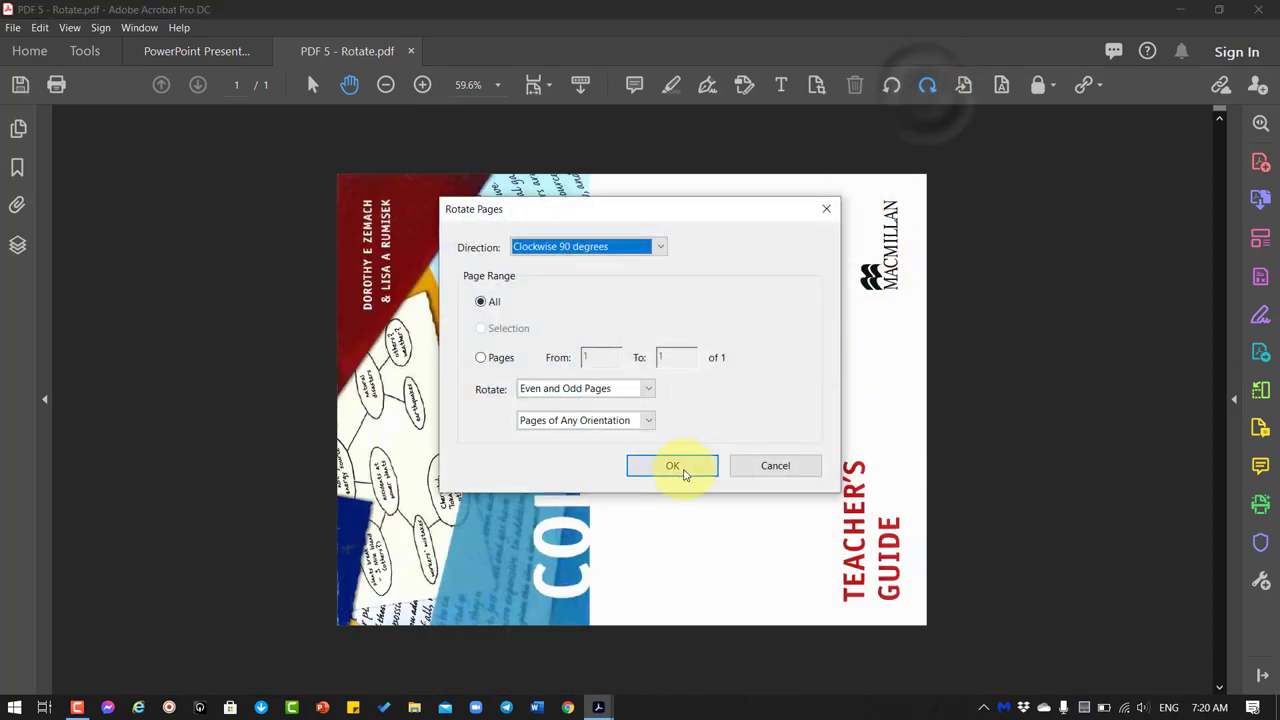
pyautogui.click(672, 466)
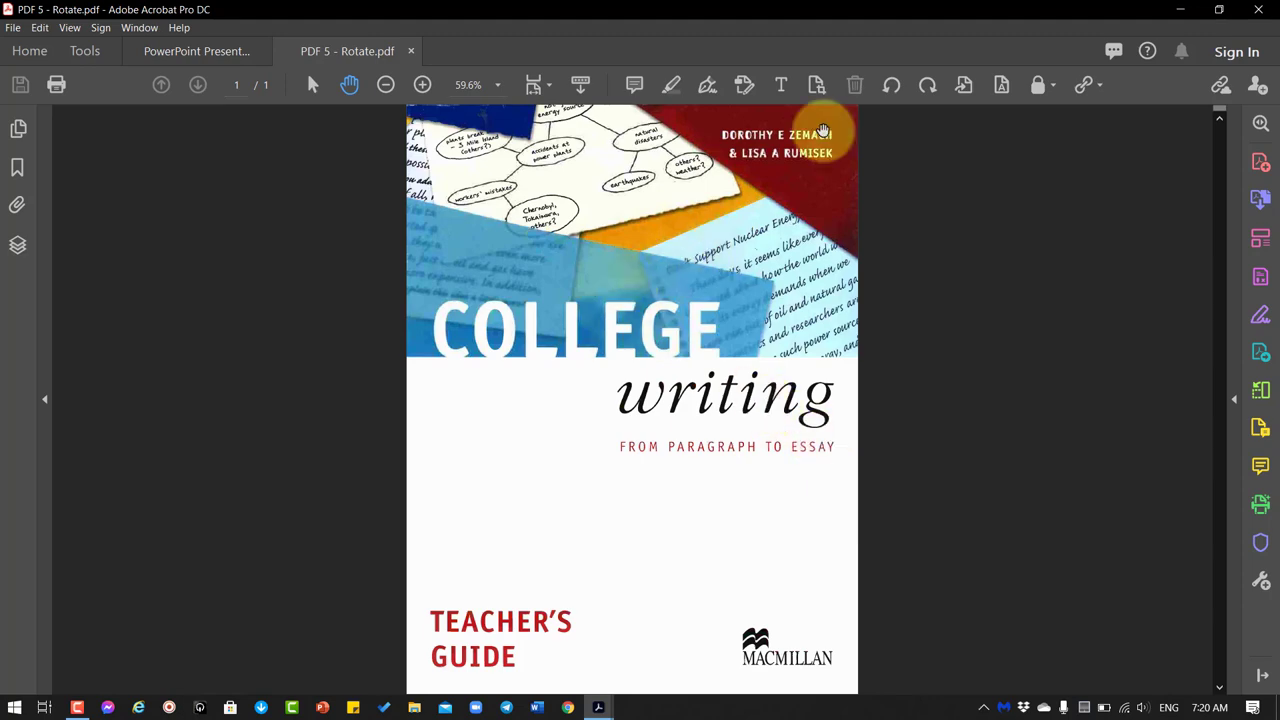
pyautogui.click(197, 51)
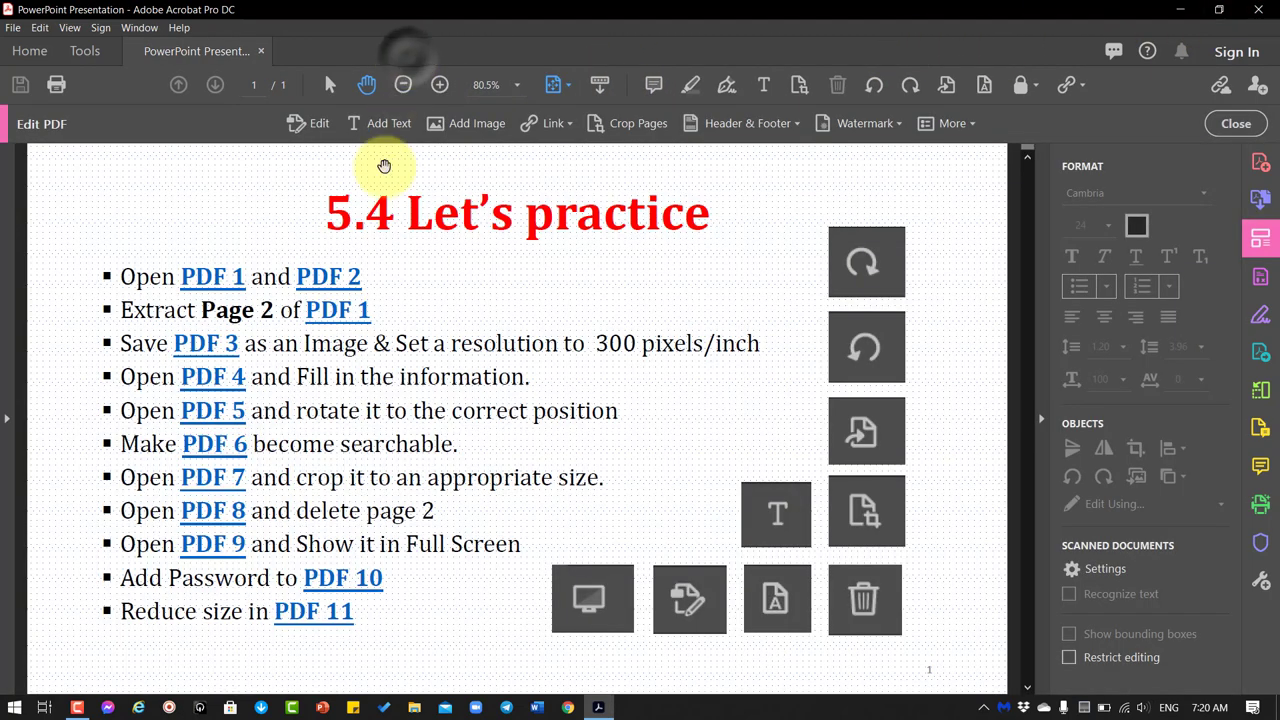
pyautogui.moveTo(185, 455)
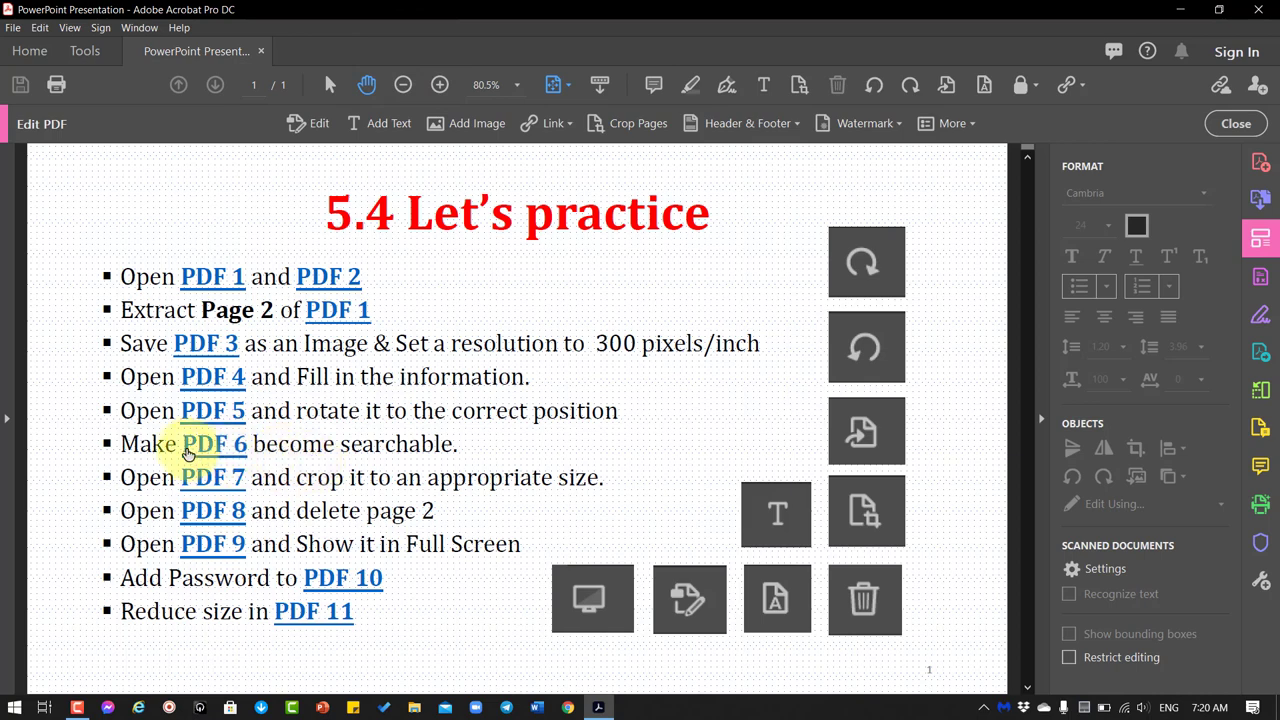
# - Open PDF 6, search for 'grammar', and decline text recognition when no searchable text is found
pyautogui.click(214, 443)
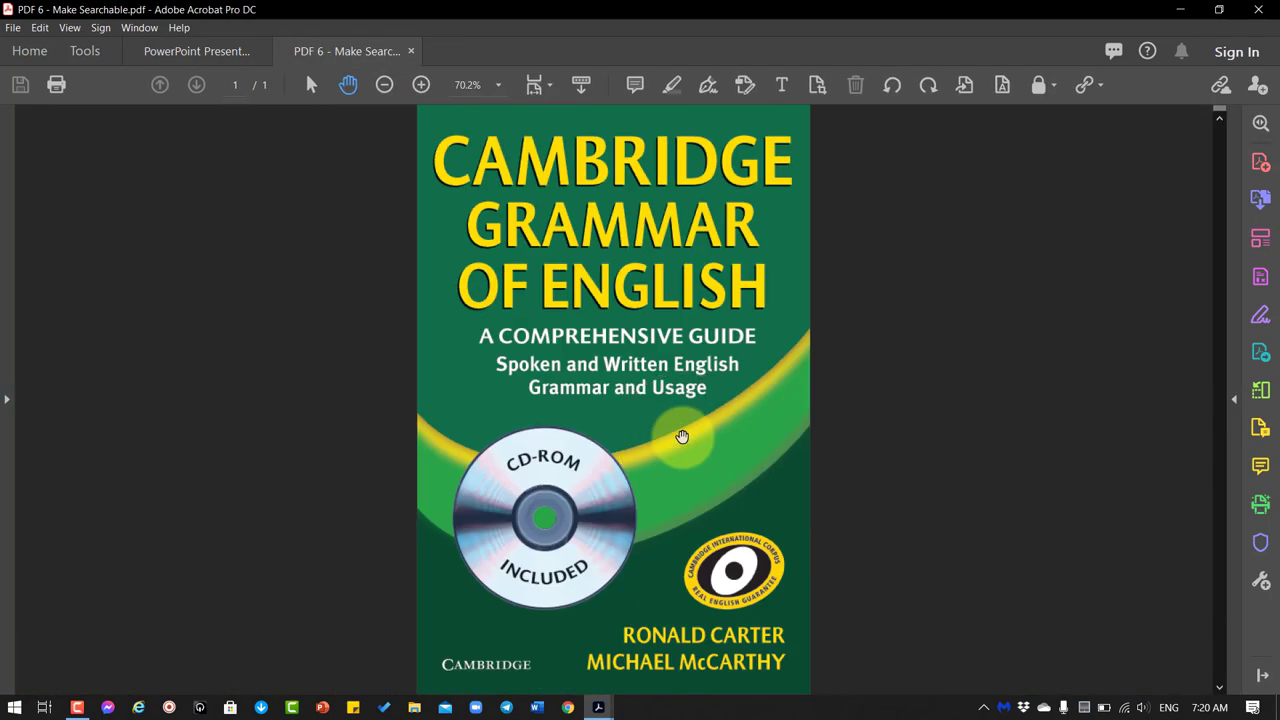
pyautogui.moveTo(770, 383)
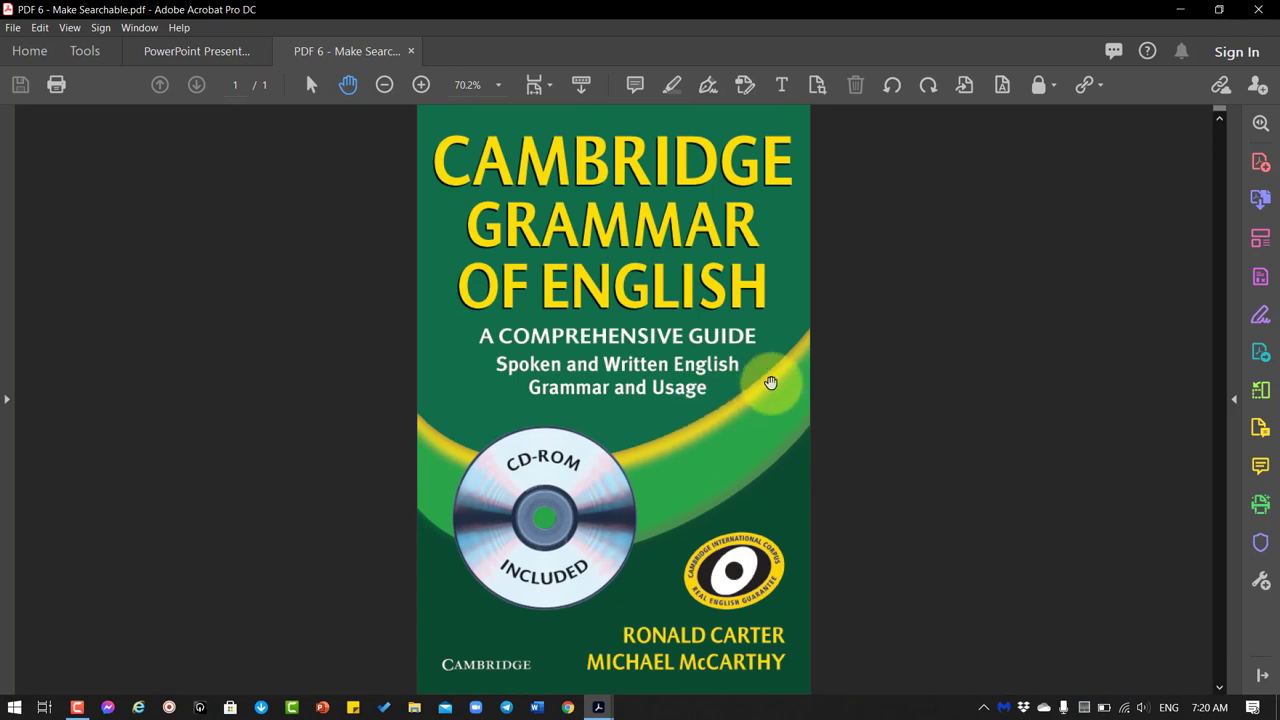
pyautogui.moveTo(85, 88)
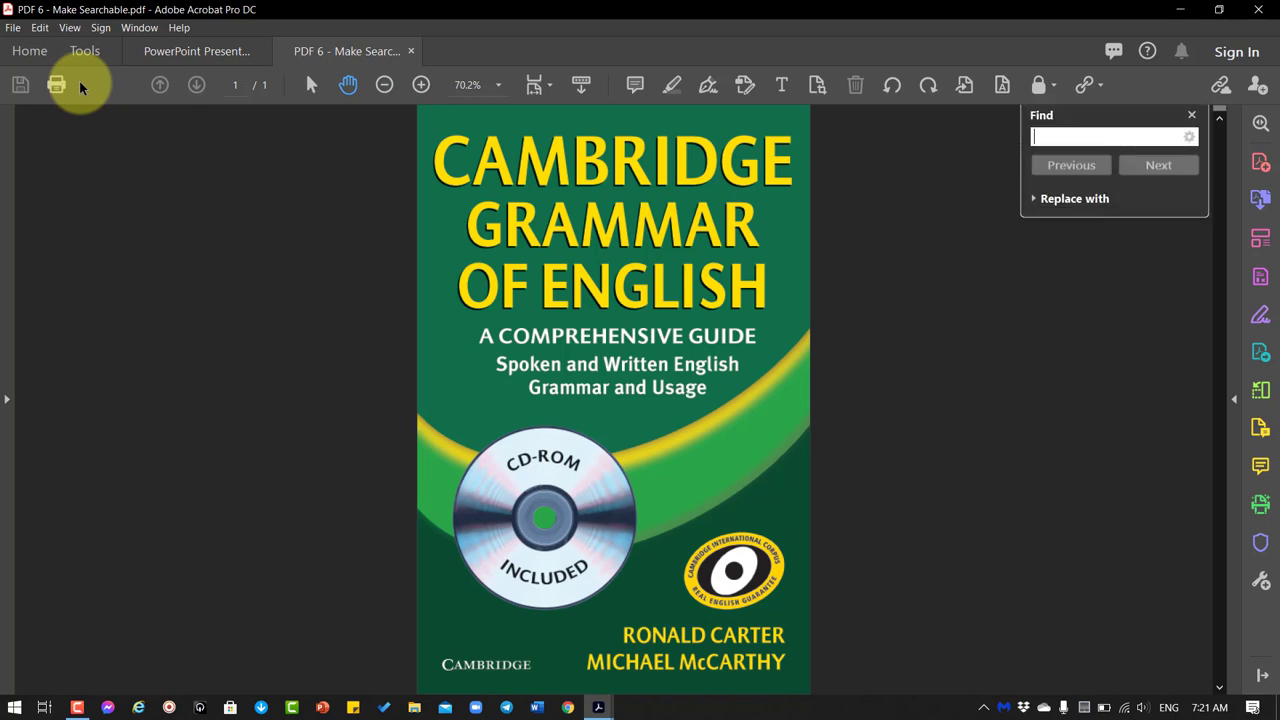
pyautogui.write('grammar')
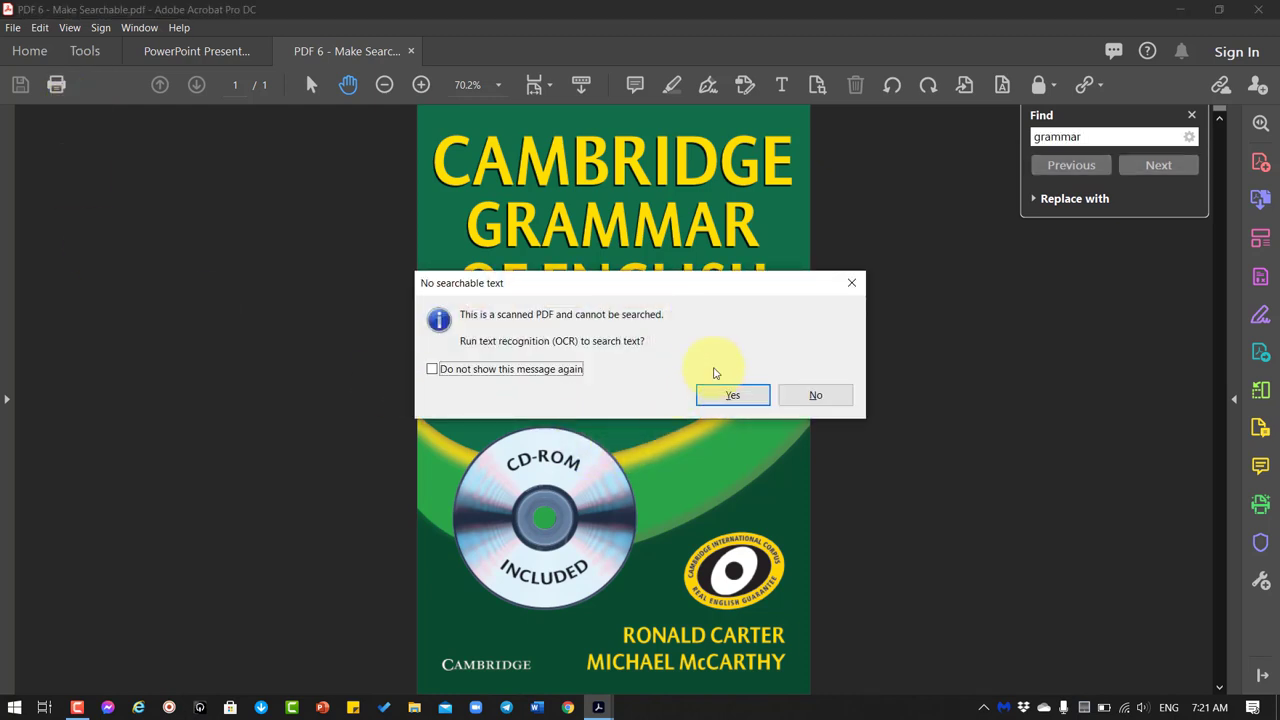
pyautogui.moveTo(695, 383)
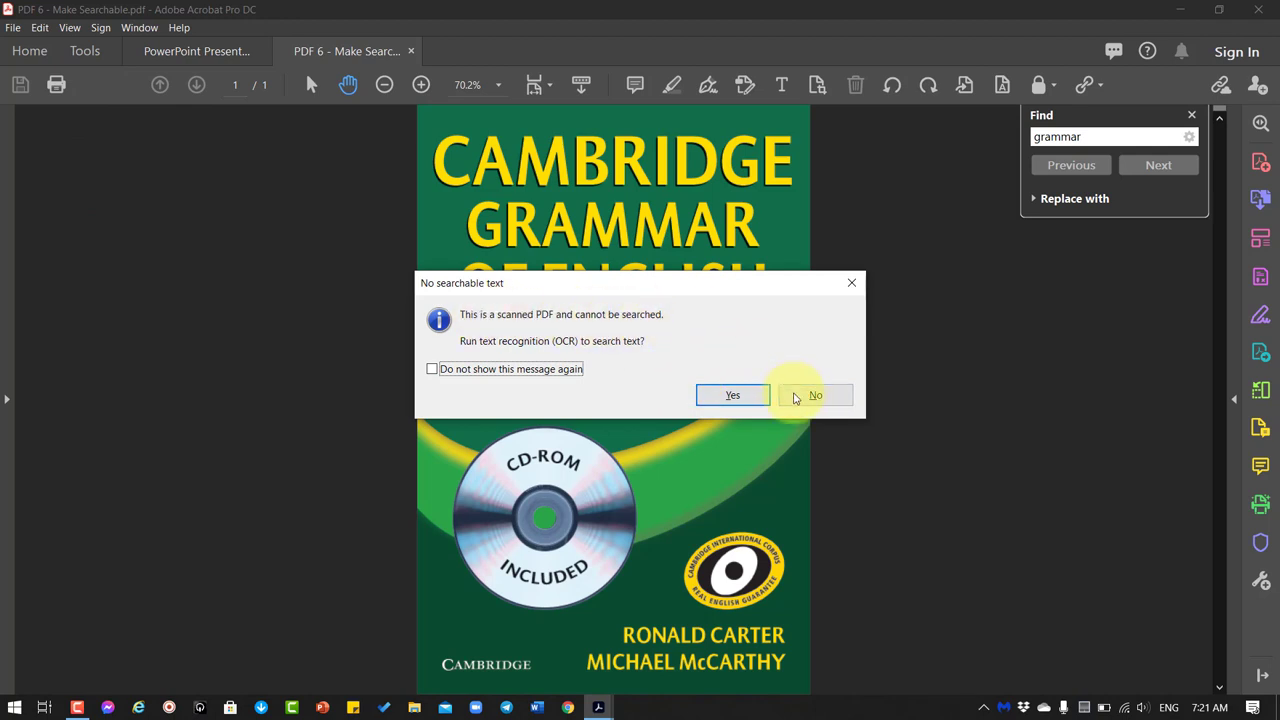
pyautogui.click(816, 395)
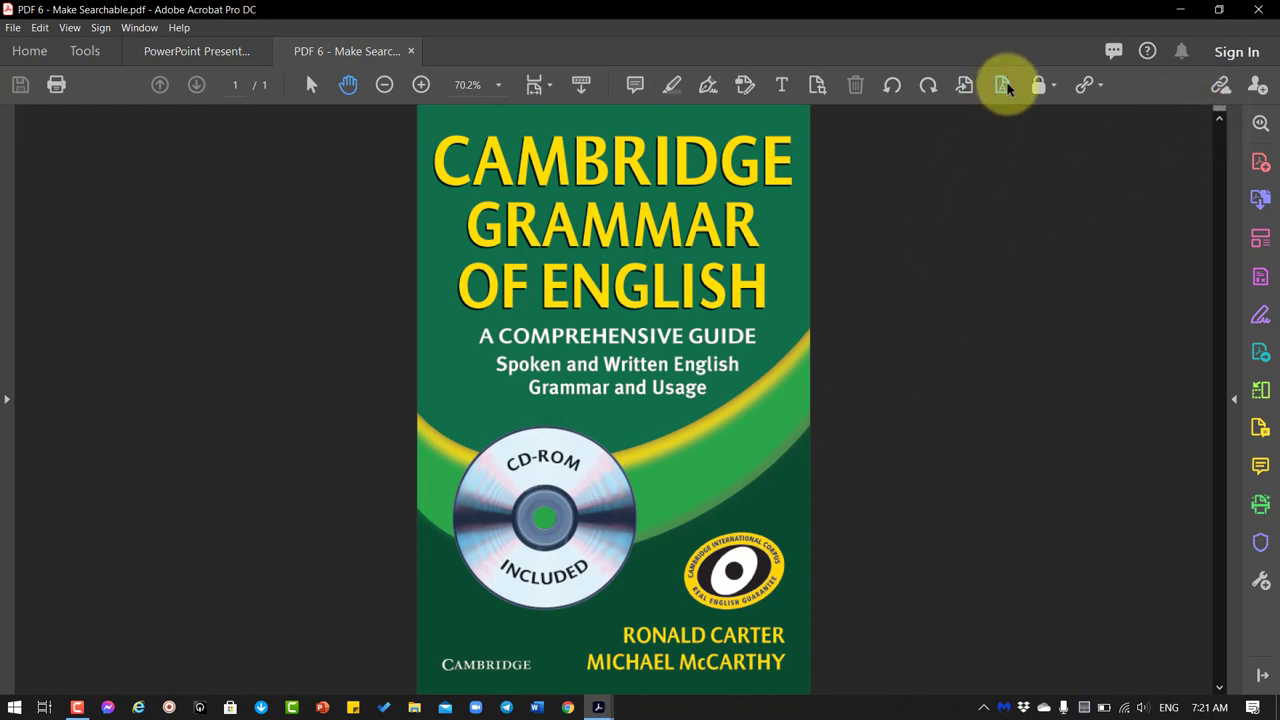
pyautogui.moveTo(1001, 84)
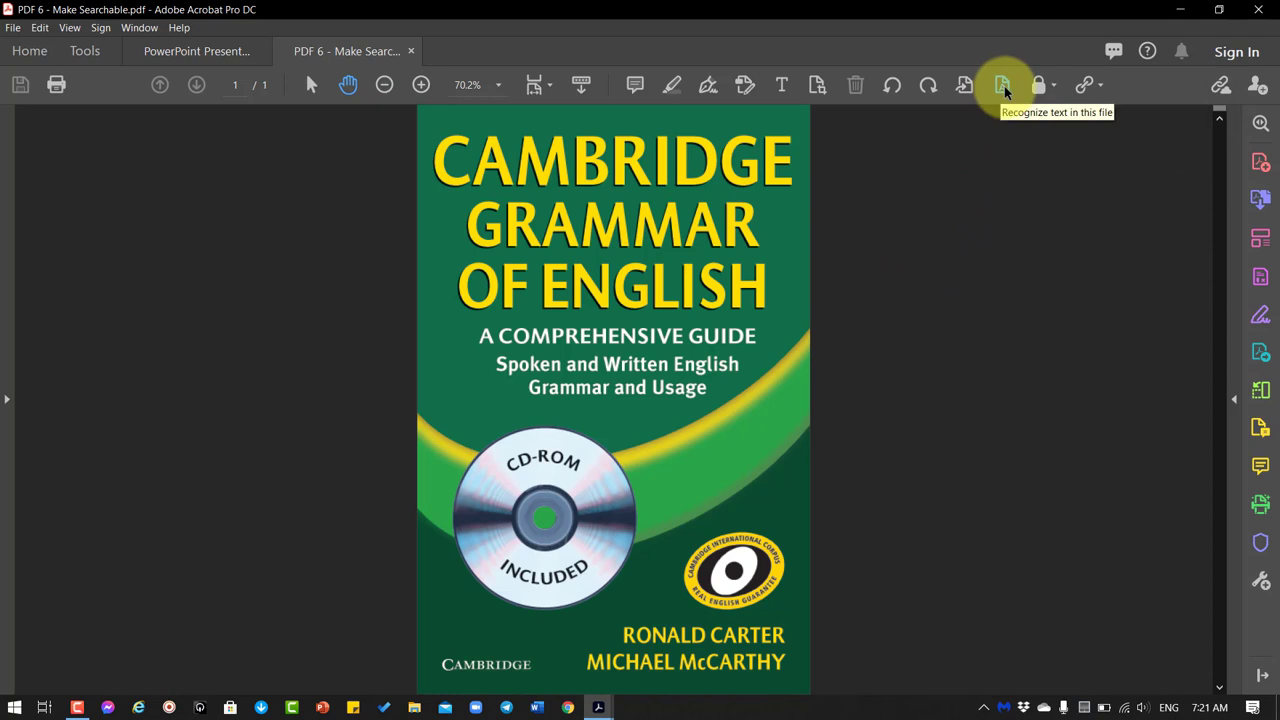
# - Run text recognition on PDF 6, close the OCR tools, and search 'grammar' again
pyautogui.click(1002, 85)
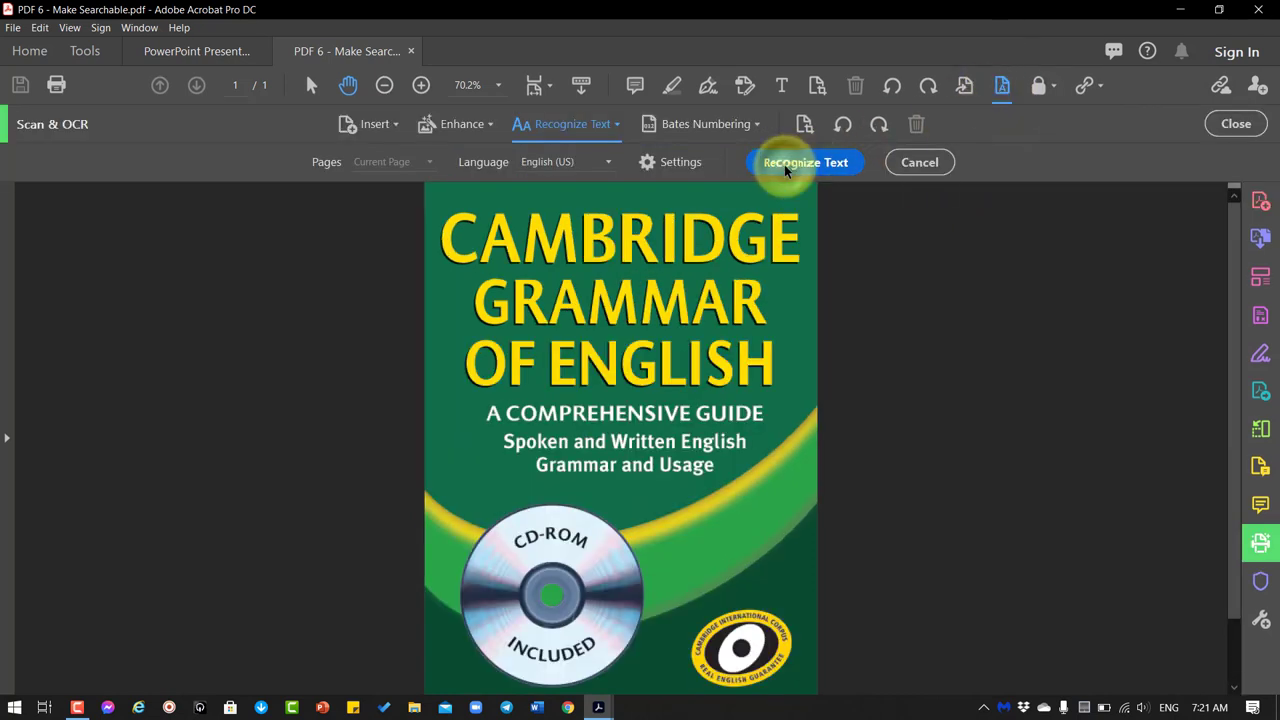
pyautogui.click(805, 162)
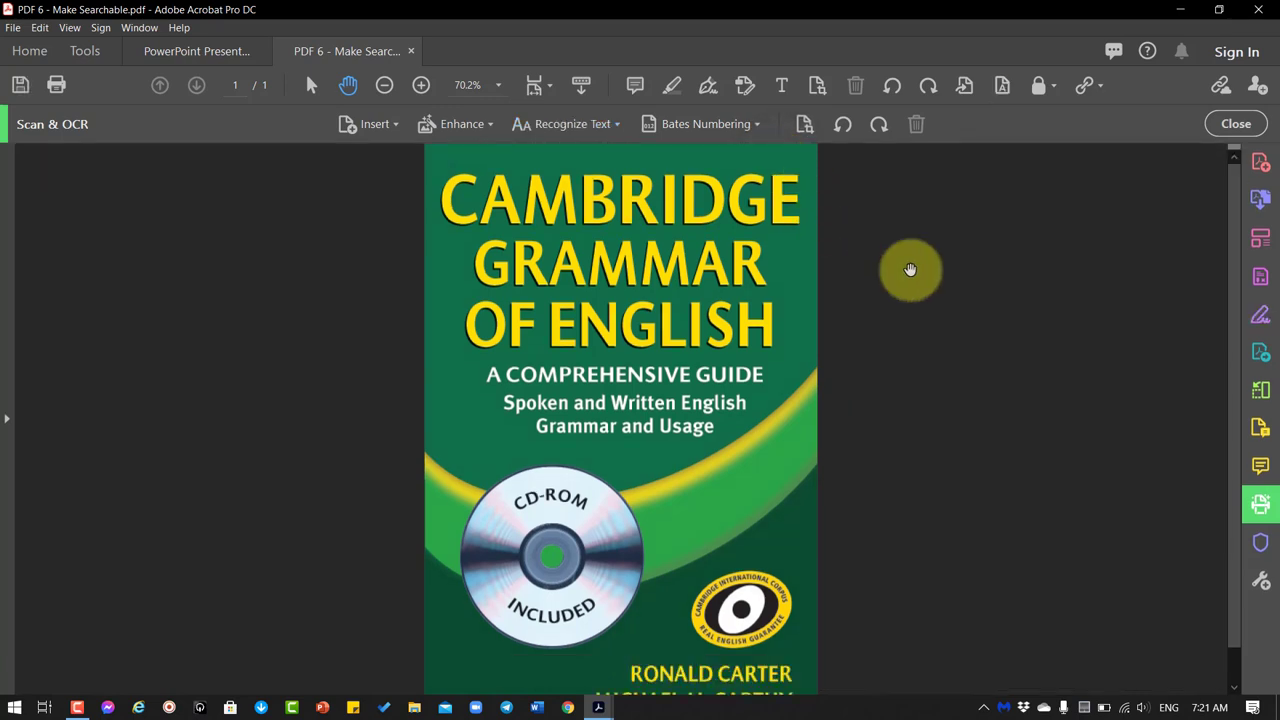
pyautogui.moveTo(905, 268)
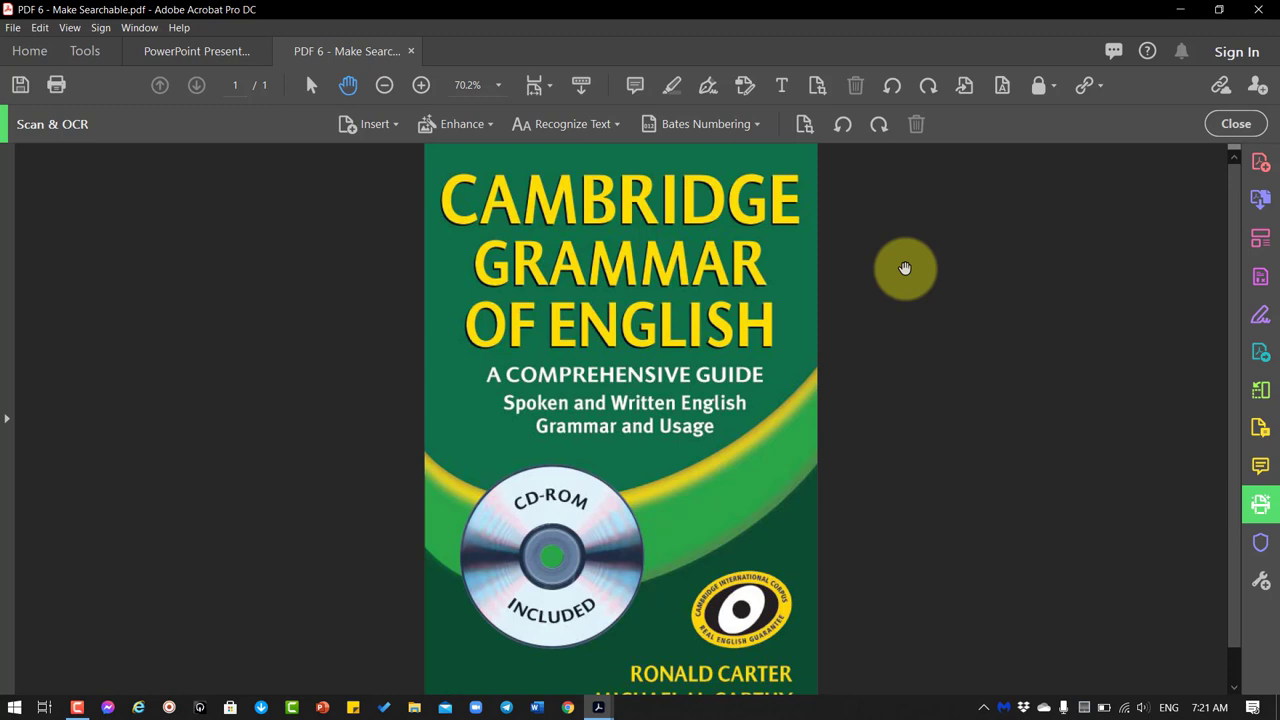
pyautogui.moveTo(57, 85)
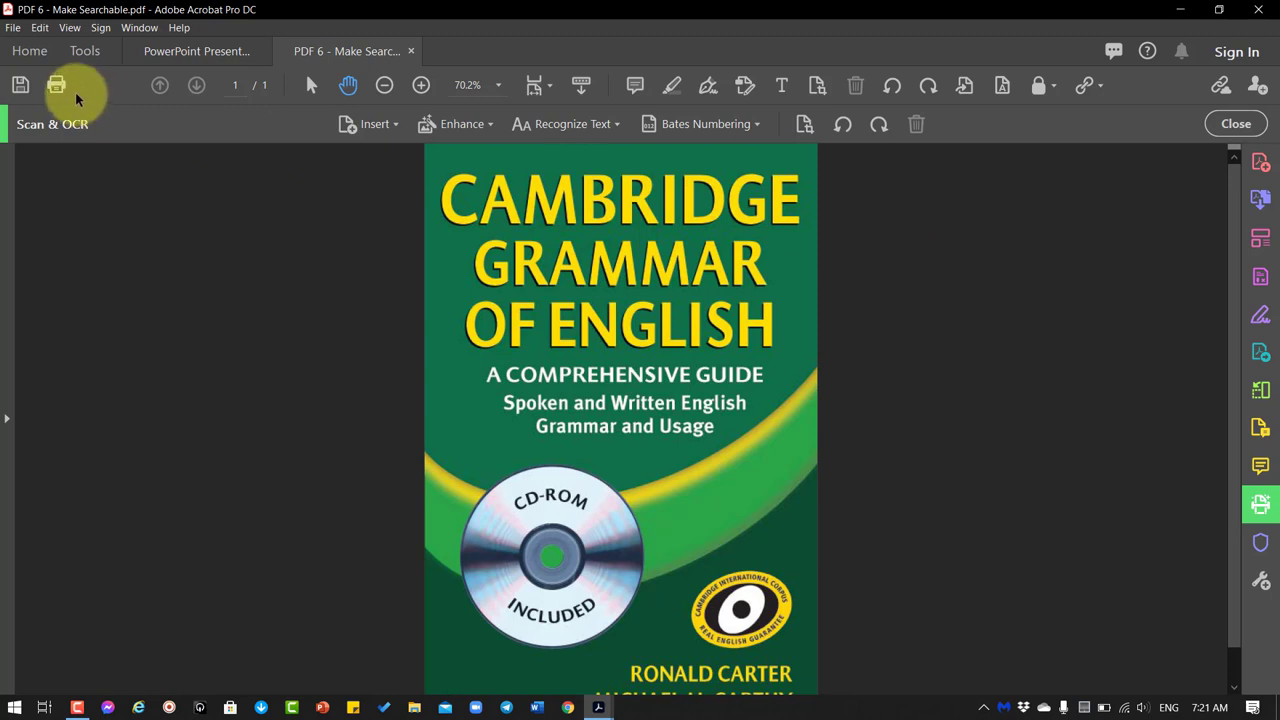
pyautogui.moveTo(20, 85)
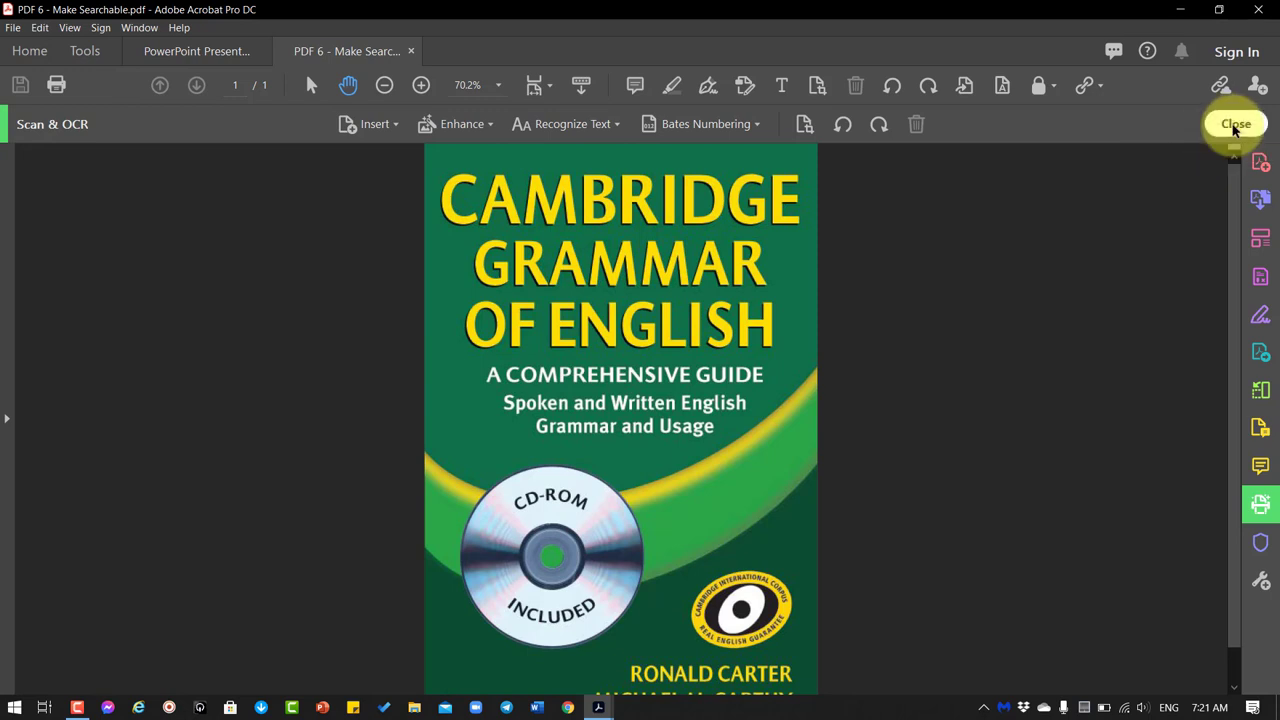
pyautogui.click(1236, 123)
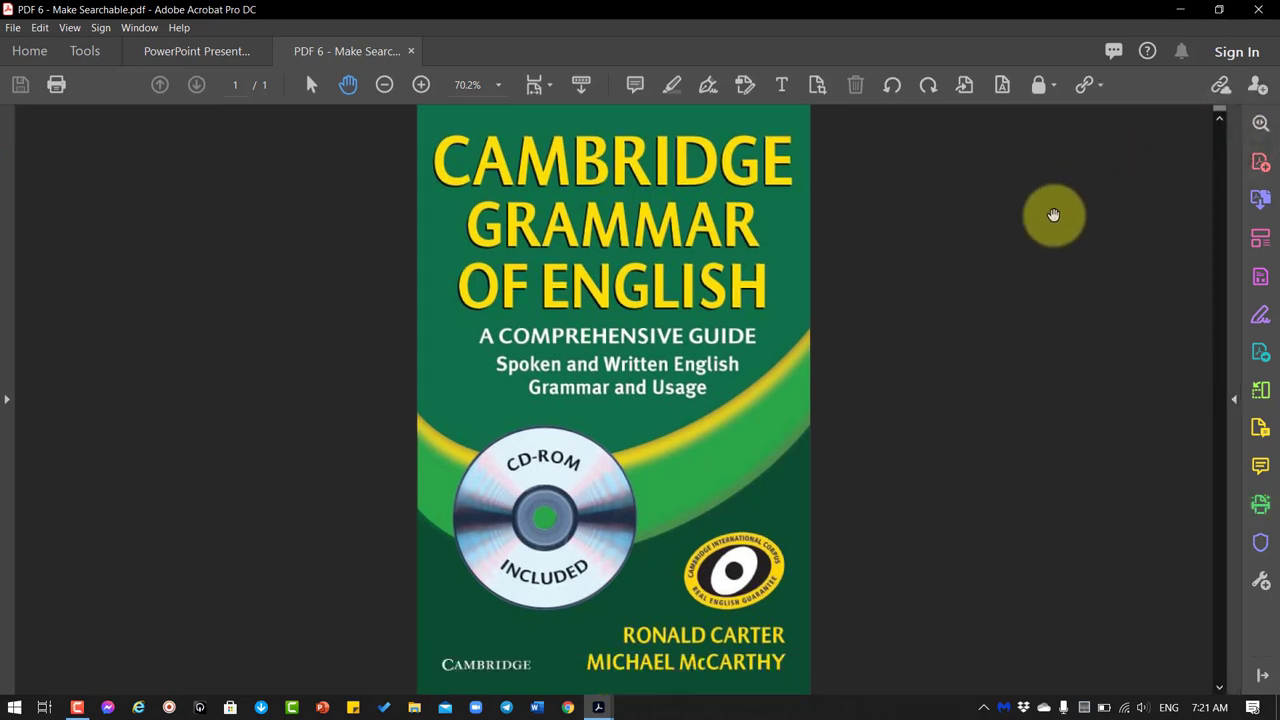
pyautogui.press('ctrl+f')
pyautogui.write('grammar')
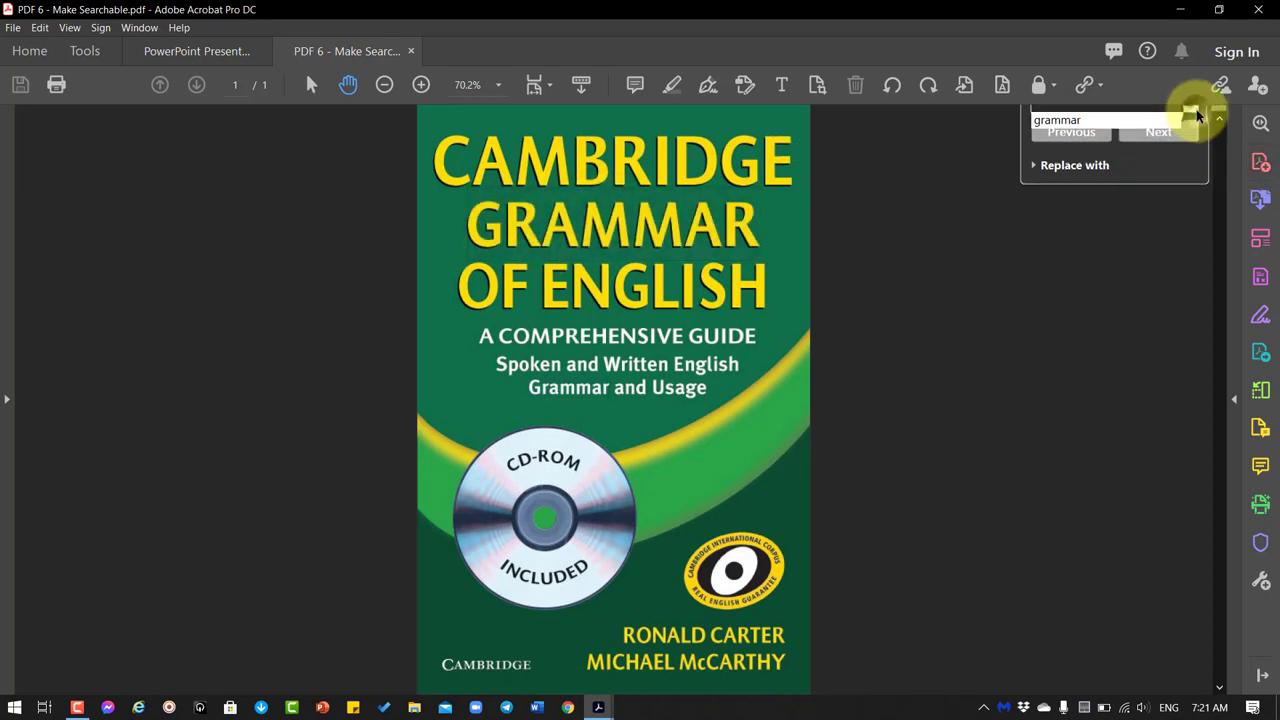
pyautogui.click(1190, 113)
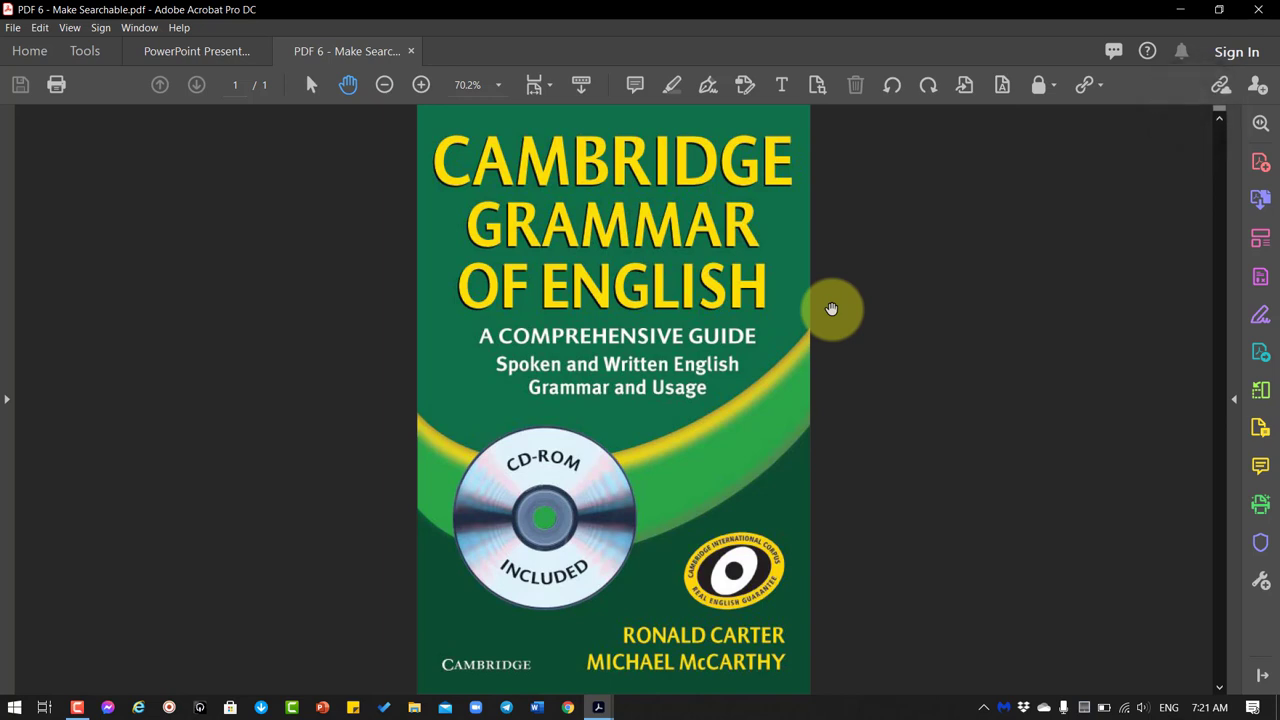
pyautogui.moveTo(826, 336)
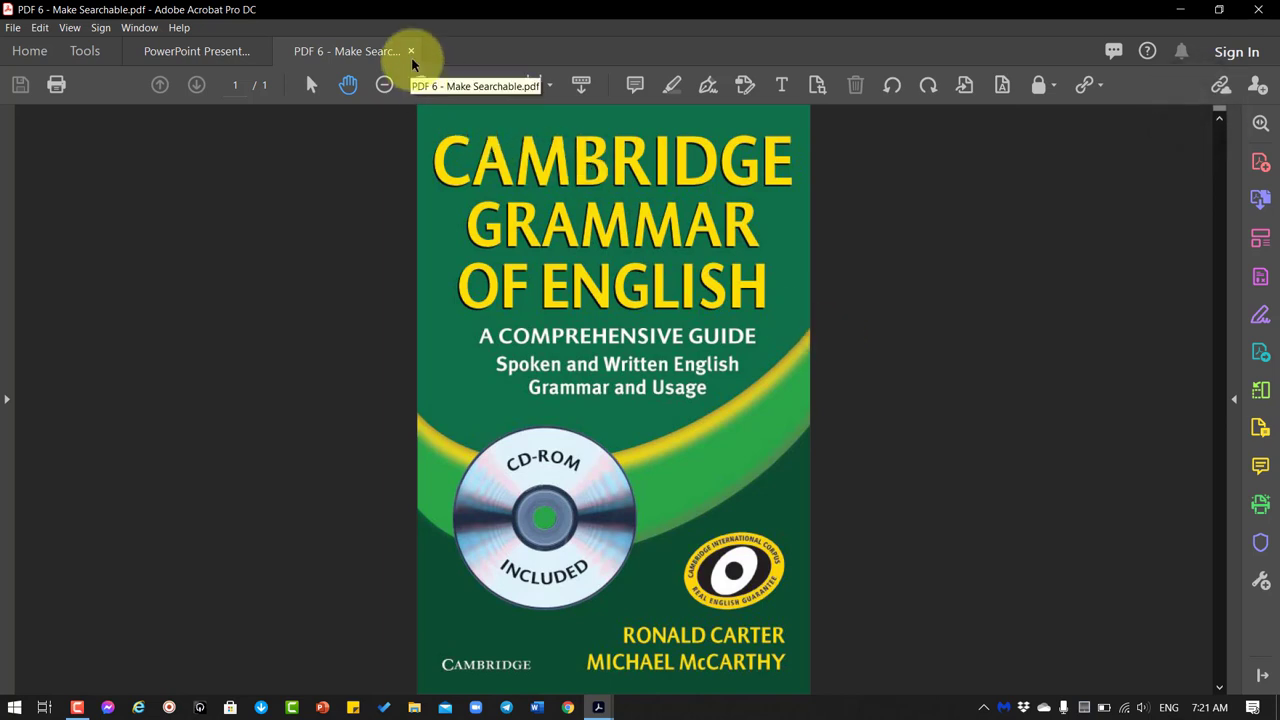
# - Close PDF 6, open the PDF Files (1-11) desktop folder, and open PDF 7 - Crop.pdf
pyautogui.click(196, 51)
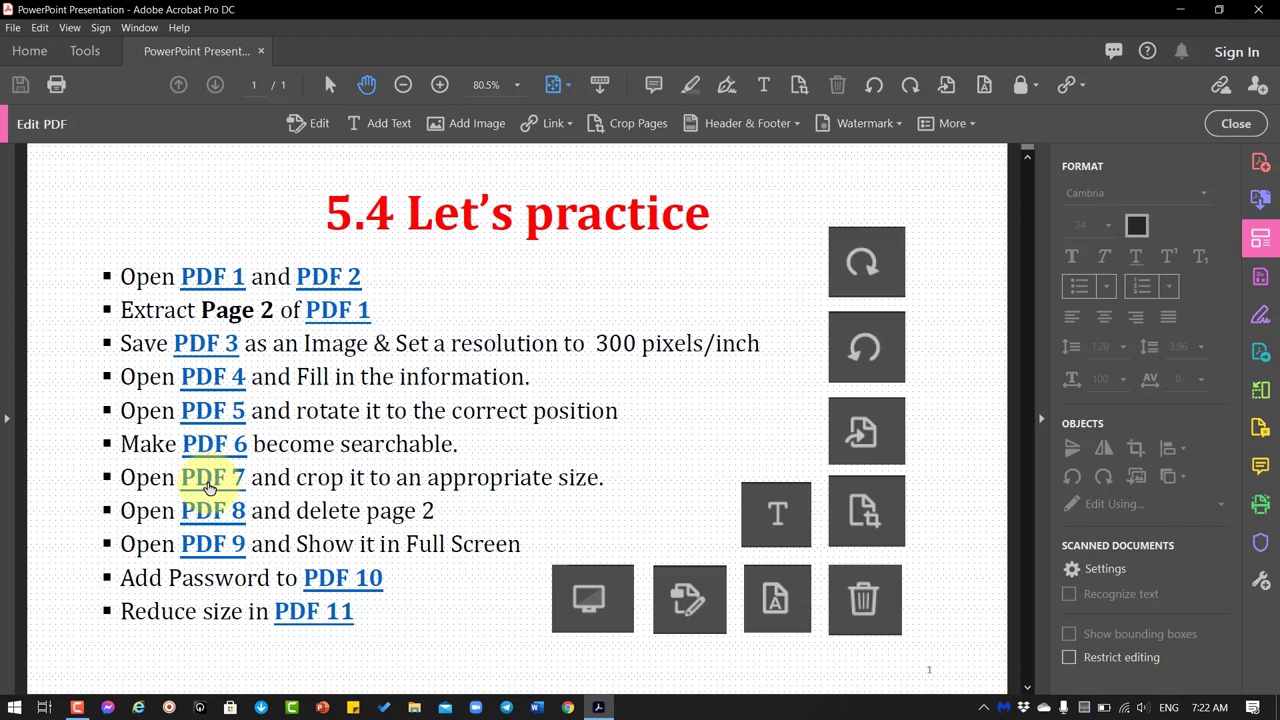
pyautogui.click(214, 443)
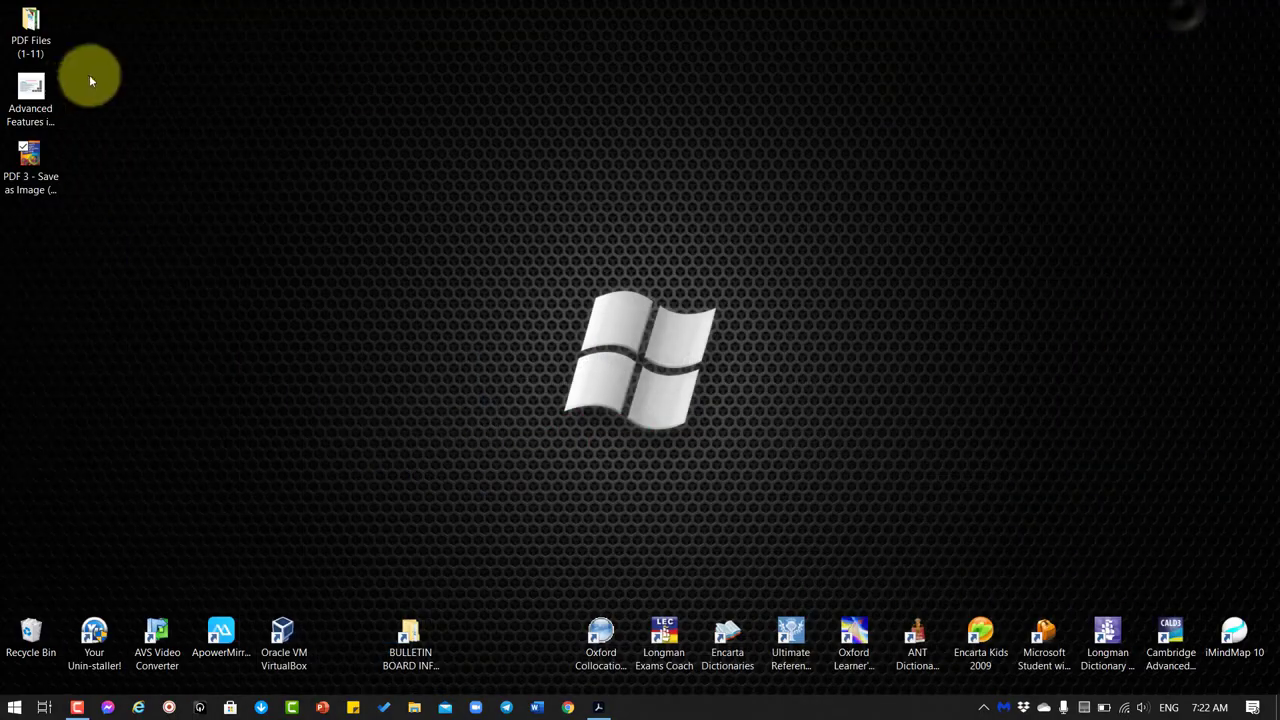
pyautogui.doubleClick(30, 30)
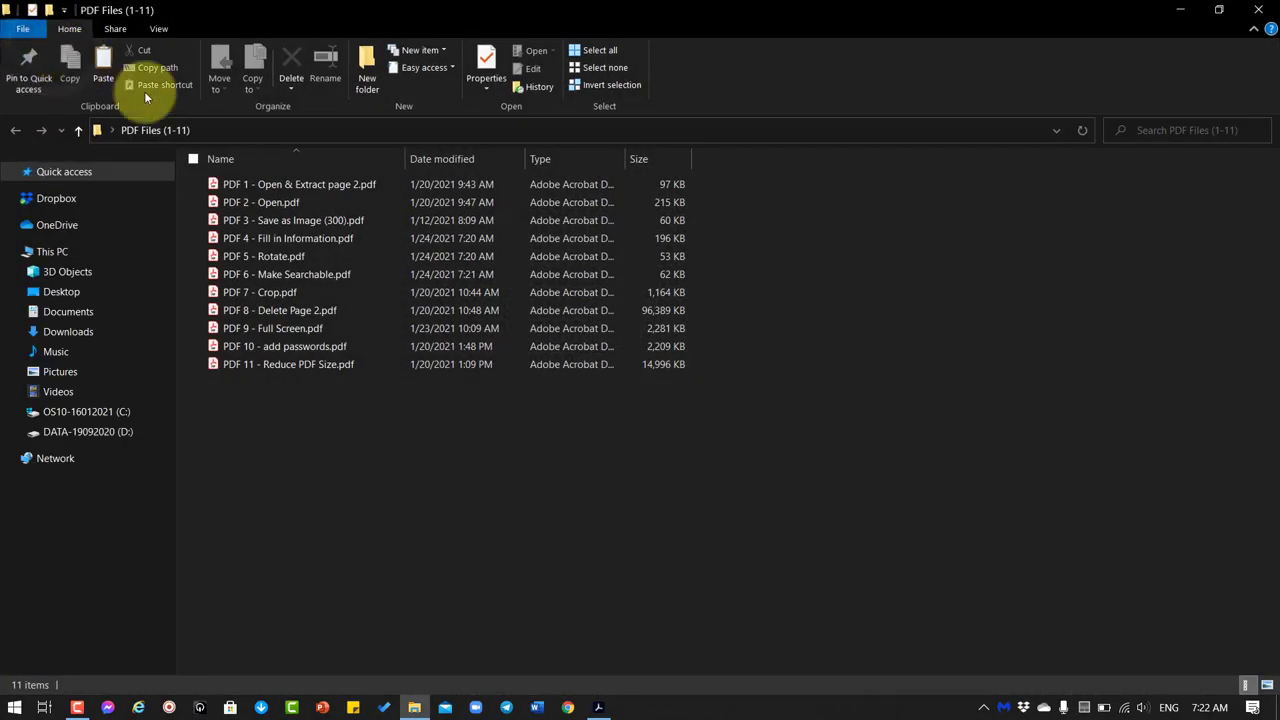
pyautogui.doubleClick(260, 292)
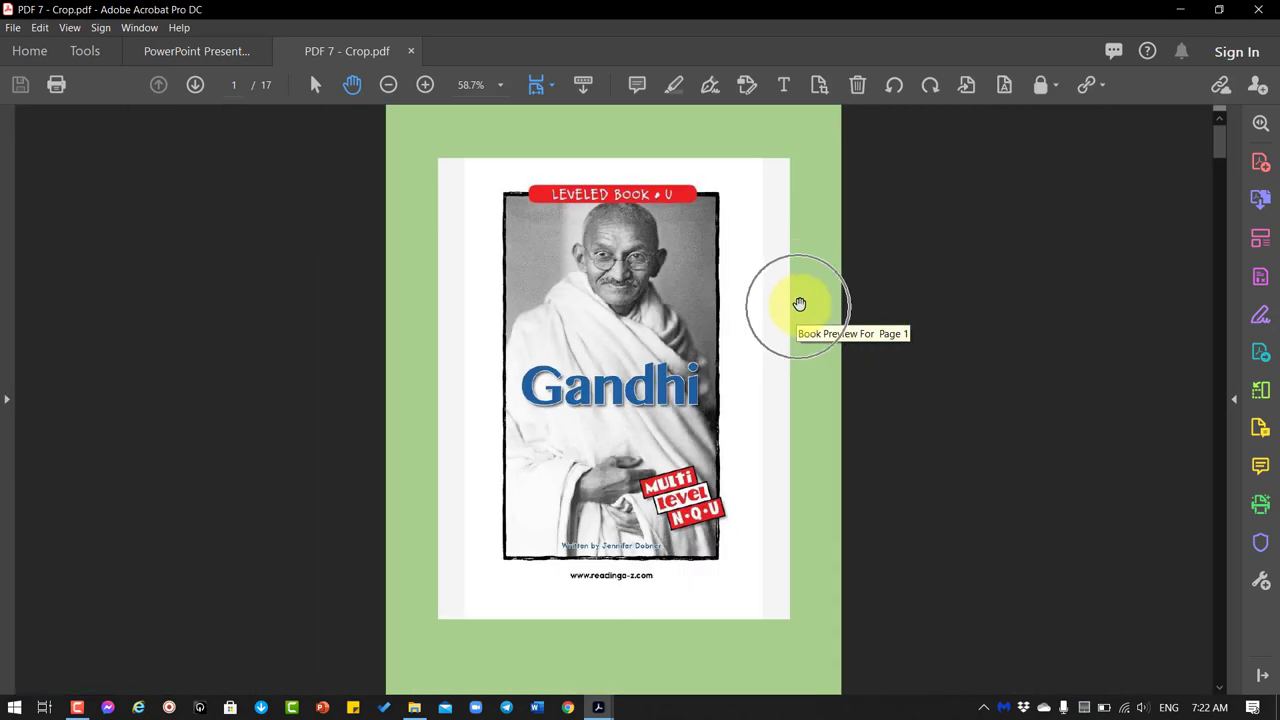
pyautogui.moveTo(887, 263)
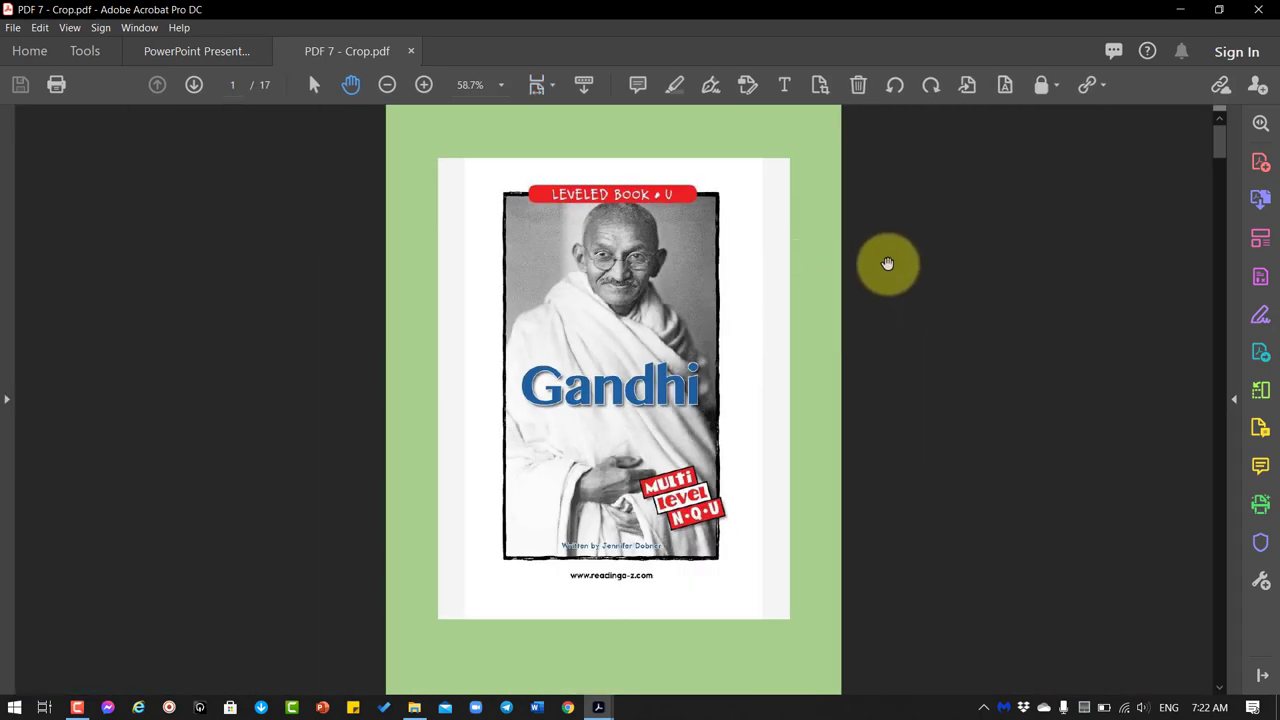
pyautogui.moveTo(816, 410)
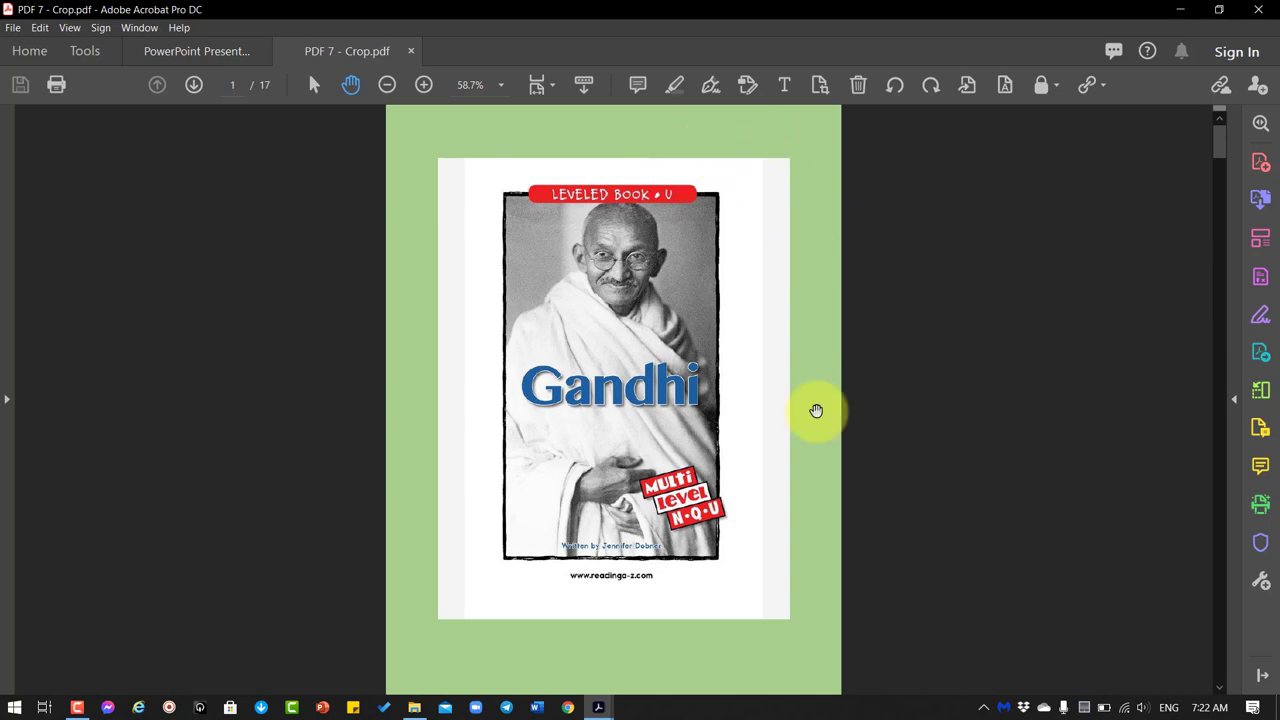
# - Scroll through the first pages of the 17-page Gandhi book
pyautogui.scroll(-3)
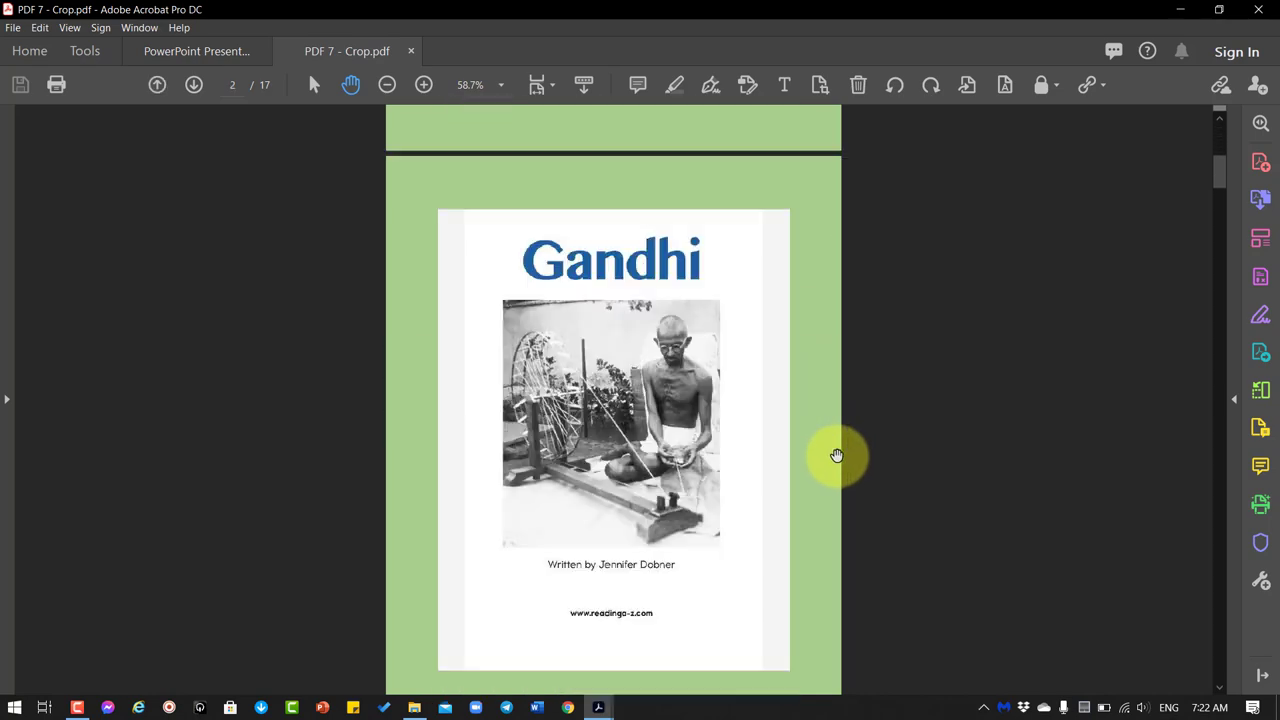
pyautogui.scroll(-3)
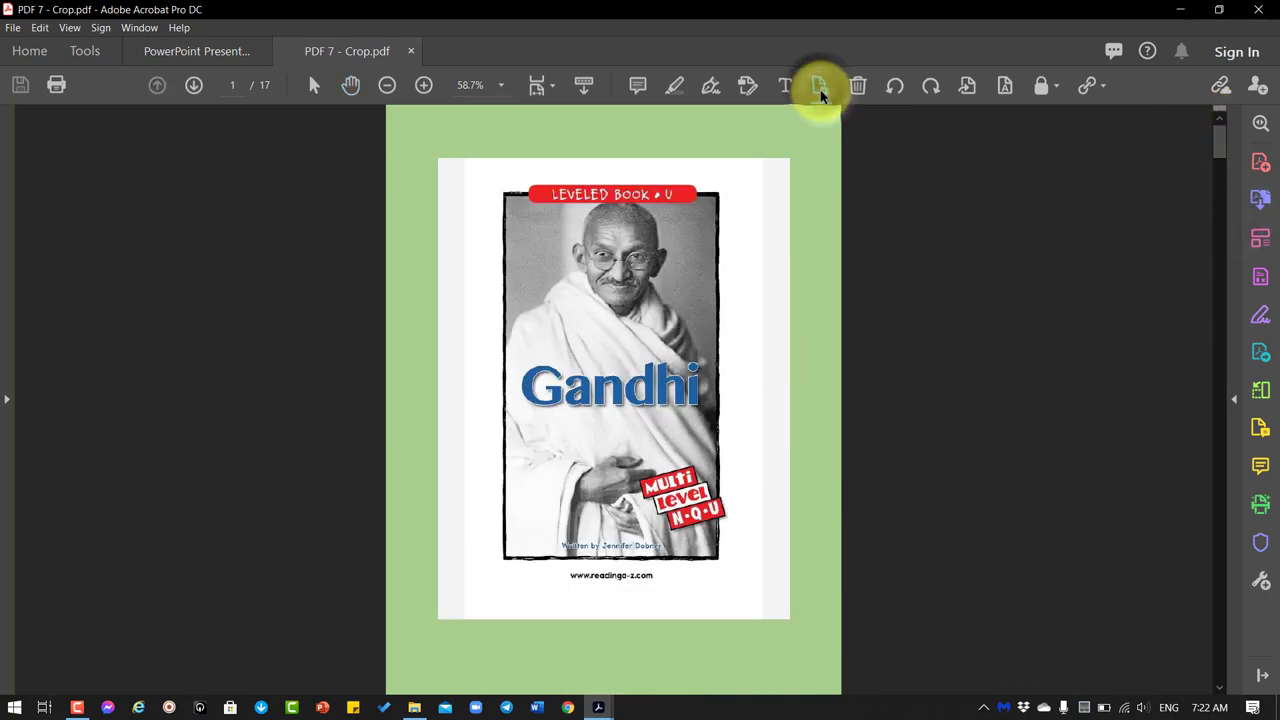
# - Start the Crop Pages tool on PDF 7
pyautogui.click(820, 85)
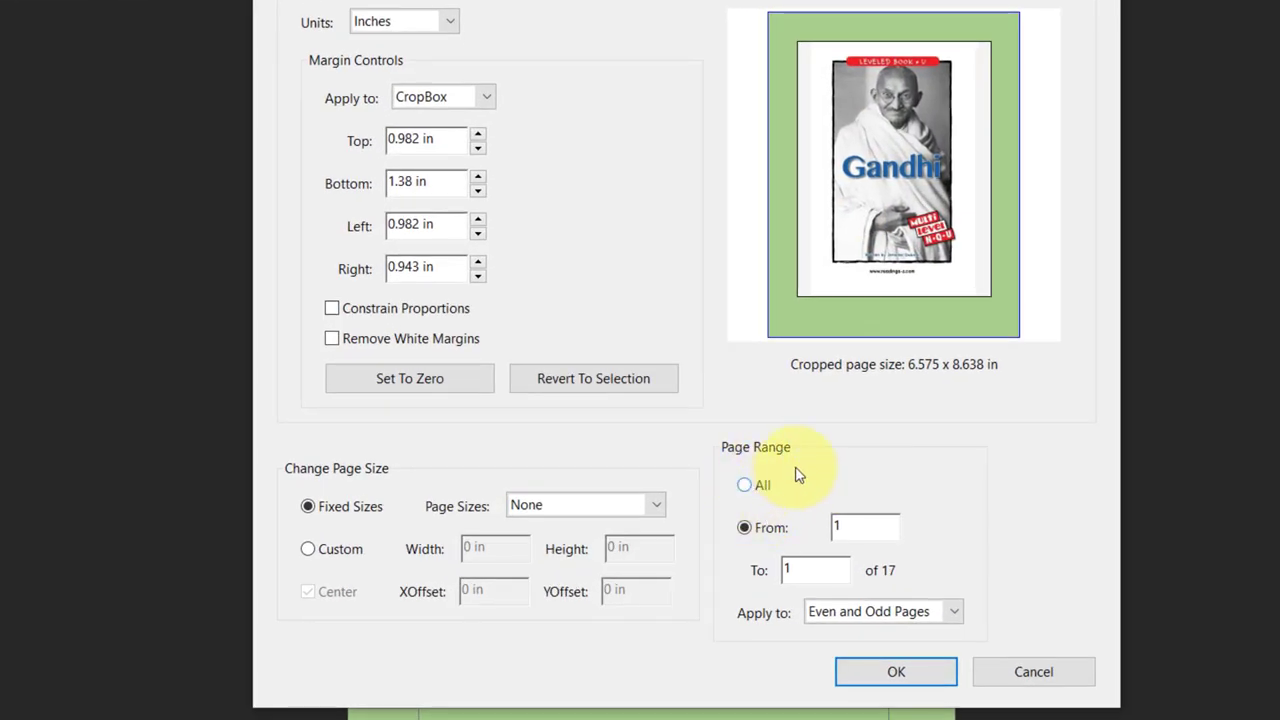
pyautogui.moveTo(815, 465)
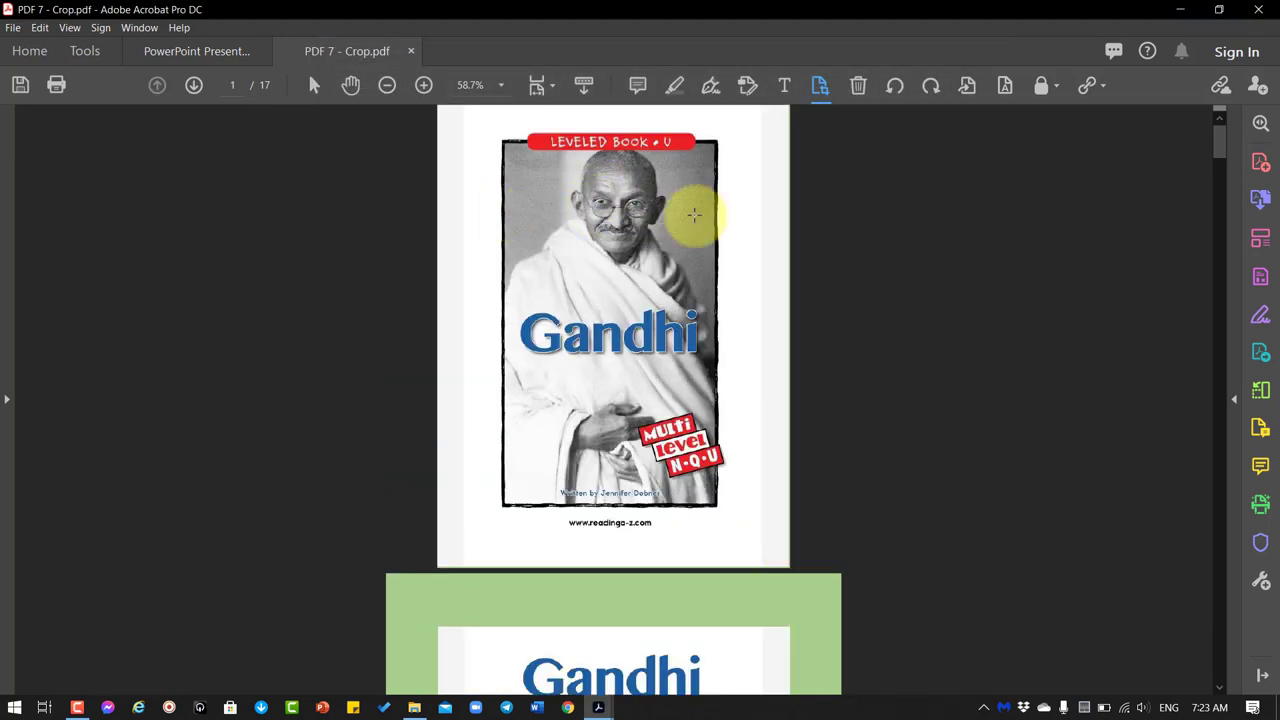
# - Scroll through the cropped pages of the Gandhi book
pyautogui.scroll(-3)
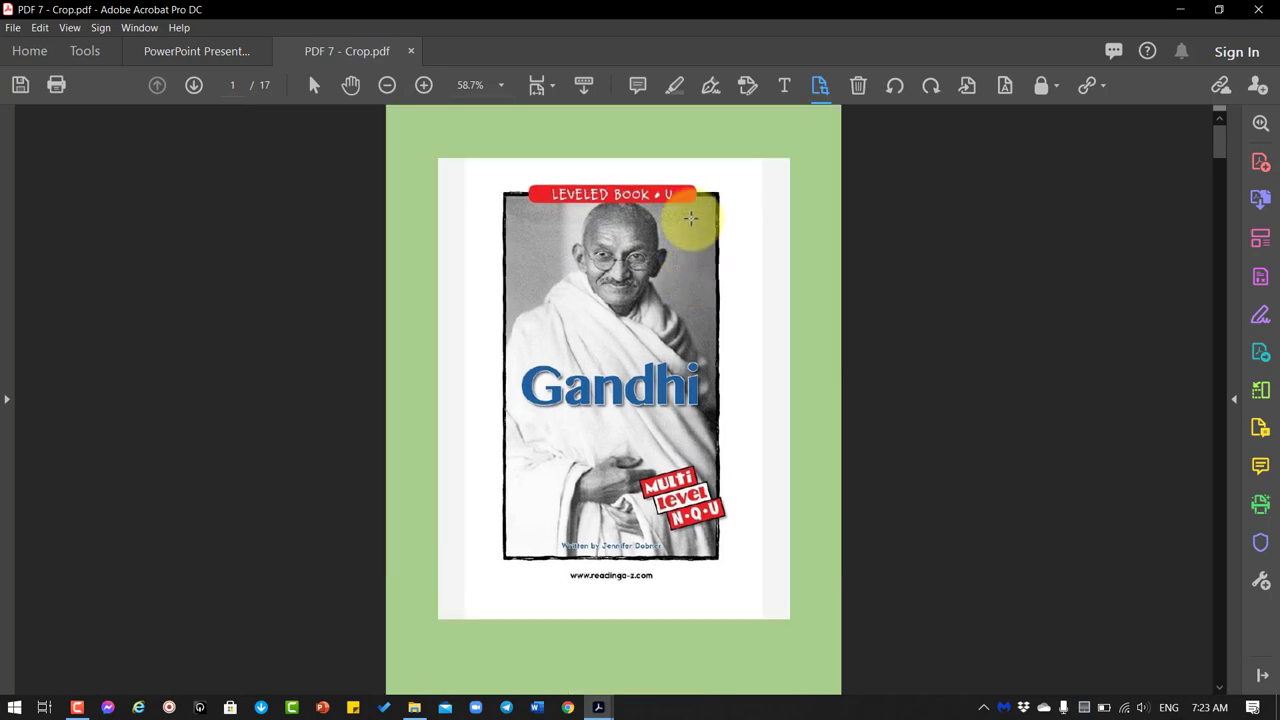
pyautogui.moveTo(630, 195)
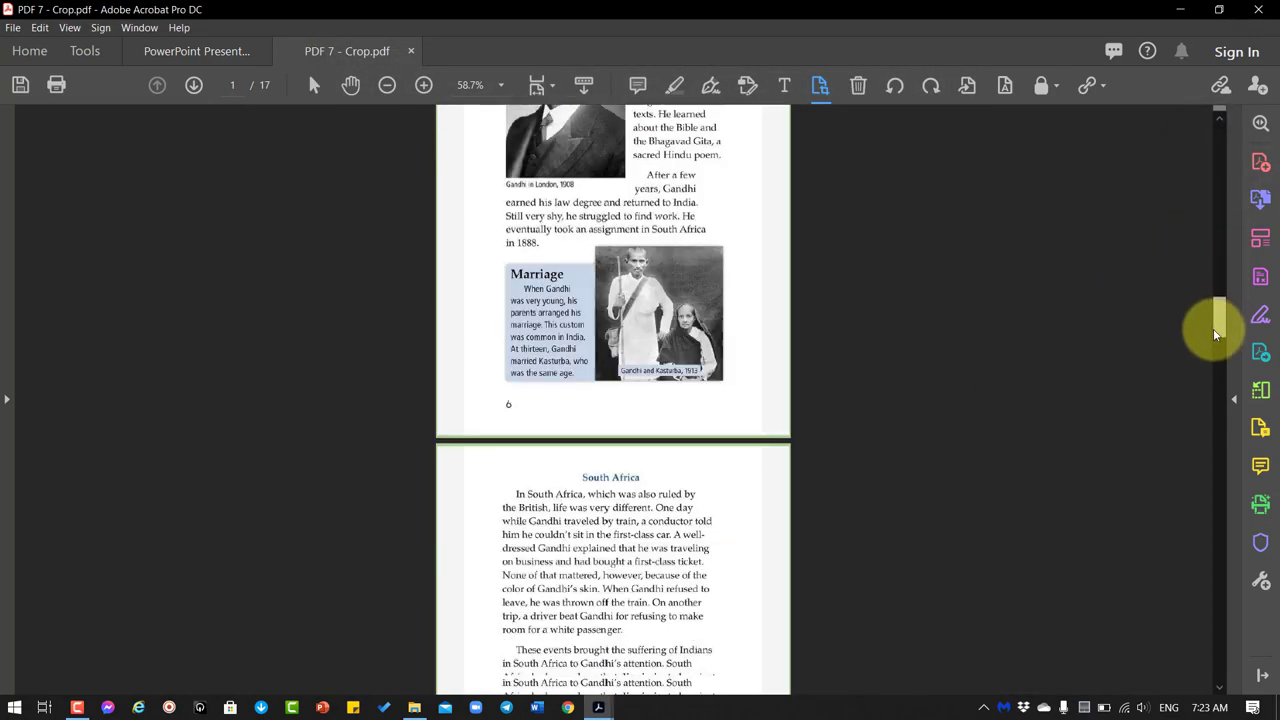
pyautogui.scroll(-3)
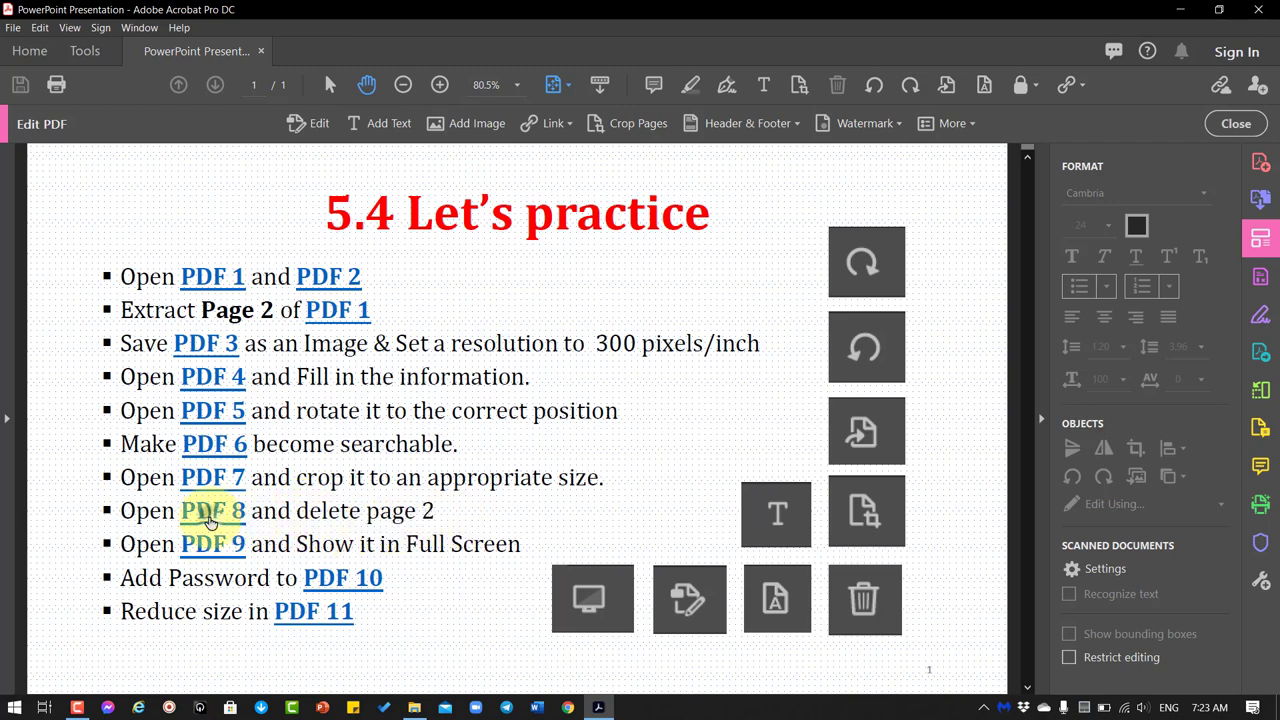
# - Open PDF 8 from the practice list and go to page 2
pyautogui.click(212, 510)
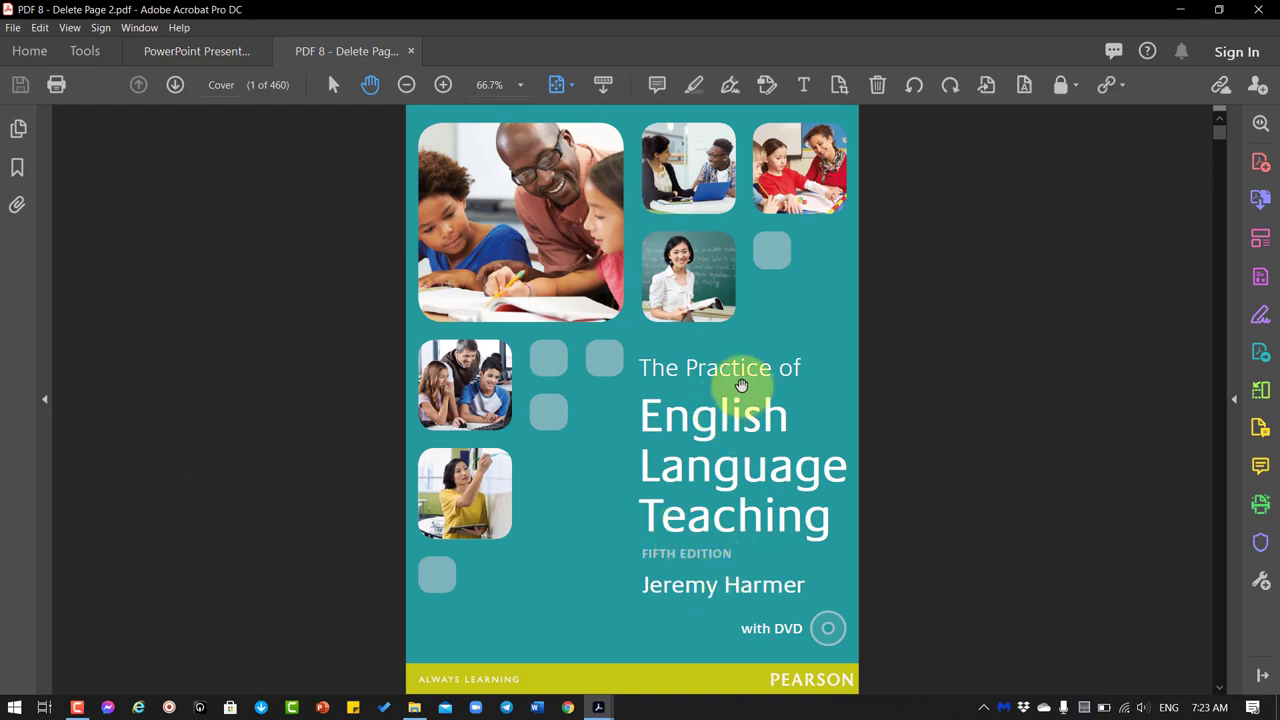
pyautogui.moveTo(744, 400)
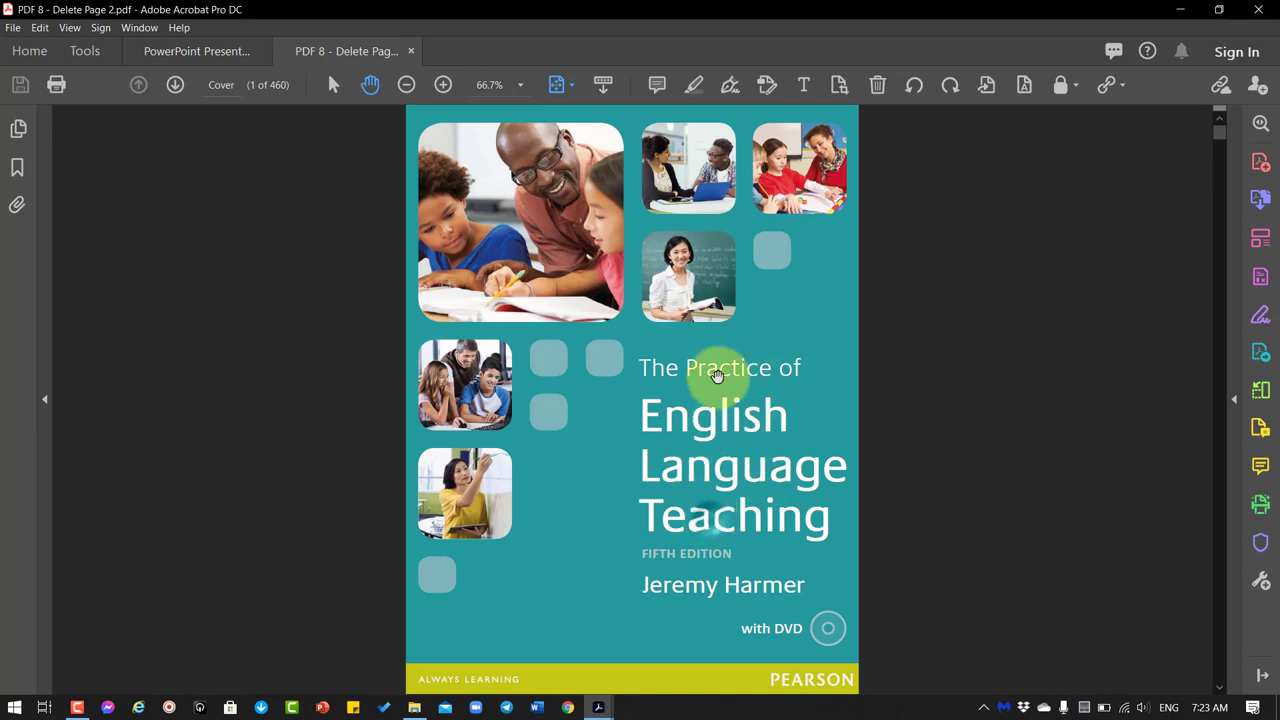
pyautogui.click(175, 84)
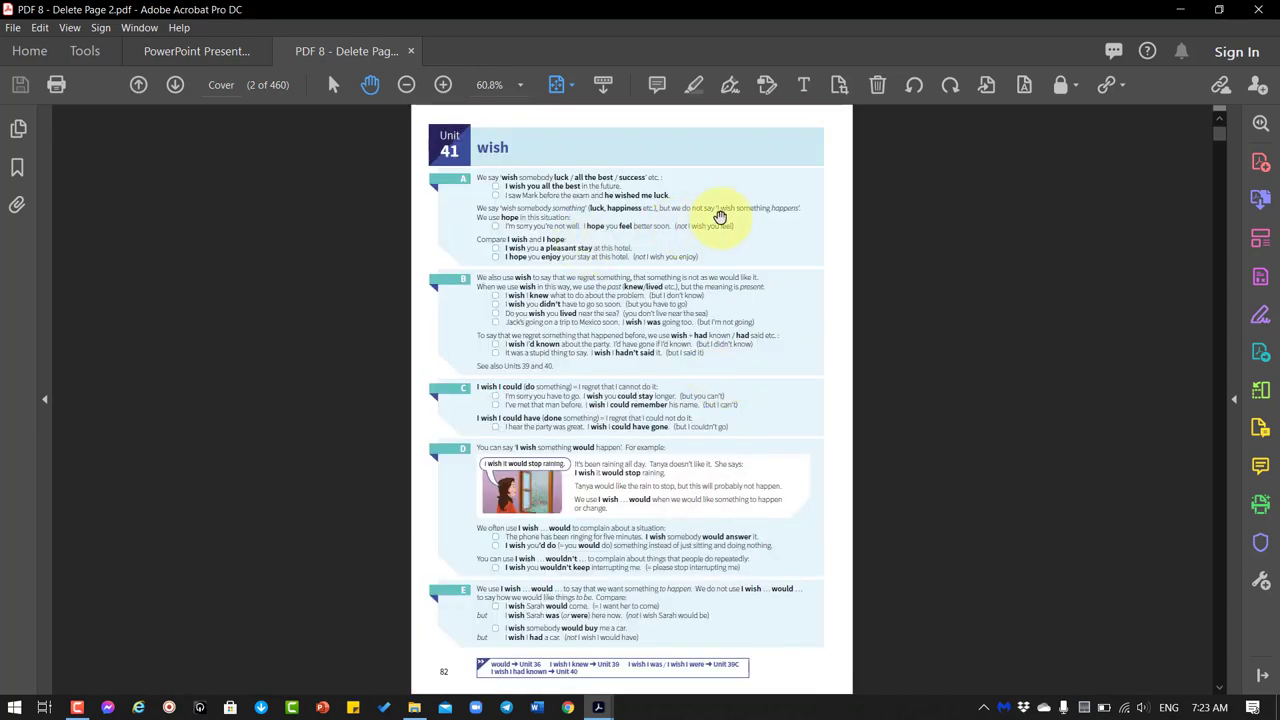
pyautogui.moveTo(660, 235)
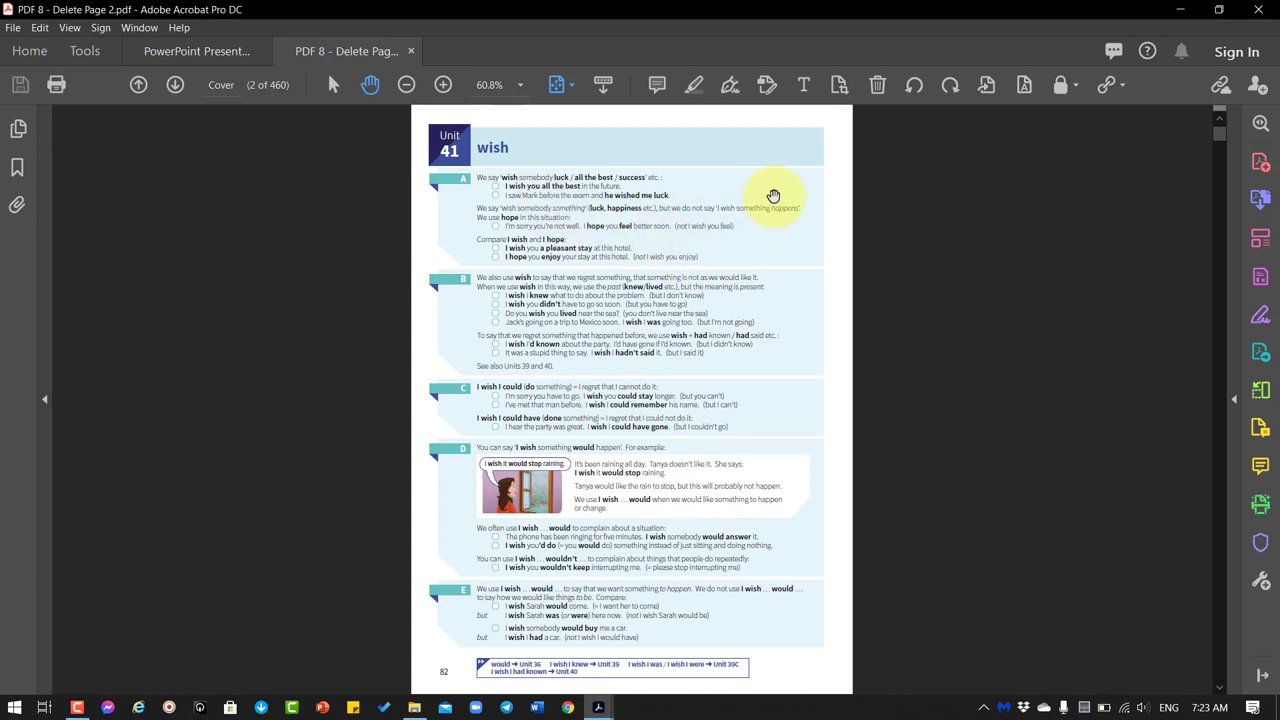
pyautogui.moveTo(700, 272)
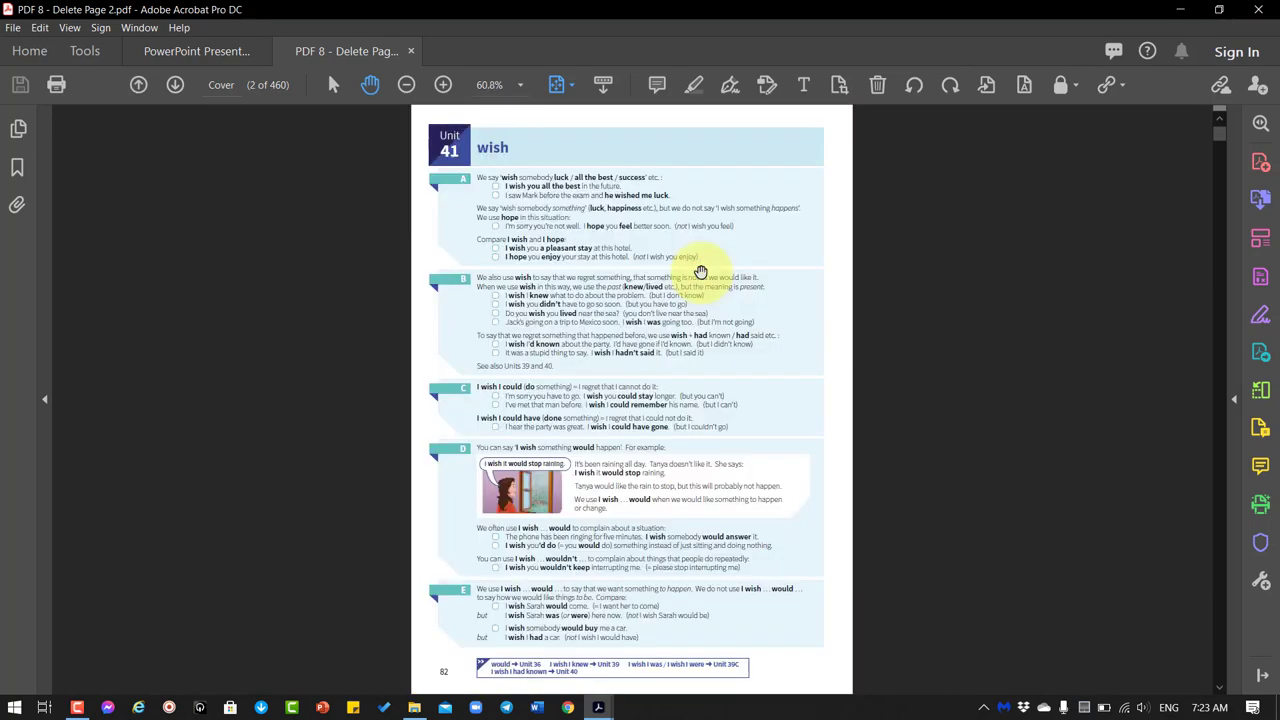
pyautogui.moveTo(690, 245)
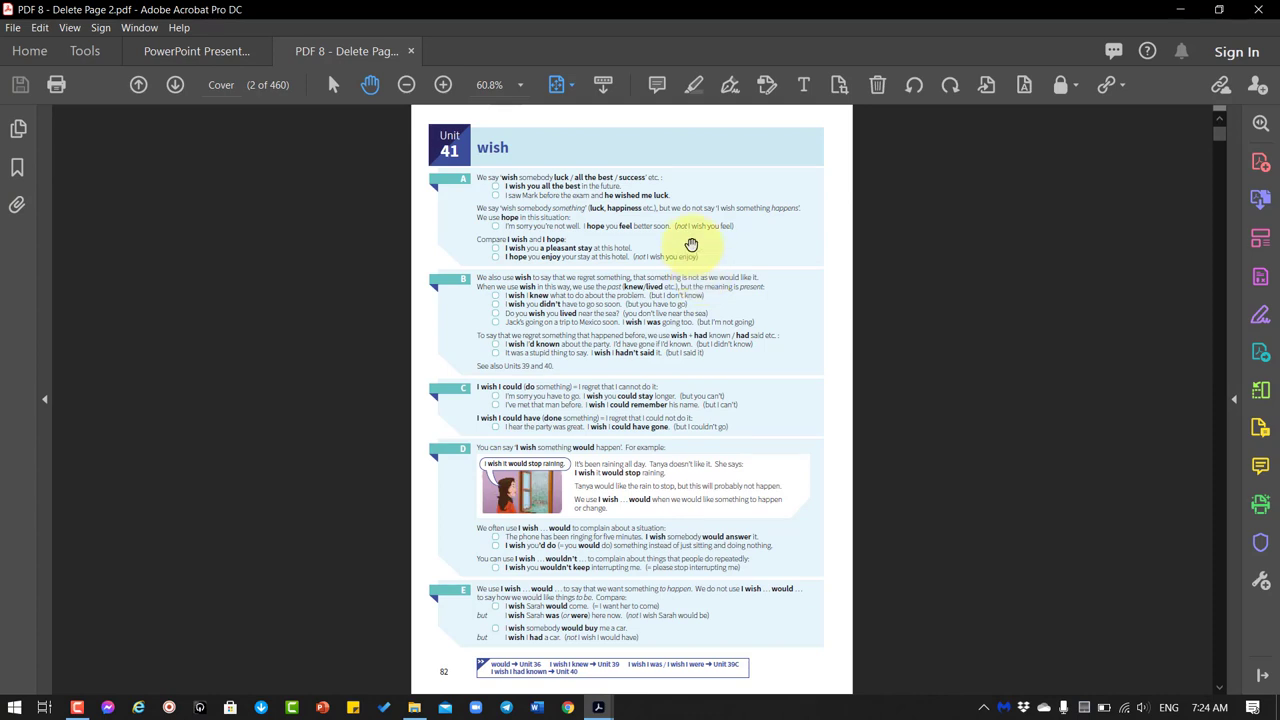
pyautogui.moveTo(688, 242)
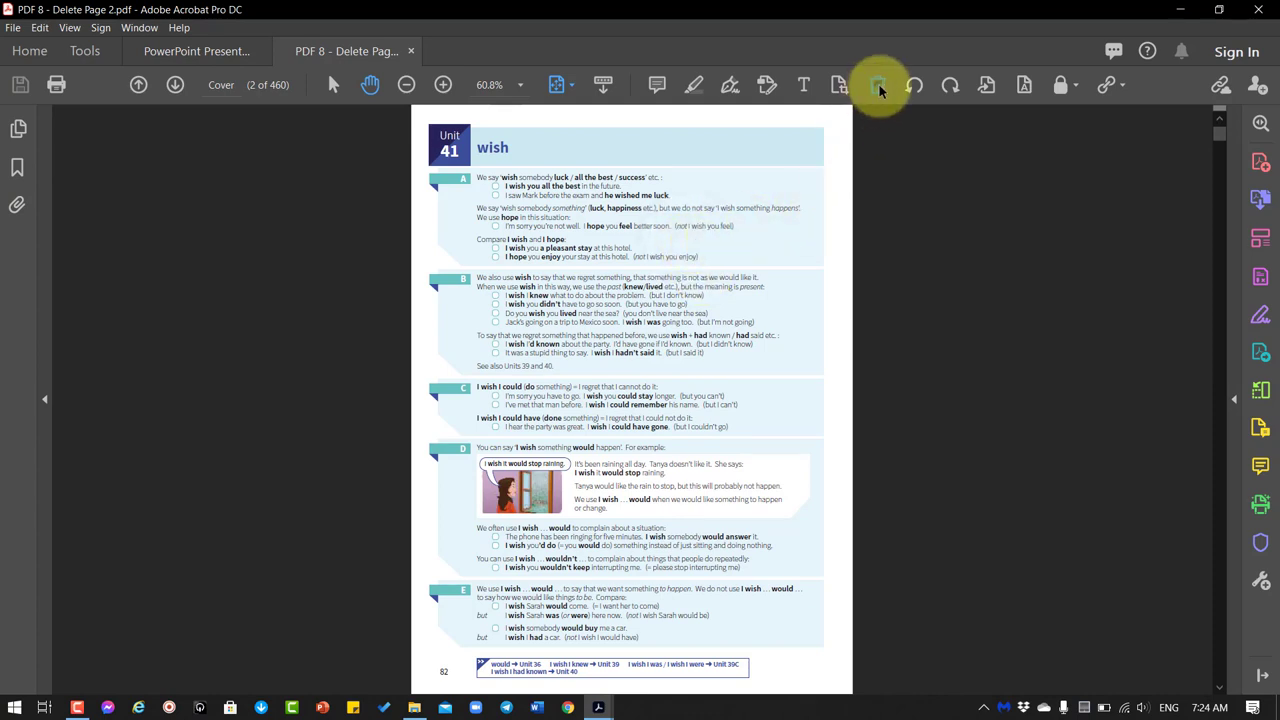
# - Delete page 2 of PDF 8, then close the file without saving changes
pyautogui.click(877, 84)
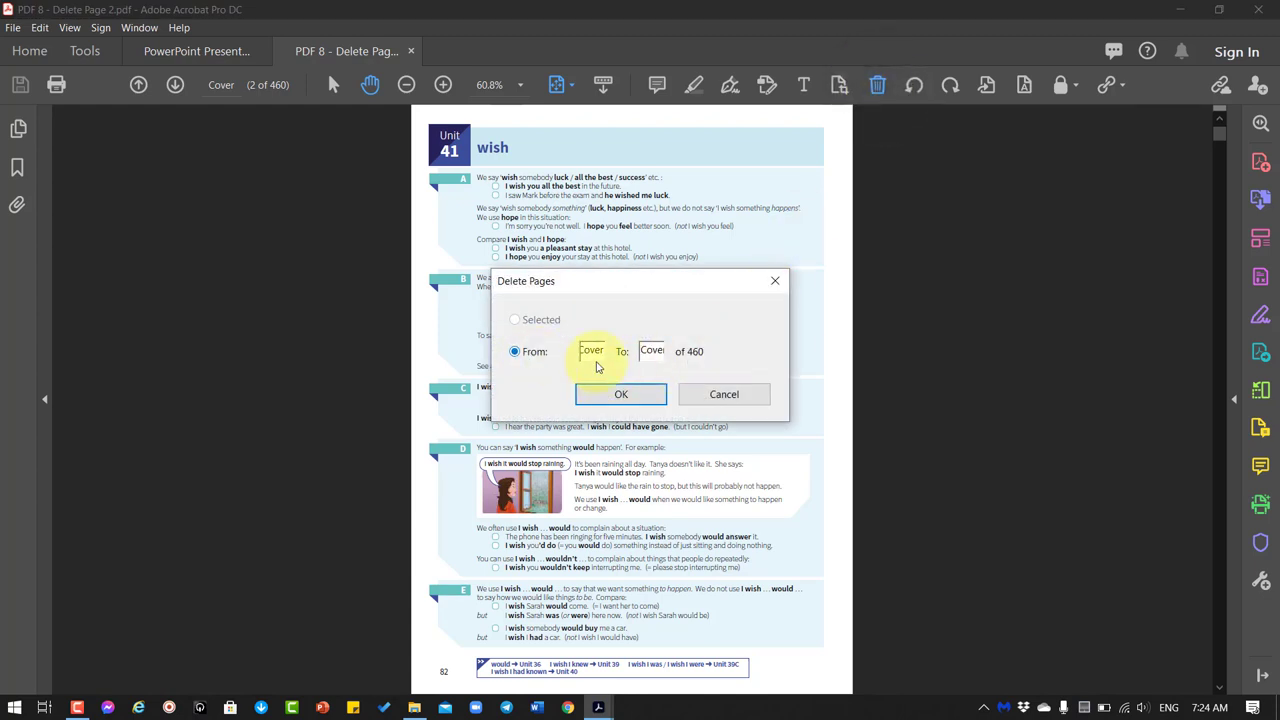
pyautogui.click(592, 351)
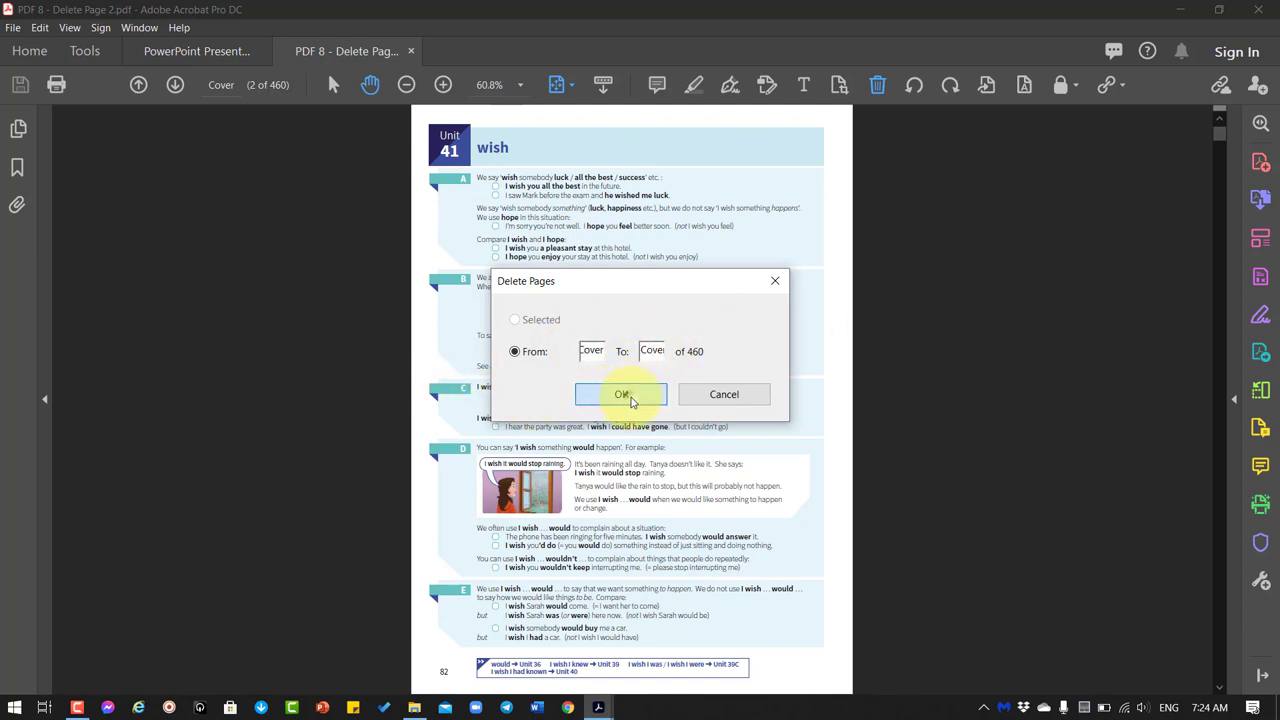
pyautogui.click(621, 394)
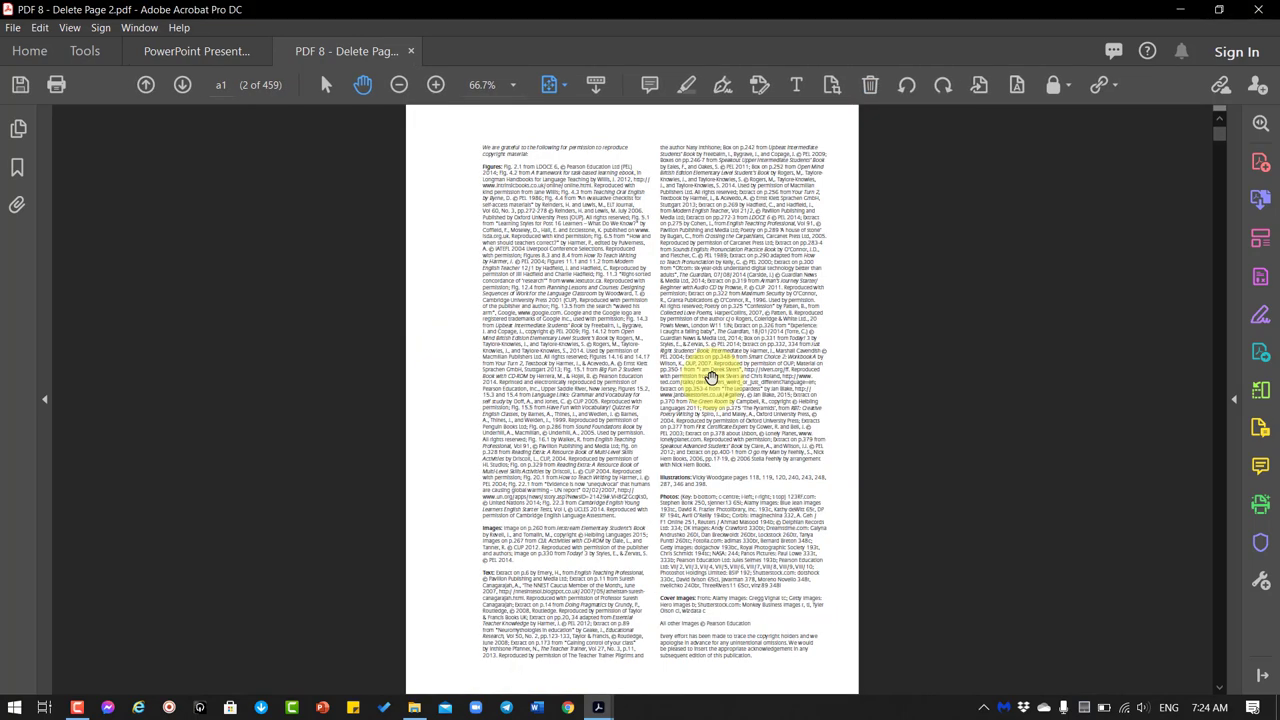
pyautogui.click(410, 51)
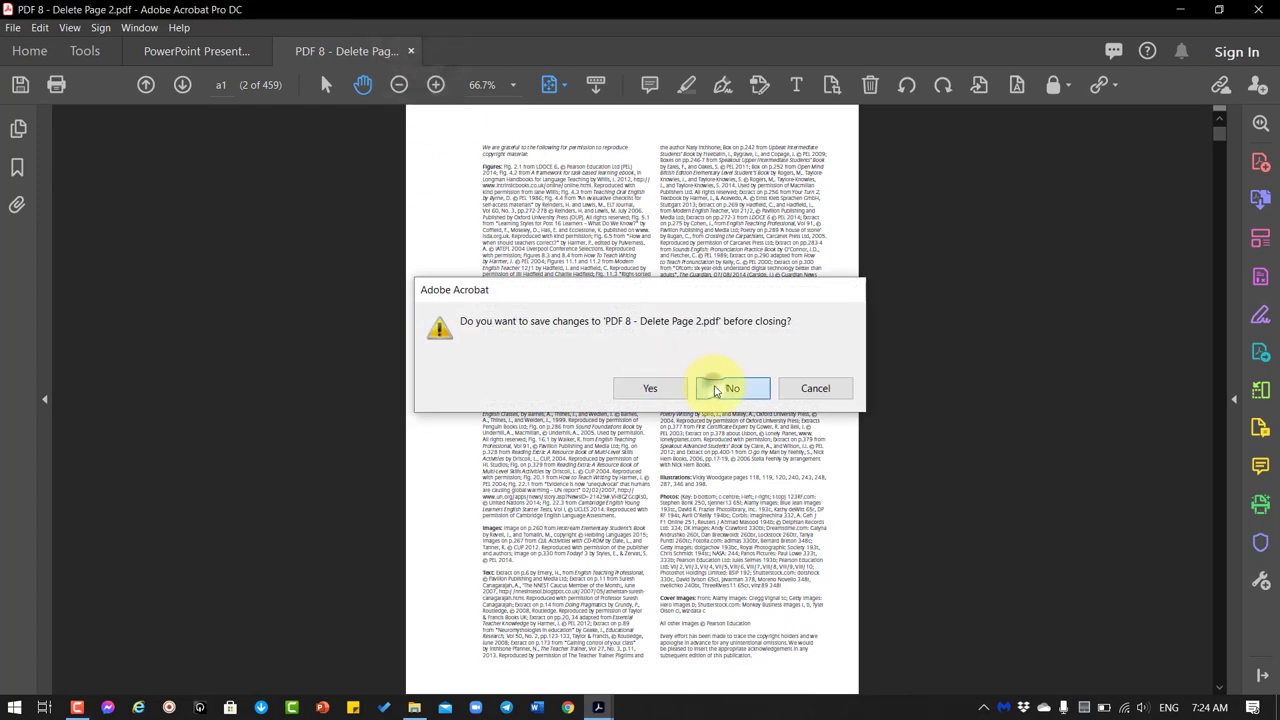
pyautogui.click(731, 388)
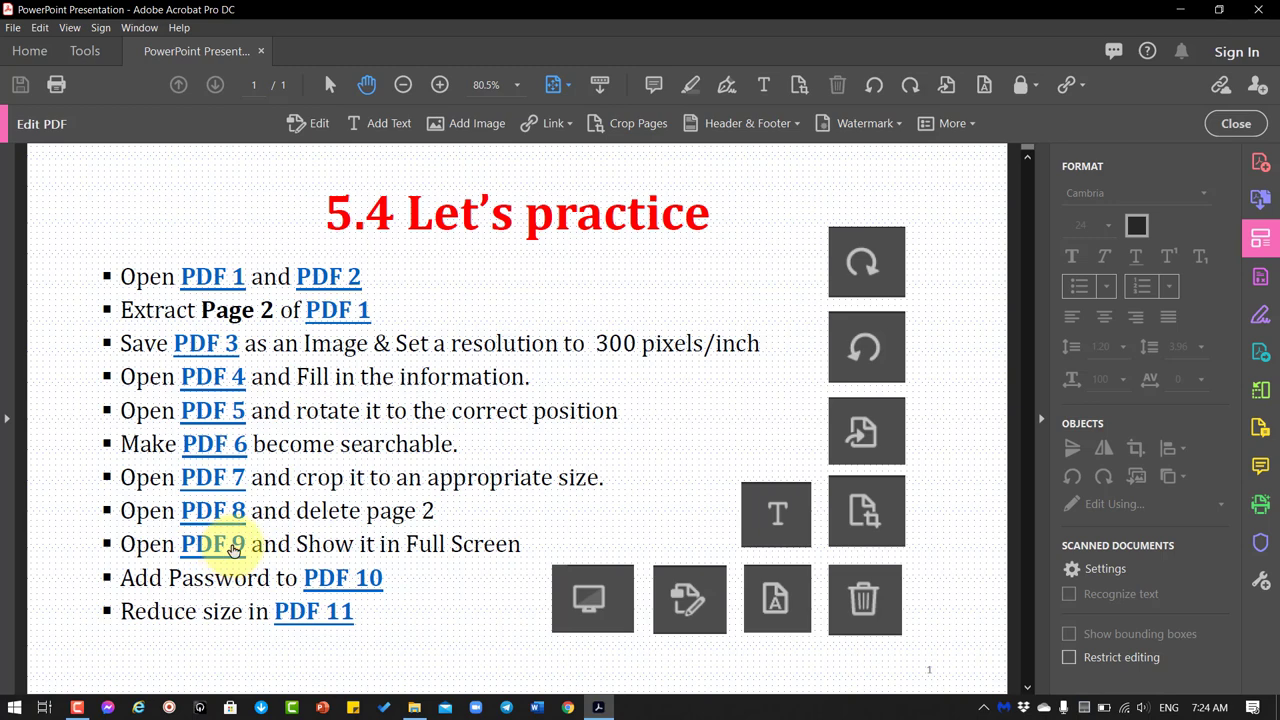
# - Open PDF 9, the 41-page 'Basic ICT Skill' presentation, from the practice list
pyautogui.click(225, 544)
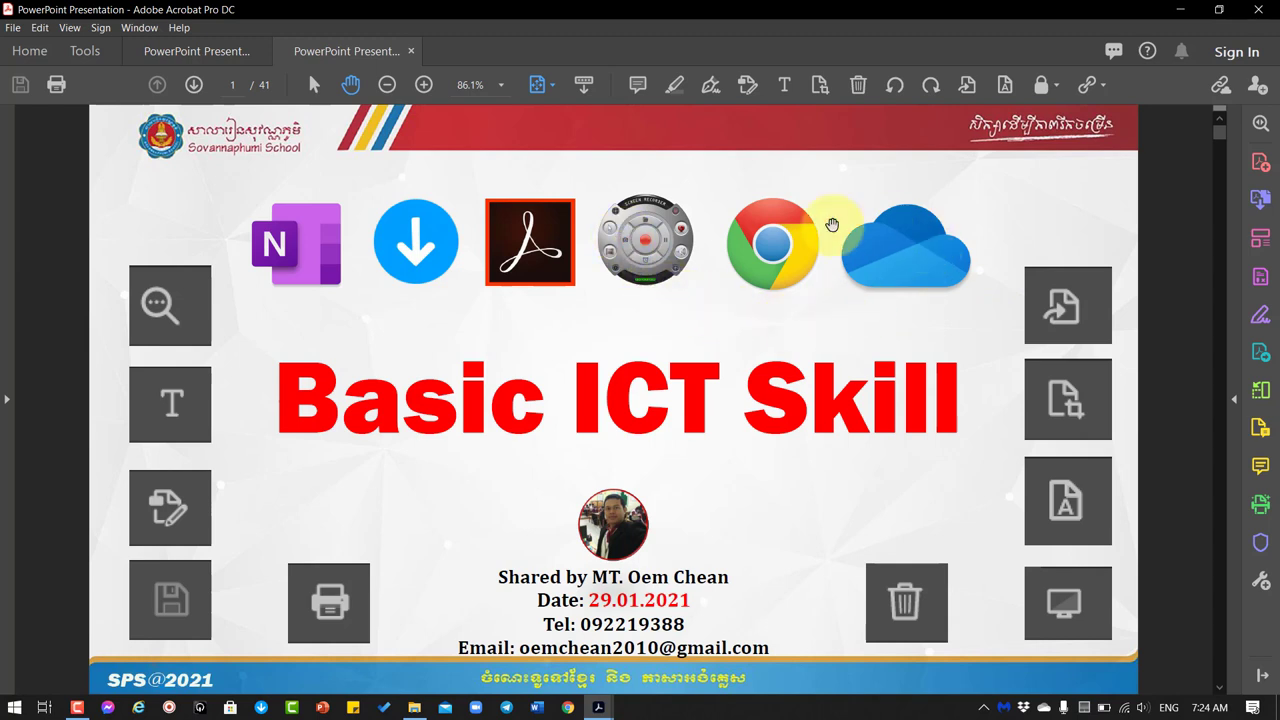
pyautogui.moveTo(797, 318)
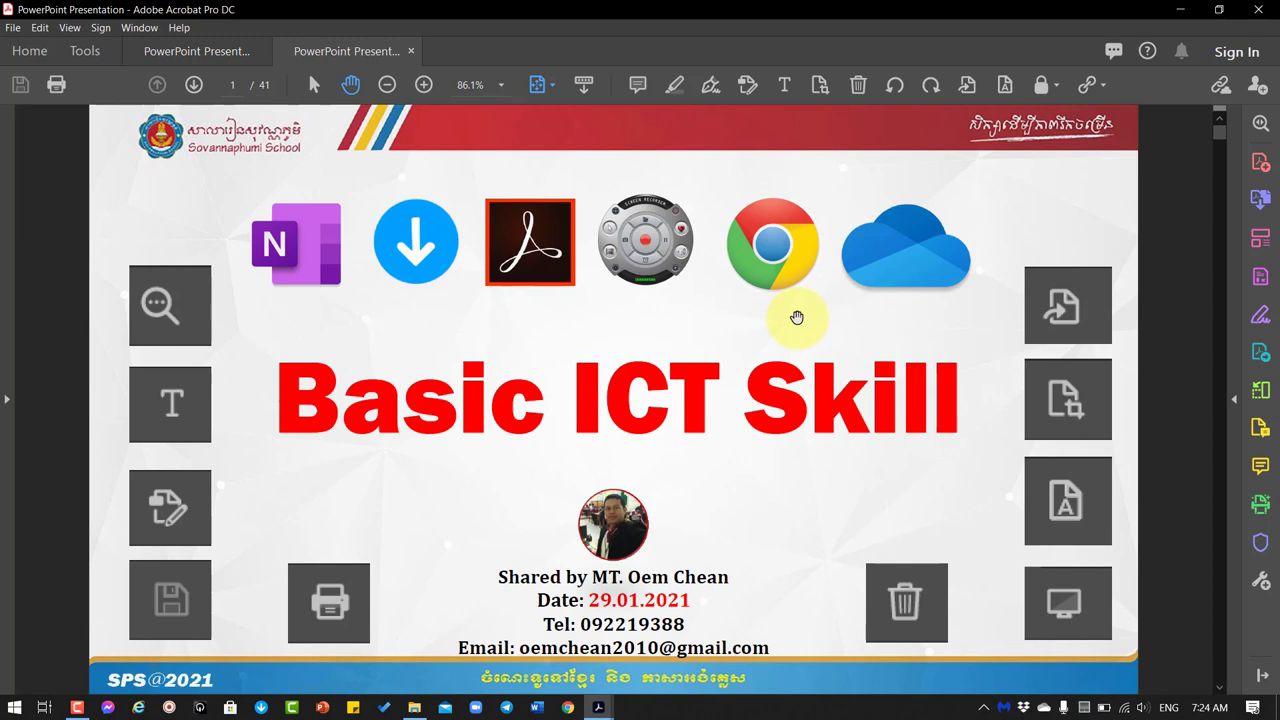
pyautogui.moveTo(986, 242)
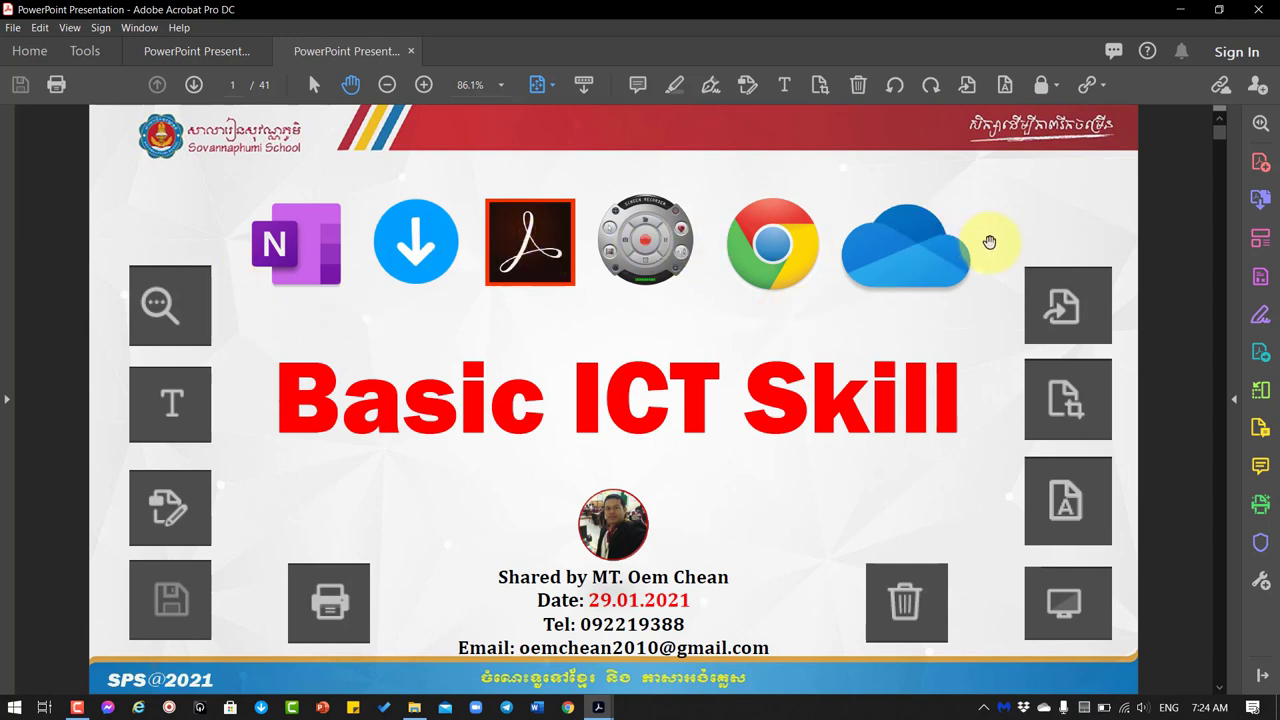
pyautogui.moveTo(672, 293)
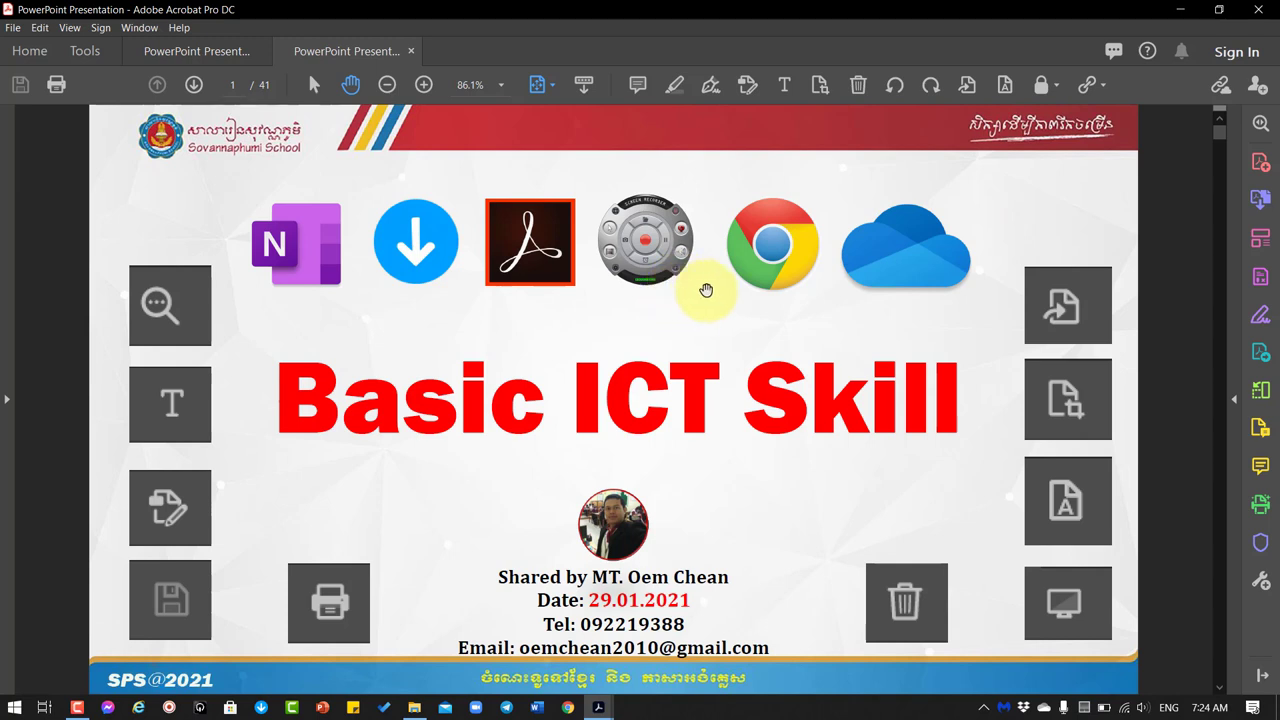
pyautogui.moveTo(698, 290)
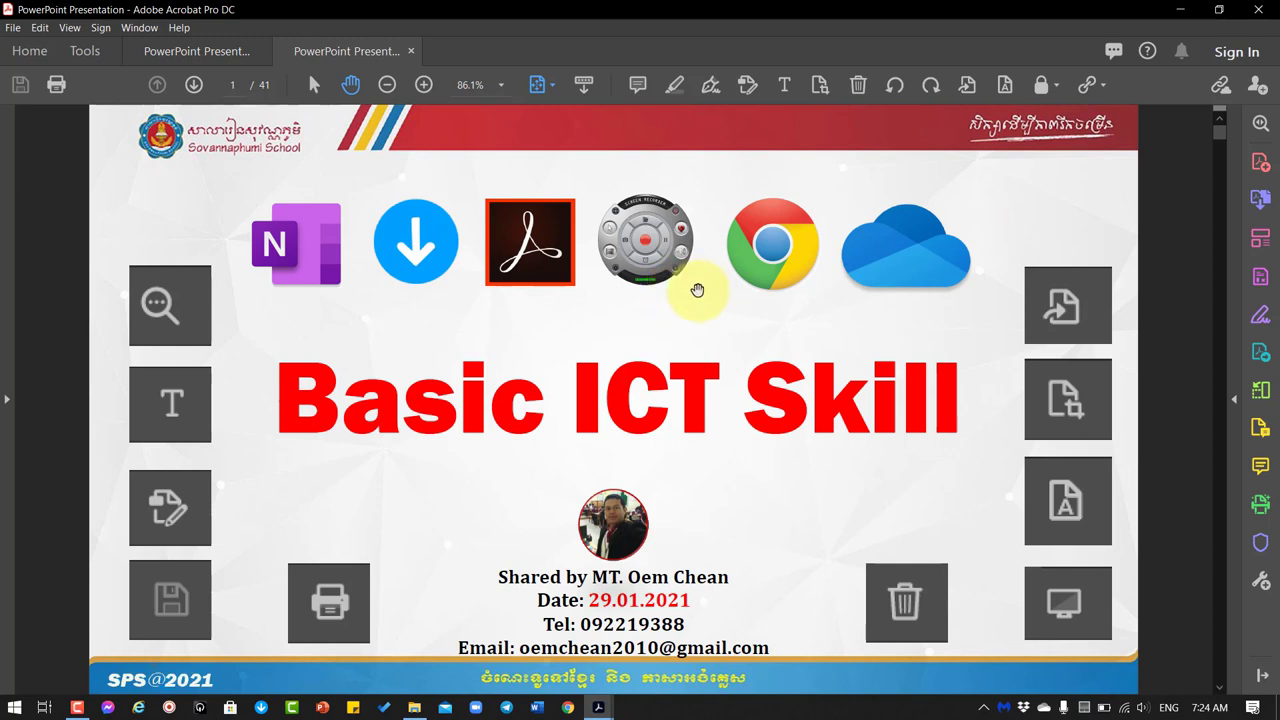
pyautogui.moveTo(590, 247)
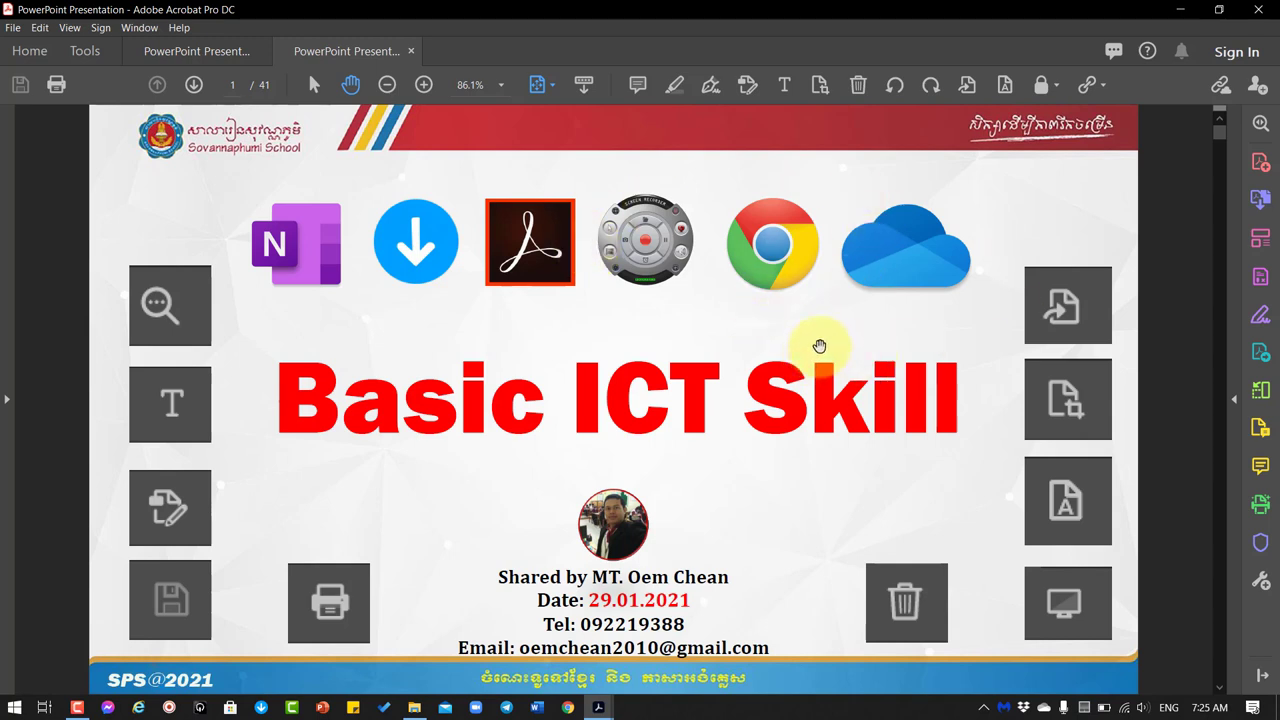
pyautogui.moveTo(990, 133)
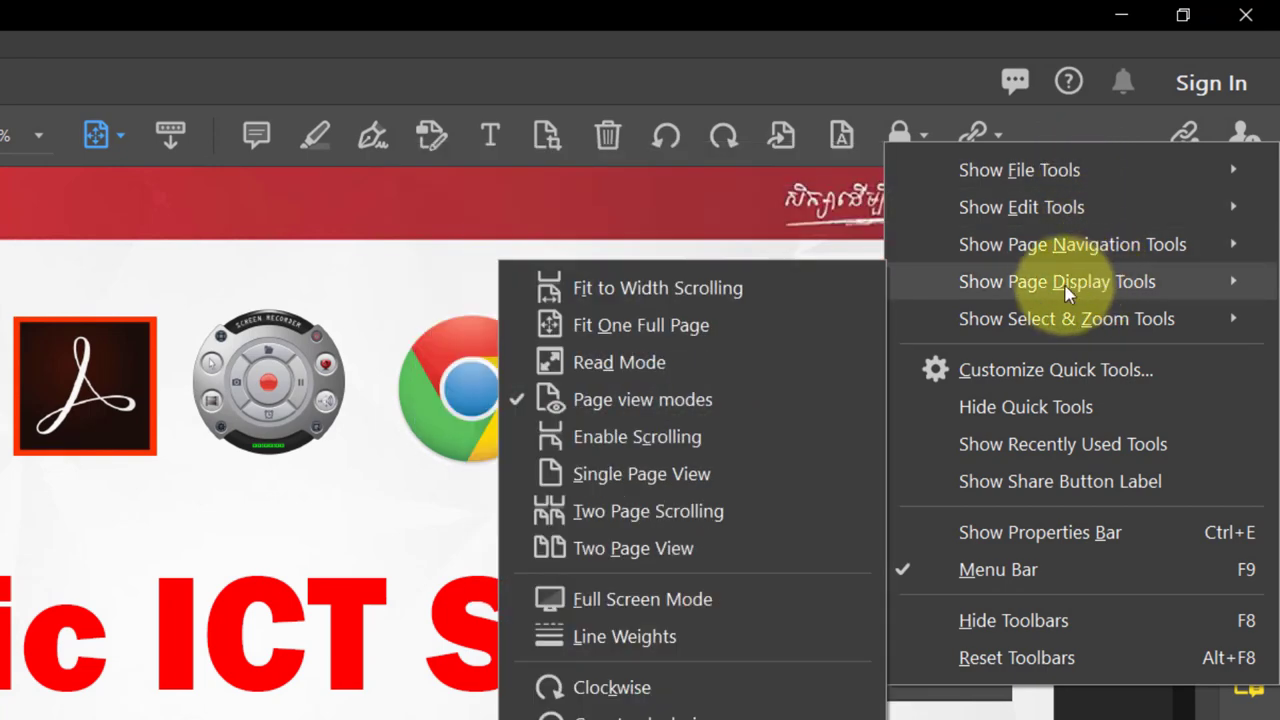
pyautogui.moveTo(1045, 290)
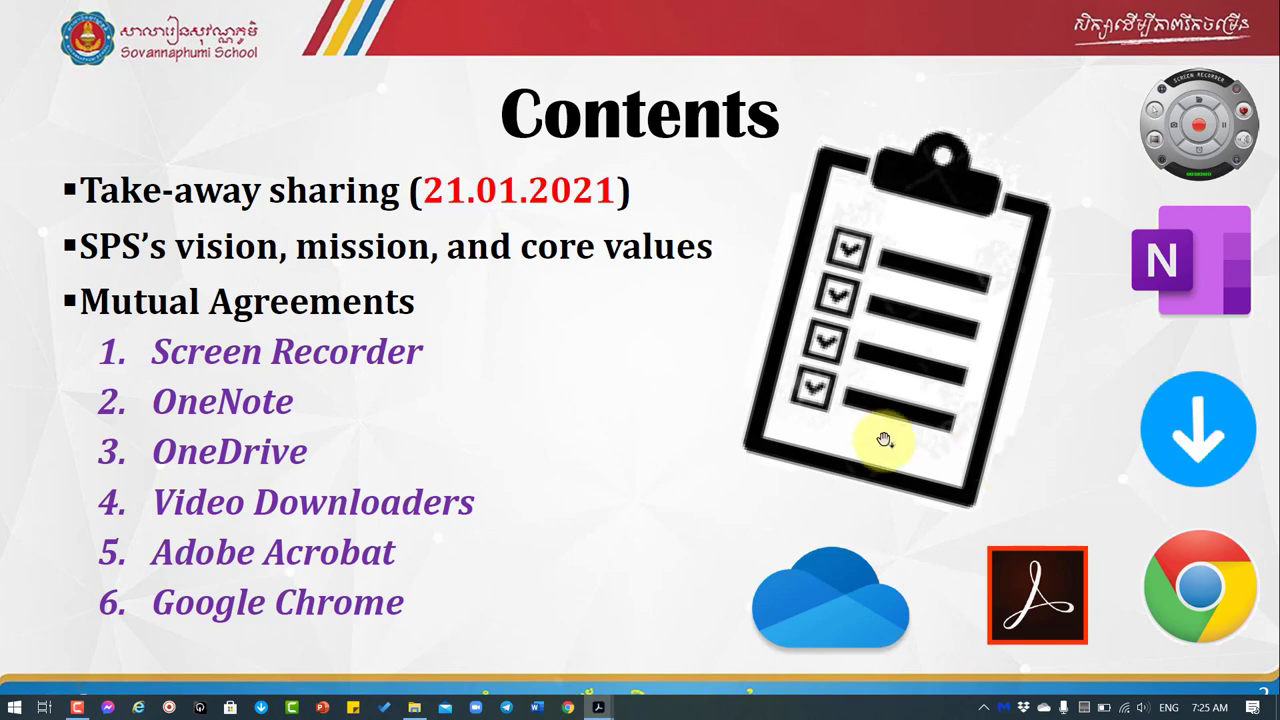
pyautogui.moveTo(662, 420)
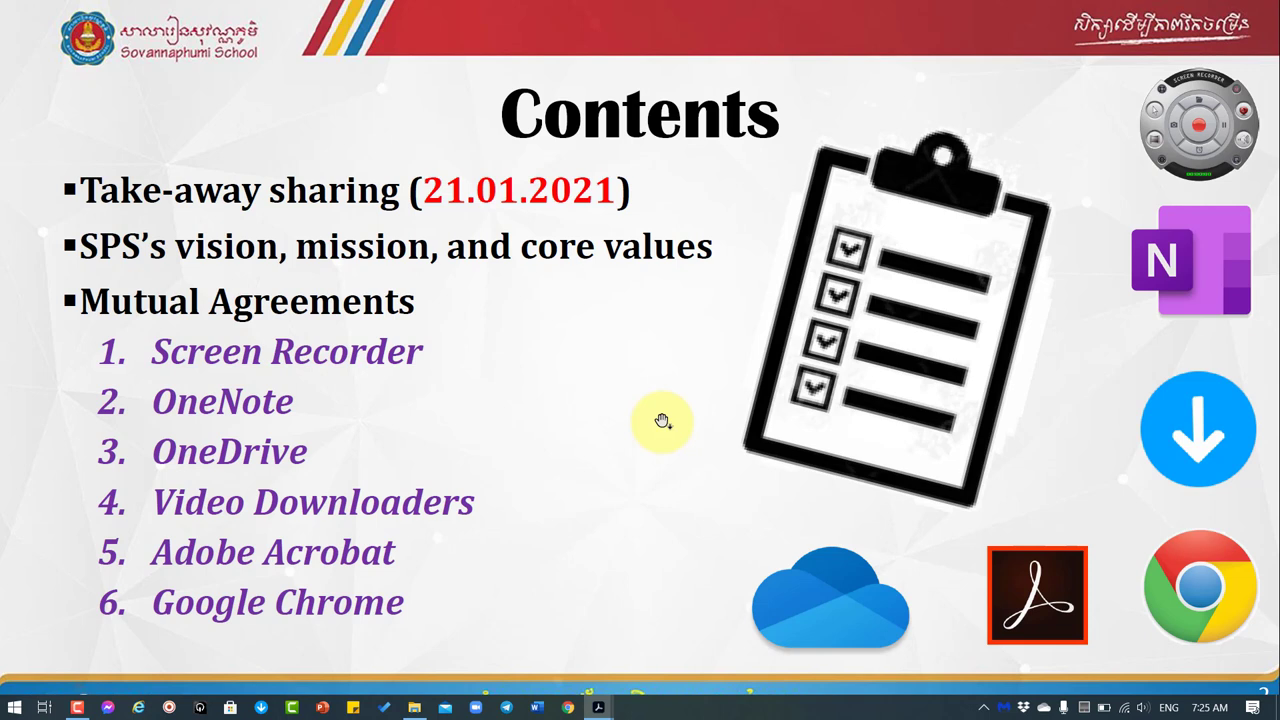
# - Advance the full-screen slideshow to the 'Getting Ready' slide
pyautogui.press('right')
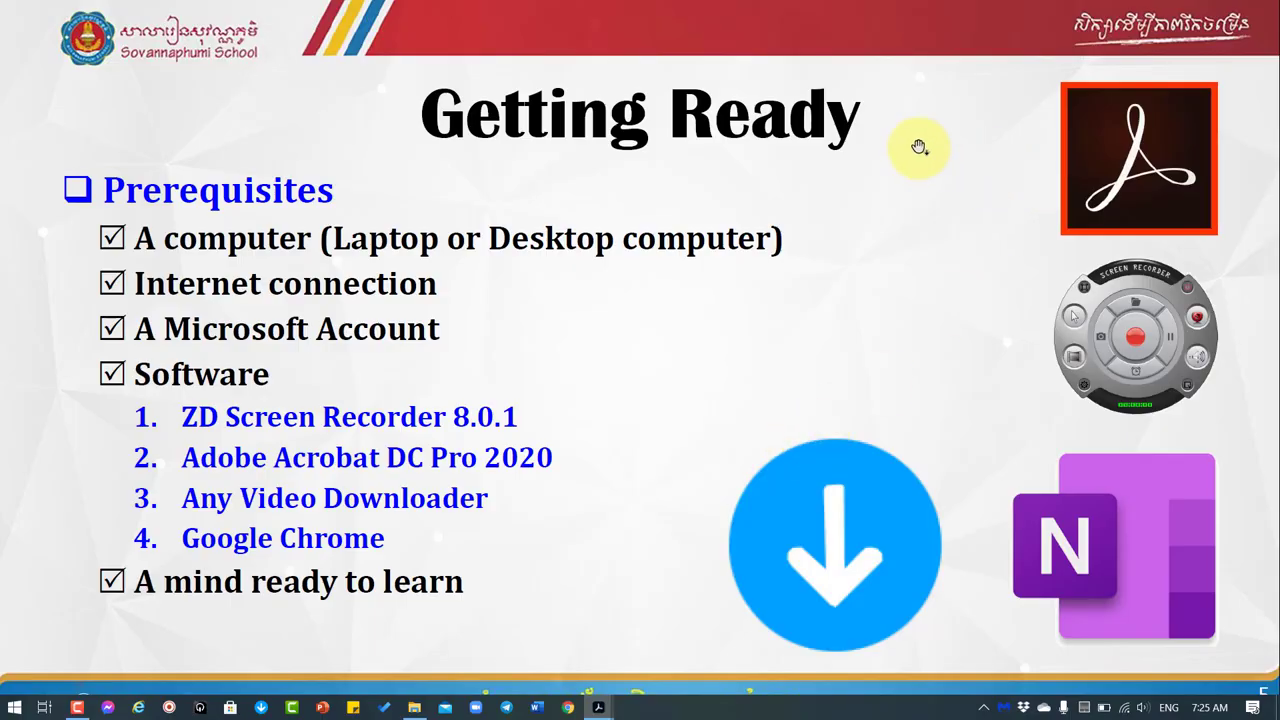
pyautogui.moveTo(893, 205)
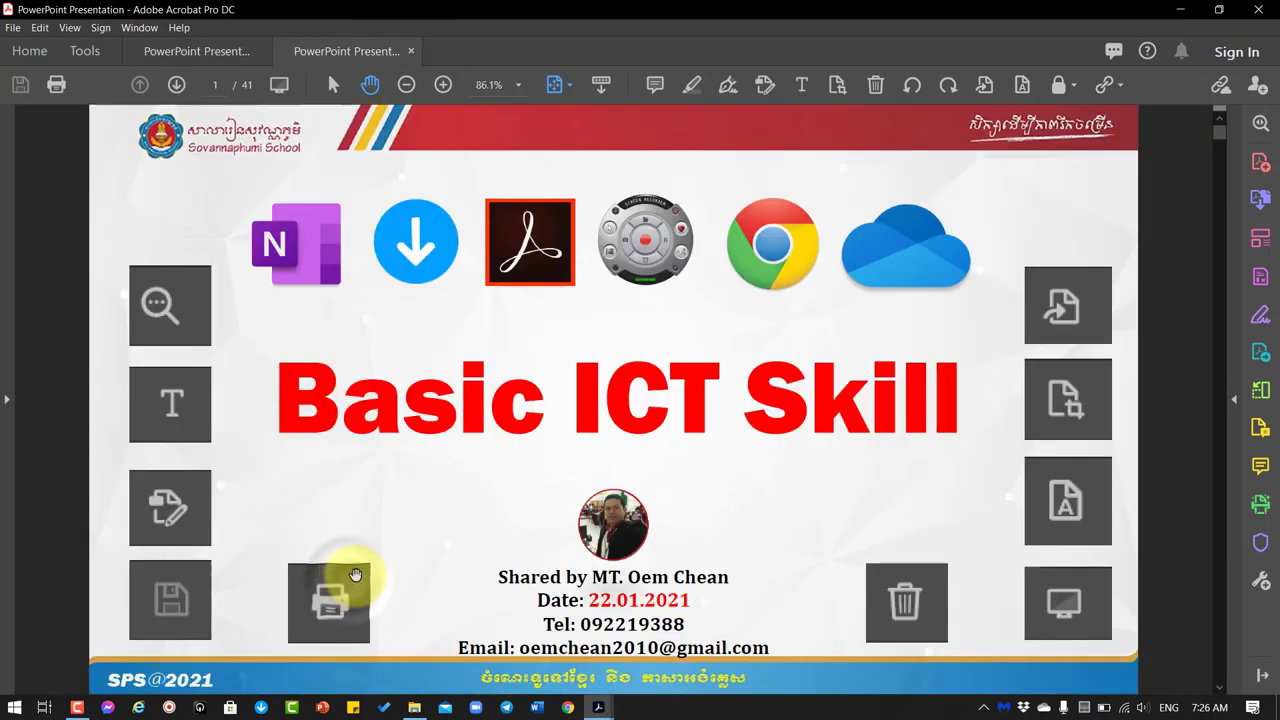
pyautogui.moveTo(813, 250)
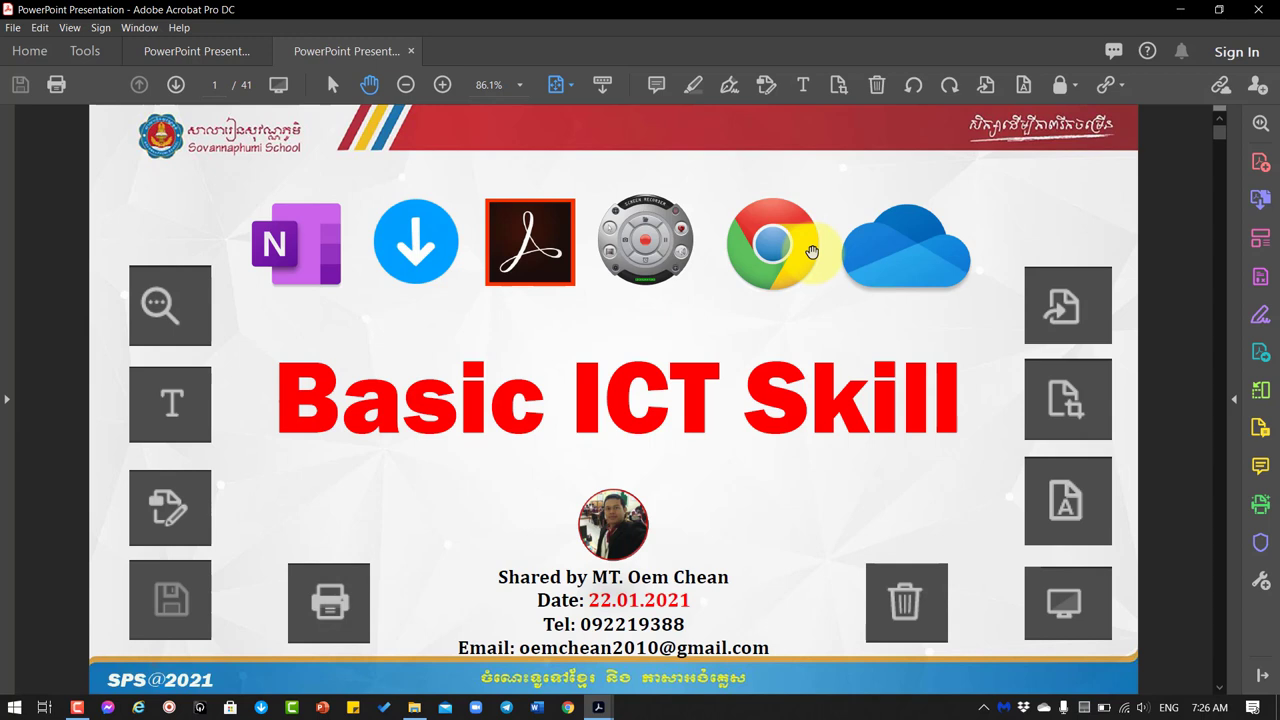
pyautogui.moveTo(856, 285)
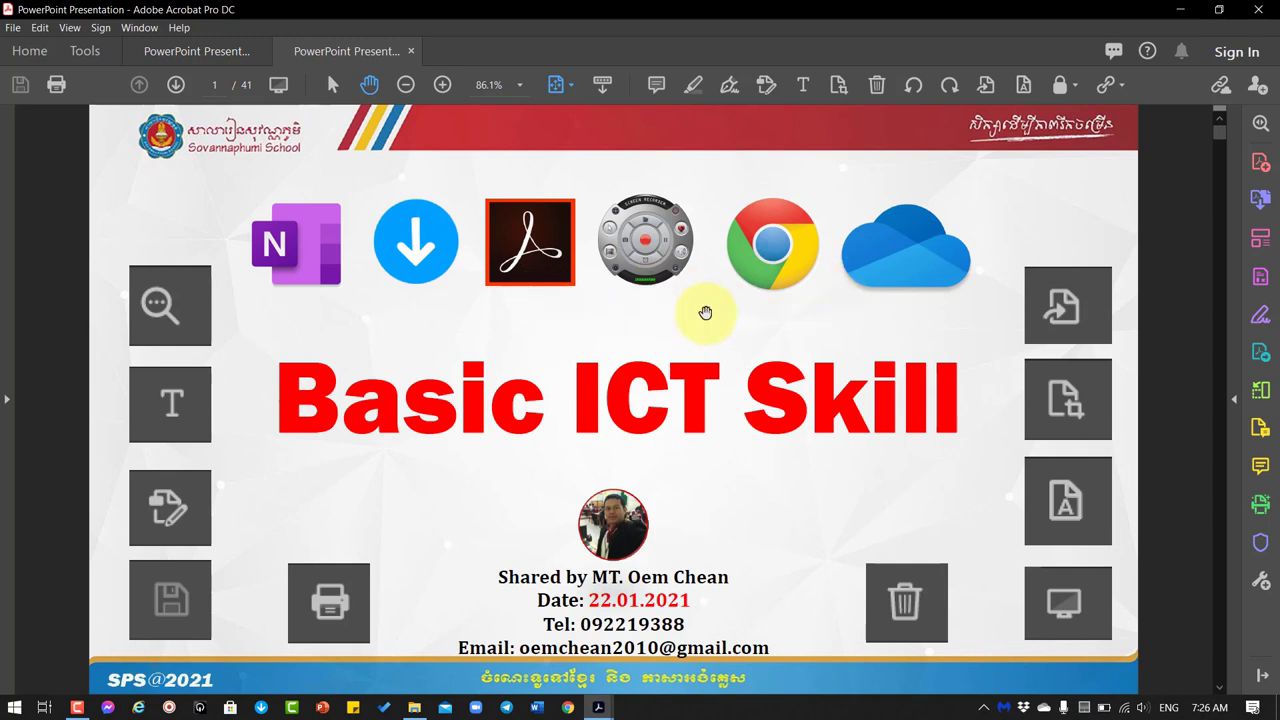
pyautogui.moveTo(1087, 88)
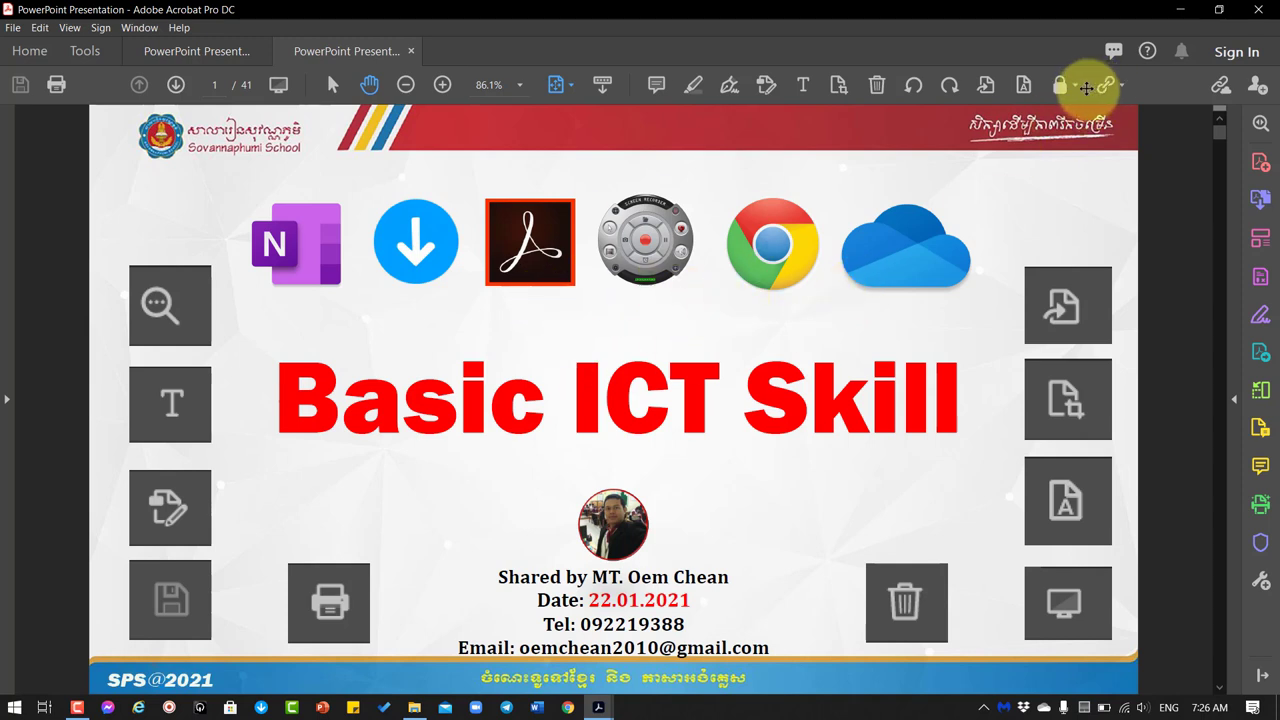
pyautogui.moveTo(1060, 84)
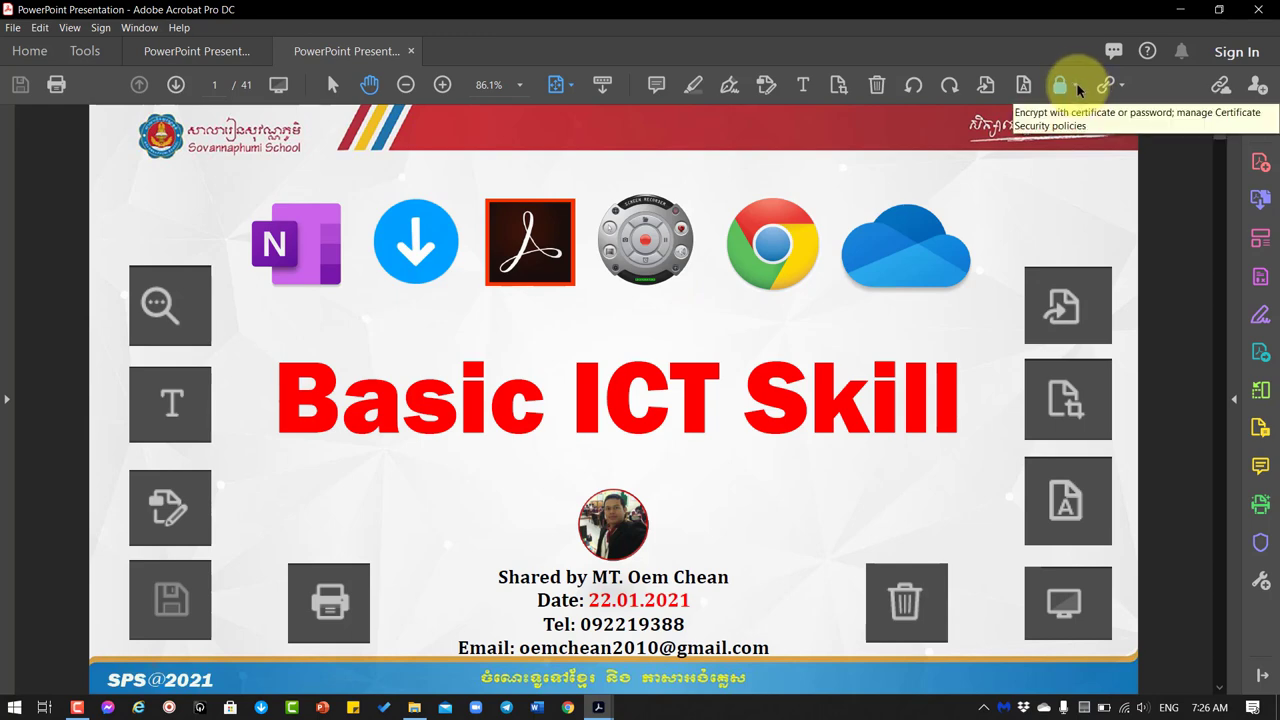
# - Return from full screen and show the Protect tool's encryption options
pyautogui.click(1060, 85)
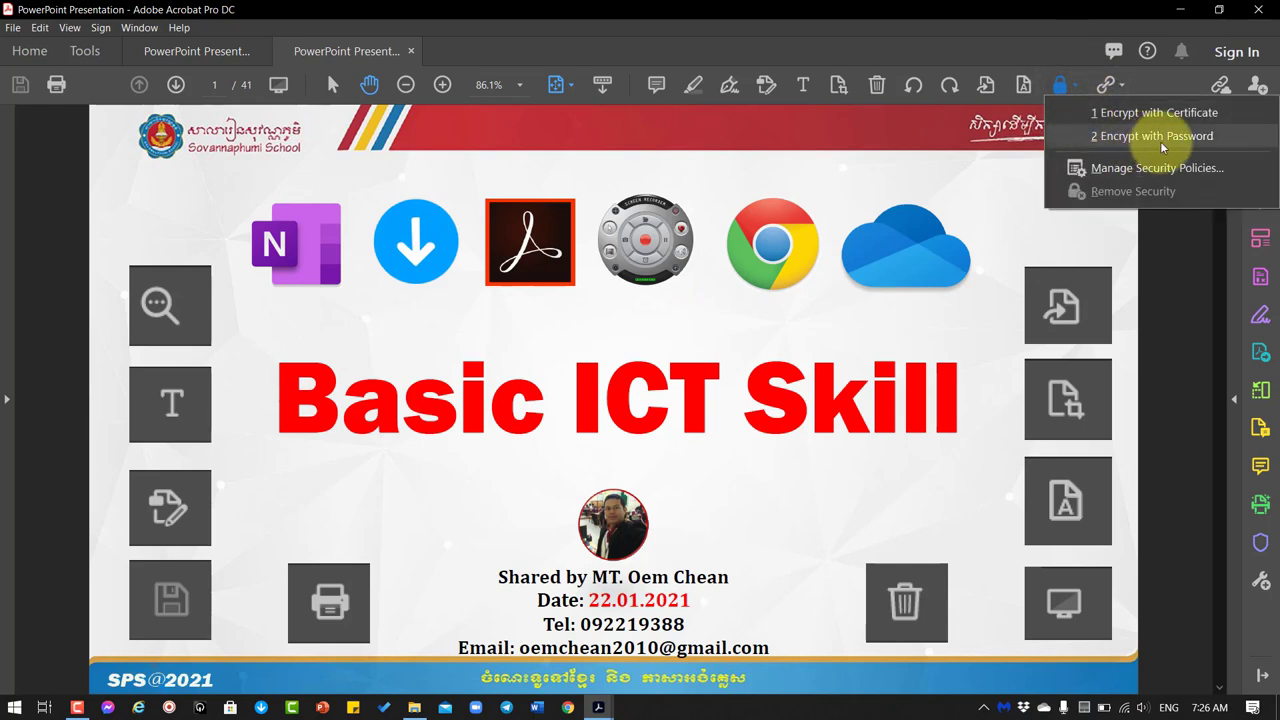
# - Encrypt PDF 9 with a confirmed permissions password blocking printing, changes and copying, with no open password
pyautogui.click(1158, 135)
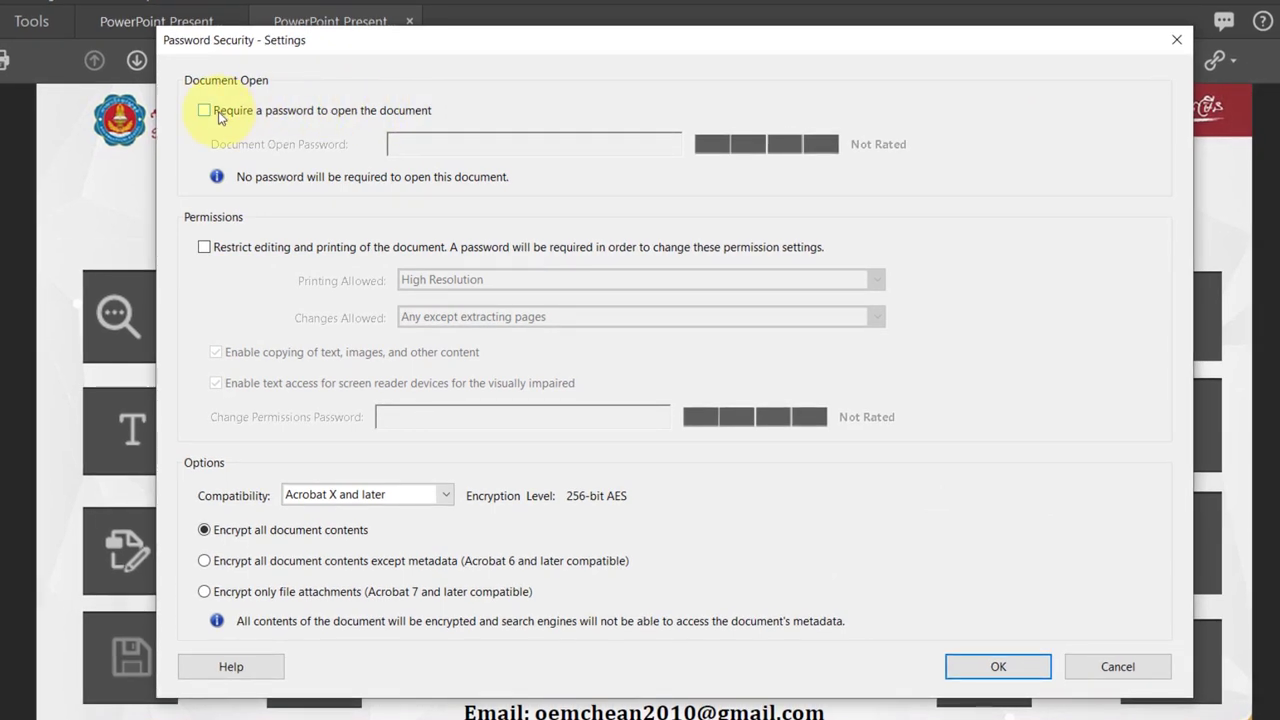
pyautogui.click(204, 110)
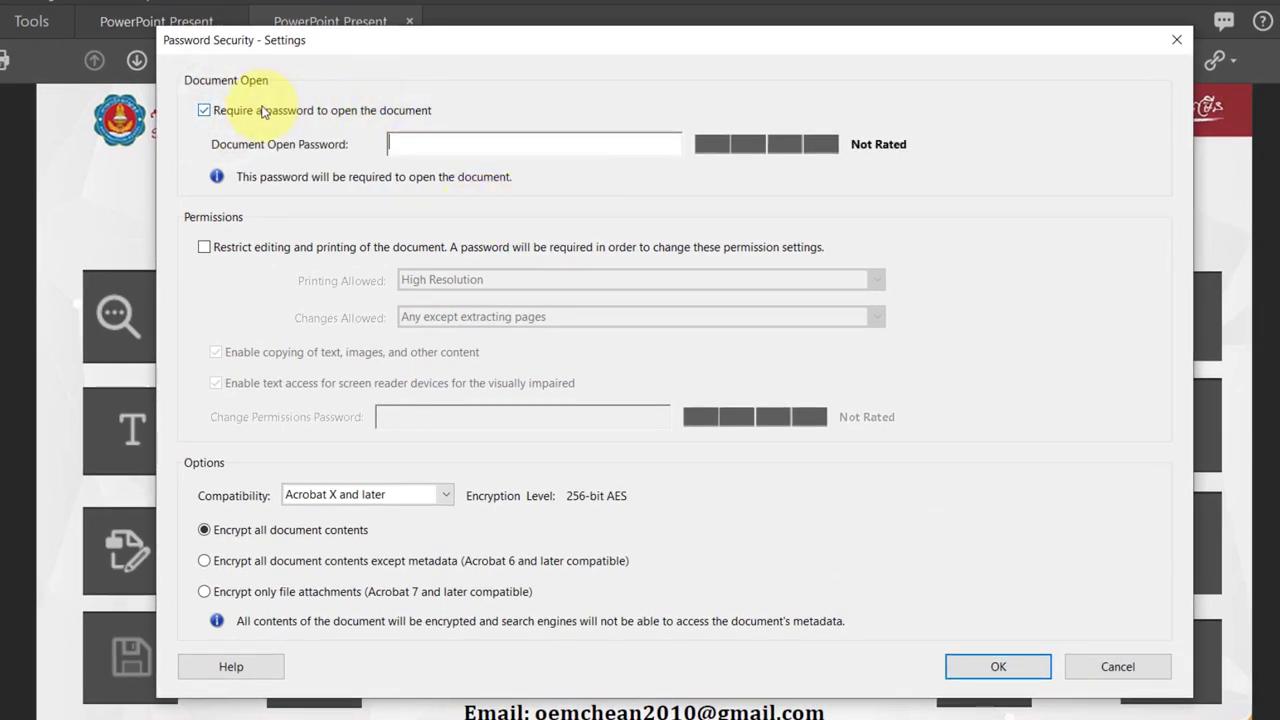
pyautogui.click(204, 110)
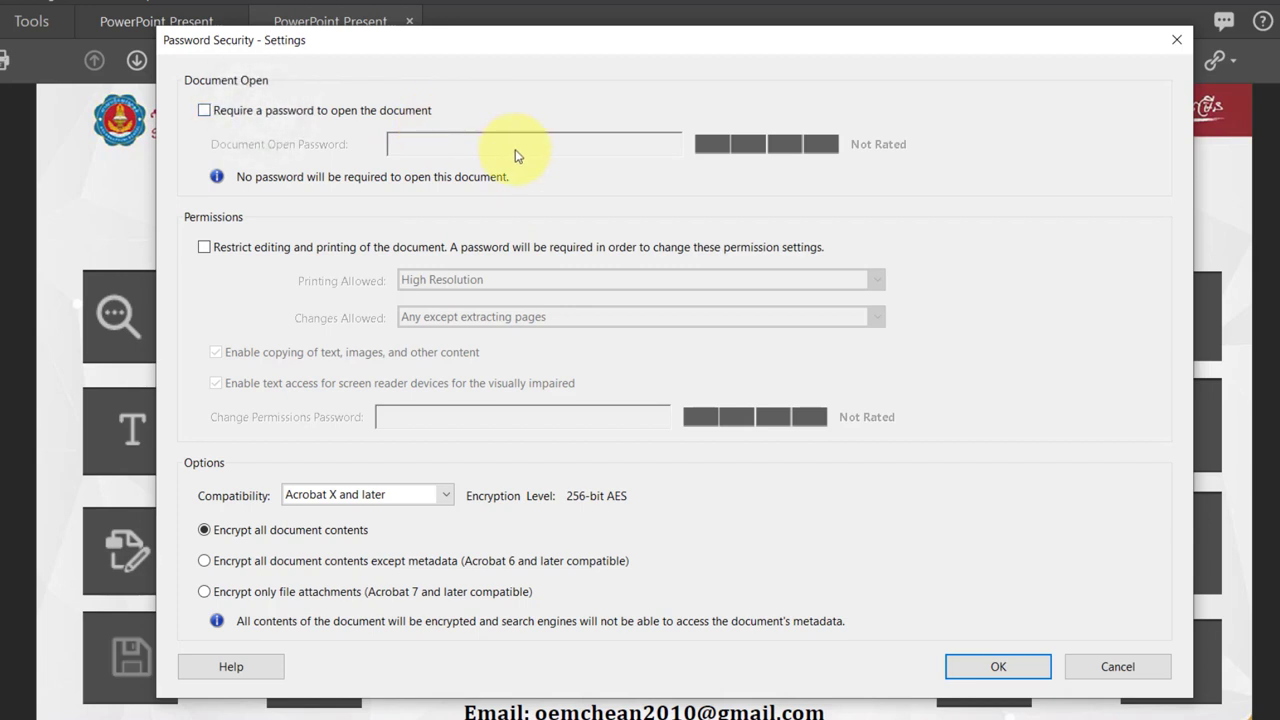
pyautogui.moveTo(449, 211)
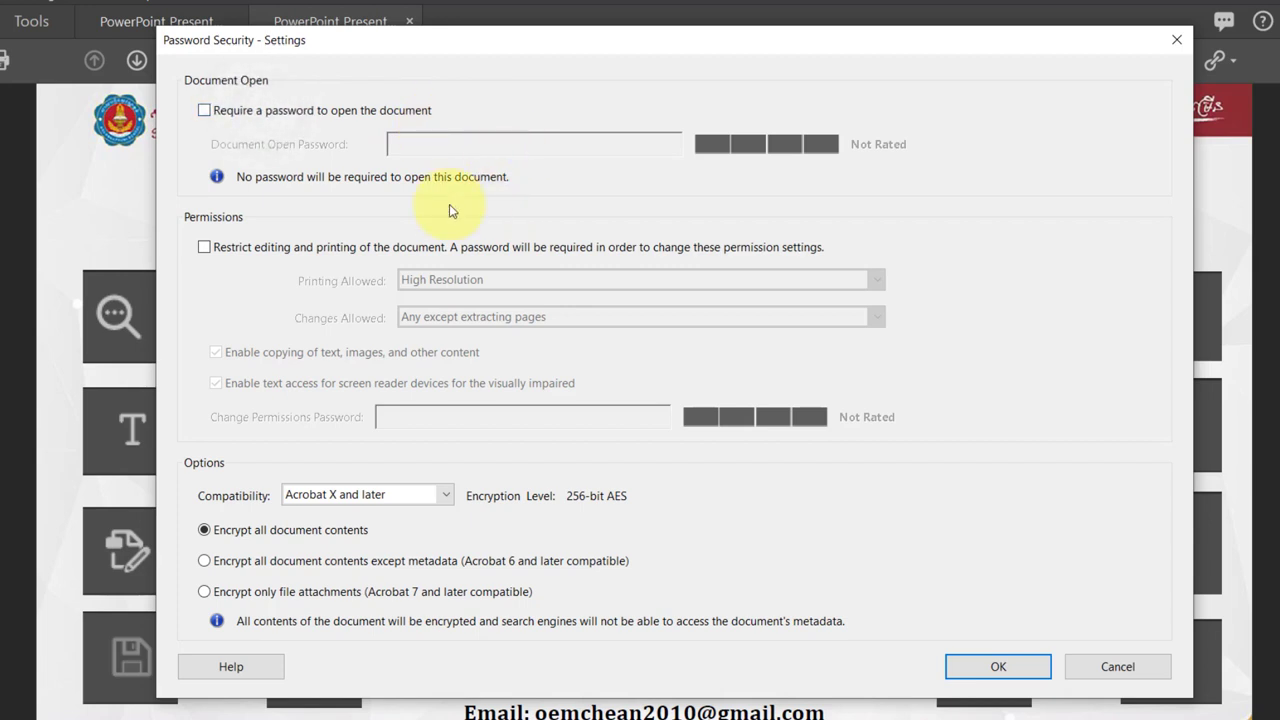
pyautogui.moveTo(295, 252)
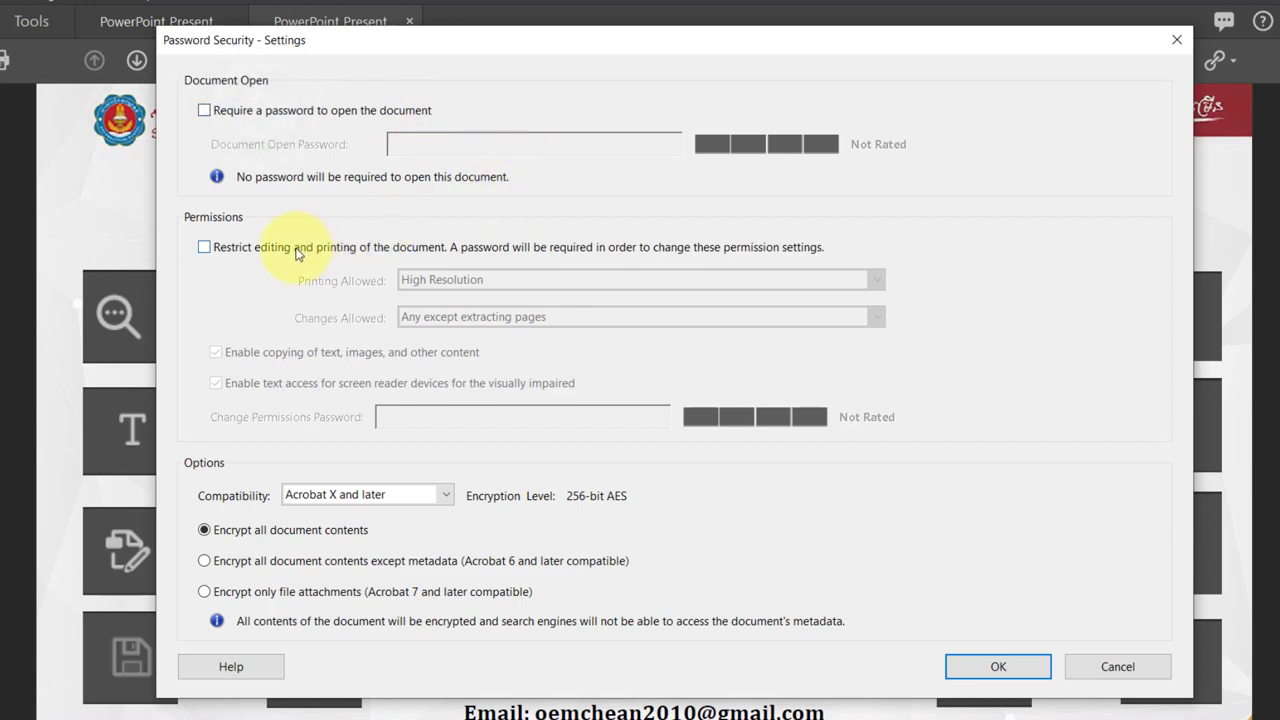
pyautogui.click(204, 247)
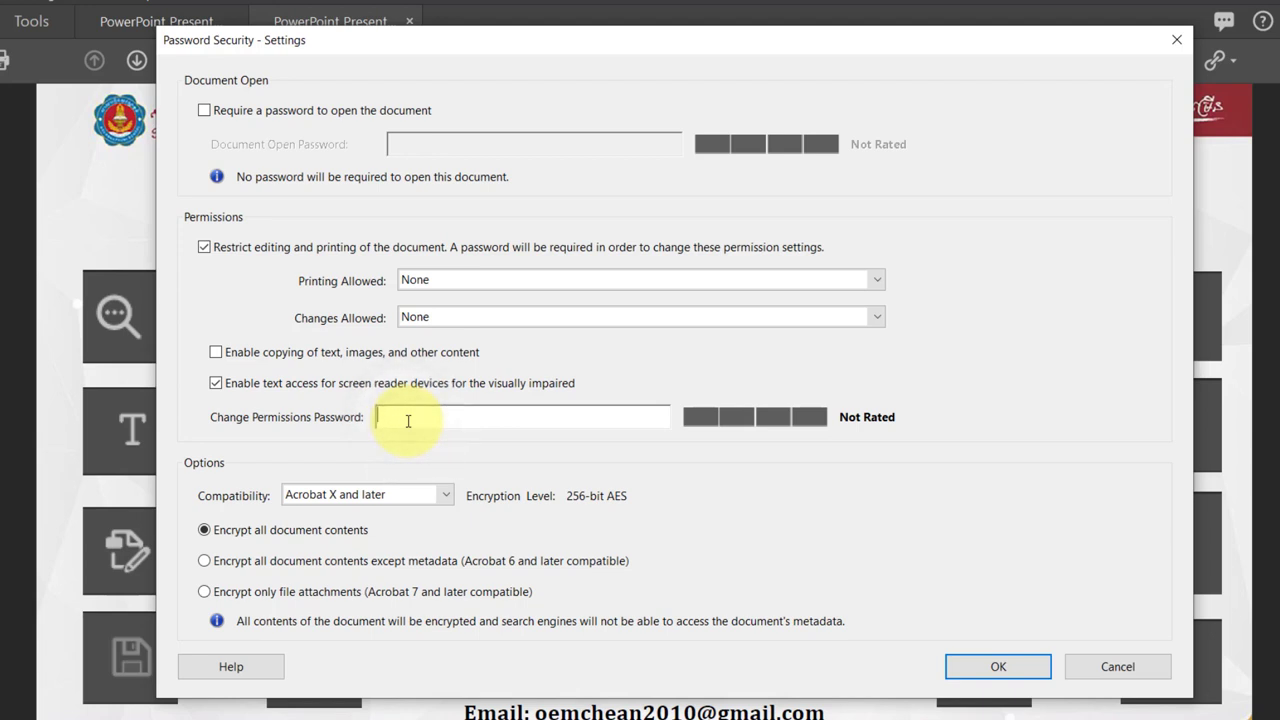
pyautogui.write('*****')
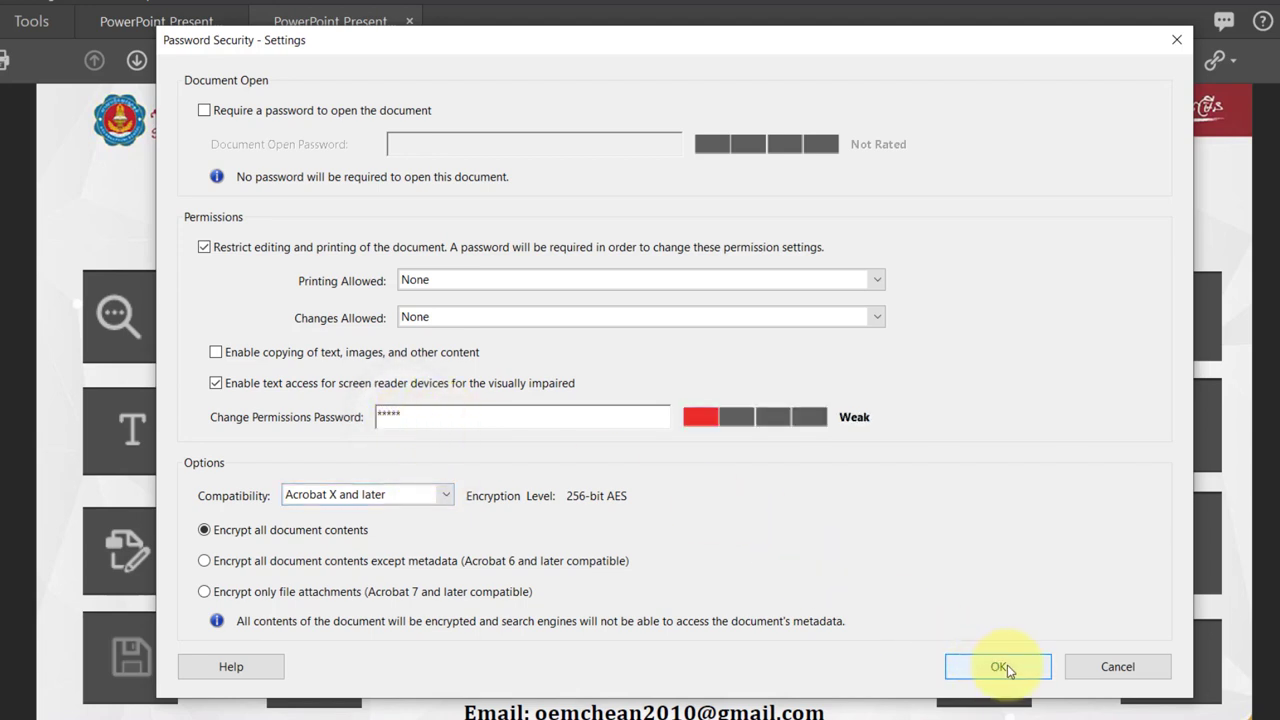
pyautogui.click(997, 666)
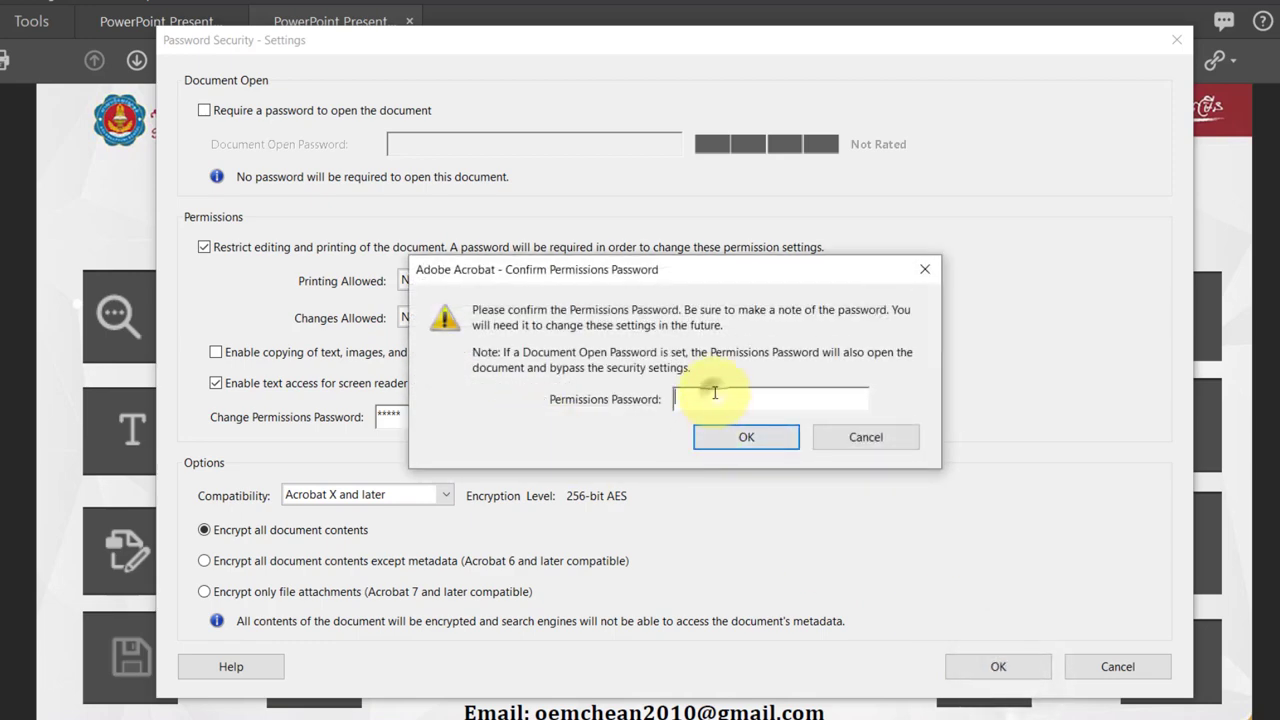
pyautogui.write('*****')
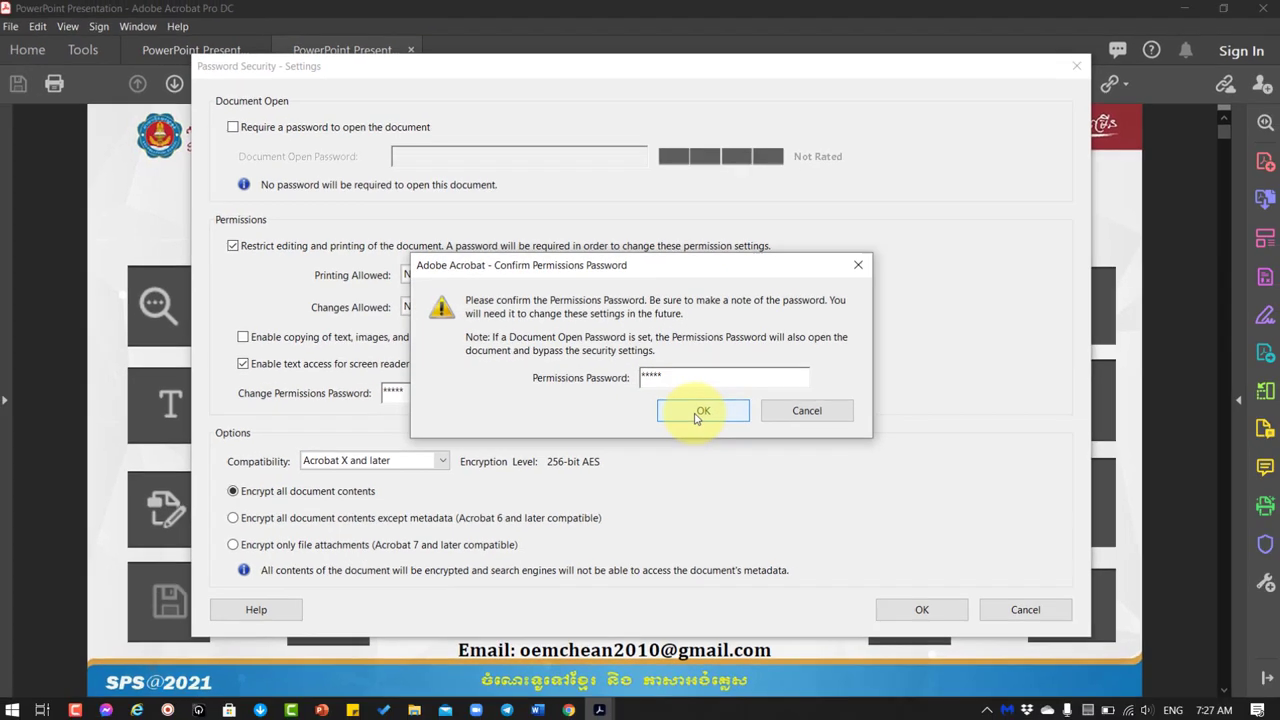
pyautogui.click(700, 410)
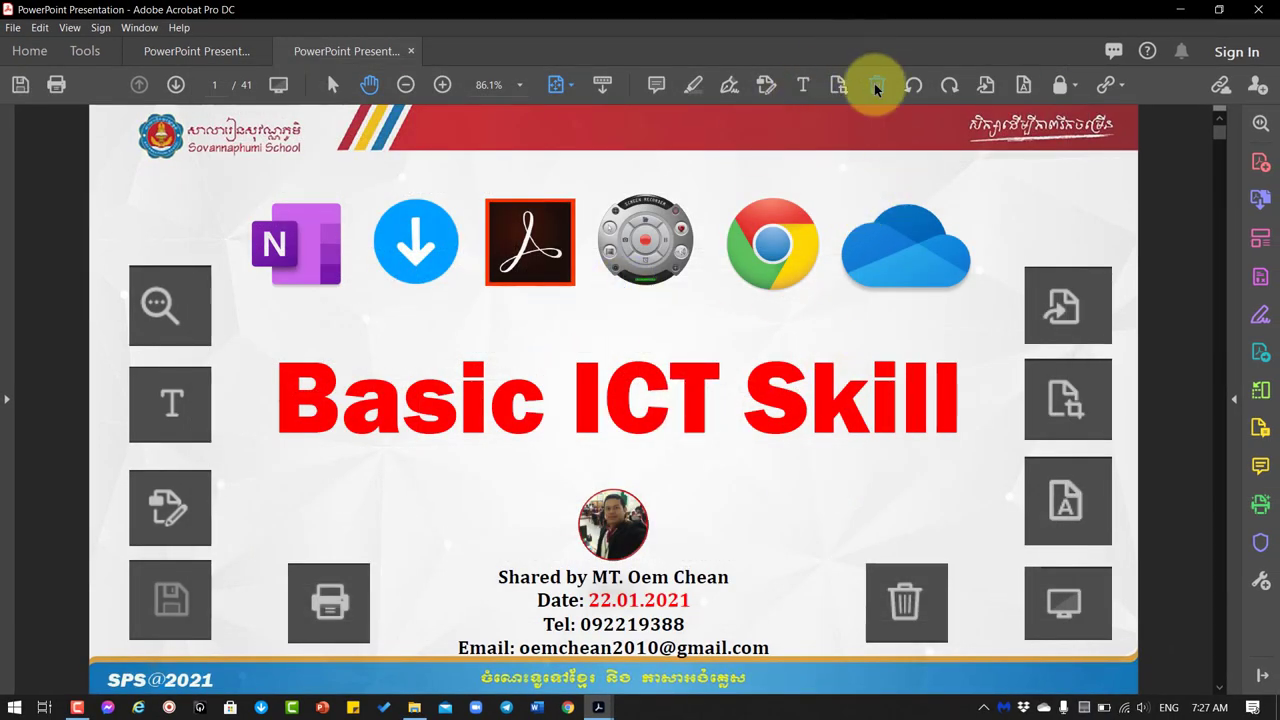
# - Test the secured PDF's editing restriction by attempting Add Text, which demands the permissions password
pyautogui.click(876, 84)
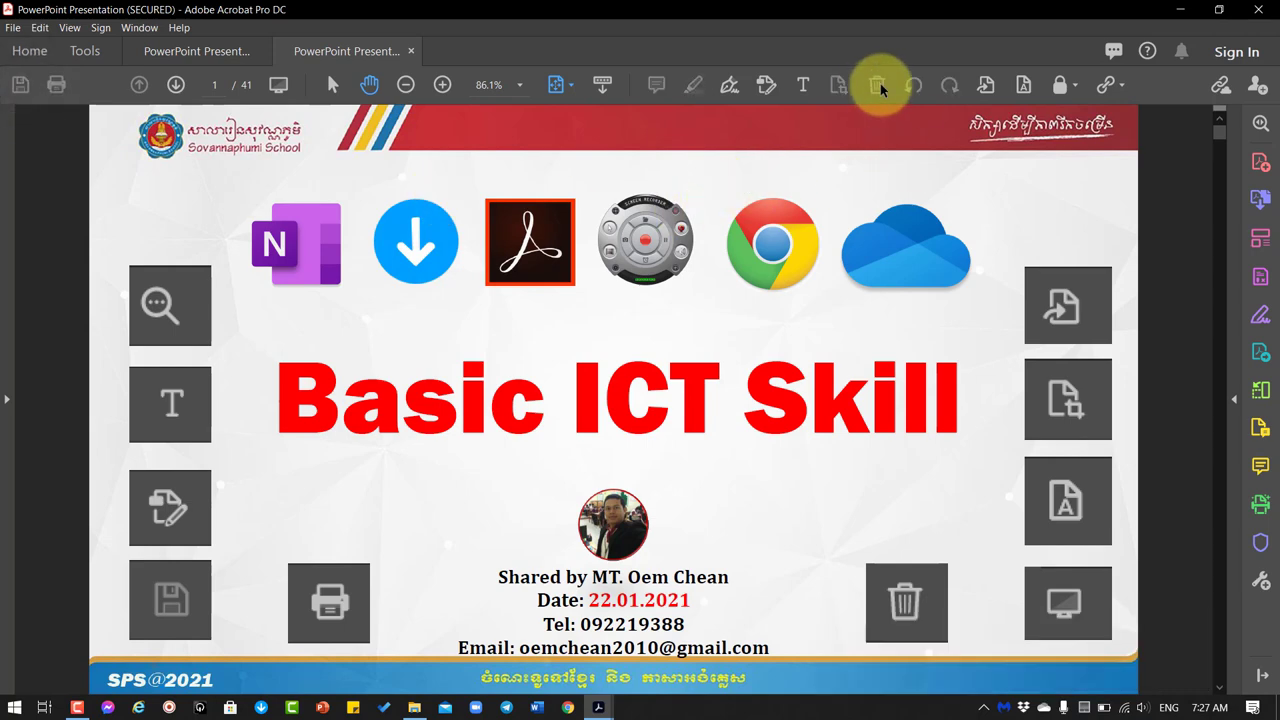
pyautogui.moveTo(802, 84)
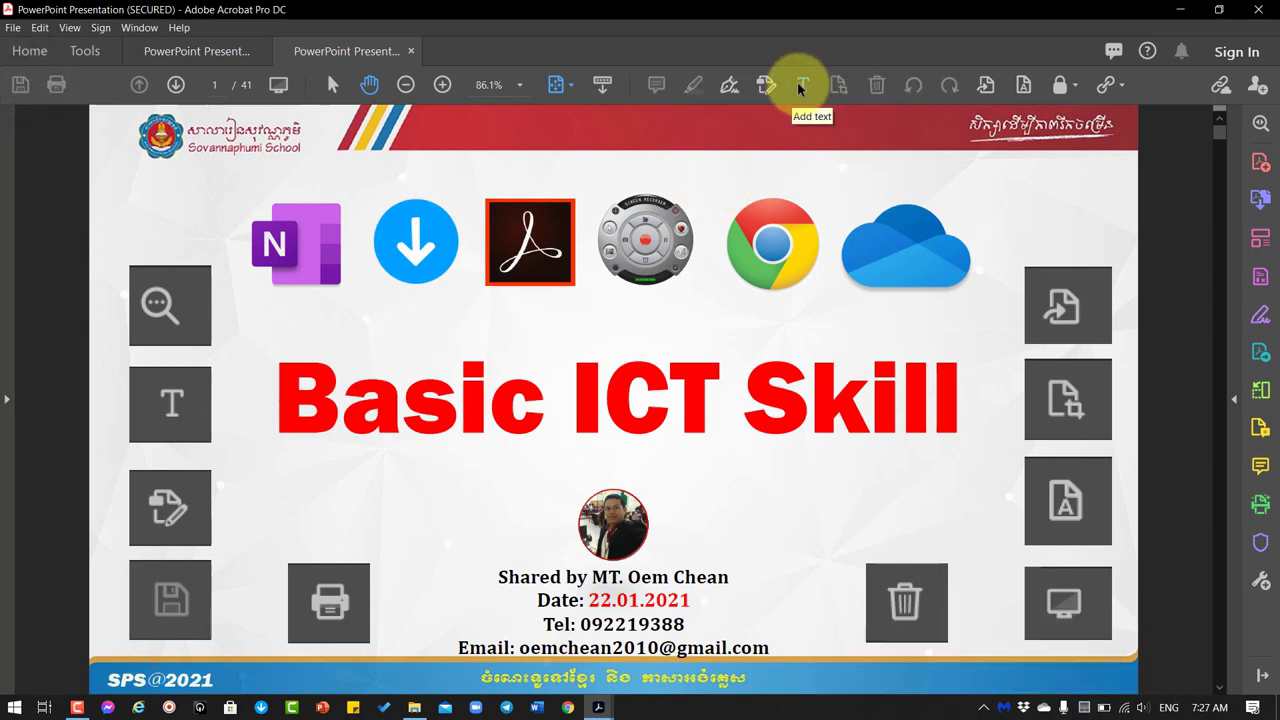
pyautogui.click(802, 84)
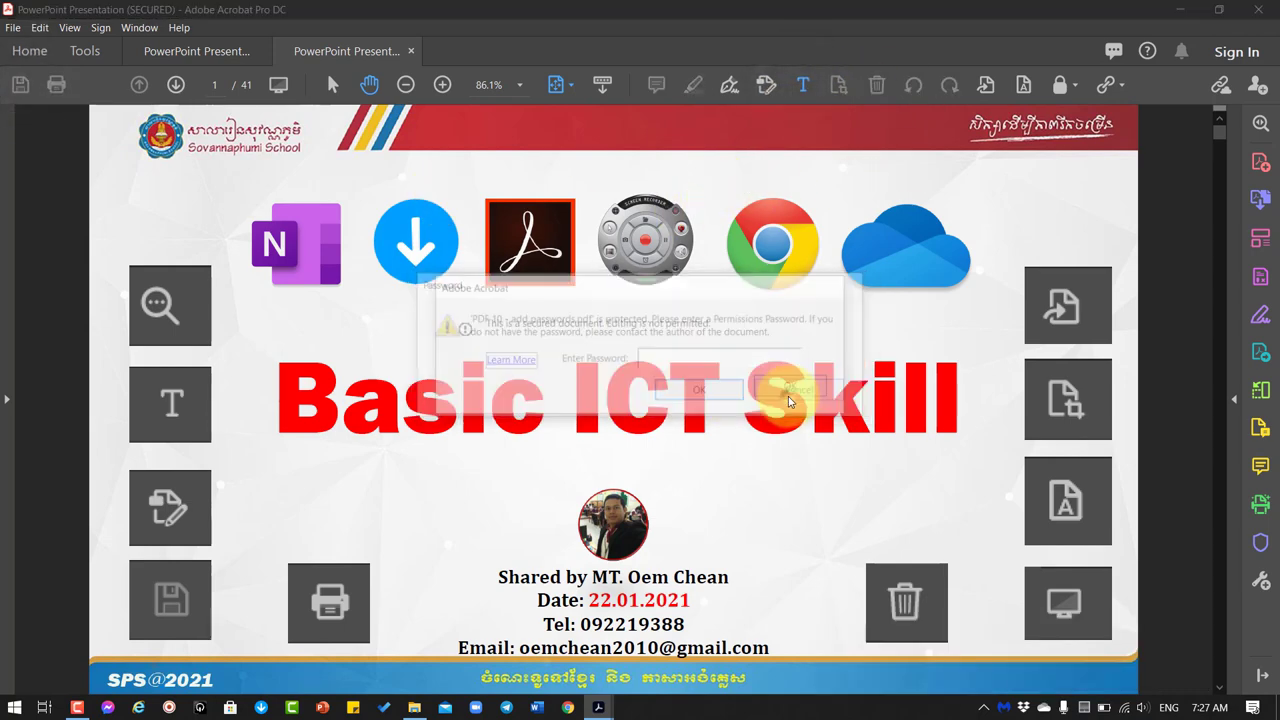
pyautogui.click(790, 390)
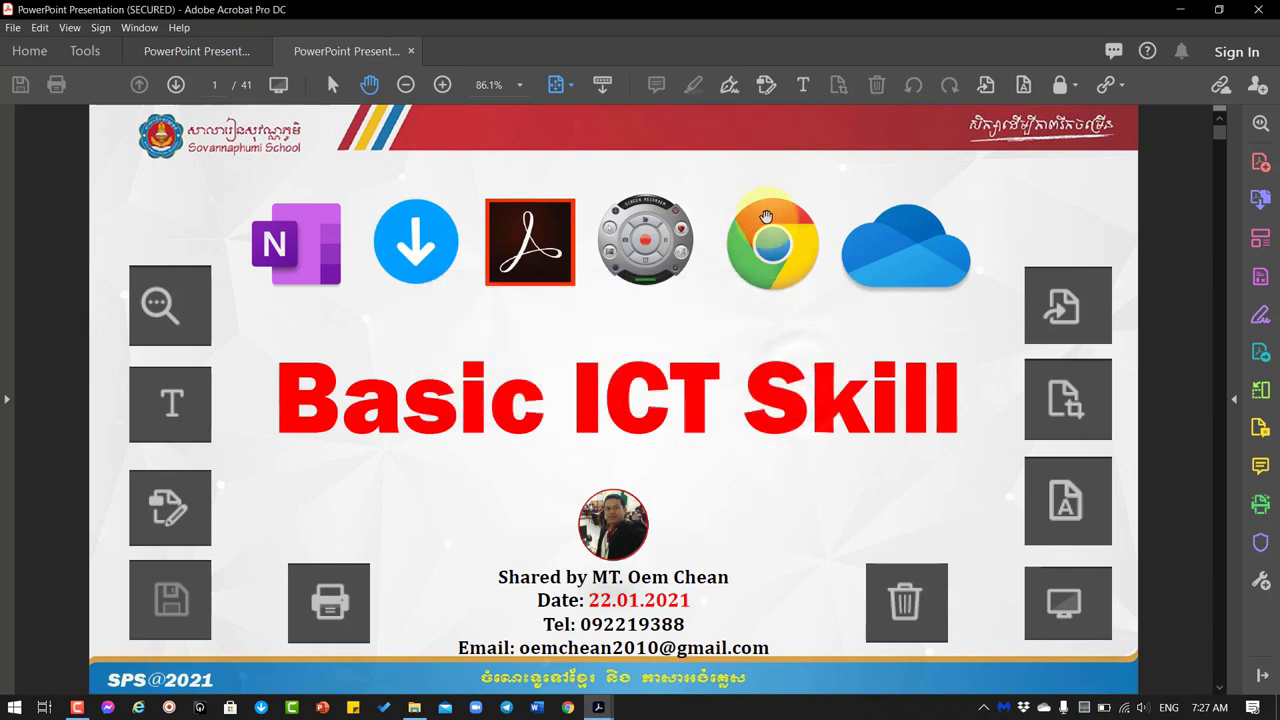
pyautogui.moveTo(870, 330)
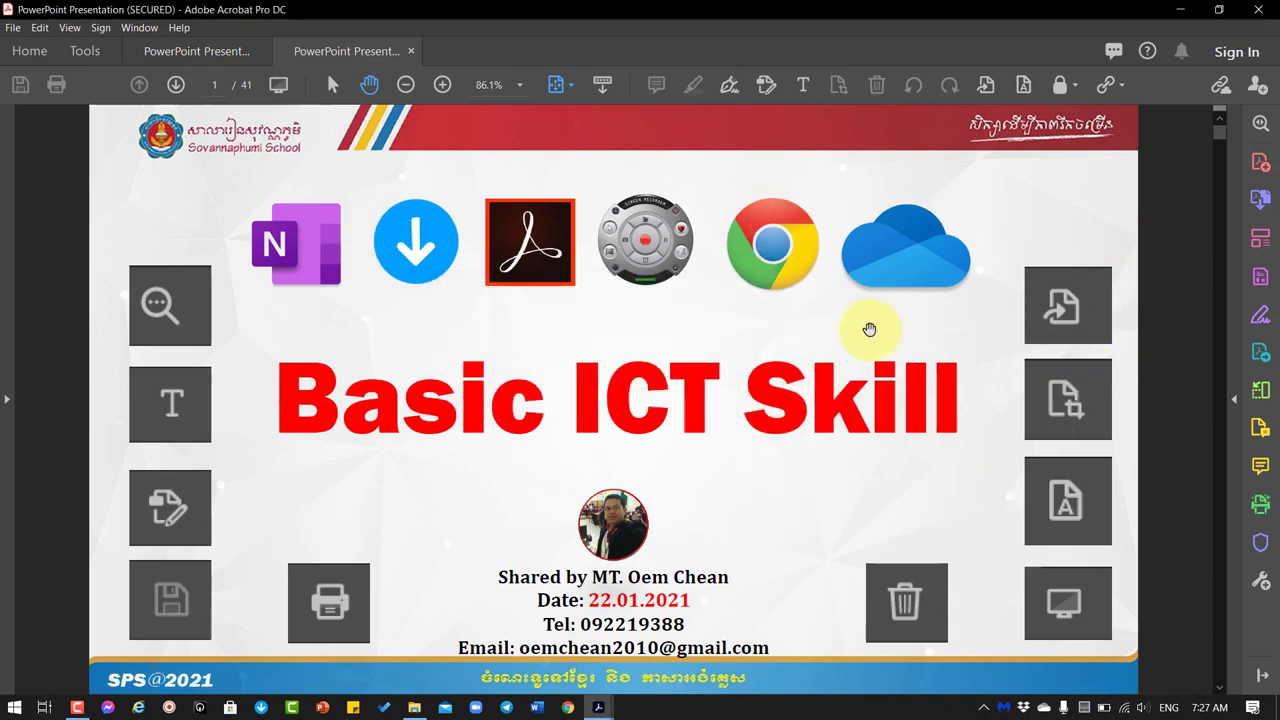
pyautogui.moveTo(1060, 138)
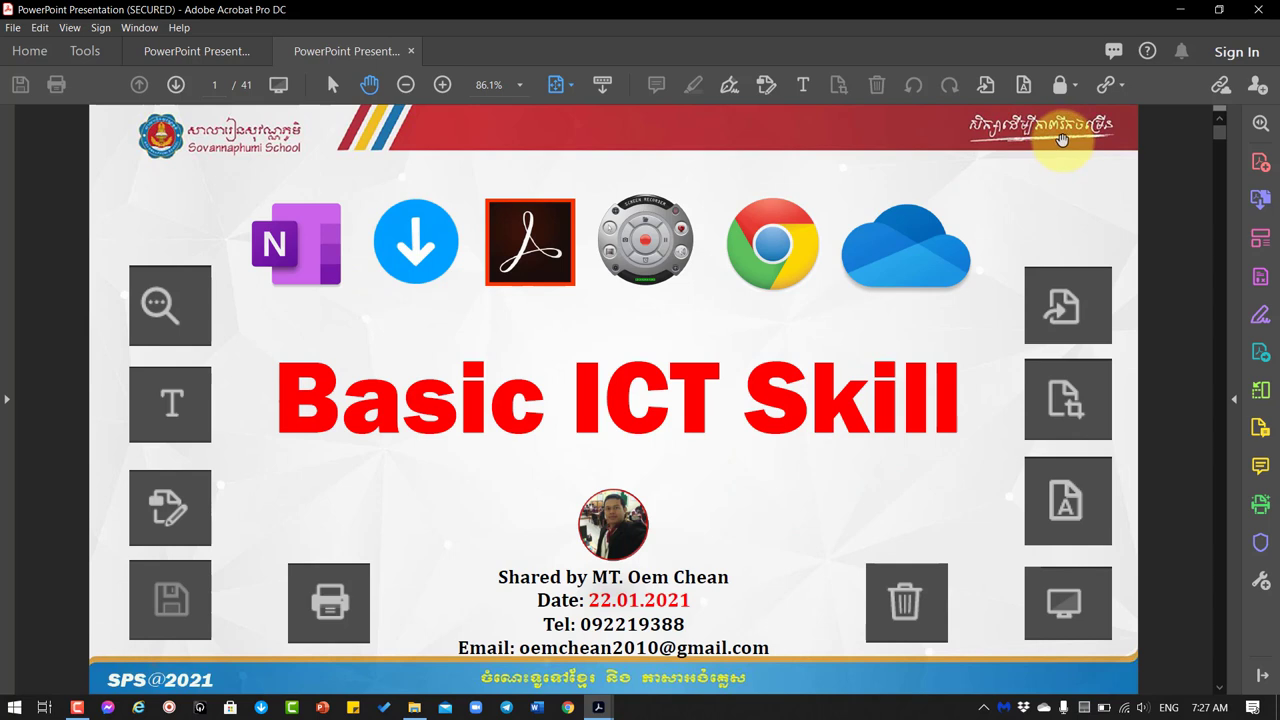
pyautogui.moveTo(818, 164)
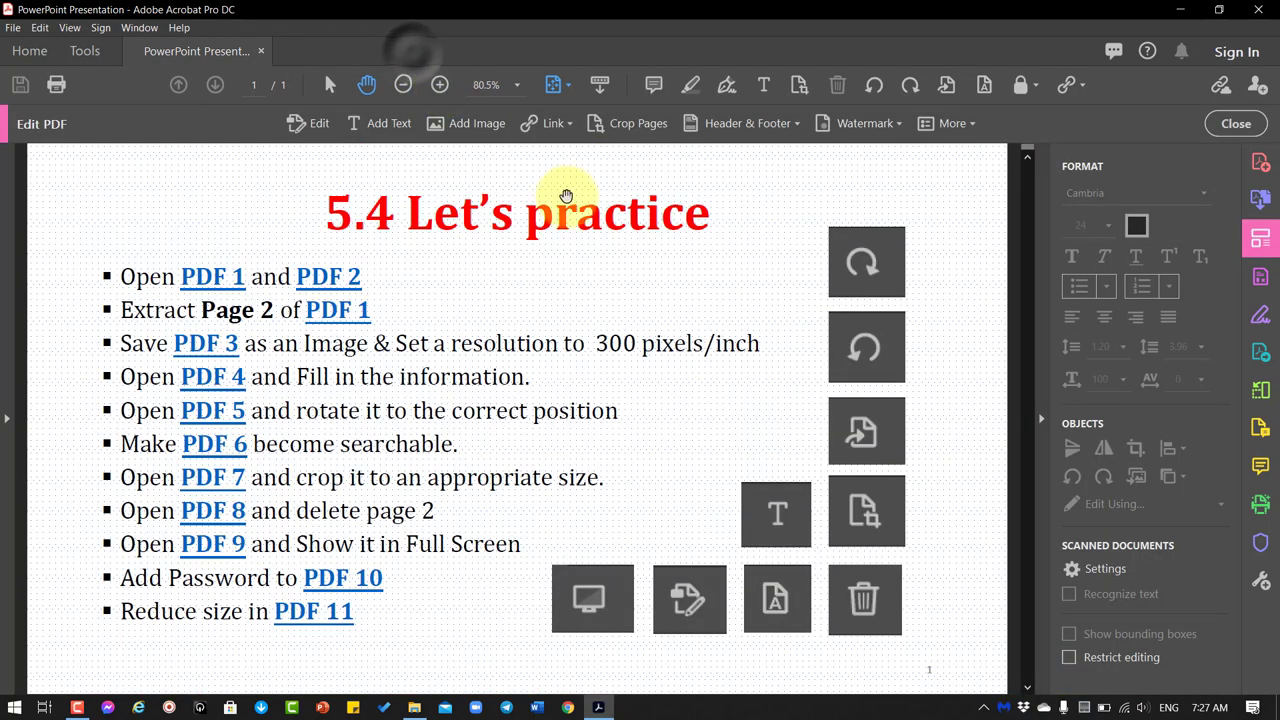
pyautogui.moveTo(258, 620)
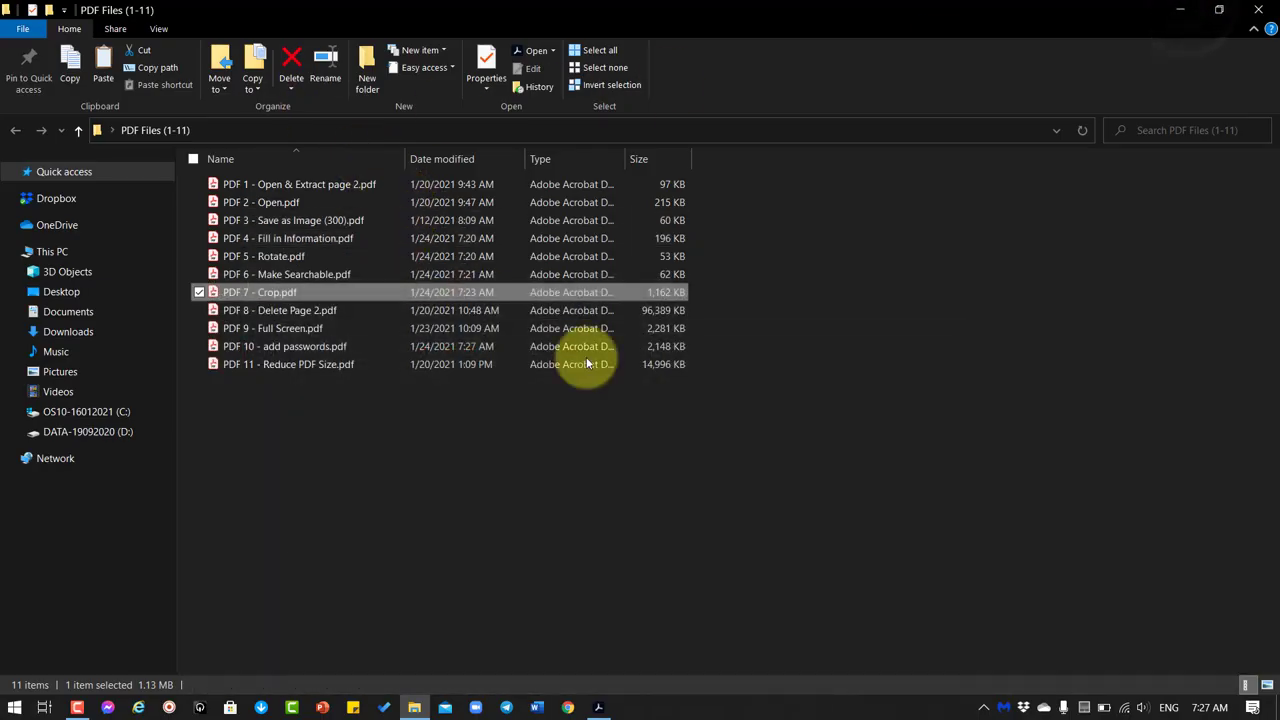
# - Open 'PDF 11 - Reduce PDF Size.pdf' and confirm its 14.64 MB size in Document Properties
pyautogui.doubleClick(288, 364)
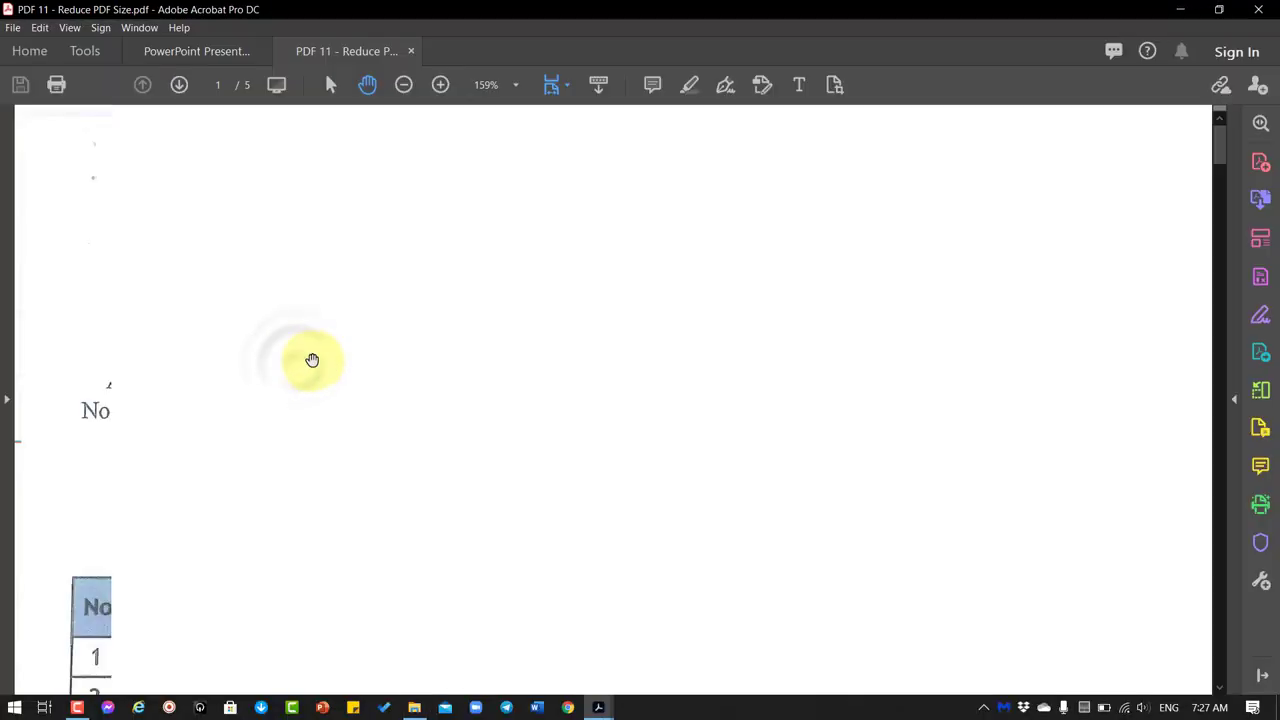
pyautogui.scroll(-3)
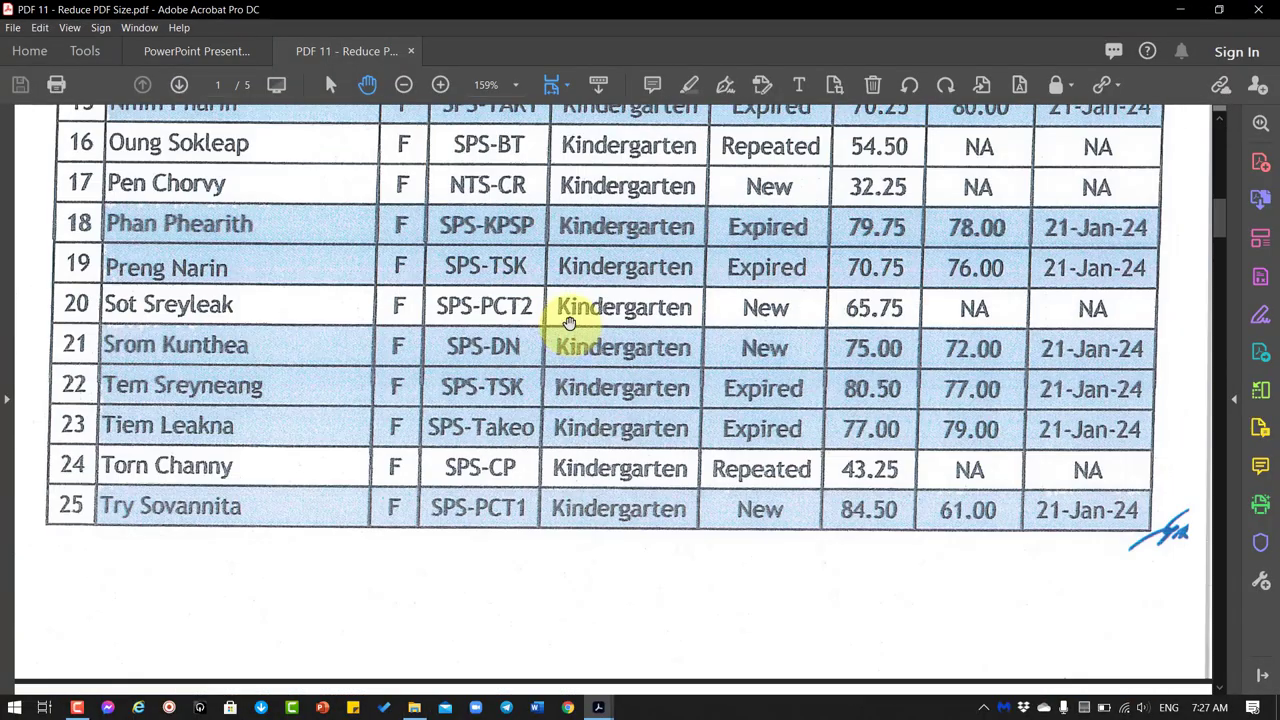
pyautogui.rightClick(558, 330)
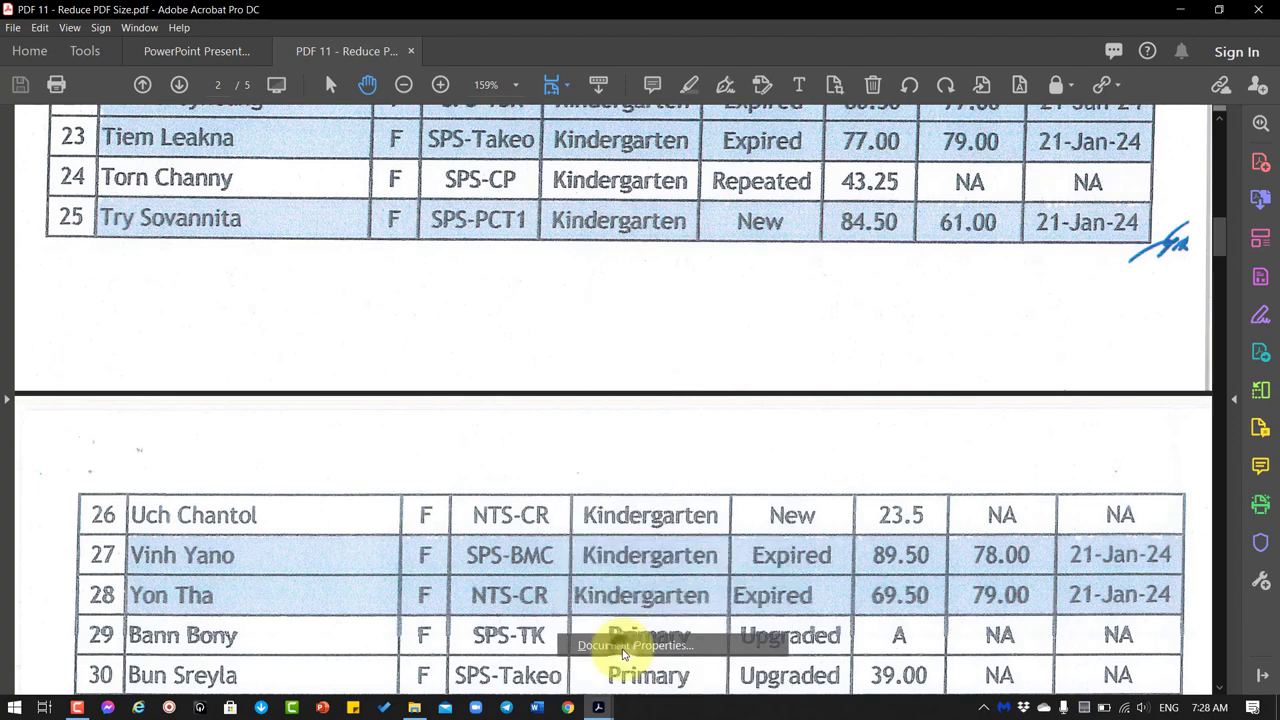
pyautogui.click(637, 645)
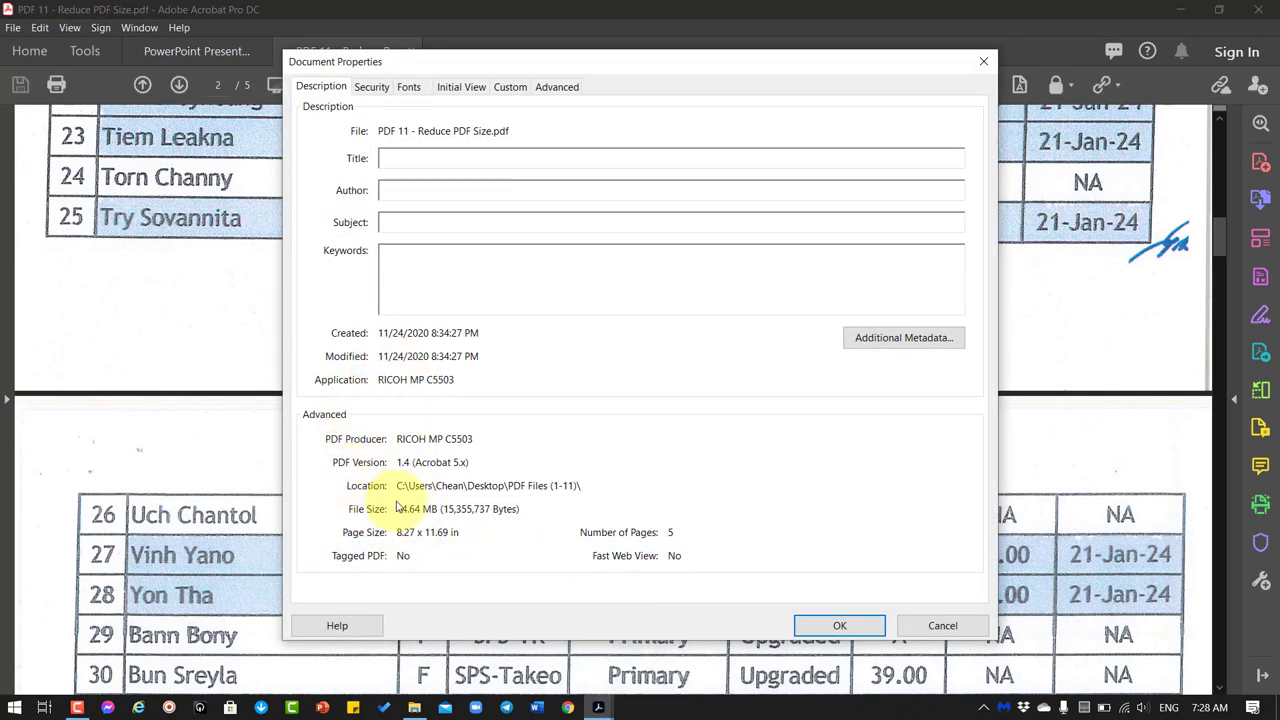
pyautogui.moveTo(405, 522)
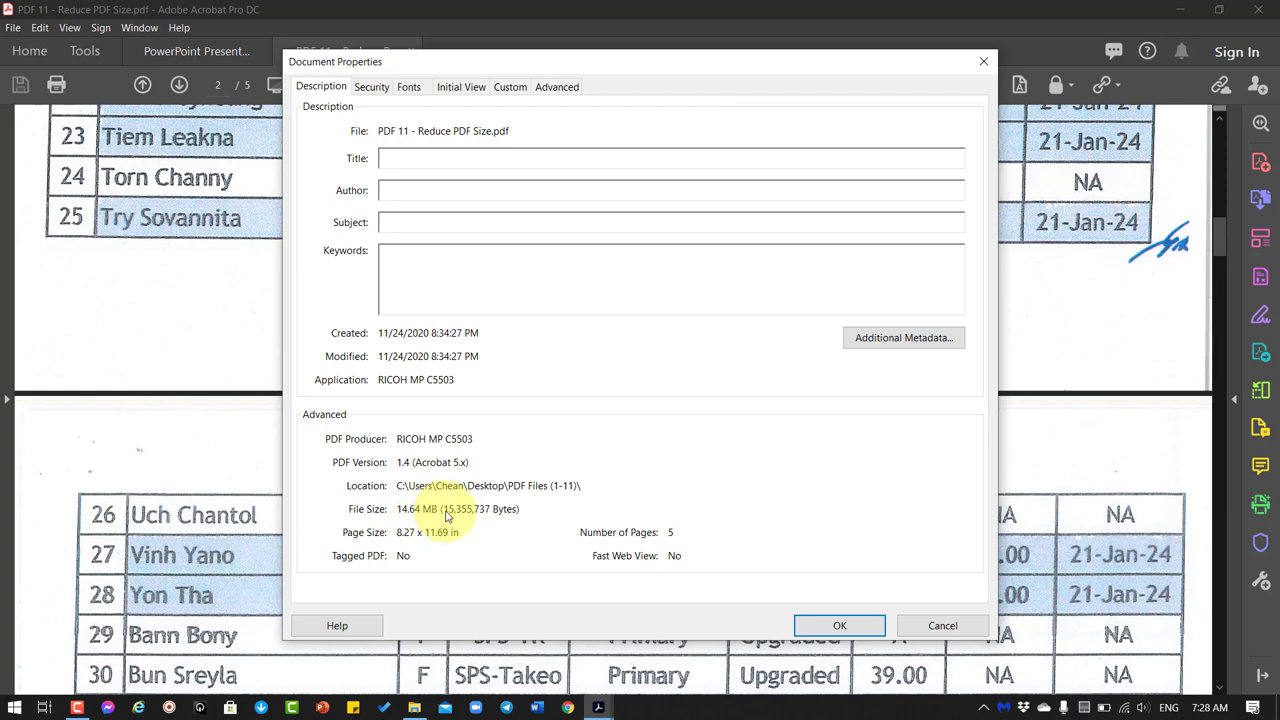
pyautogui.moveTo(478, 513)
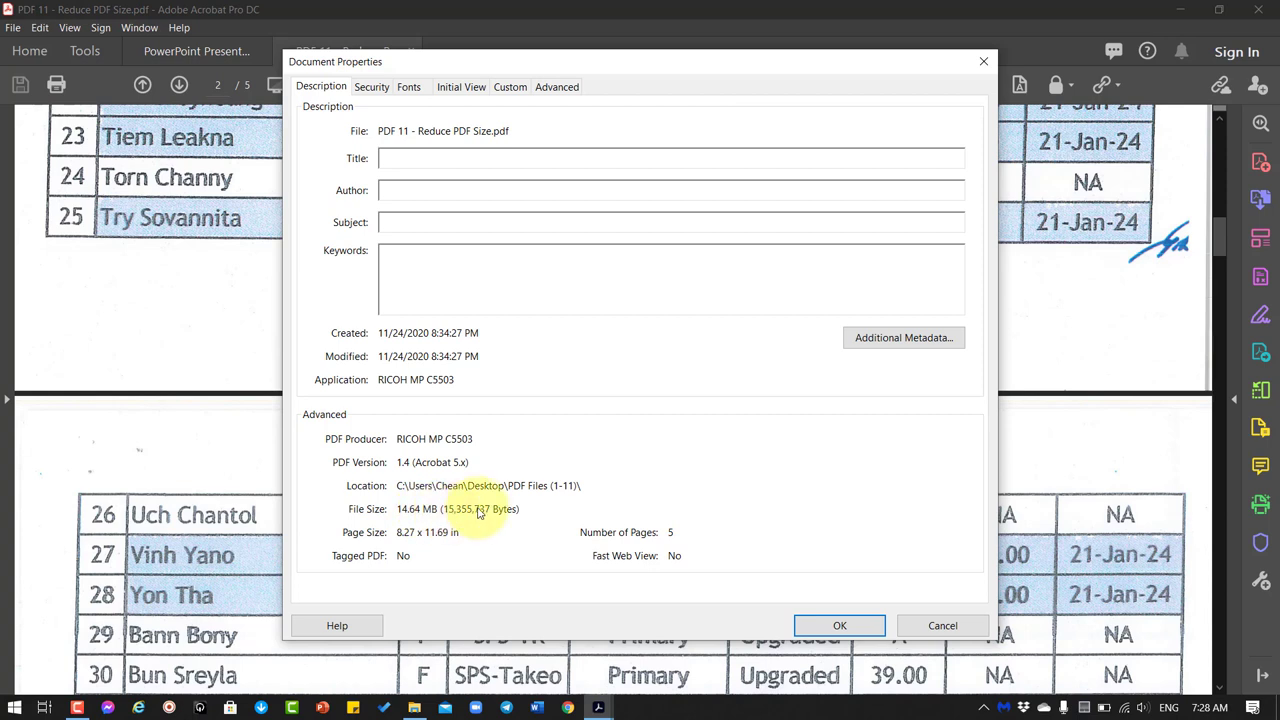
pyautogui.moveTo(813, 583)
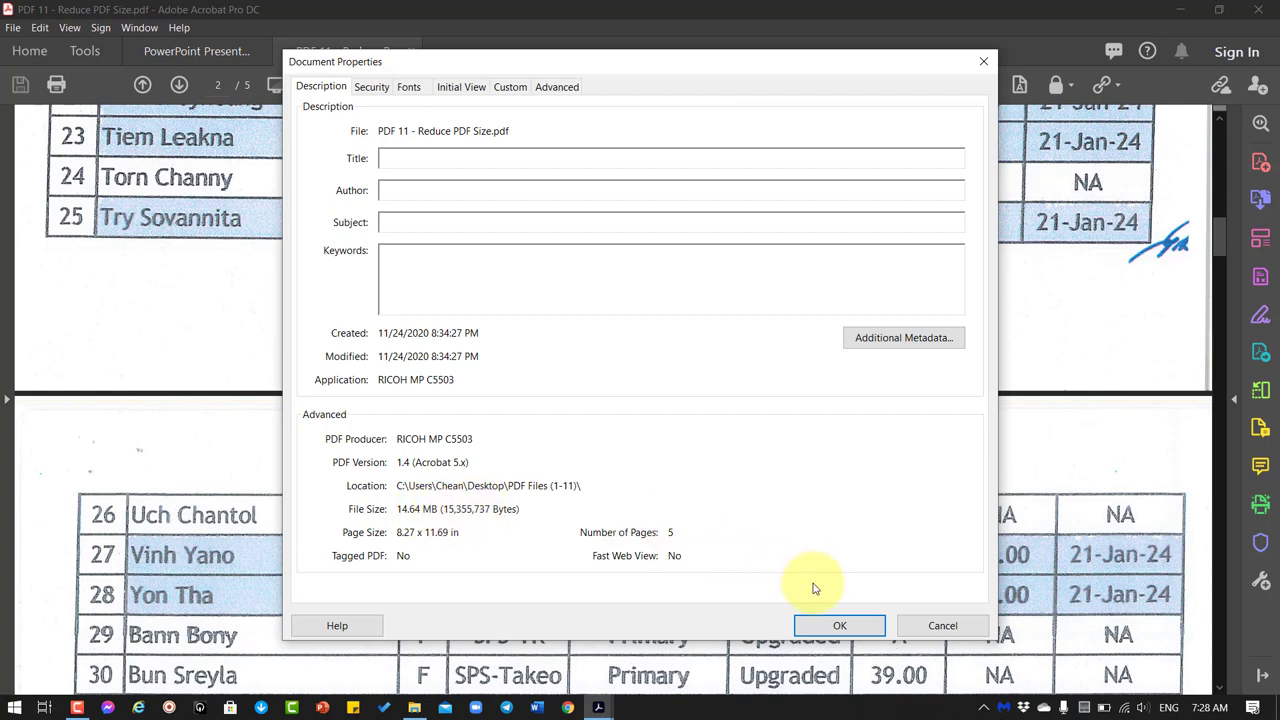
pyautogui.moveTo(910, 625)
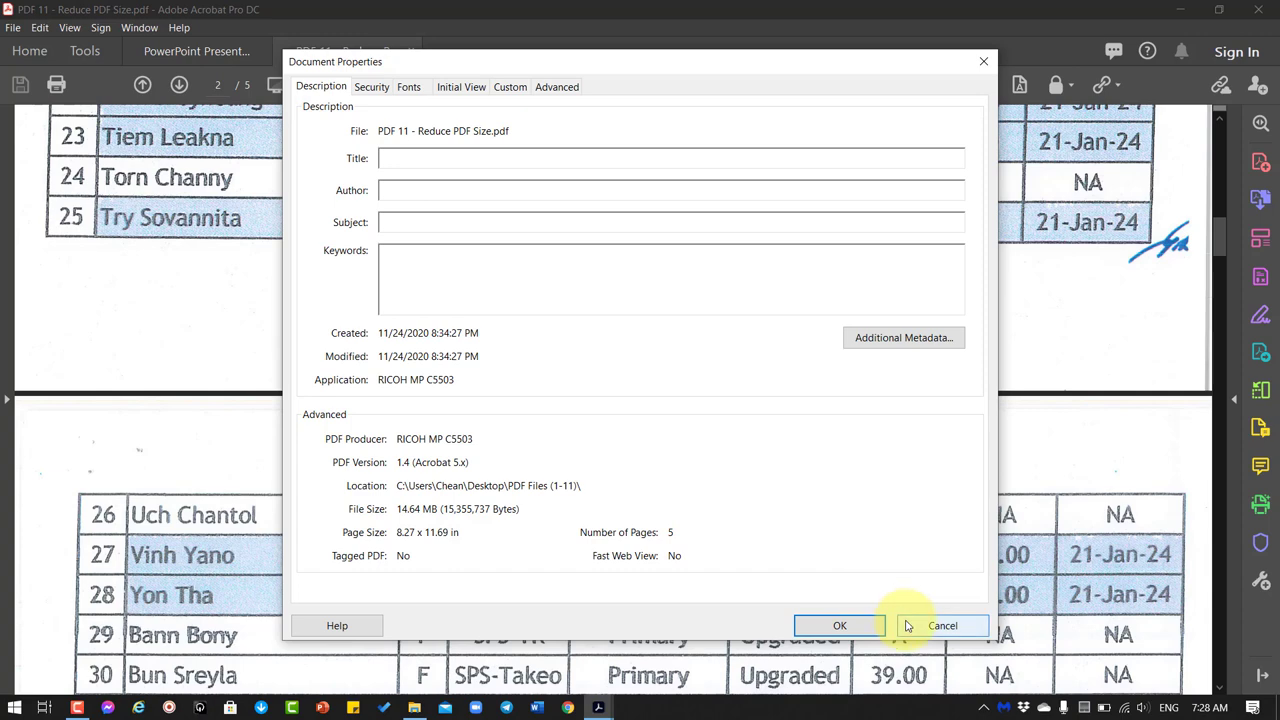
pyautogui.click(943, 625)
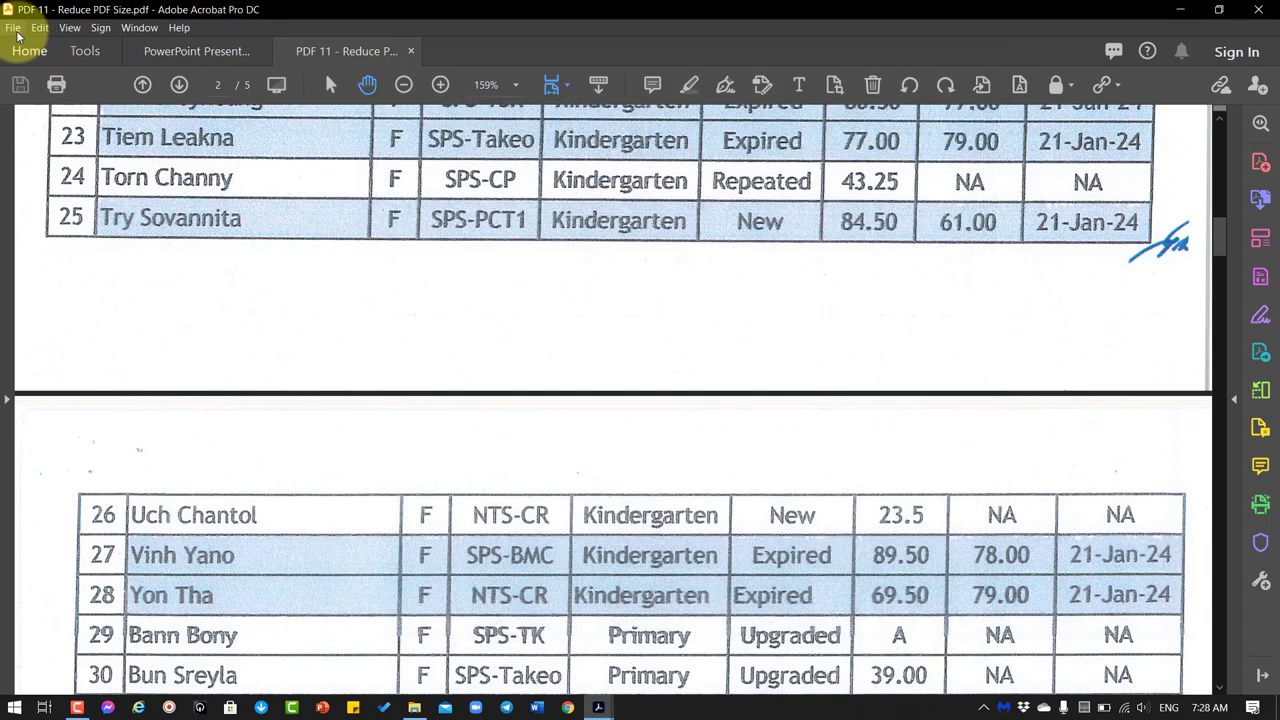
# - Run Reduce File Size on PDF 11, saving it to the Desktop with 'New' appended
pyautogui.click(14, 27)
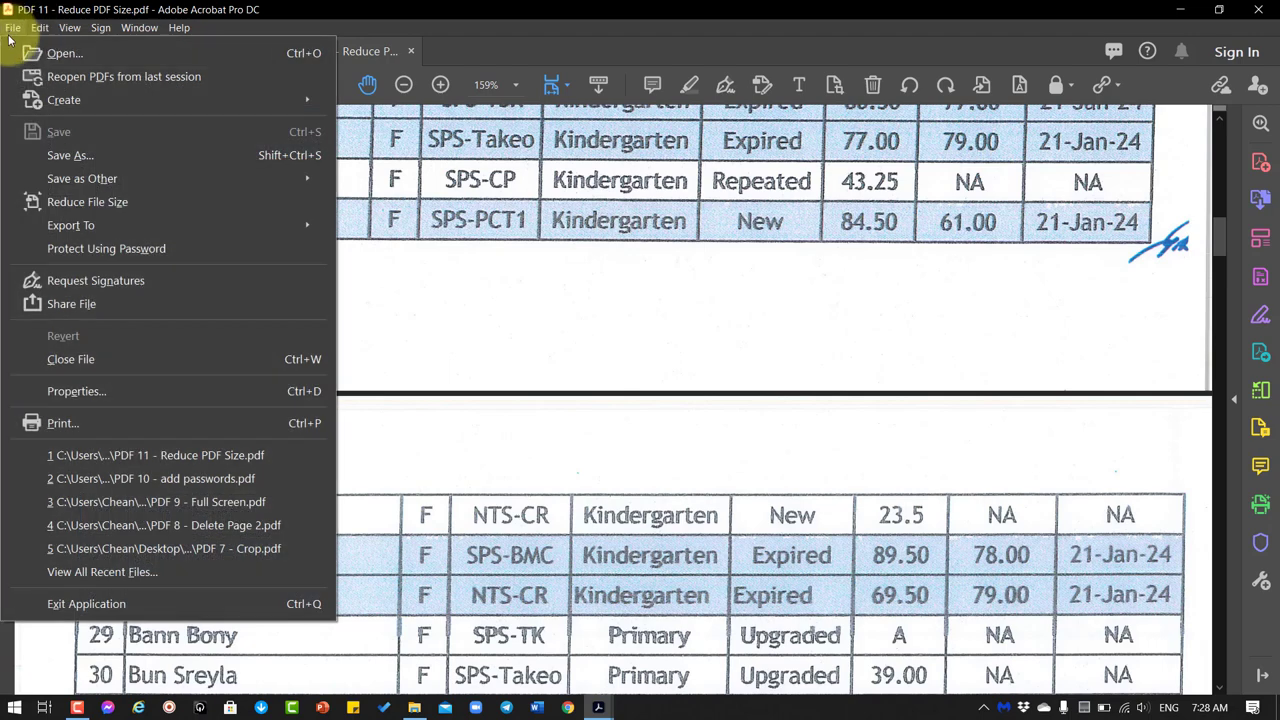
pyautogui.moveTo(87, 201)
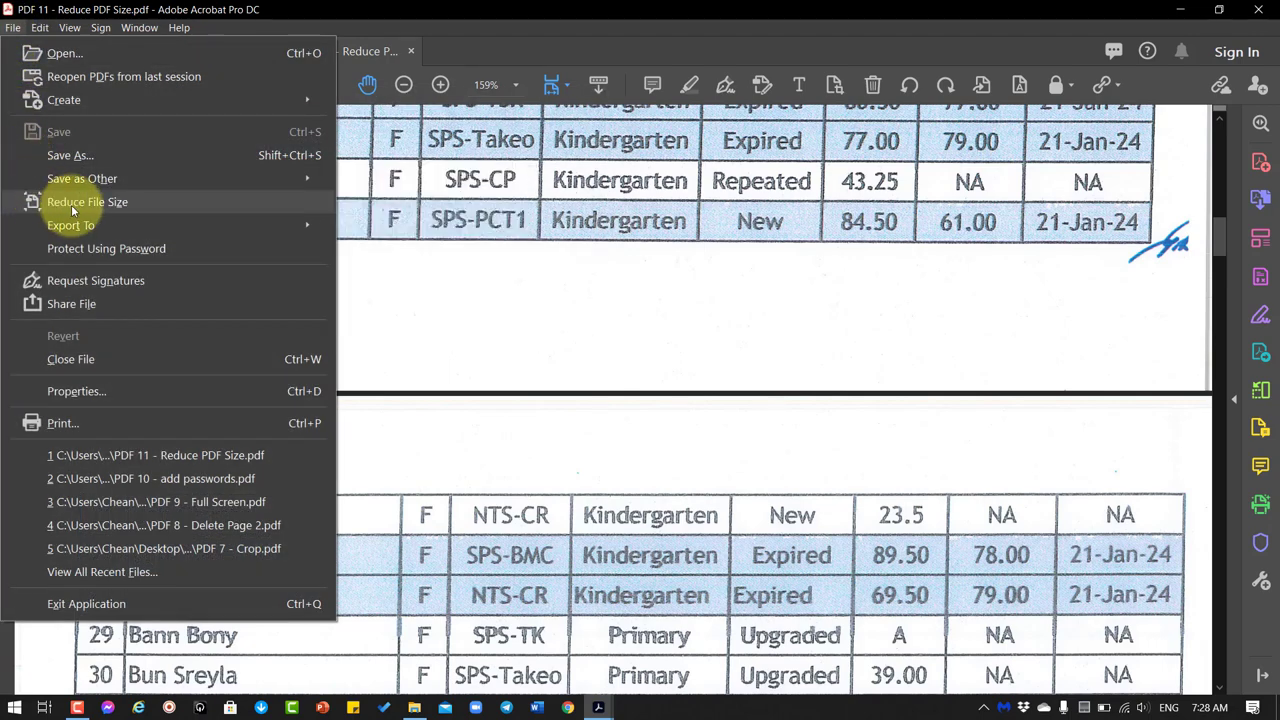
pyautogui.click(87, 201)
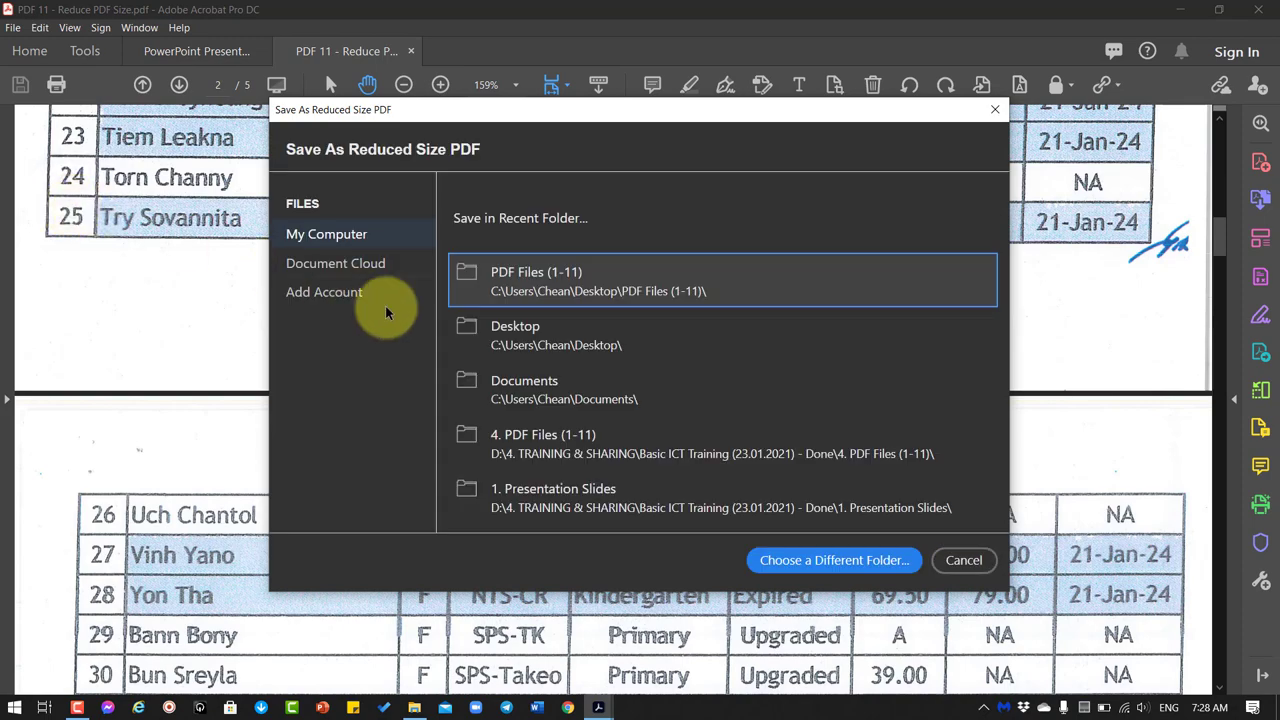
pyautogui.click(833, 559)
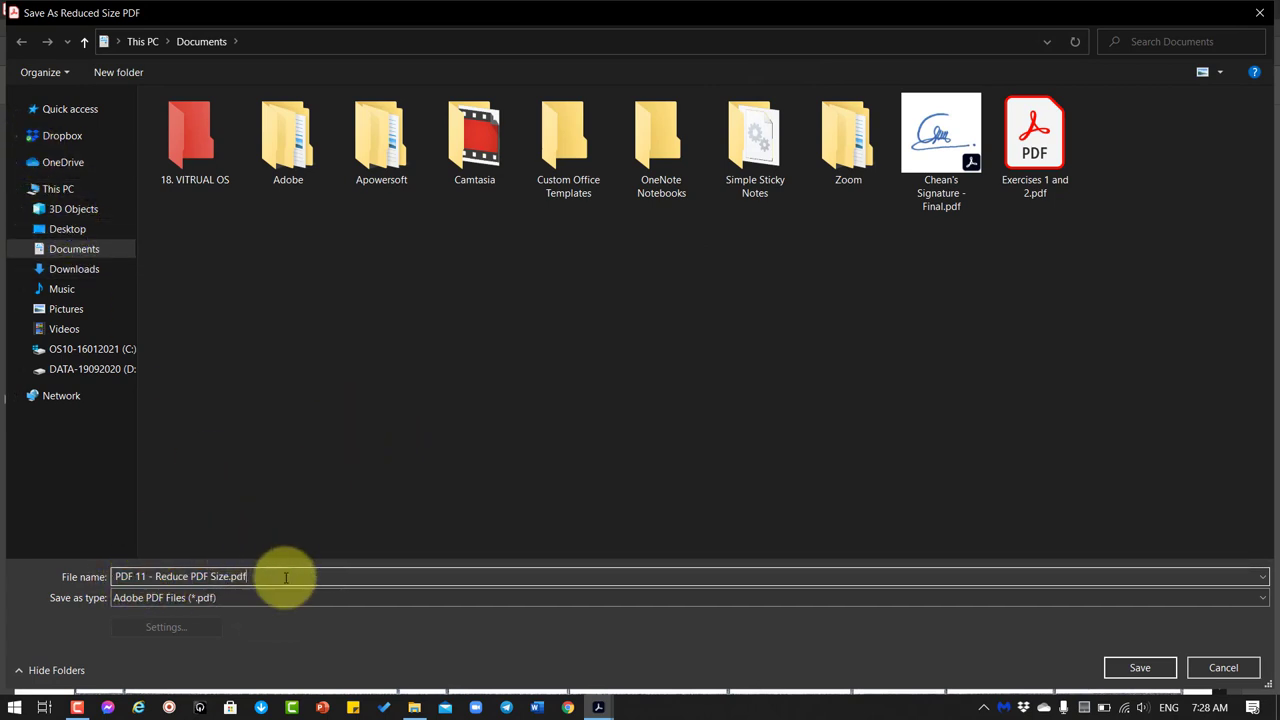
pyautogui.write('New')
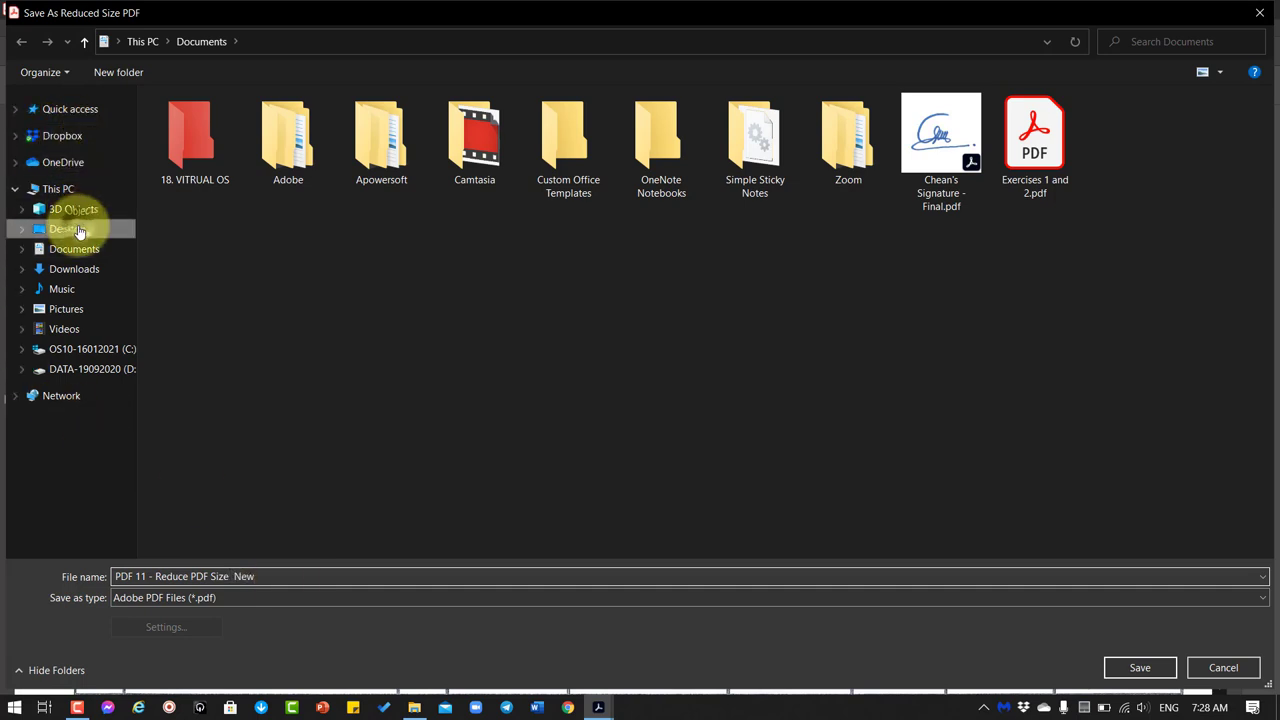
pyautogui.click(1139, 667)
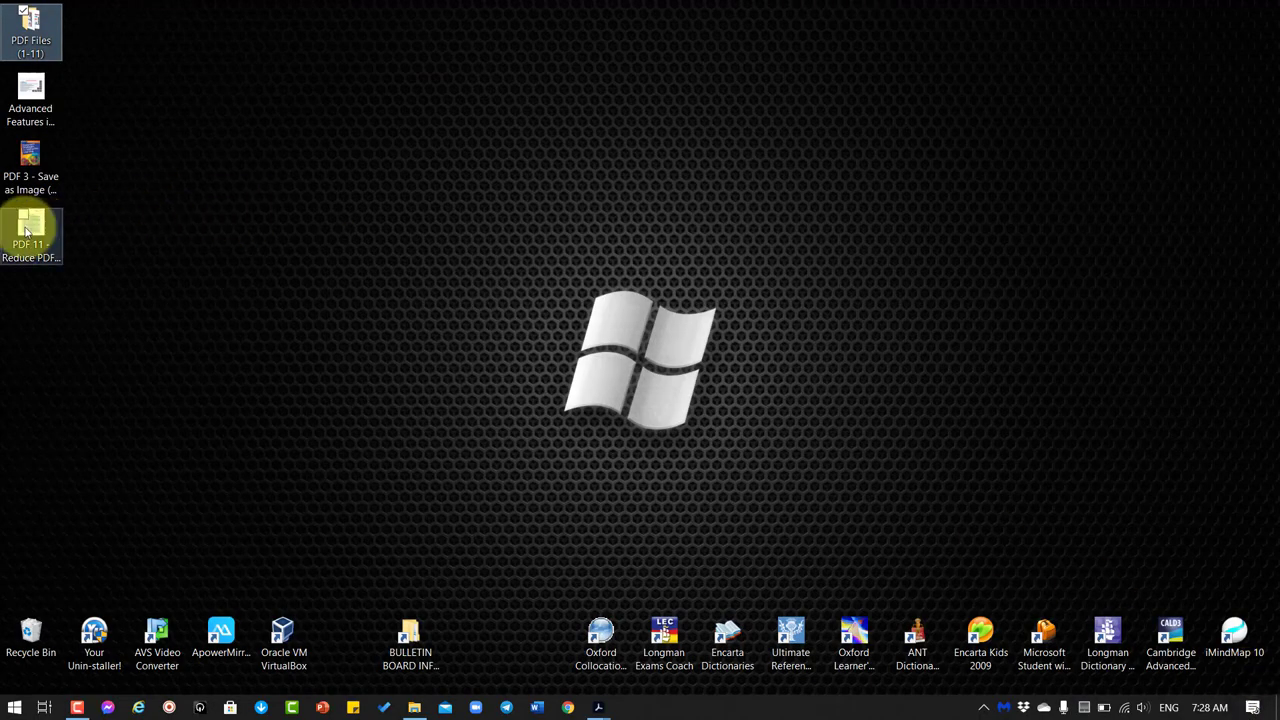
pyautogui.moveTo(30, 235)
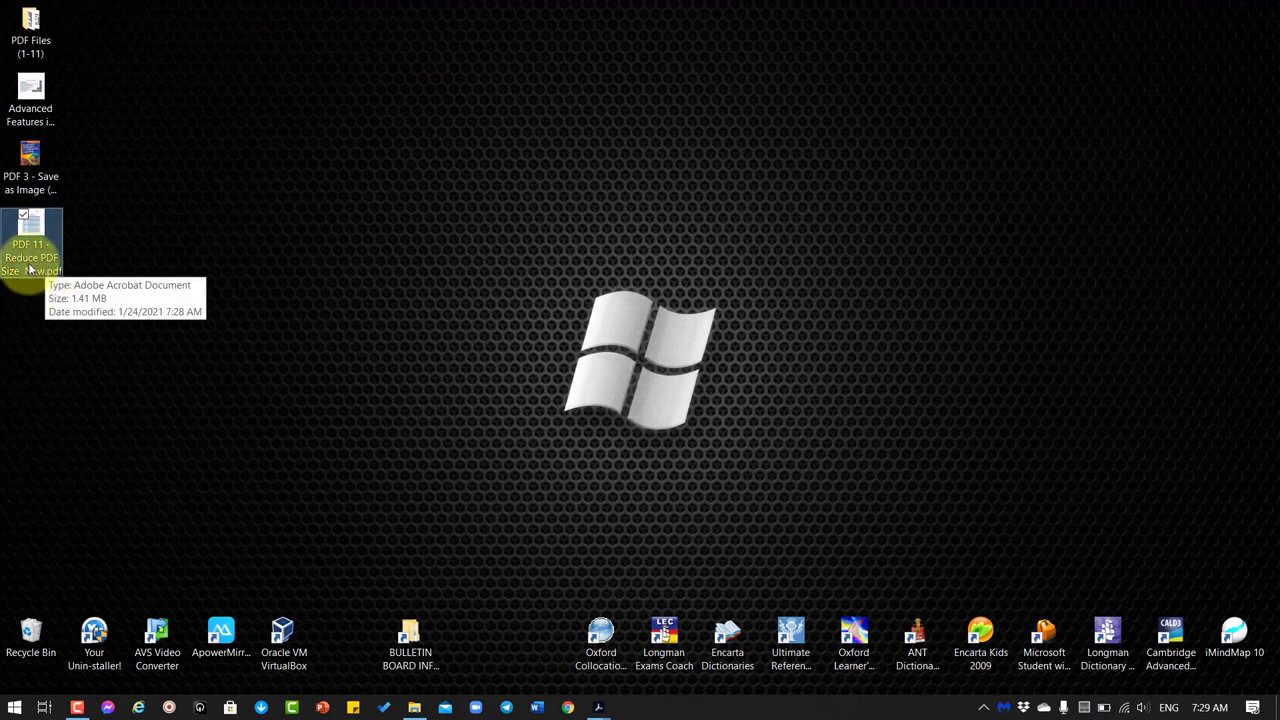
# - Open the Desktop 'New' copy and check its 1.42 MB size in Document Properties
pyautogui.doubleClick(31, 245)
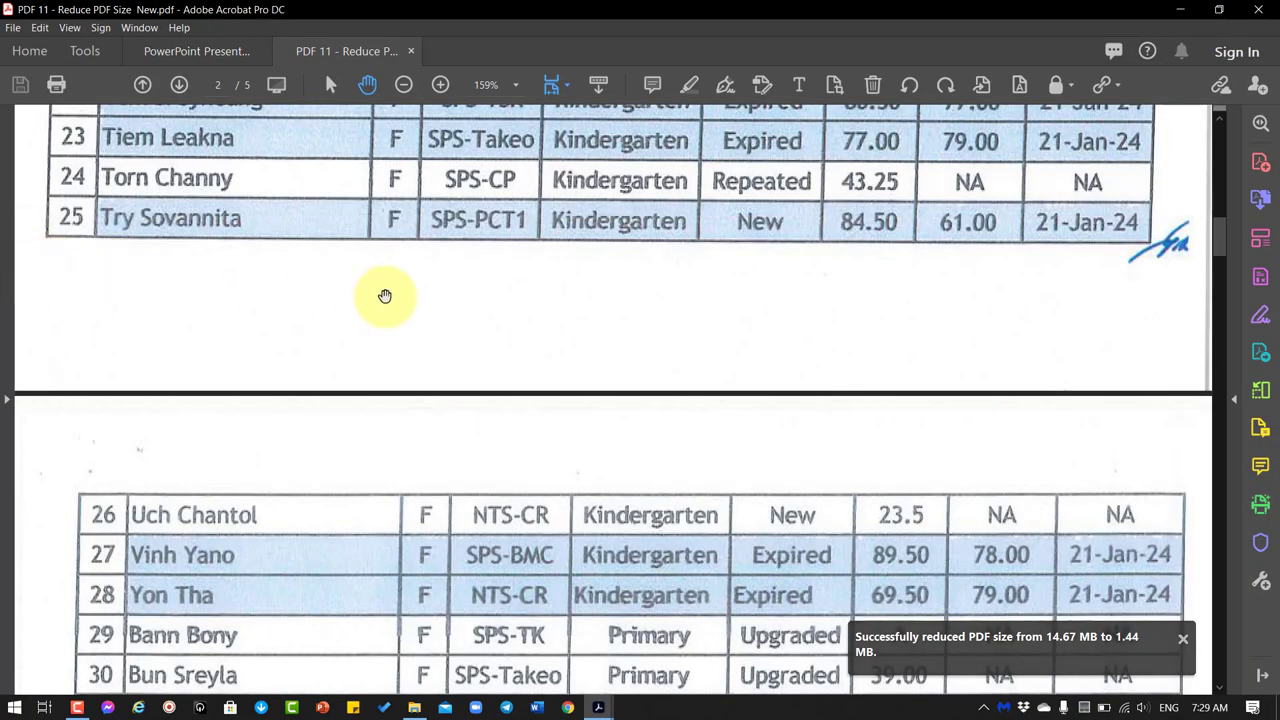
pyautogui.rightClick(385, 296)
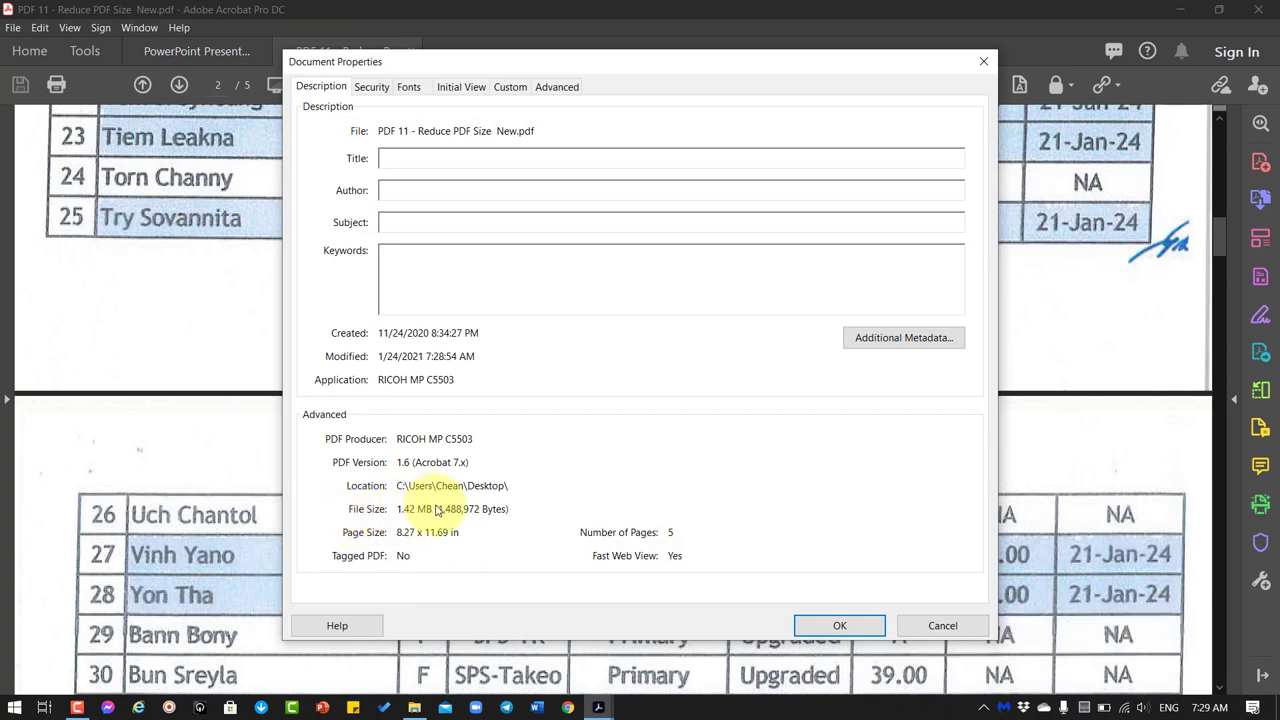
pyautogui.moveTo(450, 515)
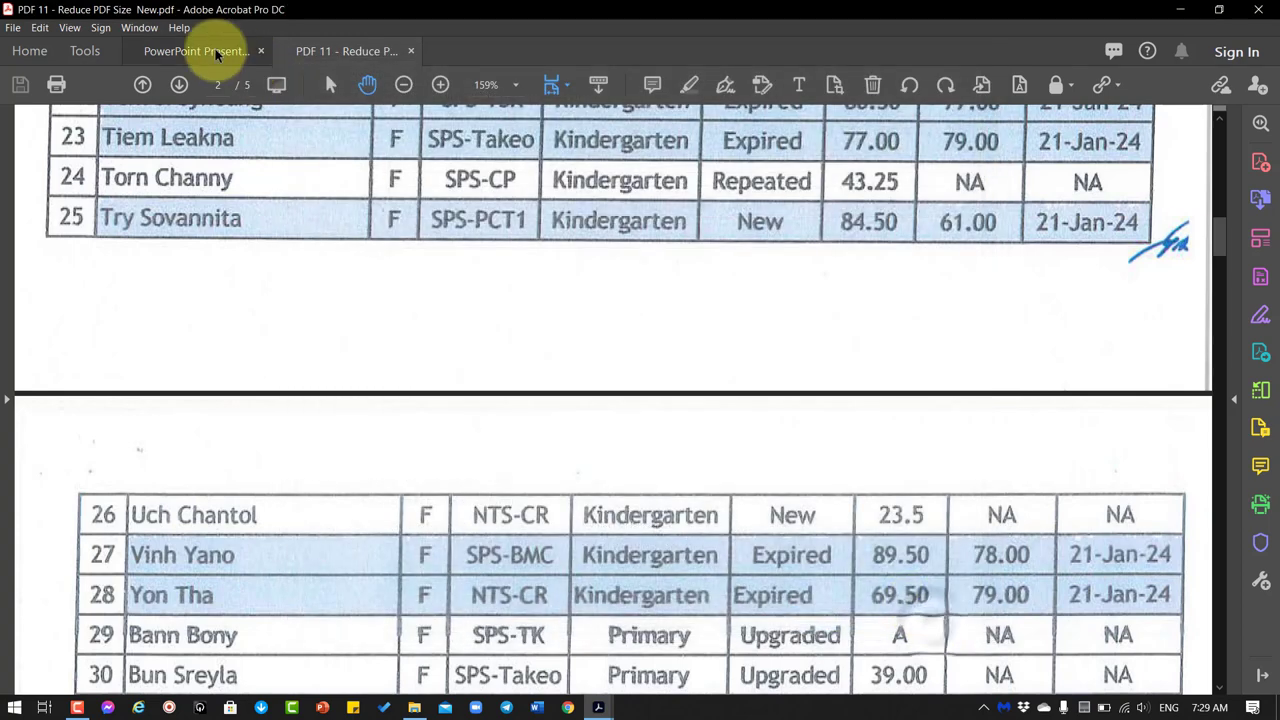
# - Switch to the practice slide and close the reduced PDF 11 copy
pyautogui.click(196, 51)
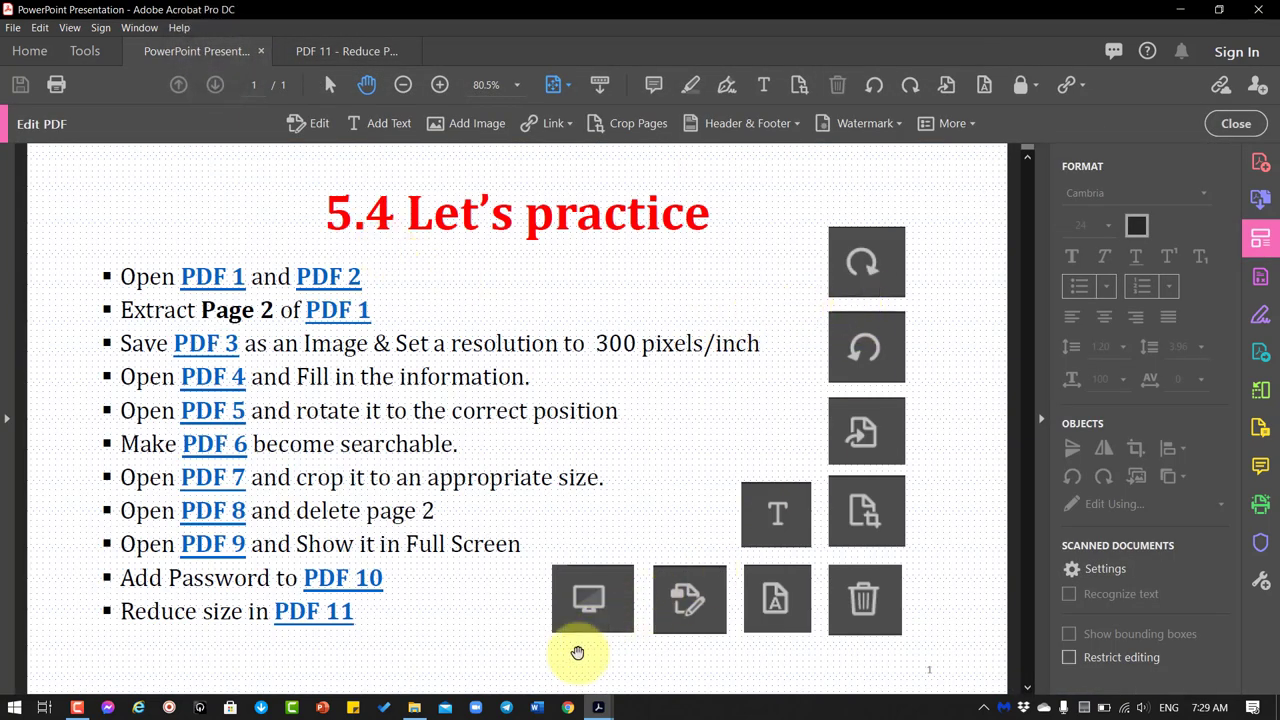
pyautogui.moveTo(650, 348)
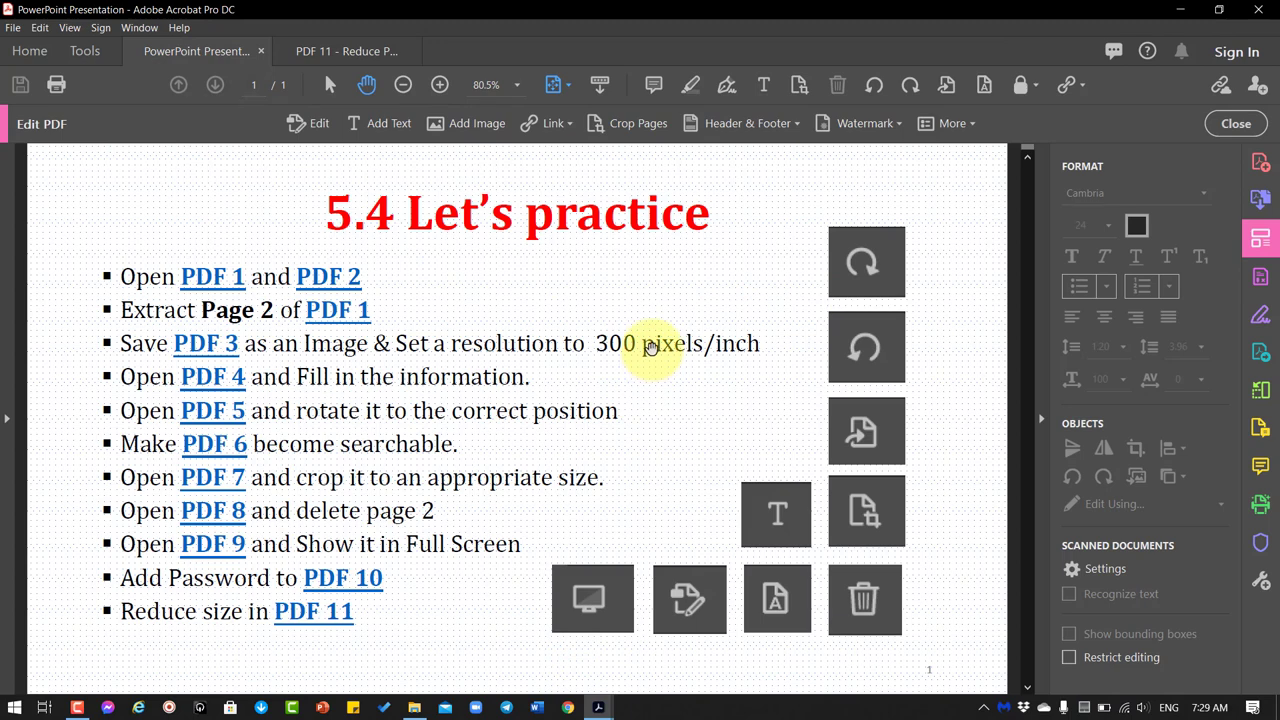
pyautogui.click(345, 51)
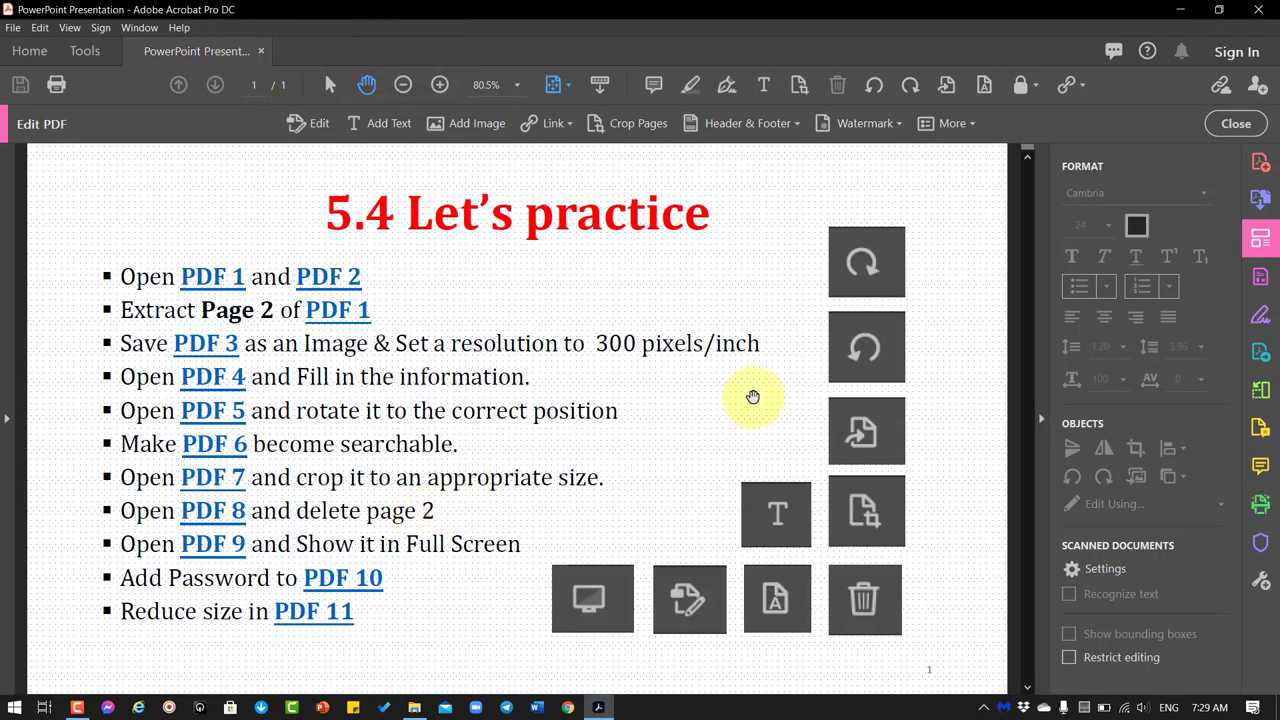
pyautogui.moveTo(680, 263)
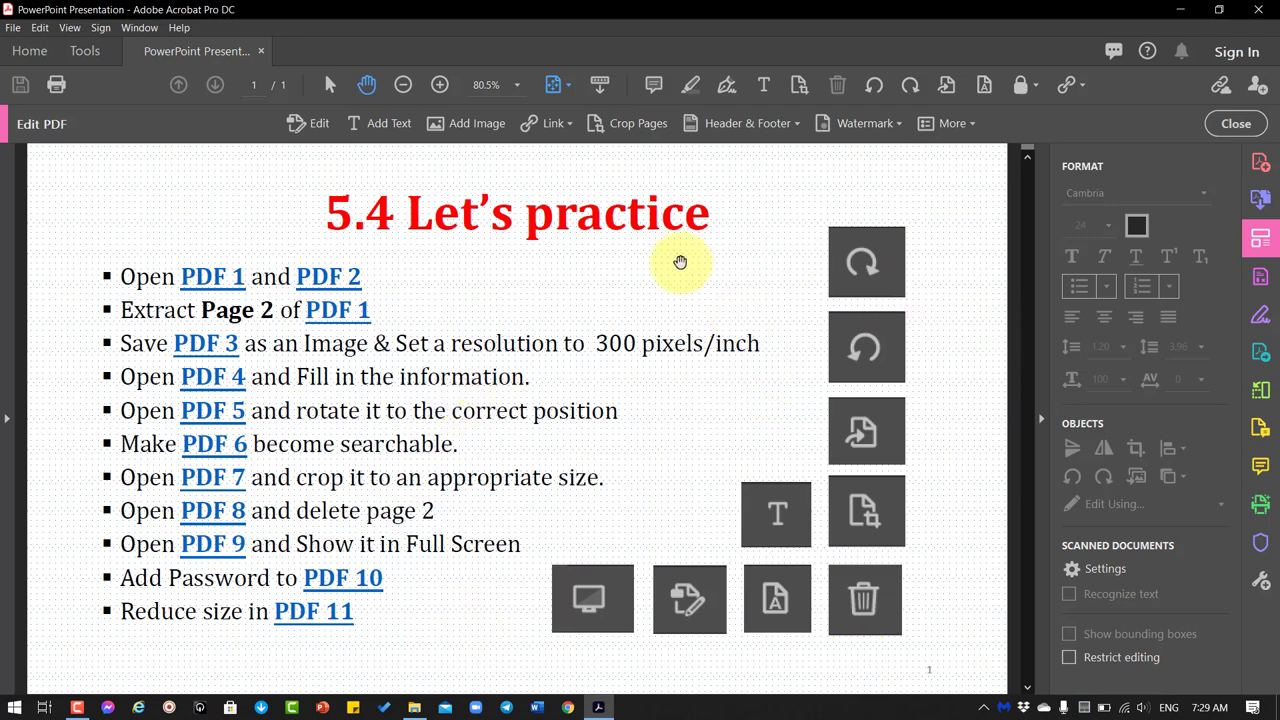